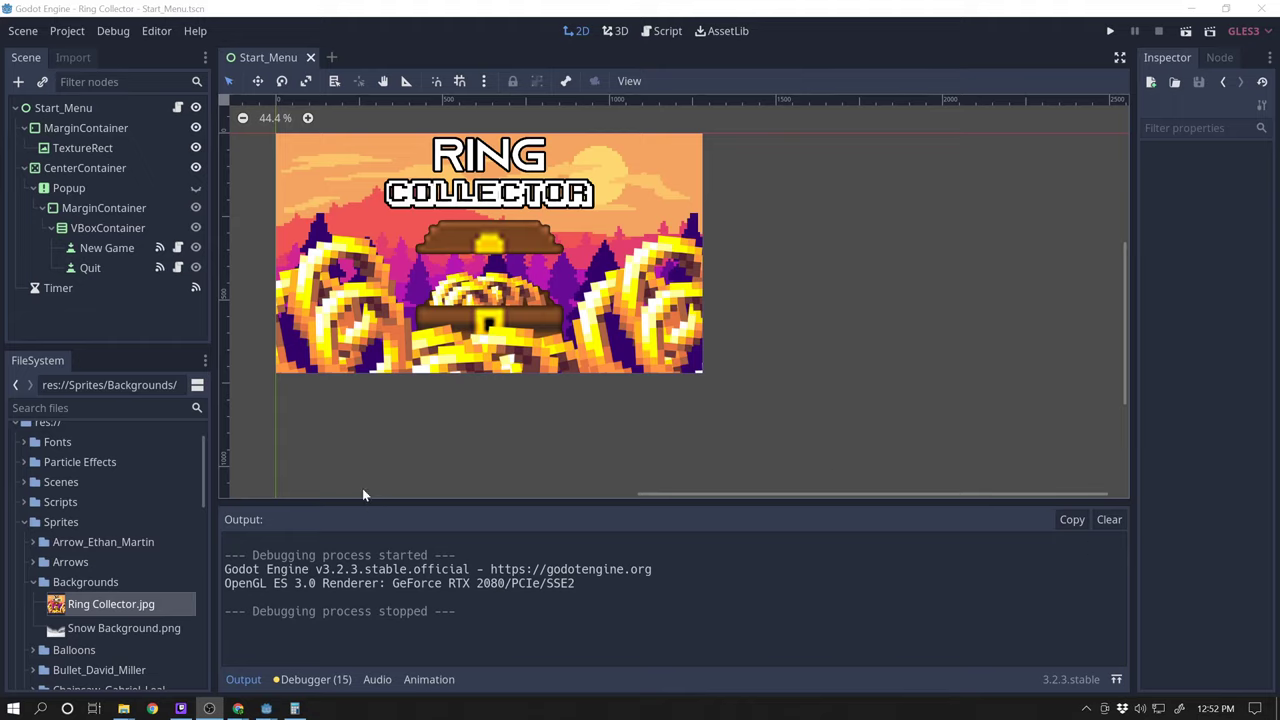
{"action": "mouse_move", "coordinate": [324, 104]}
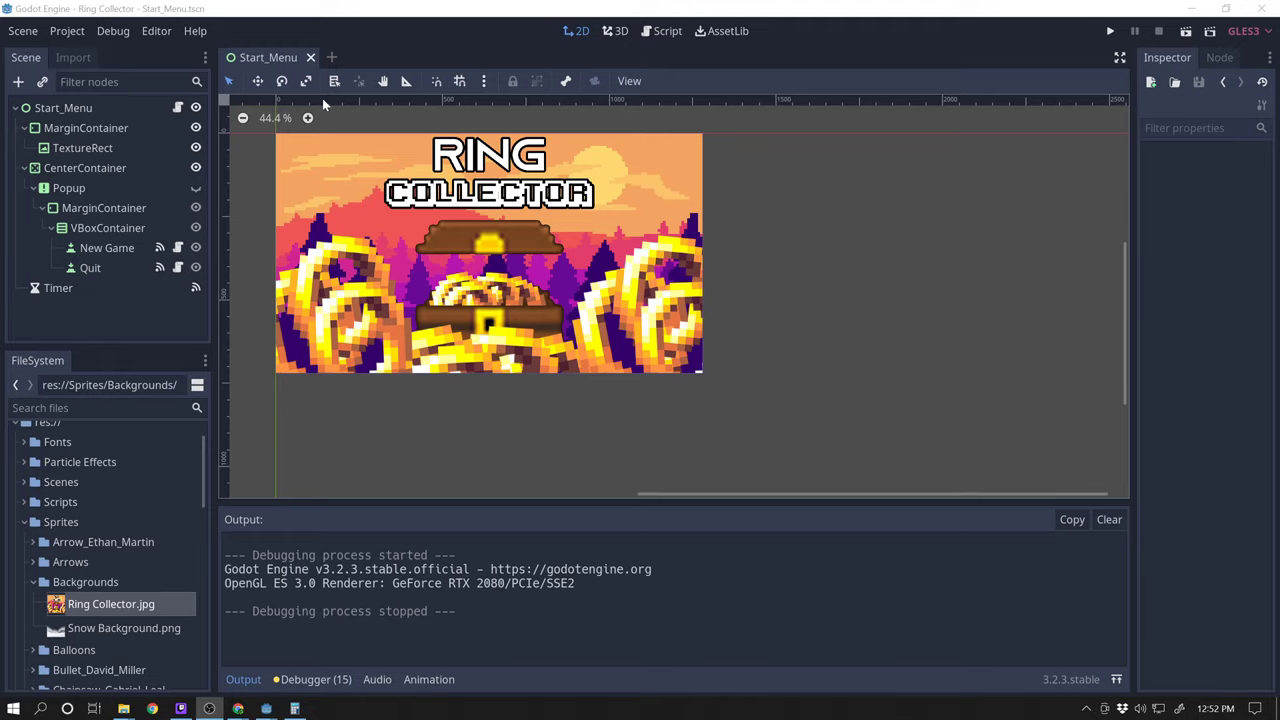
{"action": "mouse_move", "coordinate": [1044, 292]}
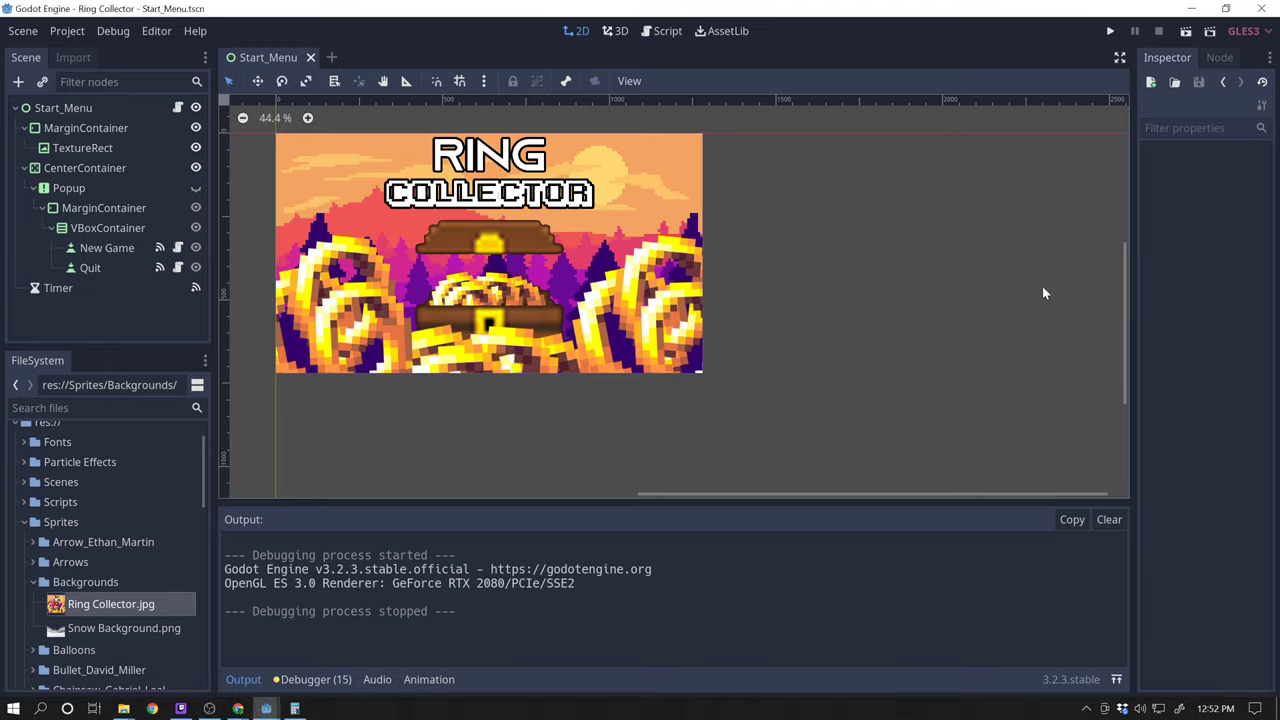
{"action": "mouse_move", "coordinate": [640, 328]}
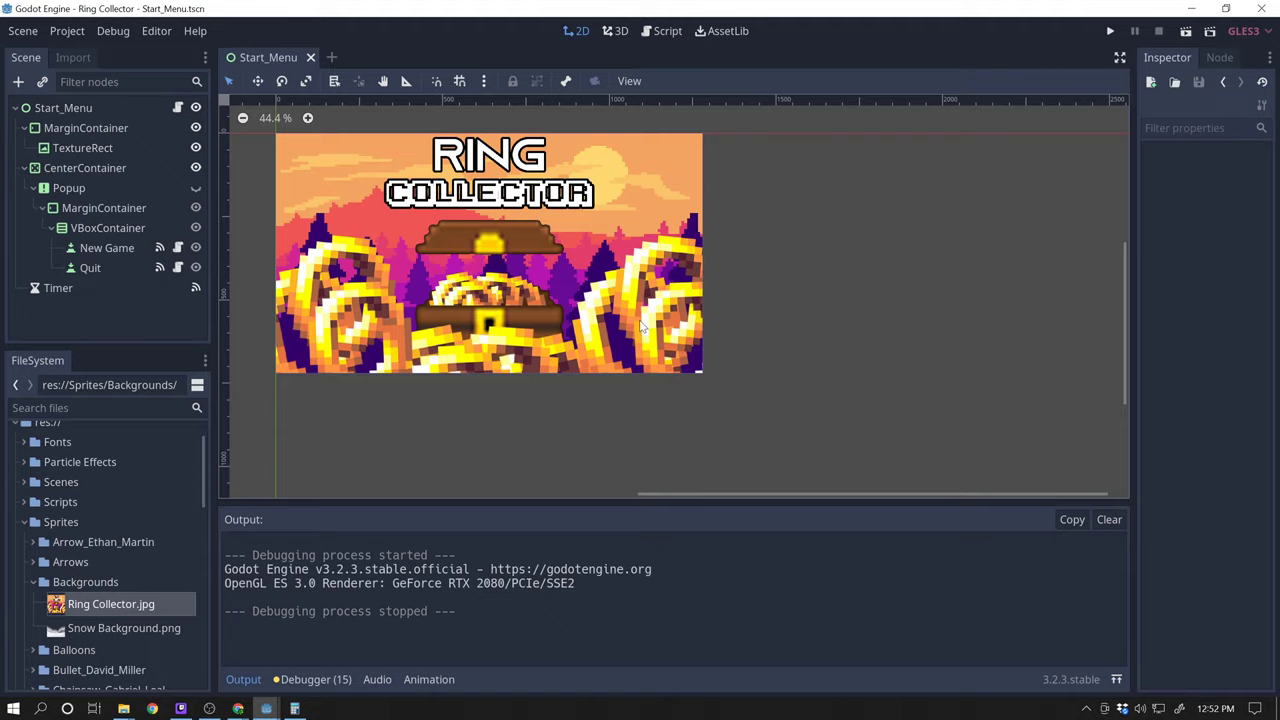
{"action": "mouse_move", "coordinate": [628, 354]}
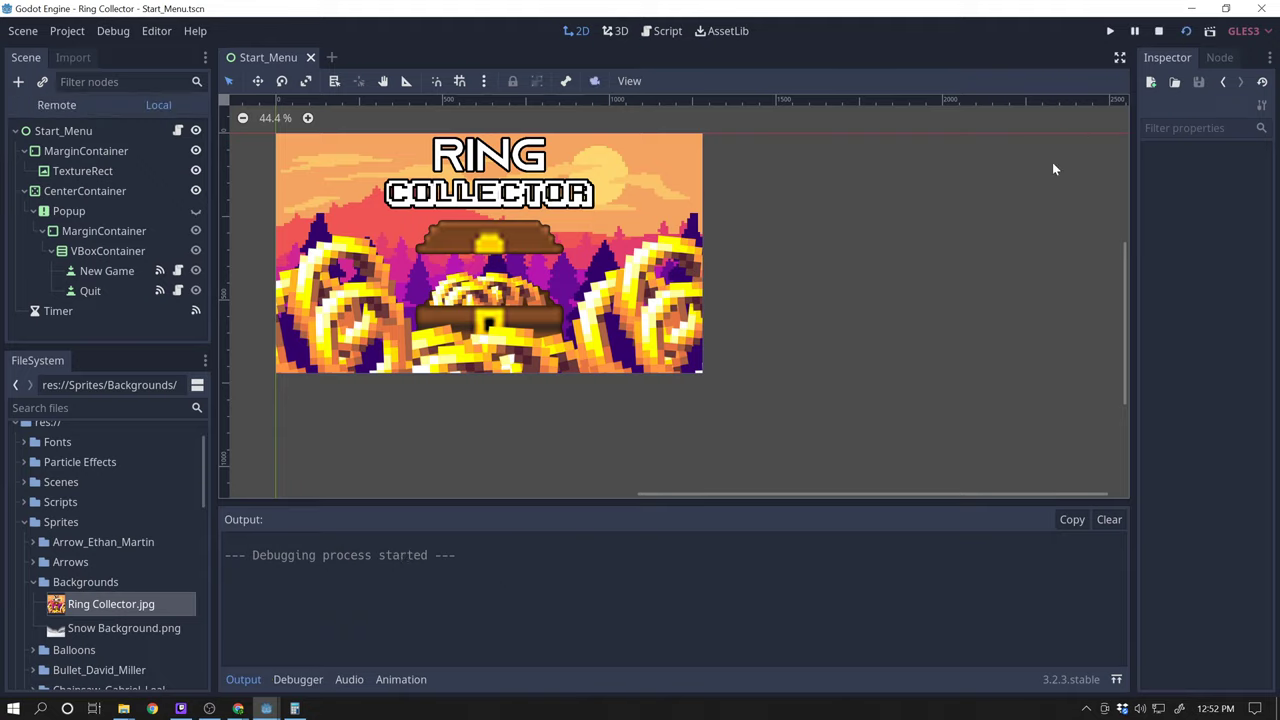
{"action": "left_click", "coordinate": [1108, 32]}
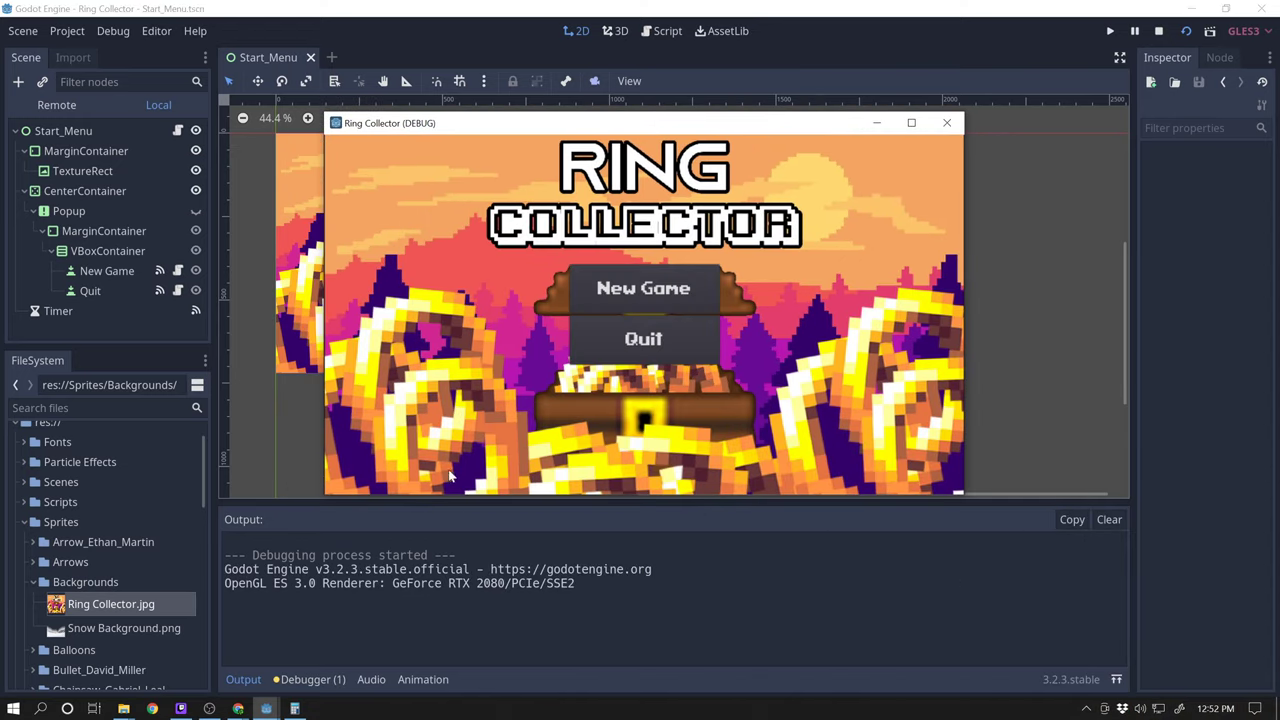
{"action": "mouse_move", "coordinate": [632, 218]}
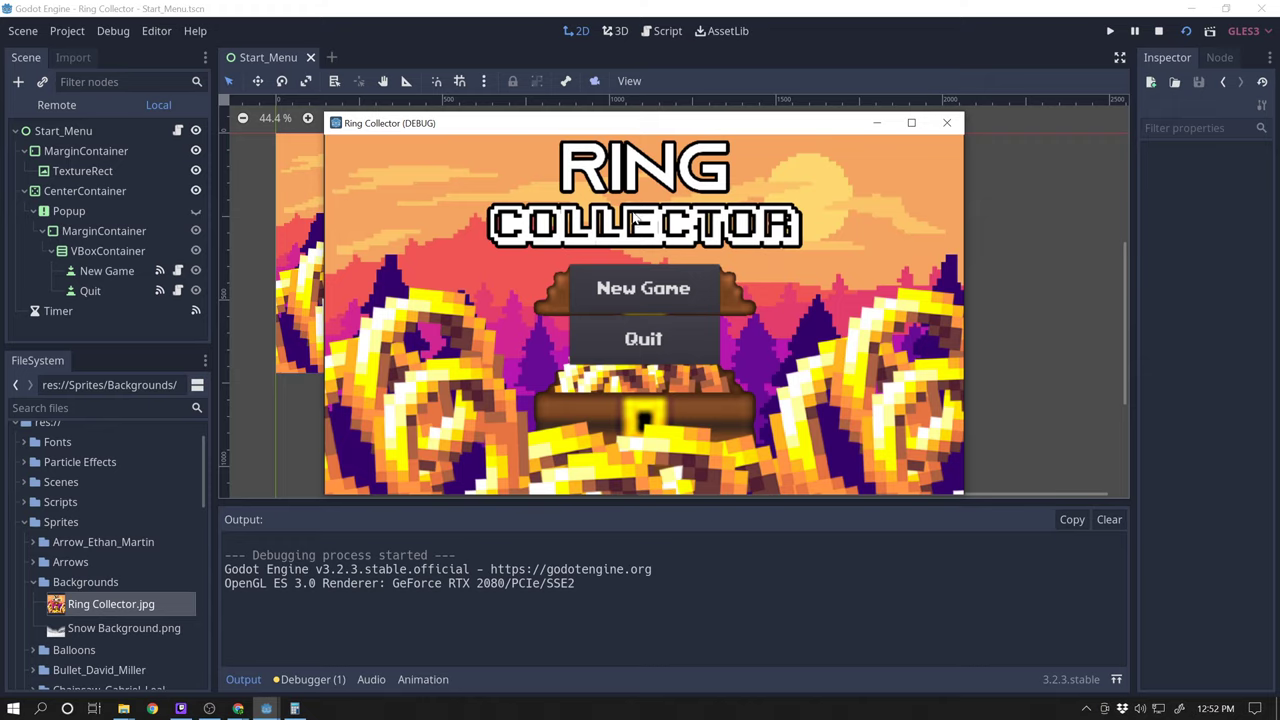
{"action": "mouse_move", "coordinate": [816, 296]}
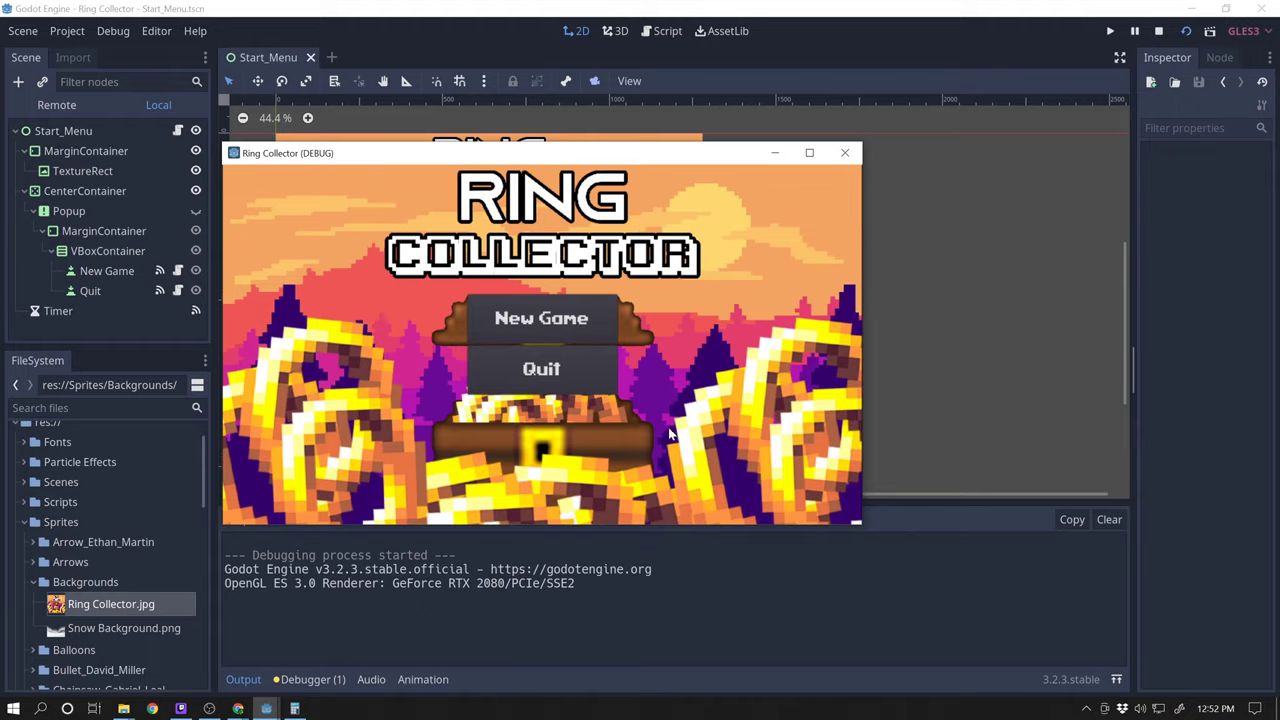
{"action": "left_click", "coordinate": [540, 318]}
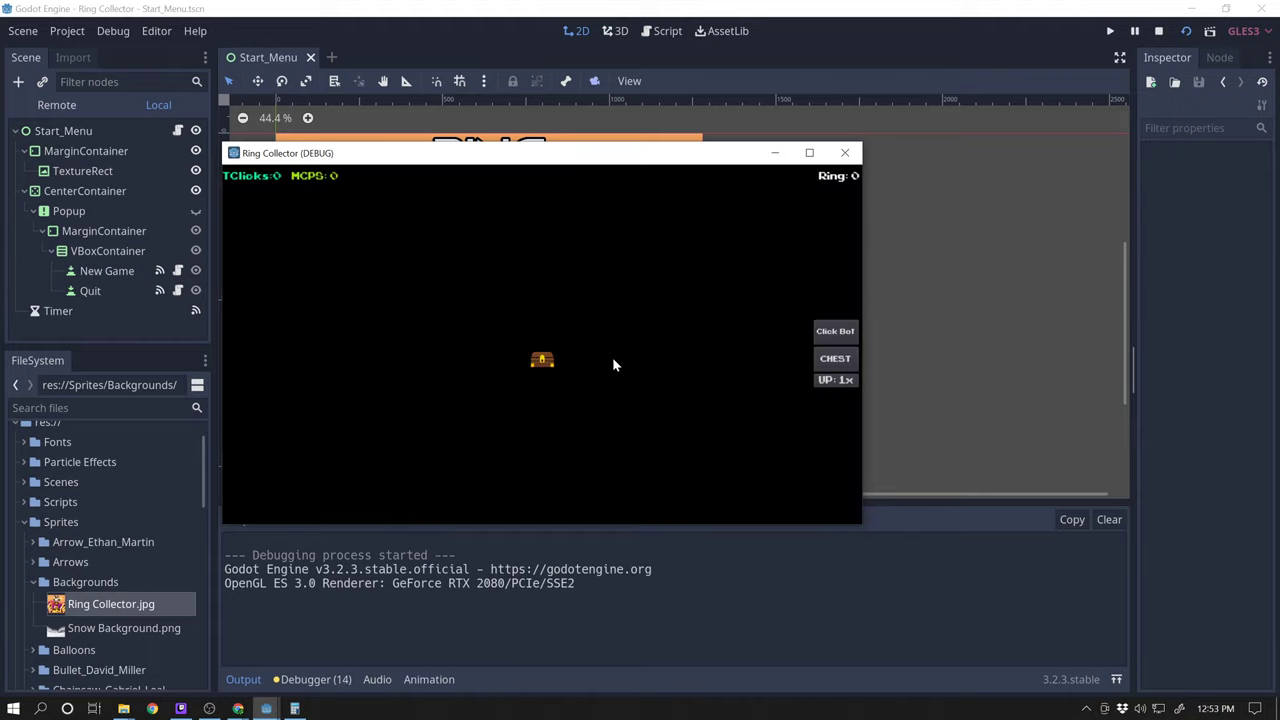
{"action": "left_click", "coordinate": [542, 358]}
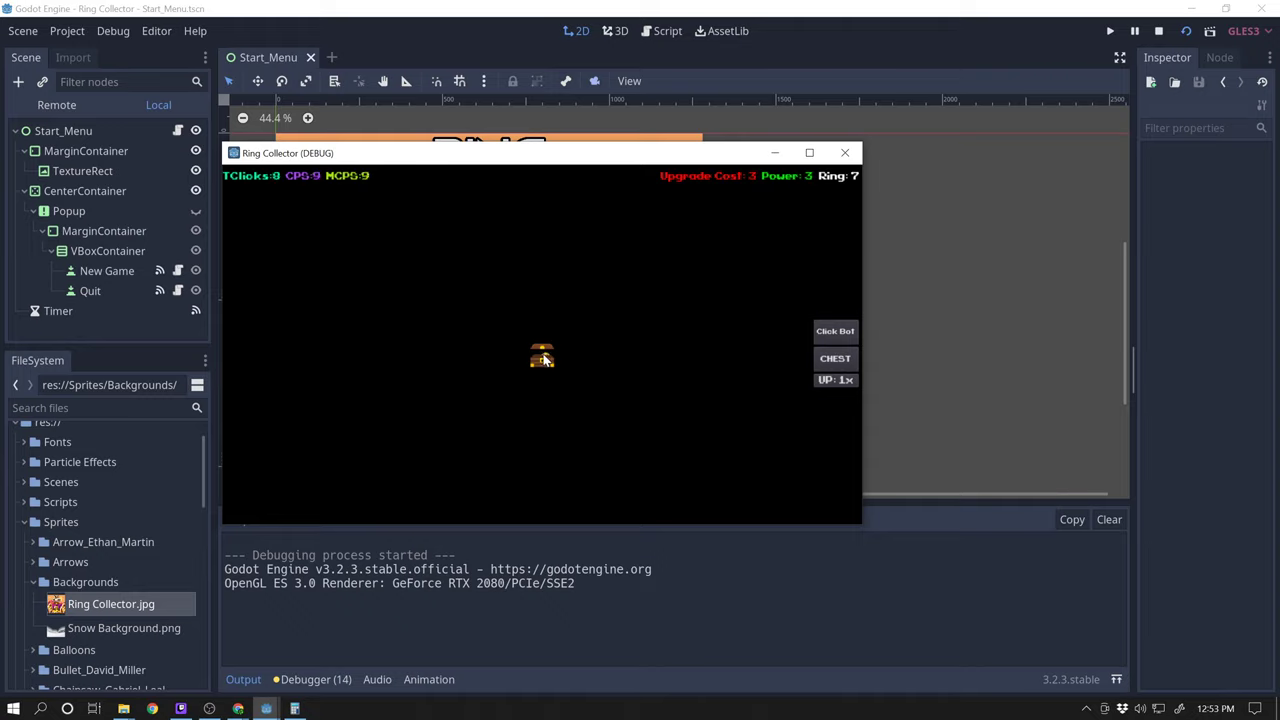
{"action": "left_click", "coordinate": [542, 356]}
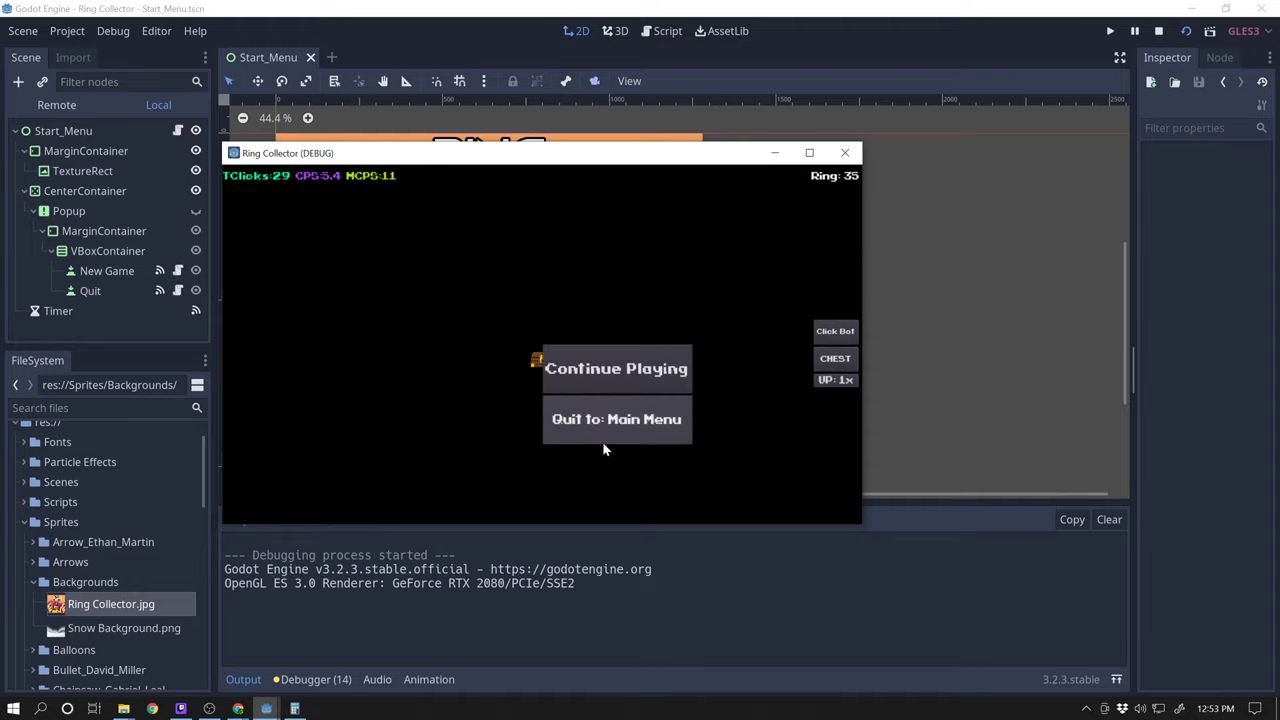
{"action": "left_click", "coordinate": [616, 368]}
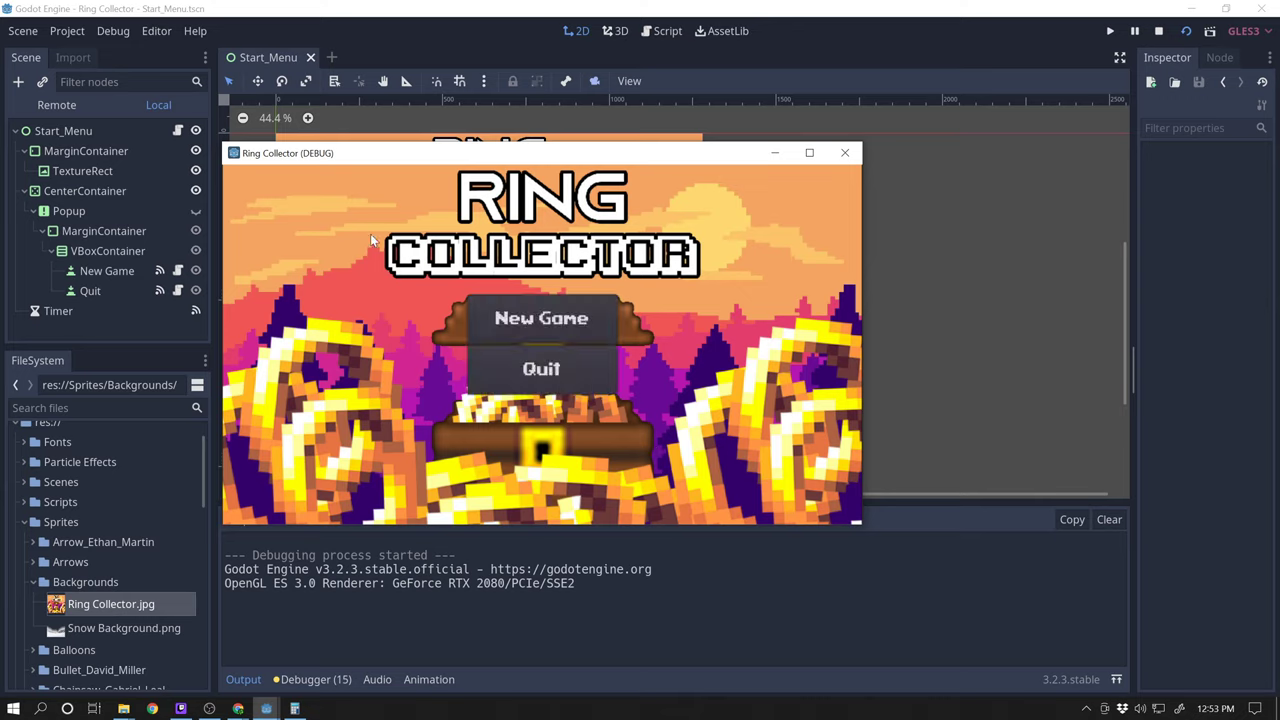
{"action": "mouse_move", "coordinate": [684, 282]}
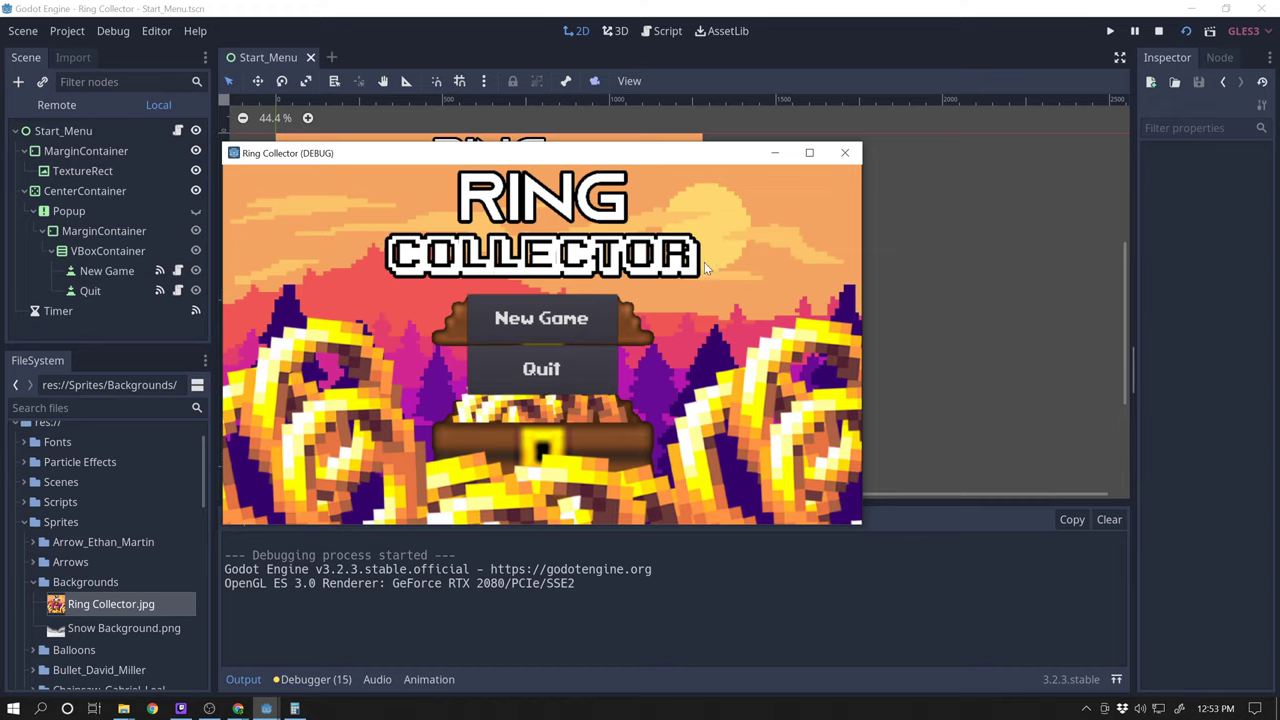
{"action": "mouse_move", "coordinate": [472, 442]}
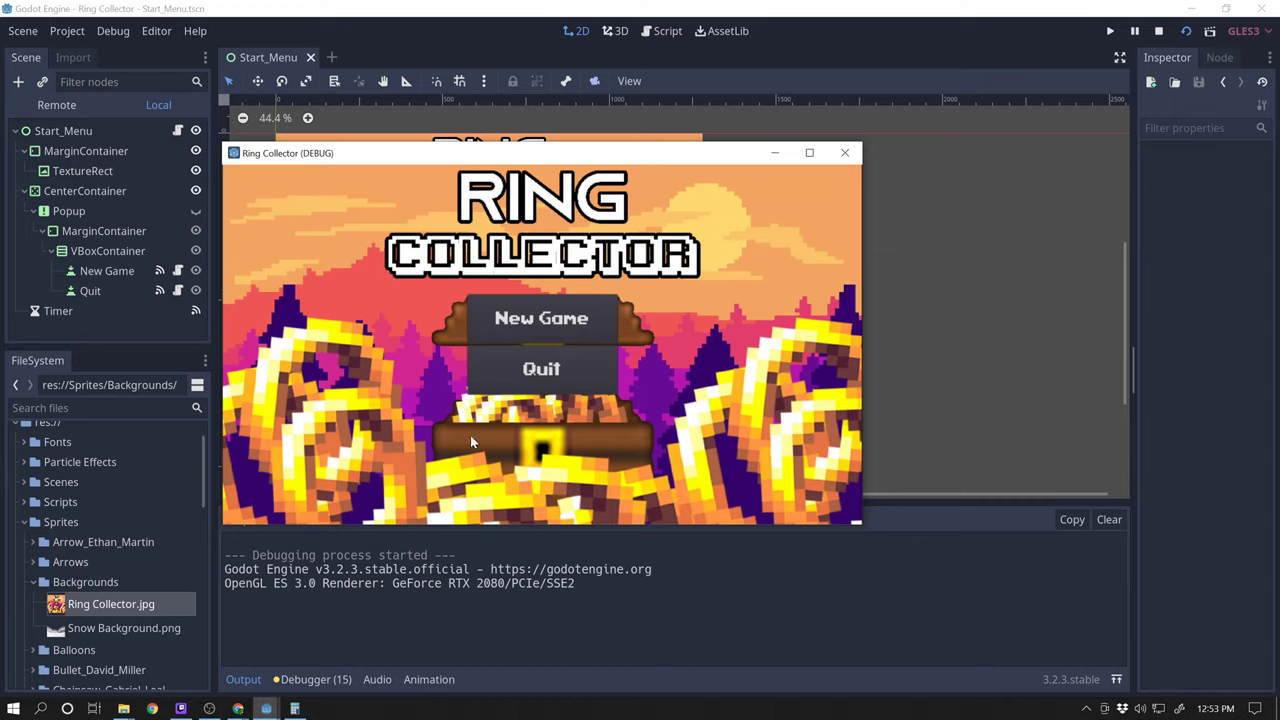
{"action": "left_click_drag", "start_coordinate": [288, 152], "coordinate": [424, 312]}
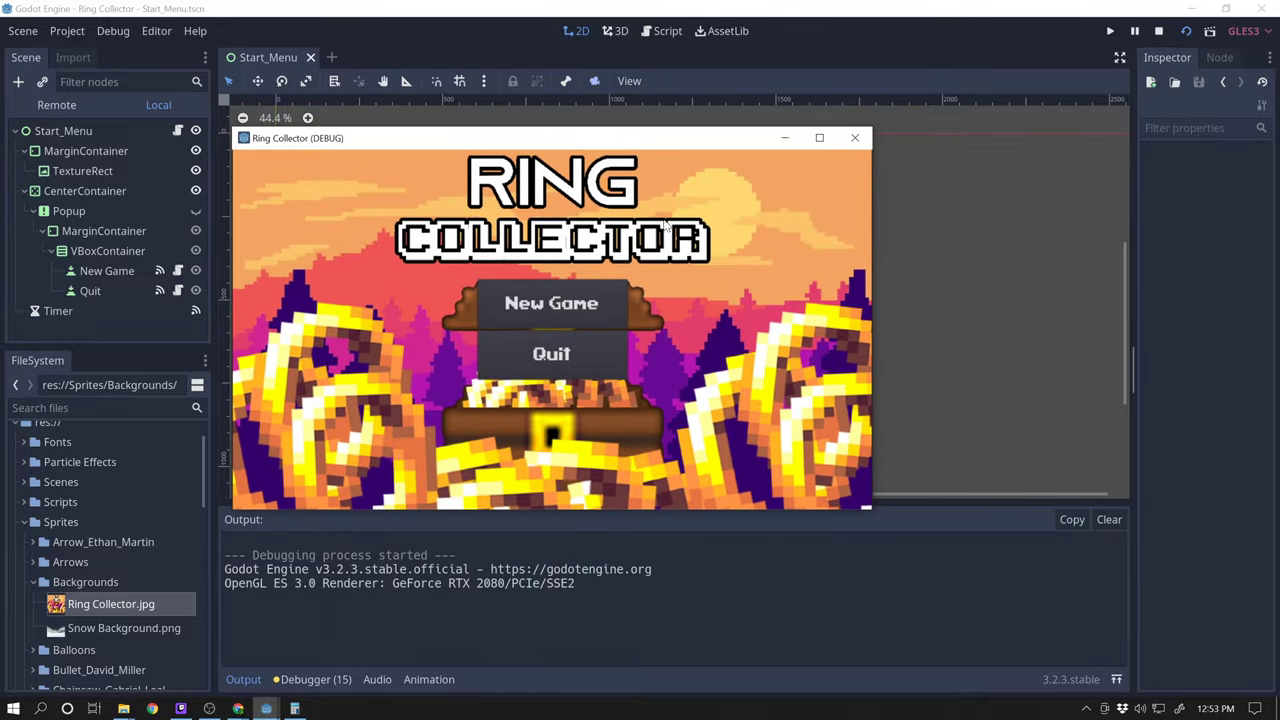
{"action": "mouse_move", "coordinate": [636, 284]}
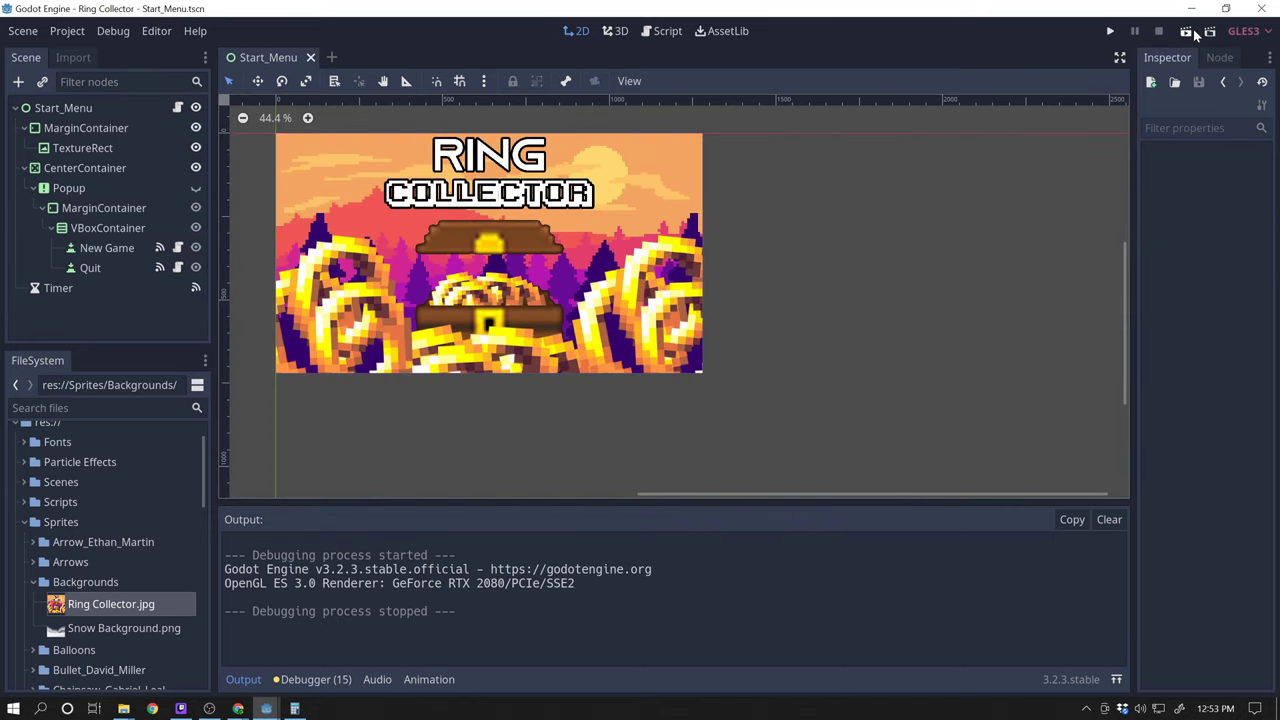
{"action": "left_click", "coordinate": [1108, 32]}
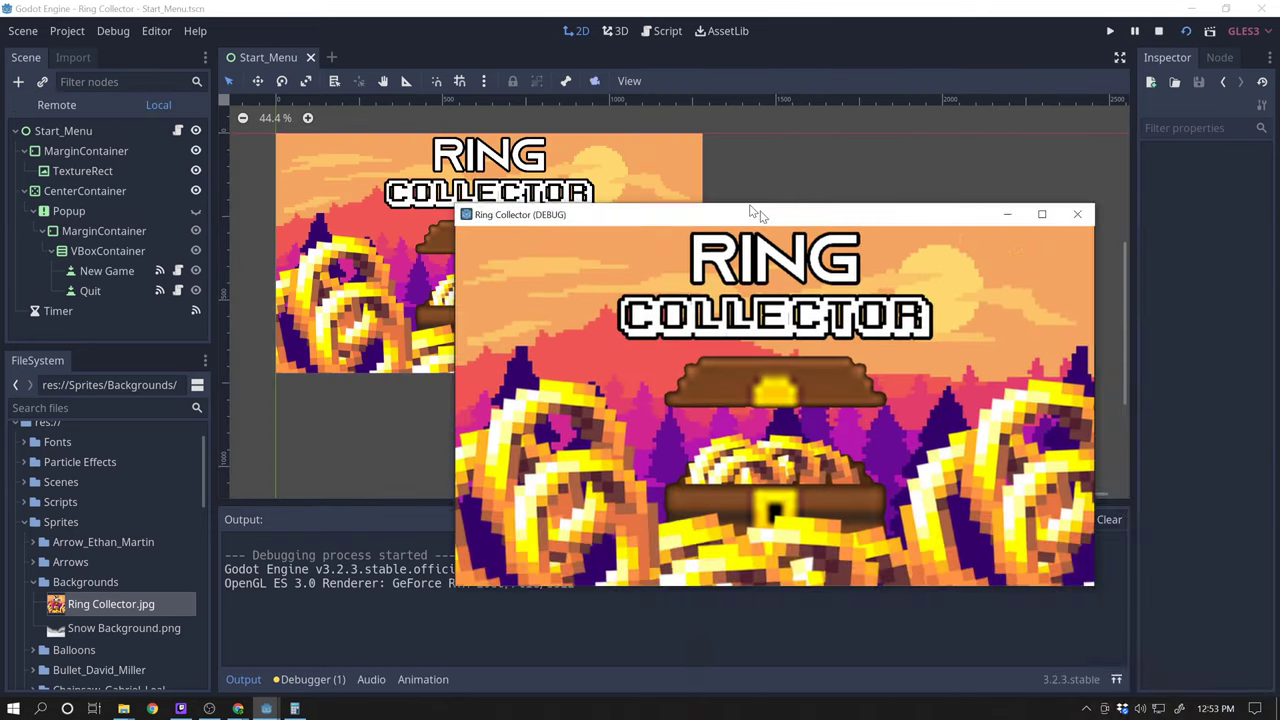
{"action": "left_click_drag", "start_coordinate": [776, 214], "coordinate": [488, 122]}
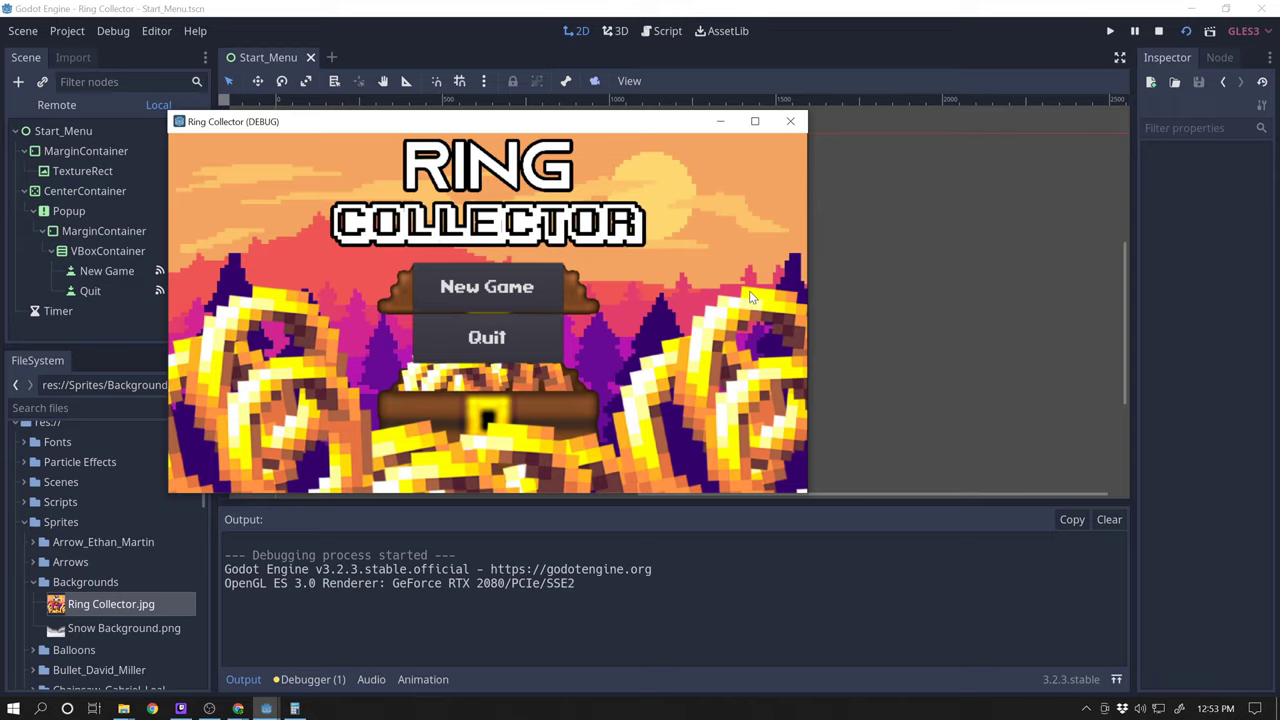
{"action": "mouse_move", "coordinate": [486, 286]}
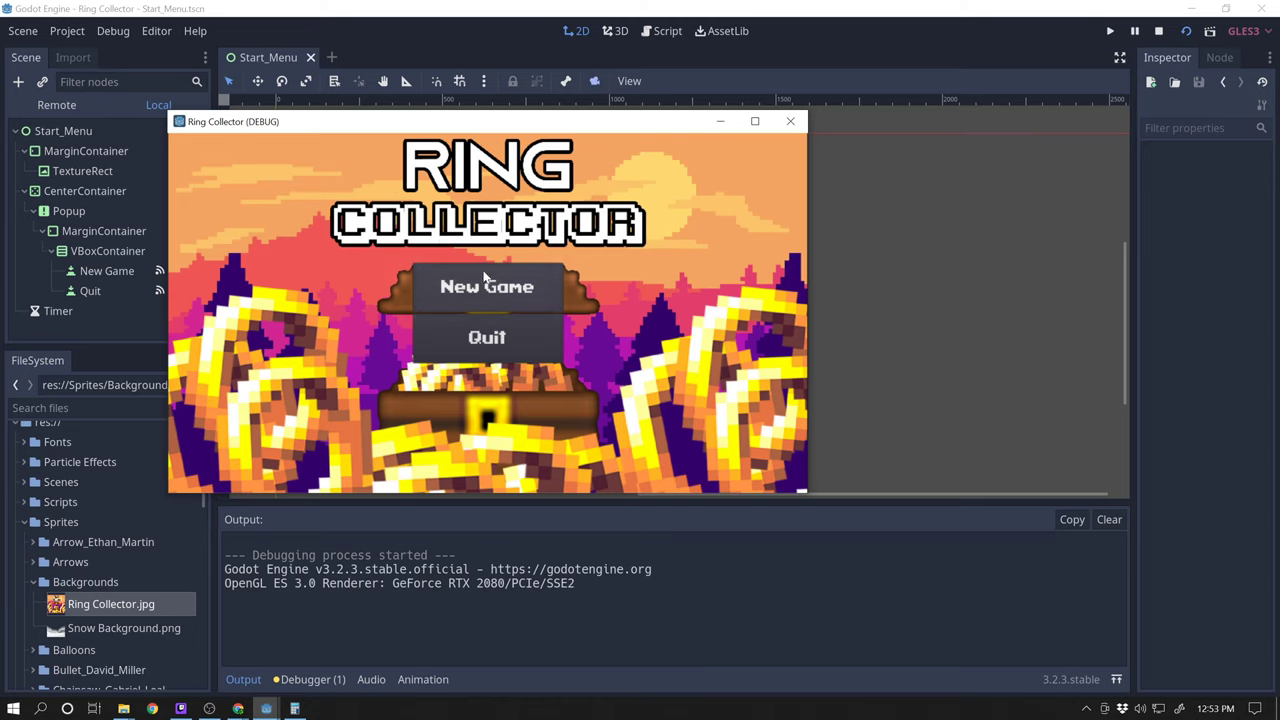
- Close the running Ring Collector debug window and bring the Godot editor back to full screen
{"action": "left_click", "coordinate": [1158, 30]}
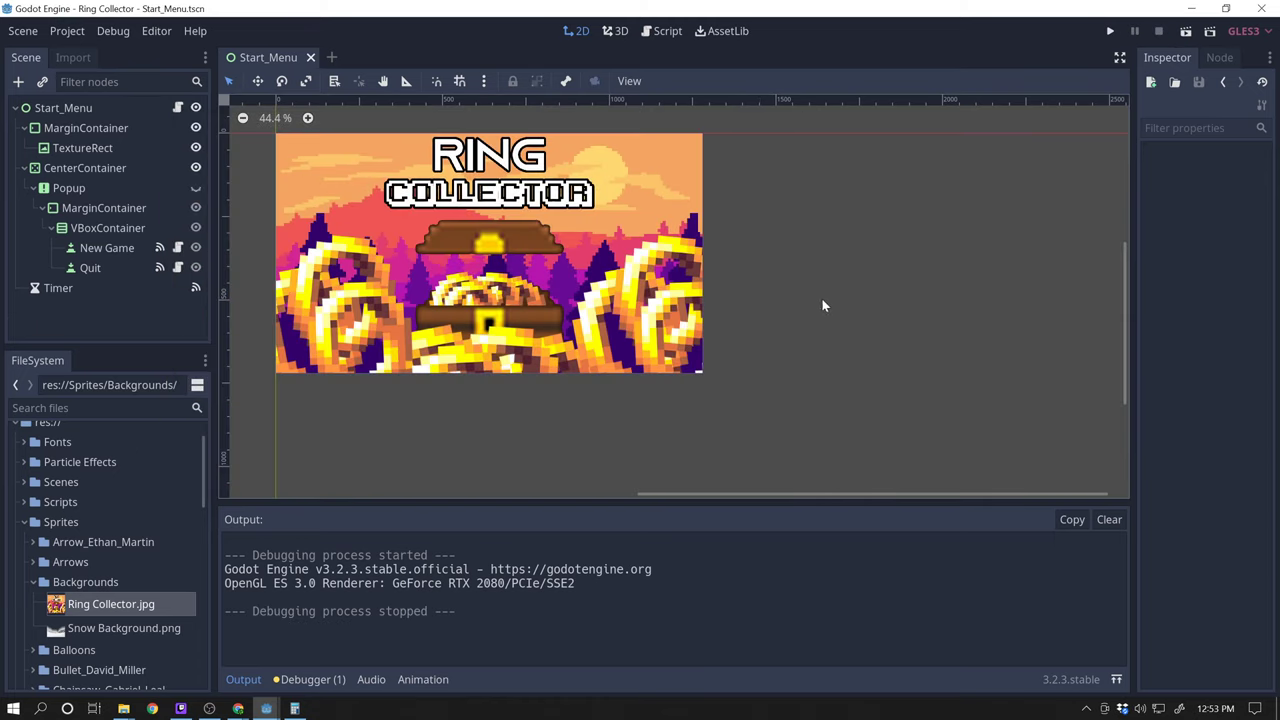
{"action": "mouse_move", "coordinate": [444, 176]}
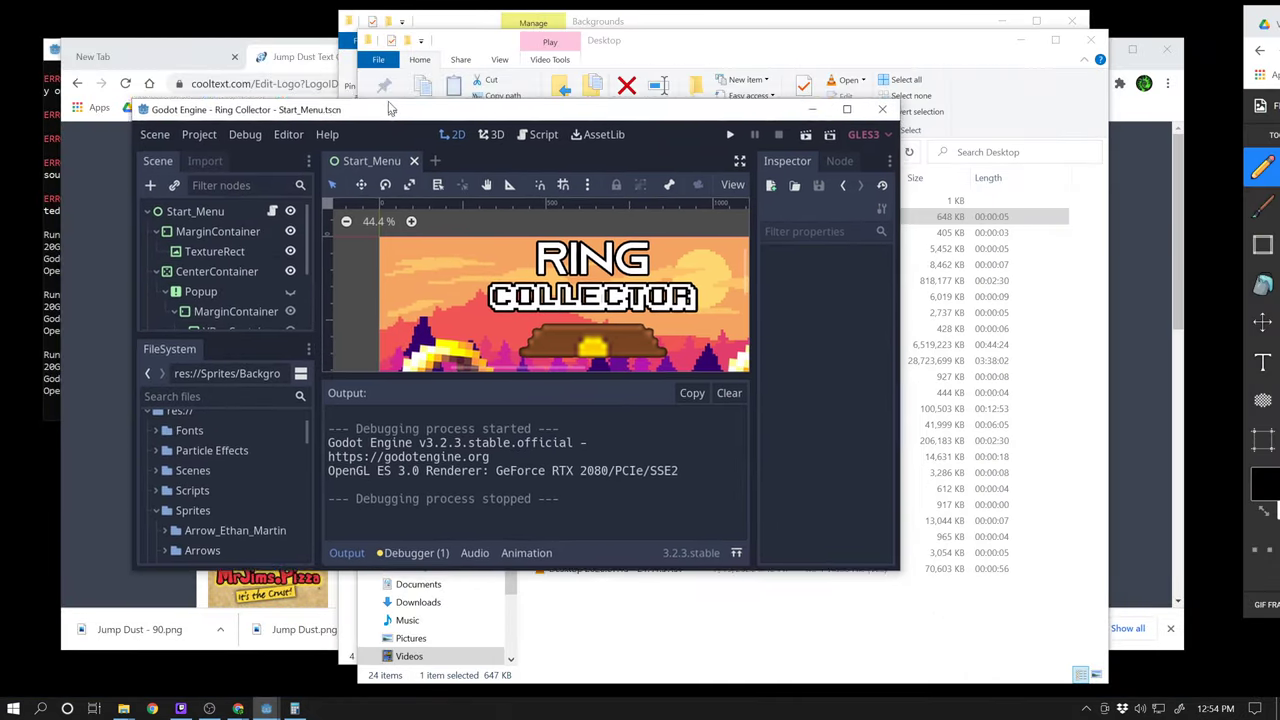
{"action": "left_click", "coordinate": [846, 108]}
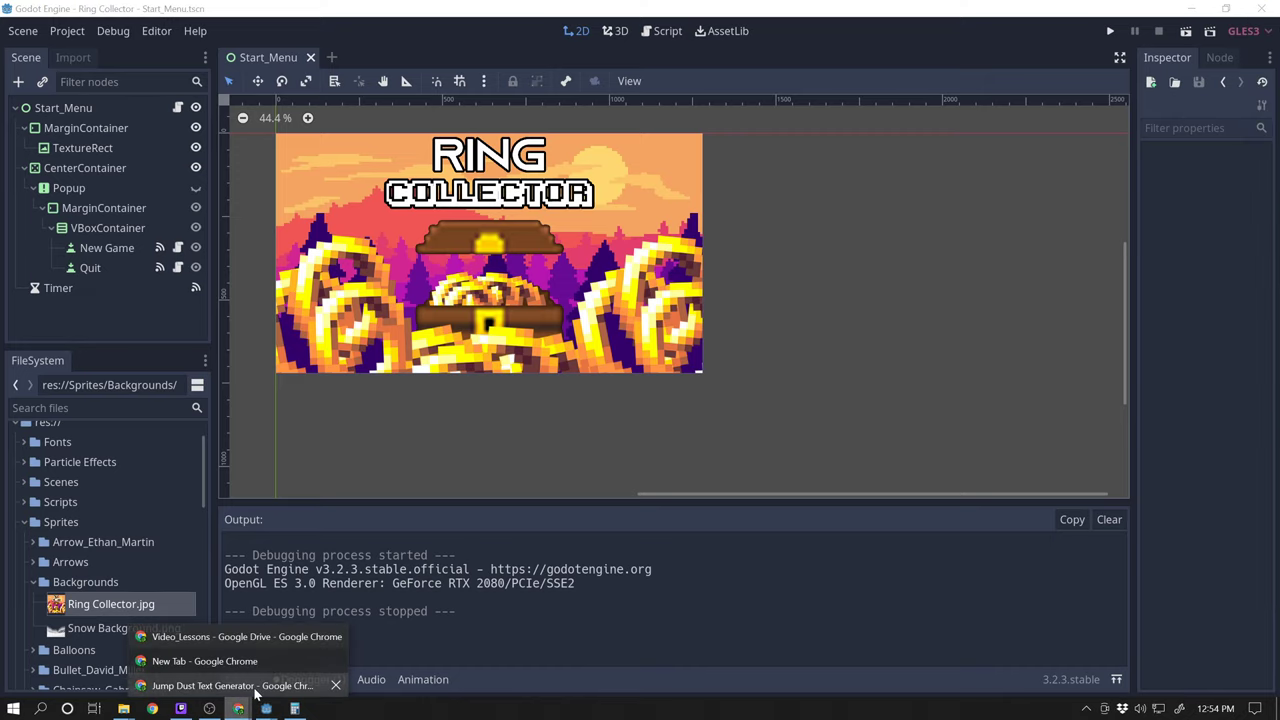
- Search Google for 'cool text generator' and open the Cool Text Graphics Generator result
{"action": "left_click", "coordinate": [230, 684]}
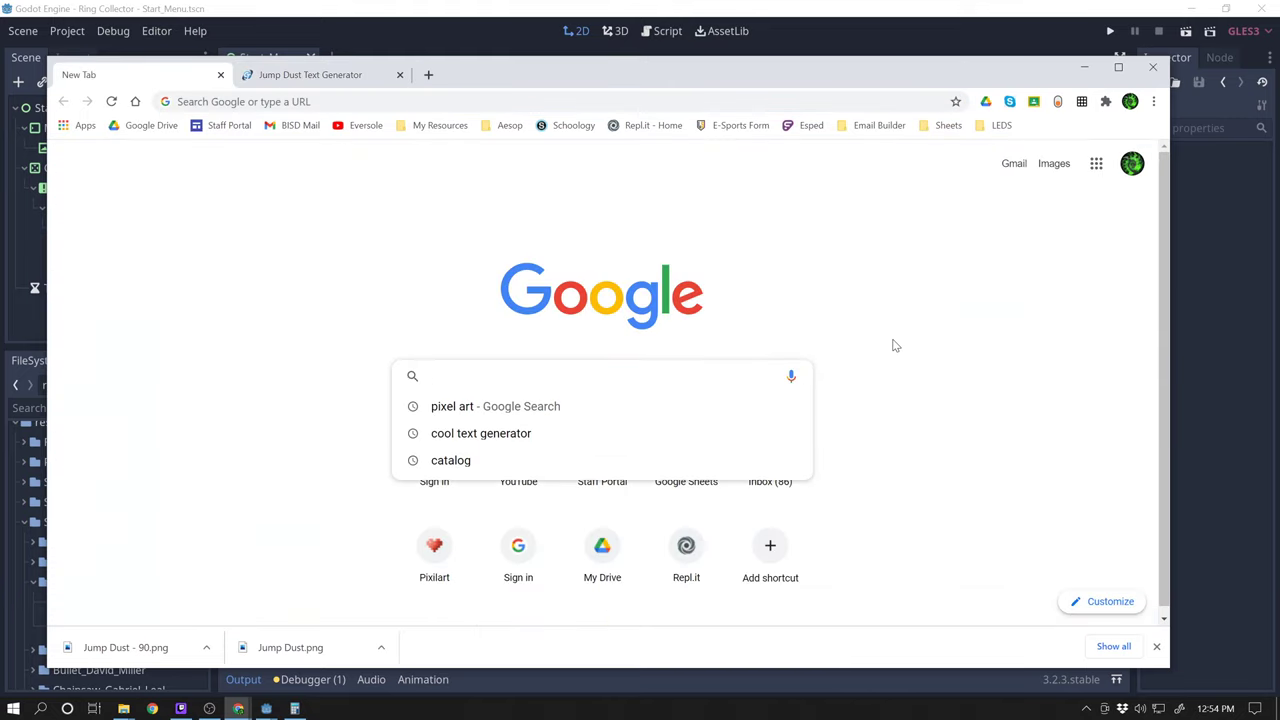
{"action": "mouse_move", "coordinate": [504, 450]}
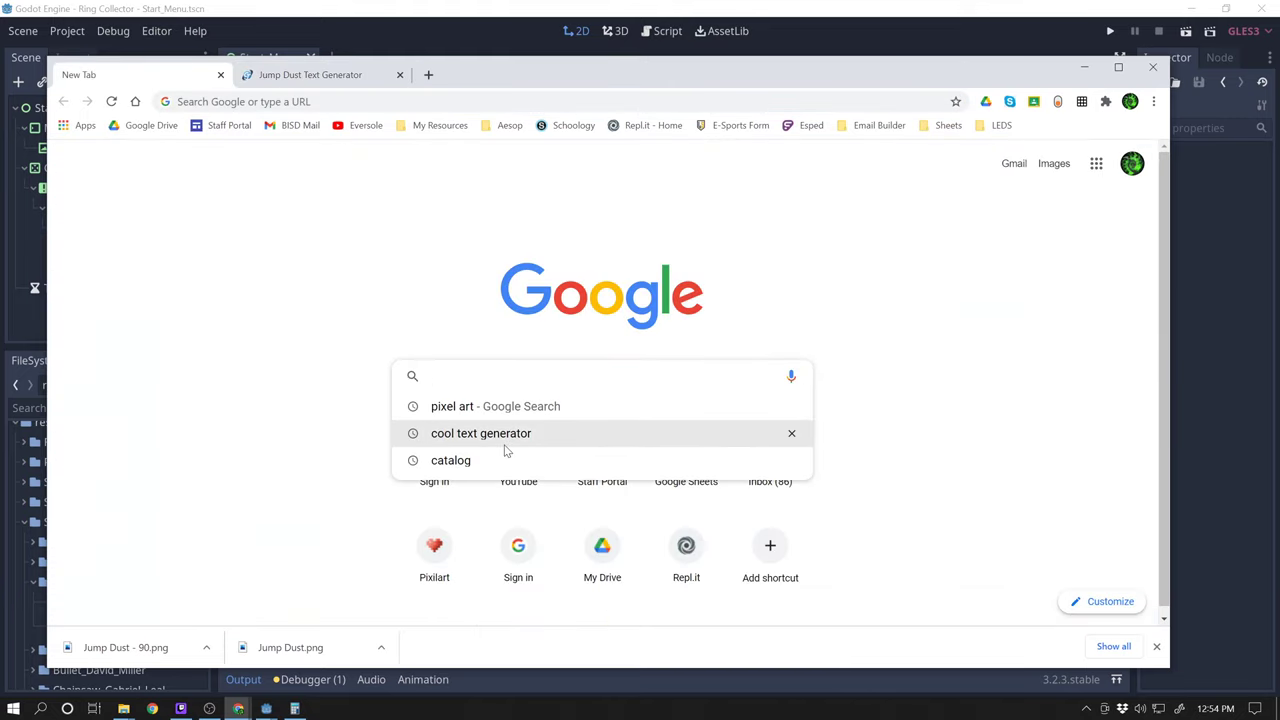
{"action": "left_click", "coordinate": [480, 432]}
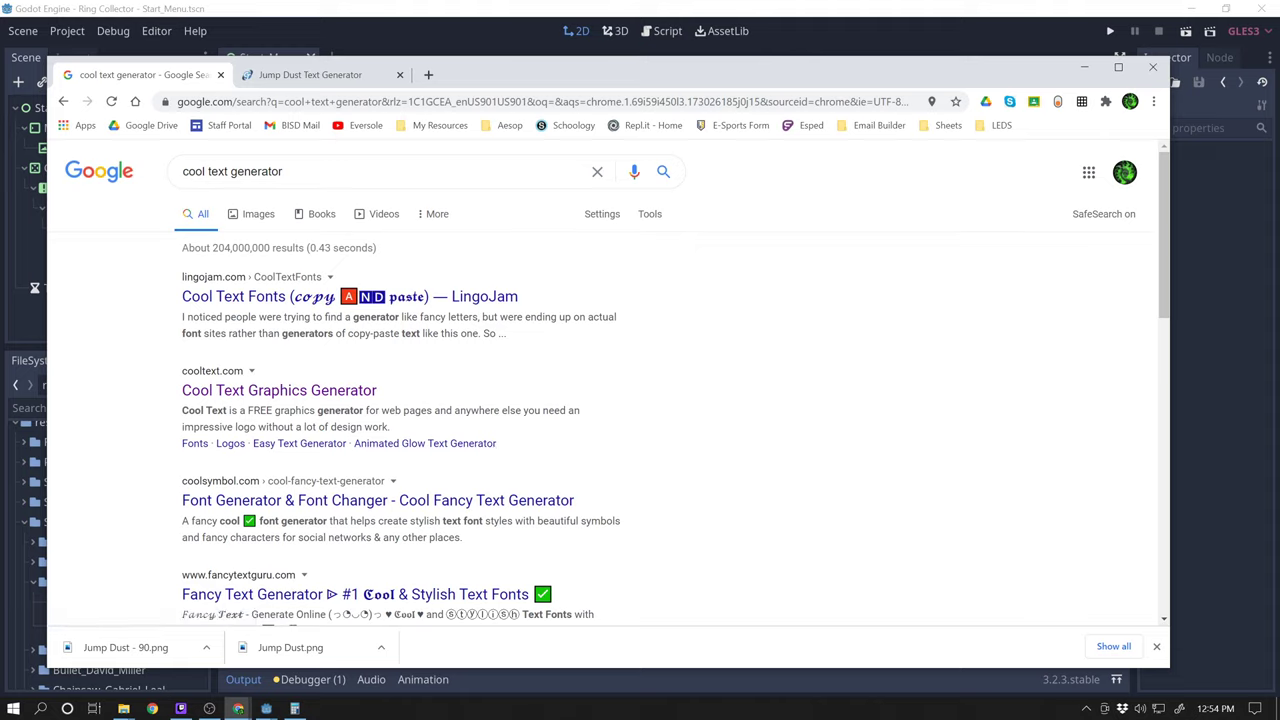
{"action": "mouse_move", "coordinate": [252, 390]}
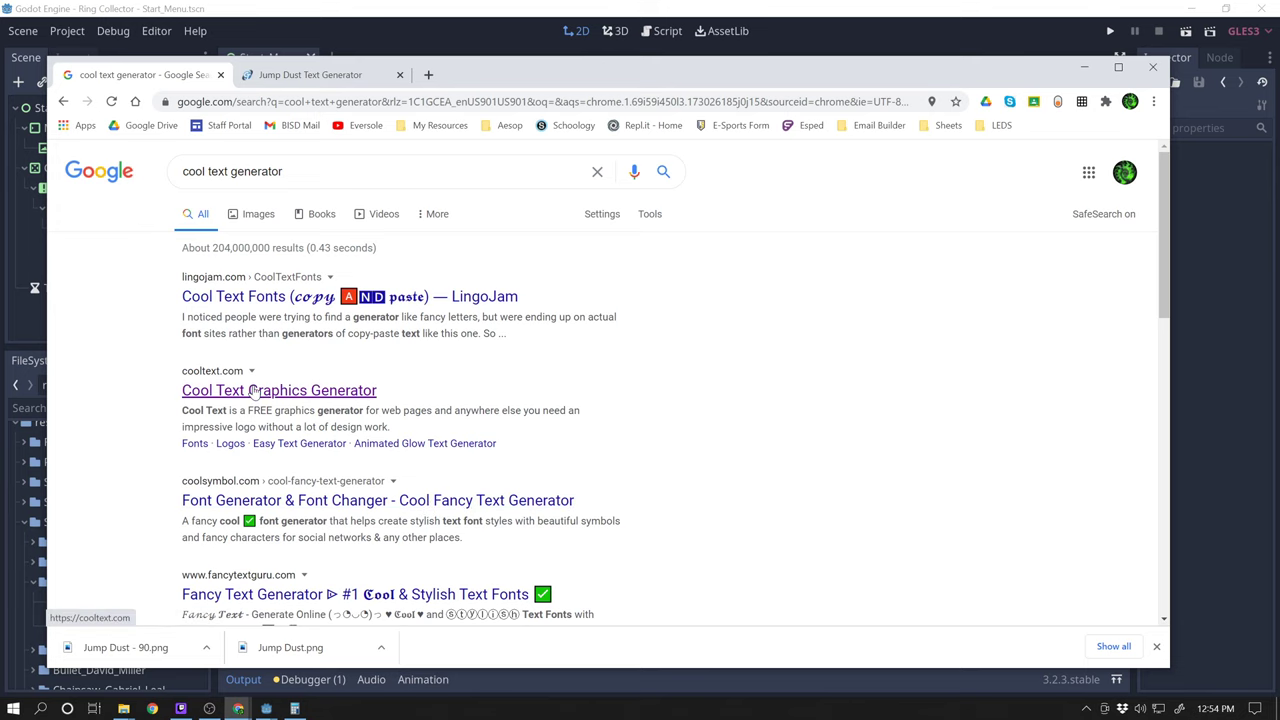
{"action": "left_click", "coordinate": [278, 390]}
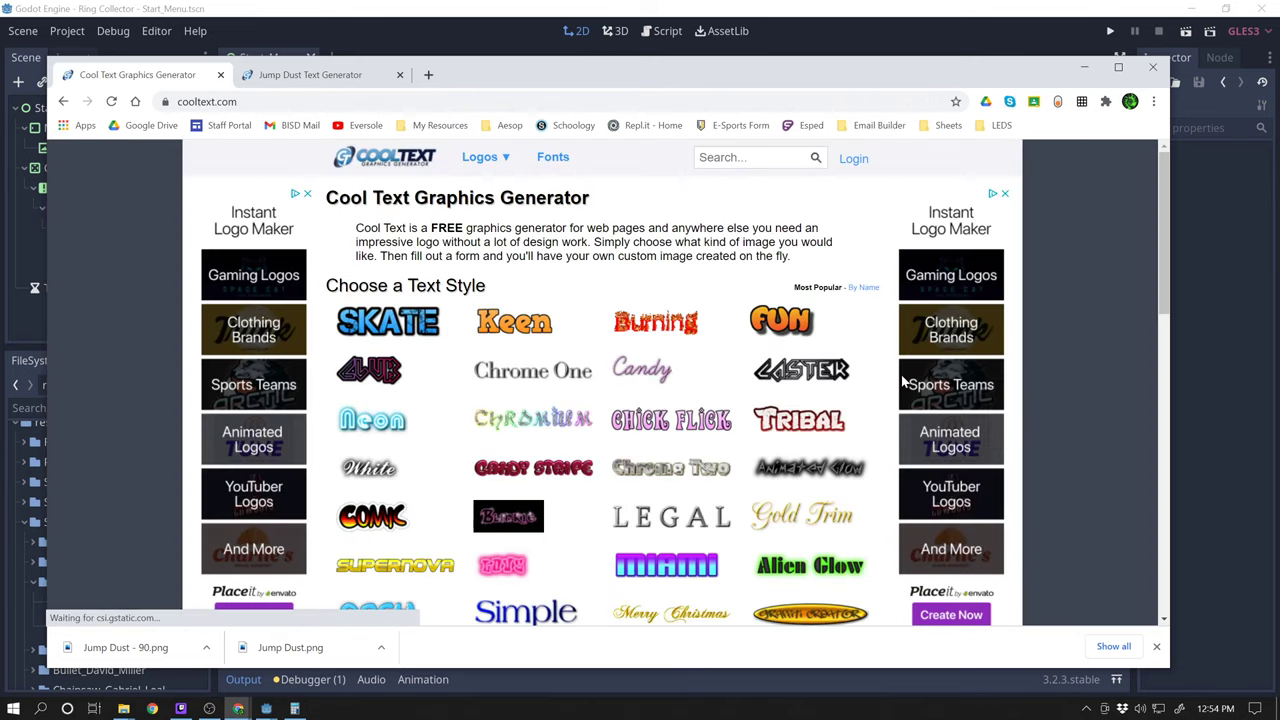
- Scroll the Cool Text logo styles down to reach the Tribal text generator
{"action": "scroll", "scroll_direction": "down", "scroll_amount": 3}
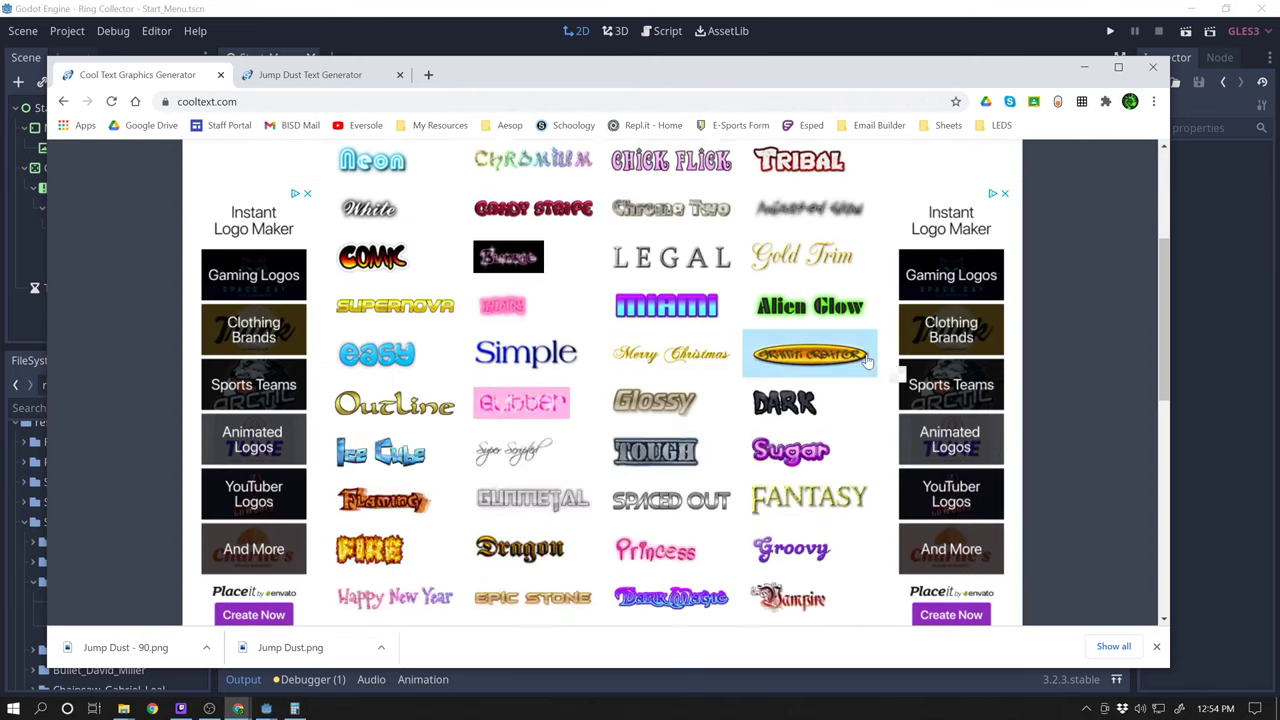
{"action": "scroll", "scroll_direction": "down", "scroll_amount": 3}
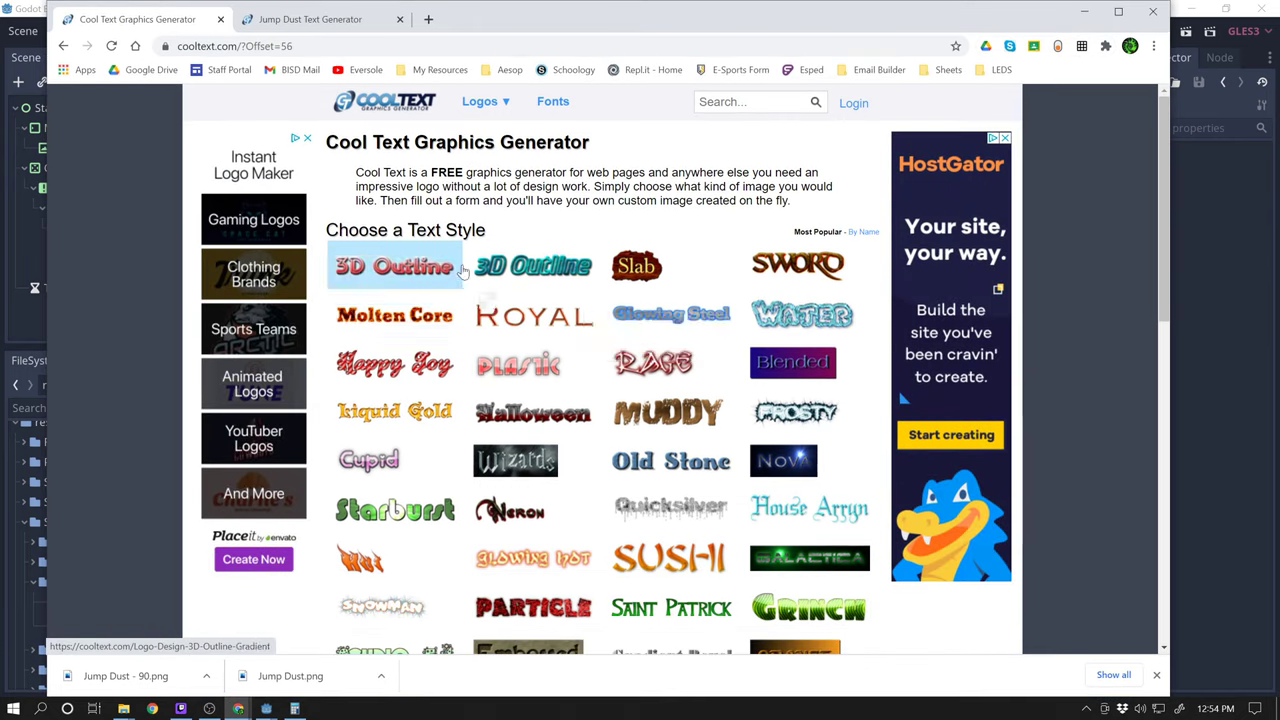
{"action": "mouse_move", "coordinate": [802, 314]}
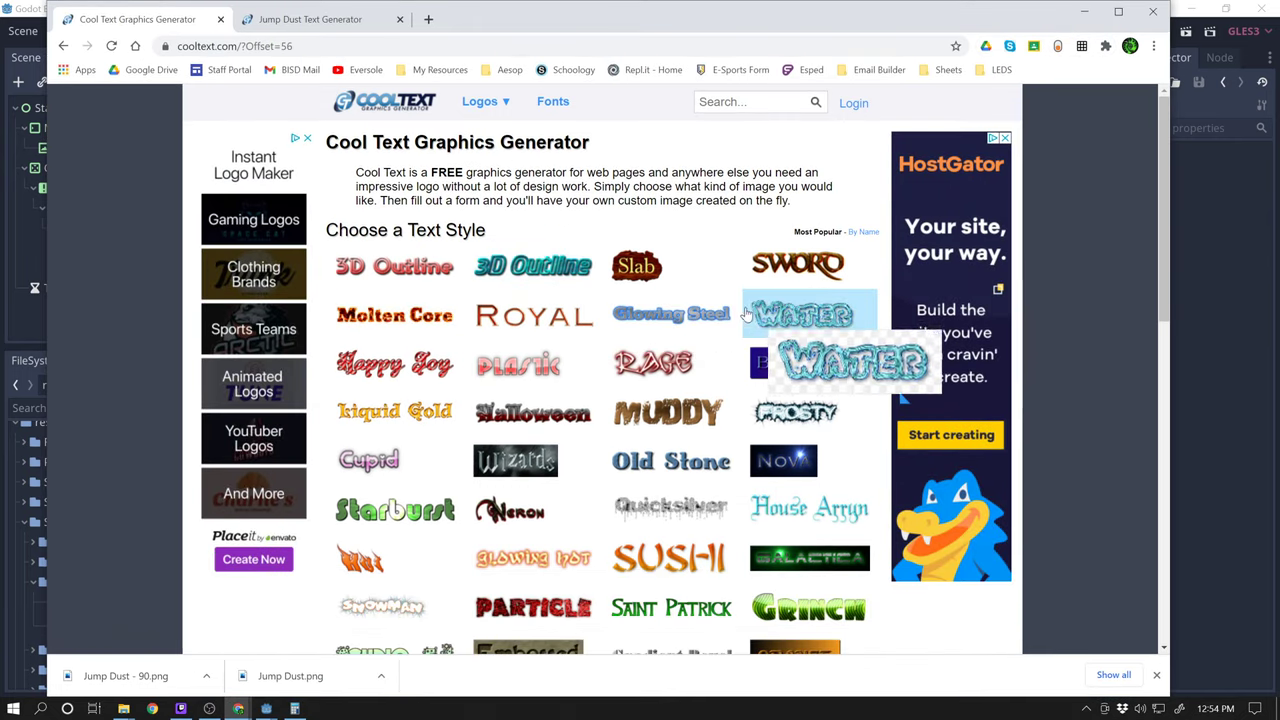
{"action": "scroll", "scroll_direction": "down", "scroll_amount": 3}
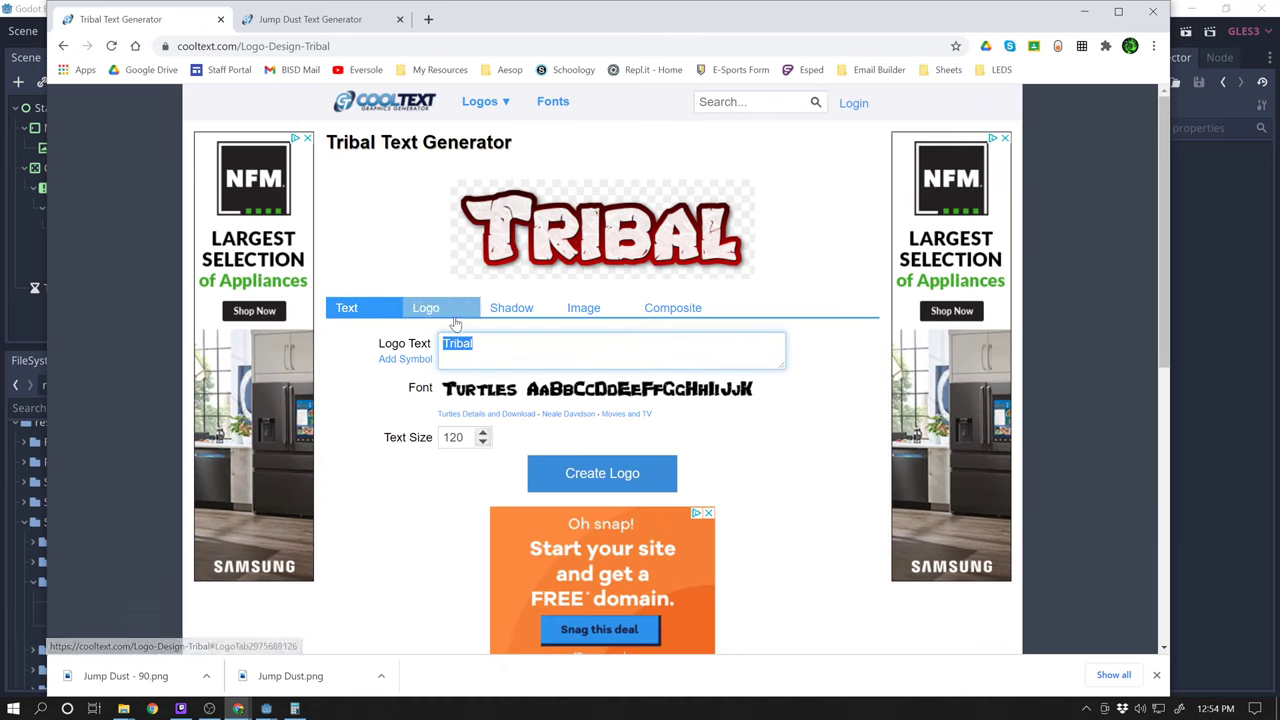
- Replace the Tribal sample wording with 'Jump Dust' and show the Logo pattern and outline settings
{"action": "left_click", "coordinate": [346, 308]}
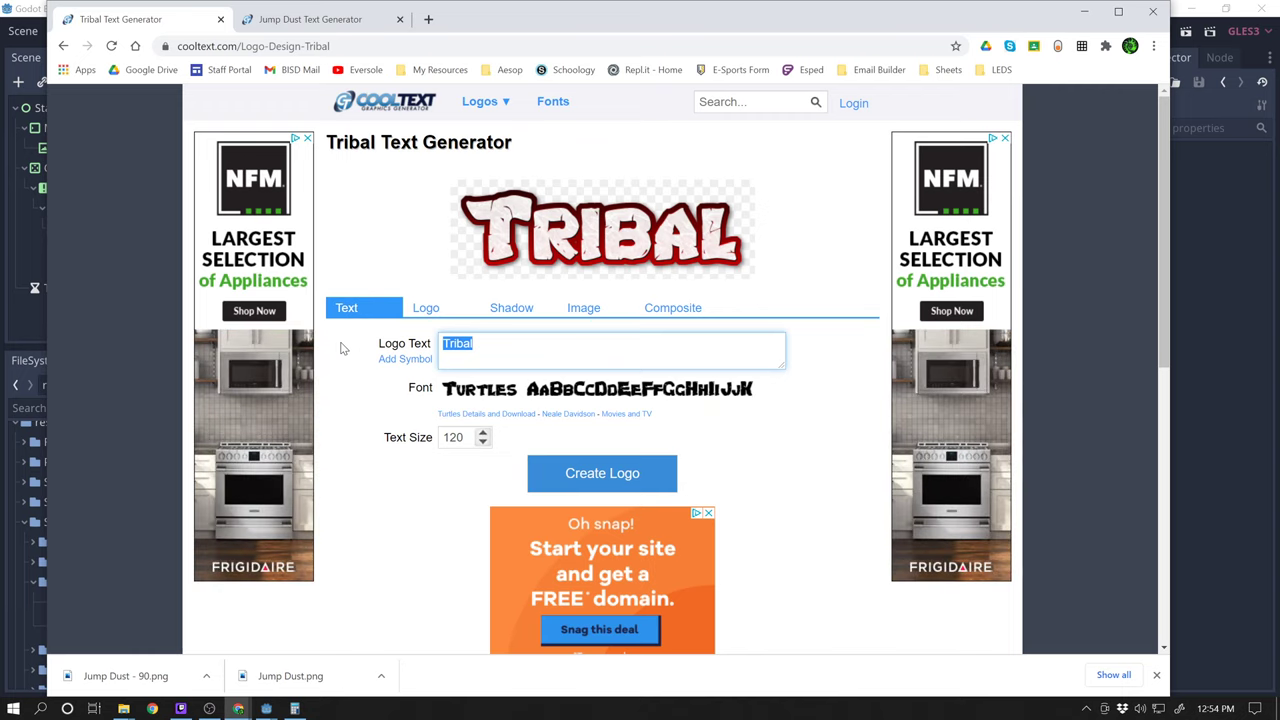
{"action": "type", "text": "Jump Dust"}
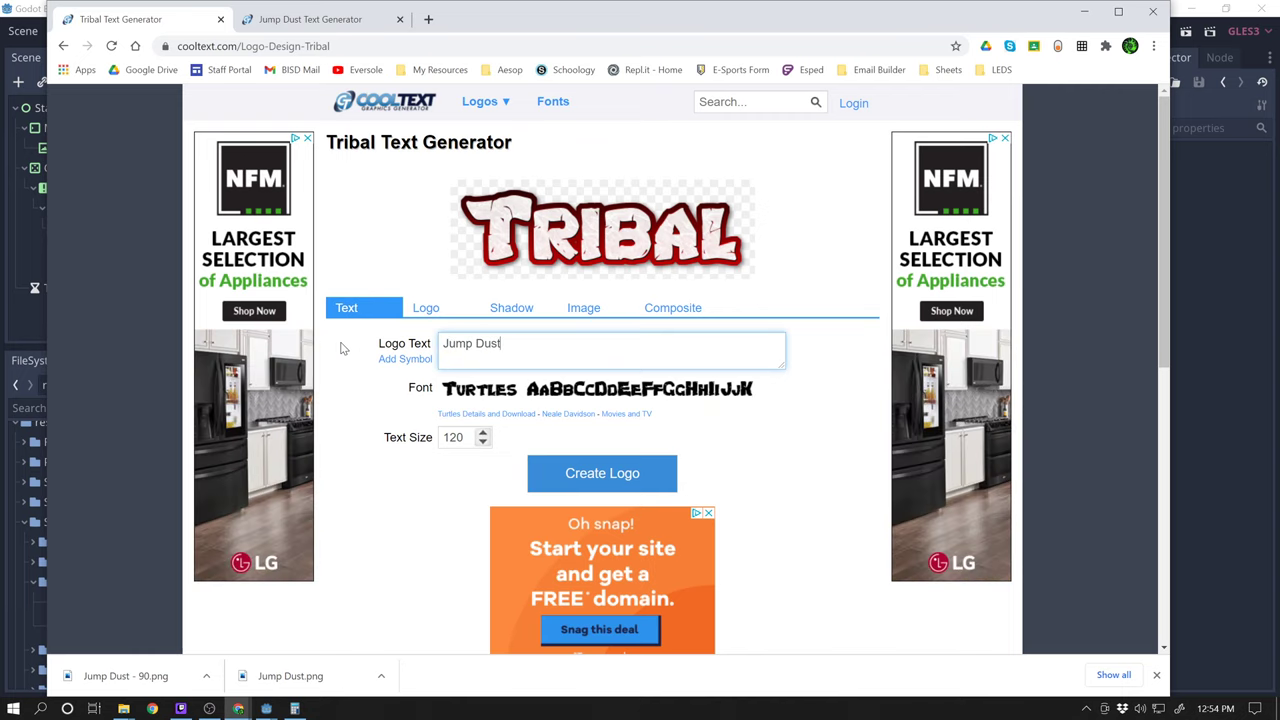
{"action": "left_click", "coordinate": [602, 472]}
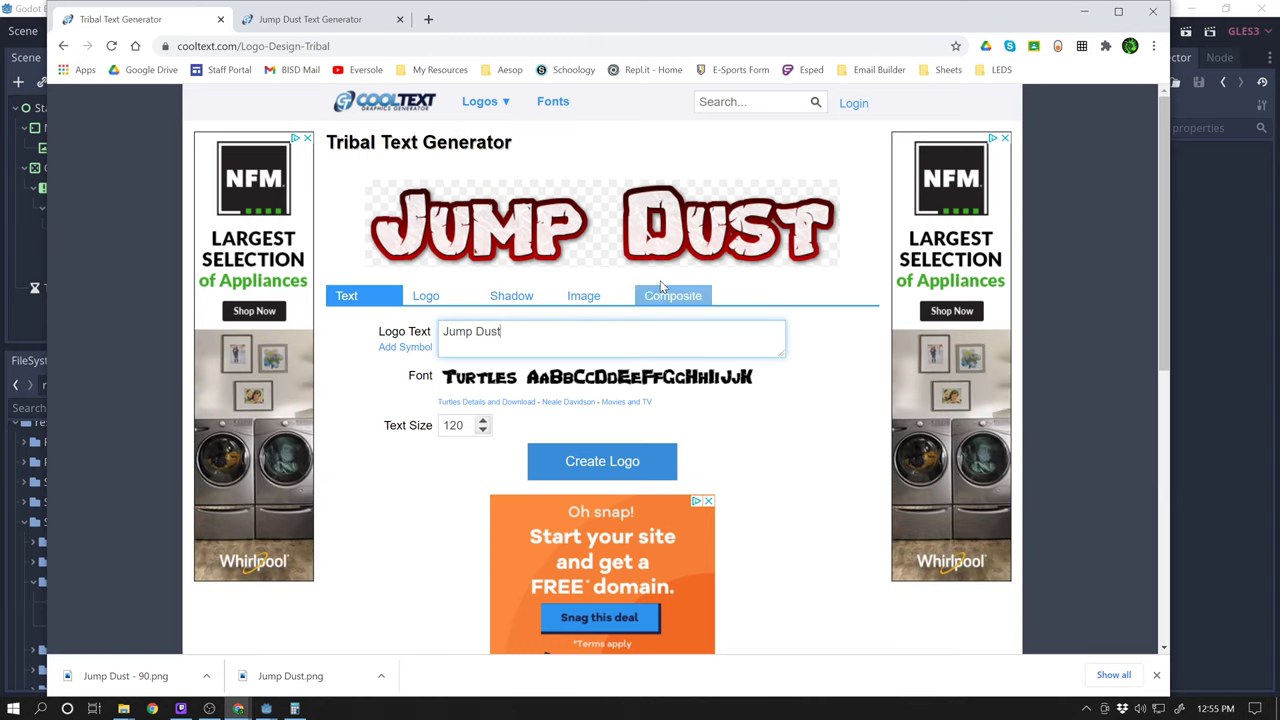
{"action": "left_click", "coordinate": [424, 296]}
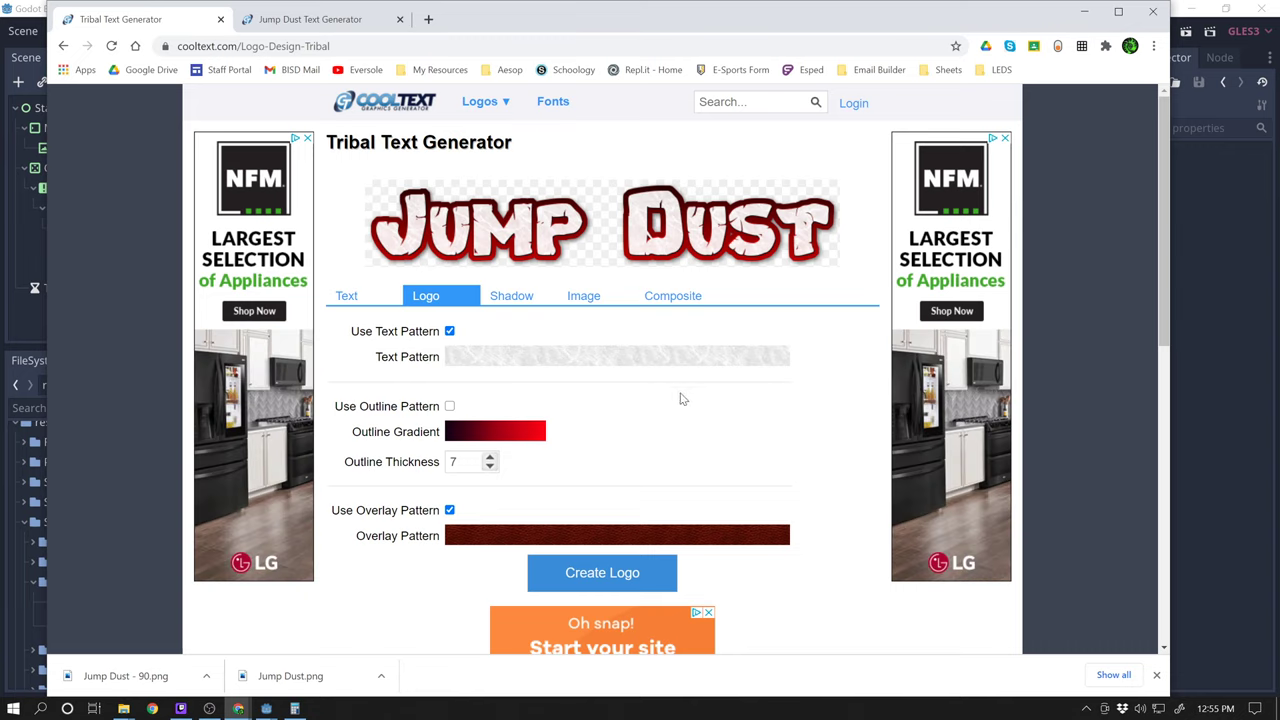
{"action": "mouse_move", "coordinate": [512, 512]}
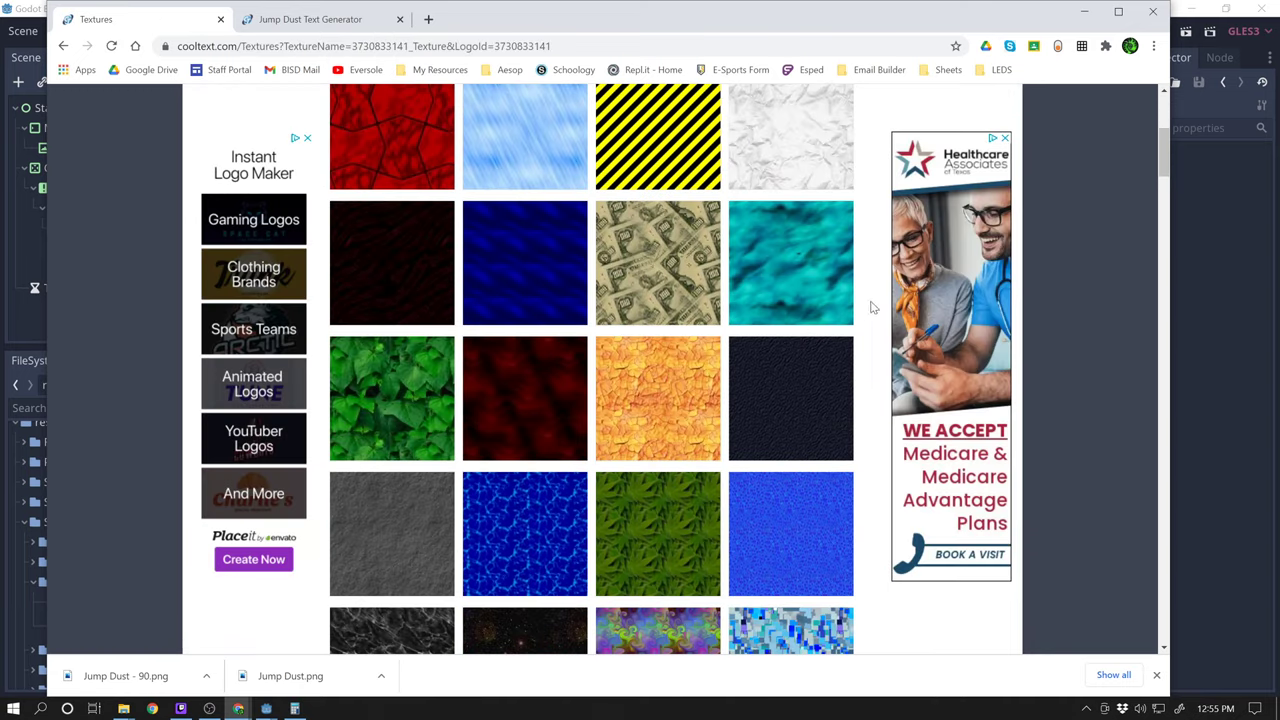
- Apply a first fill texture to the Jump Dust letters, then reopen the texture gallery for another
{"action": "scroll", "scroll_direction": "down", "scroll_amount": 3}
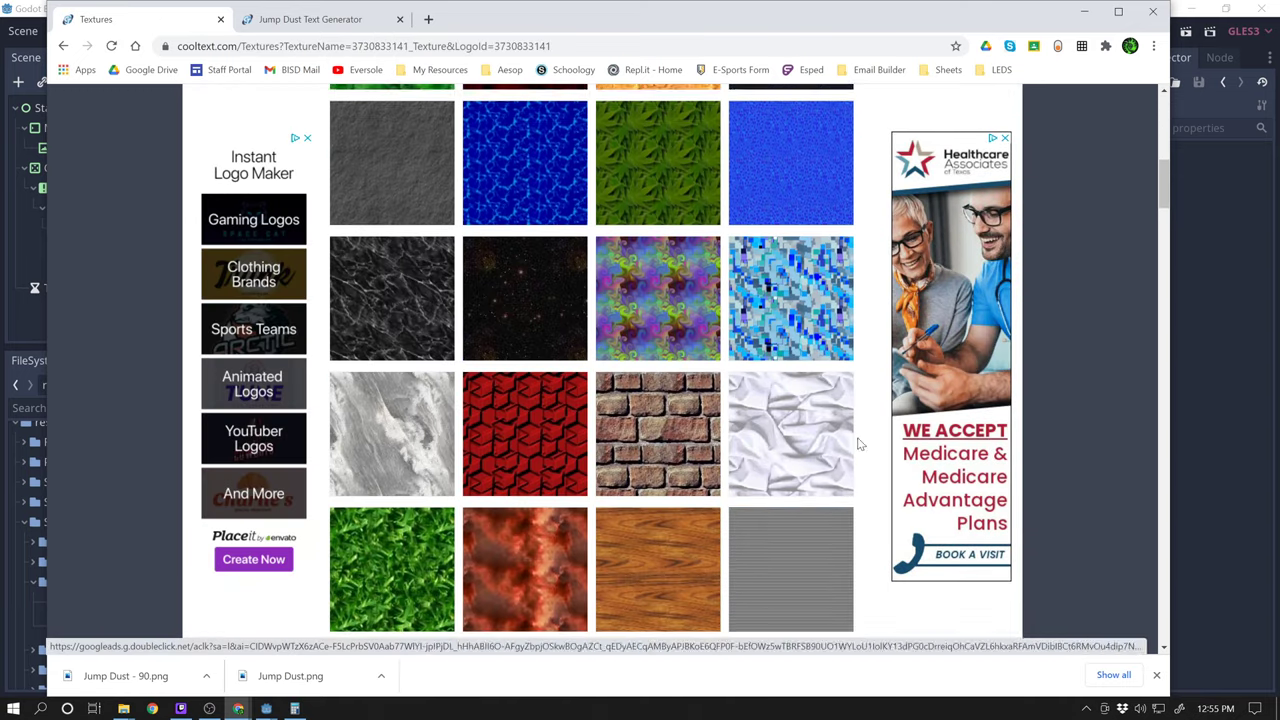
{"action": "scroll", "scroll_direction": "down", "scroll_amount": 3}
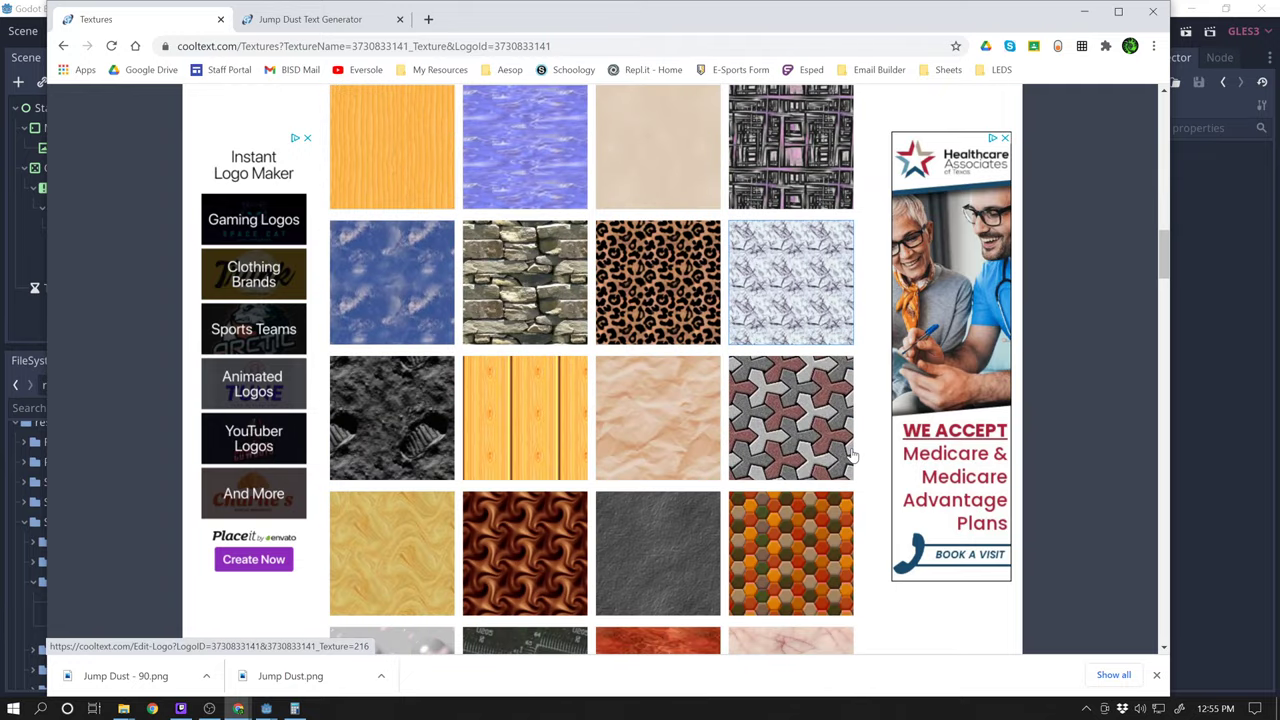
{"action": "scroll", "scroll_direction": "down", "scroll_amount": 3}
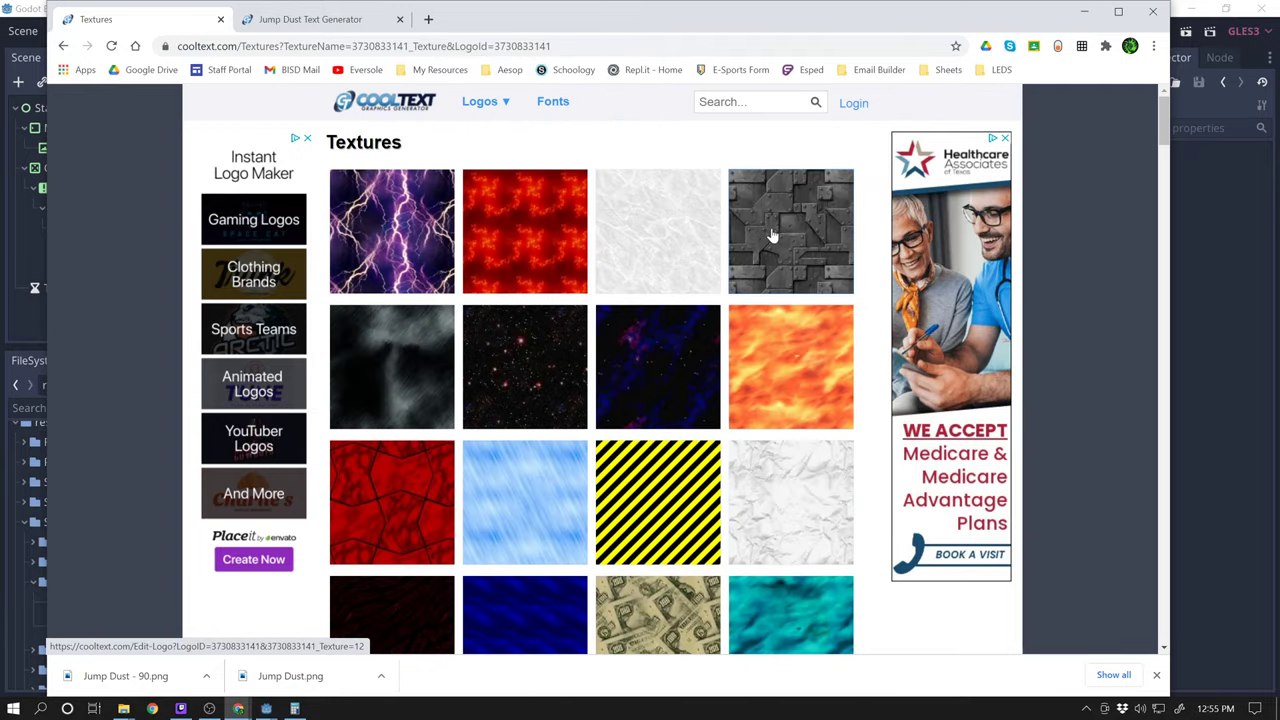
{"action": "left_click", "coordinate": [790, 232]}
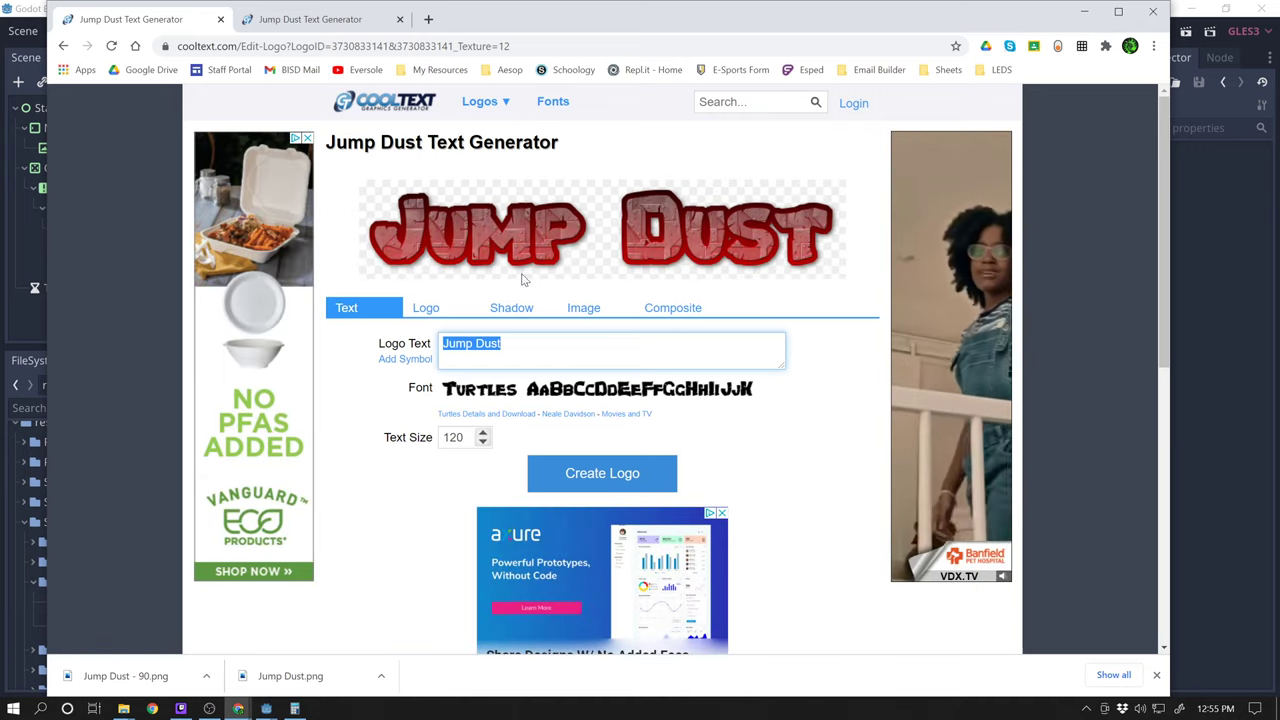
{"action": "left_click", "coordinate": [424, 308]}
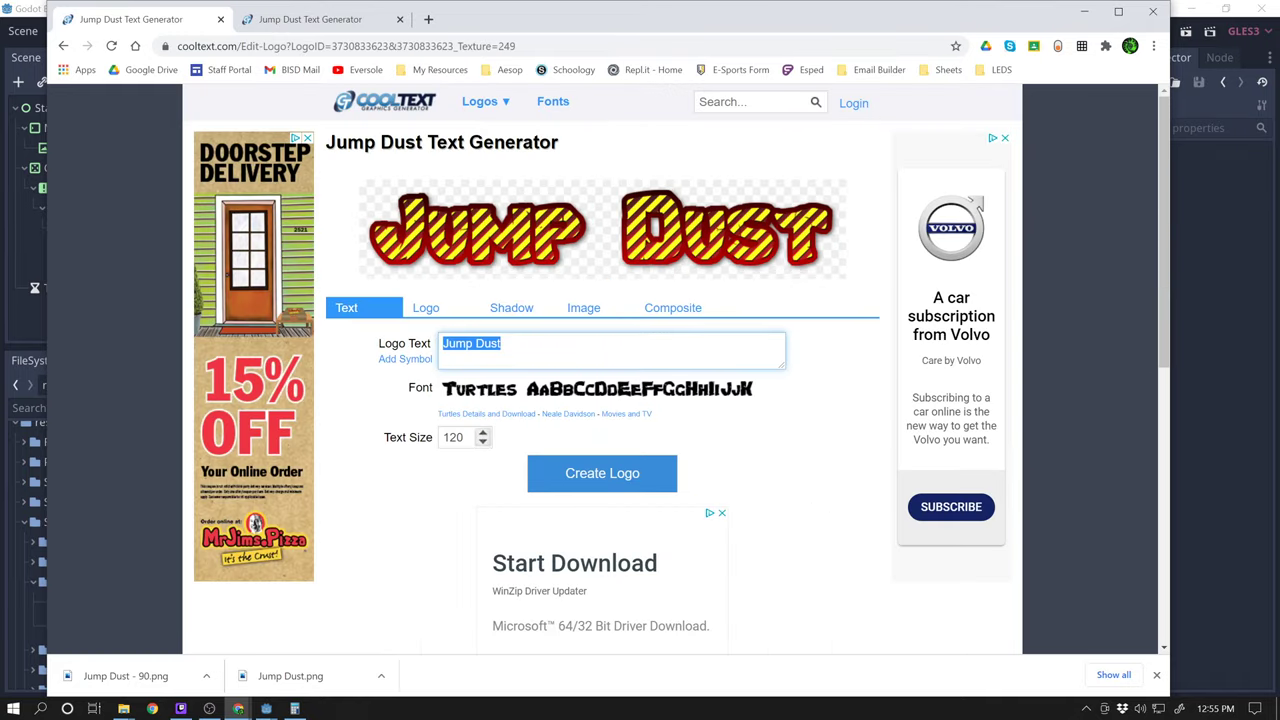
{"action": "left_click", "coordinate": [424, 308]}
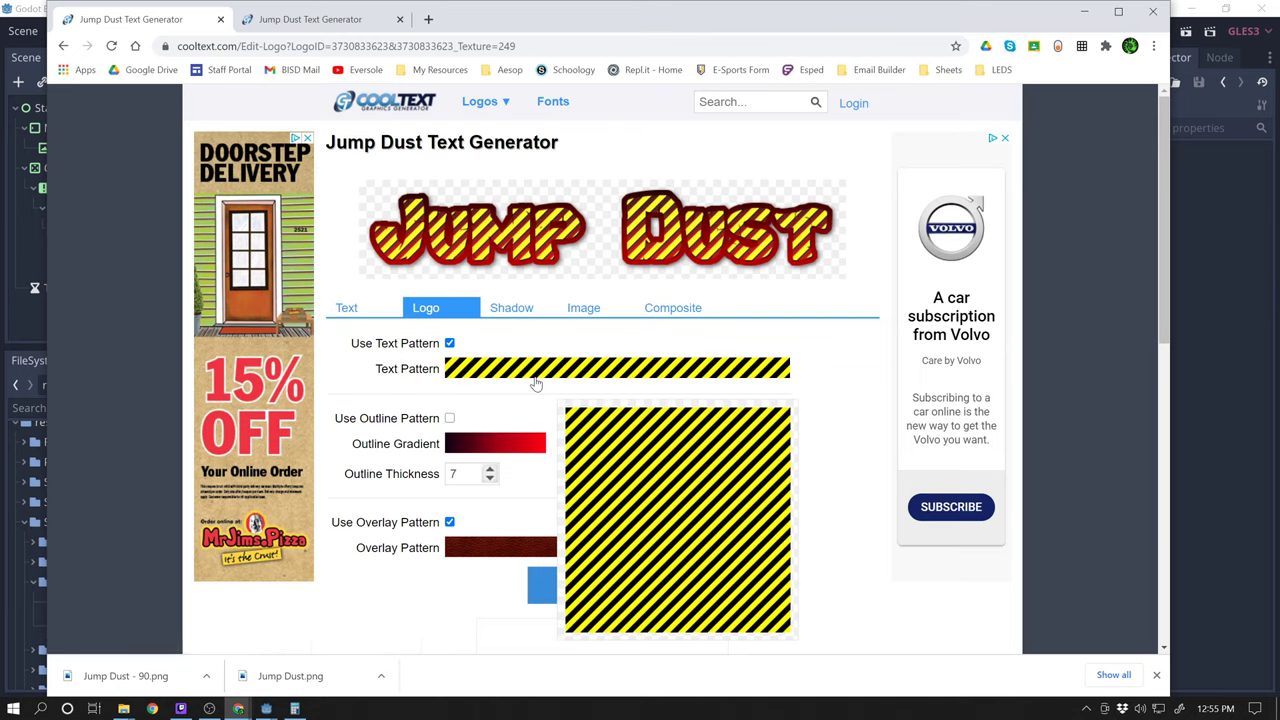
{"action": "left_click", "coordinate": [616, 368]}
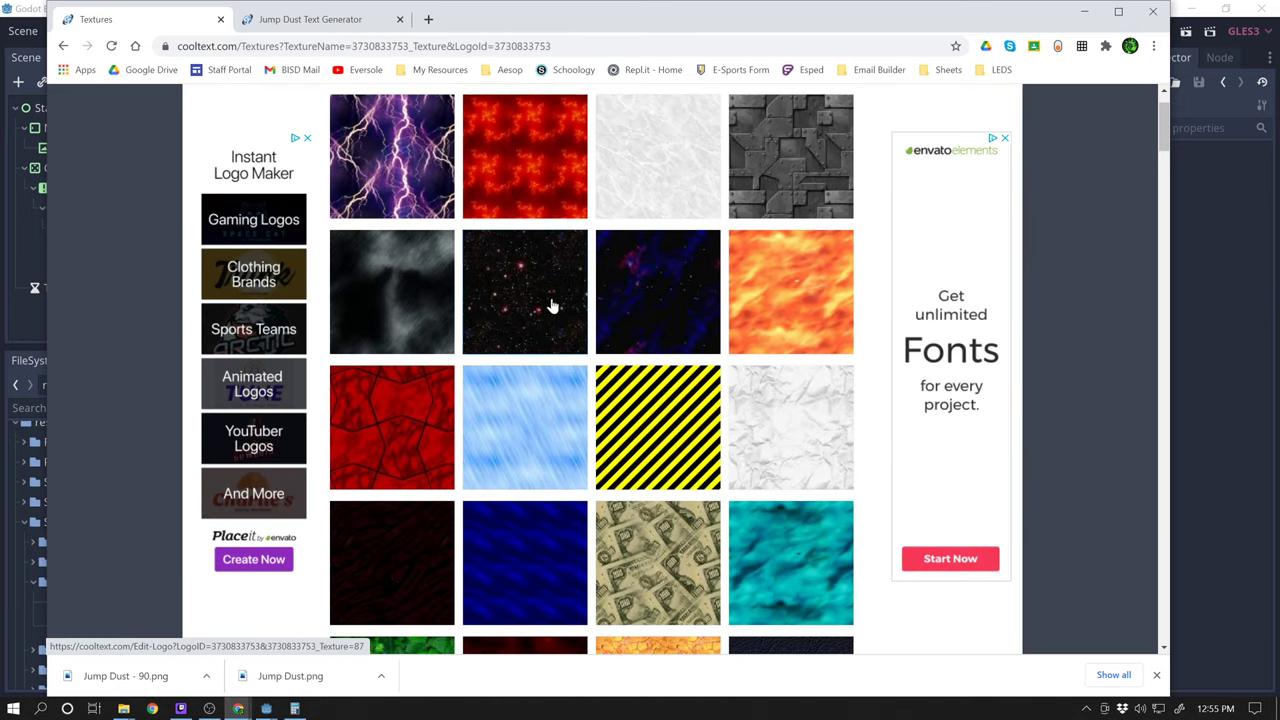
- Browse far down the Textures gallery and apply a mottled red texture to the letters
{"action": "scroll", "scroll_direction": "down", "scroll_amount": 3}
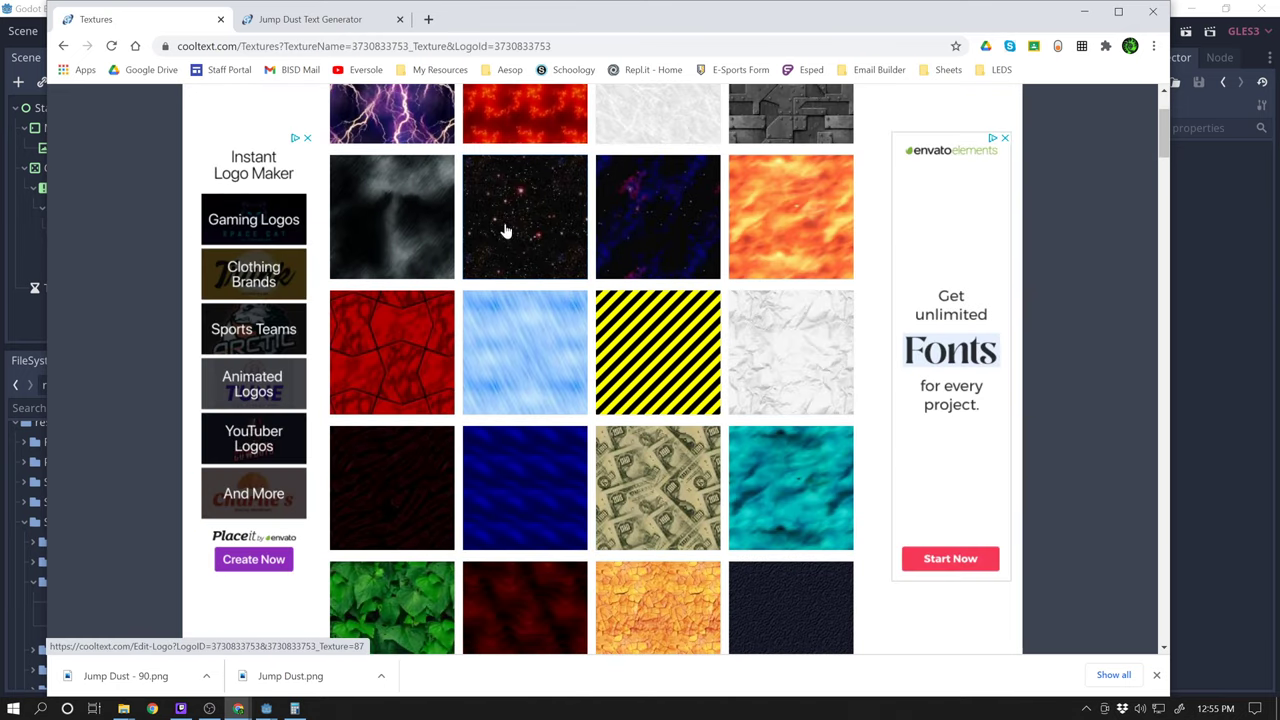
{"action": "scroll", "scroll_direction": "down", "scroll_amount": 3}
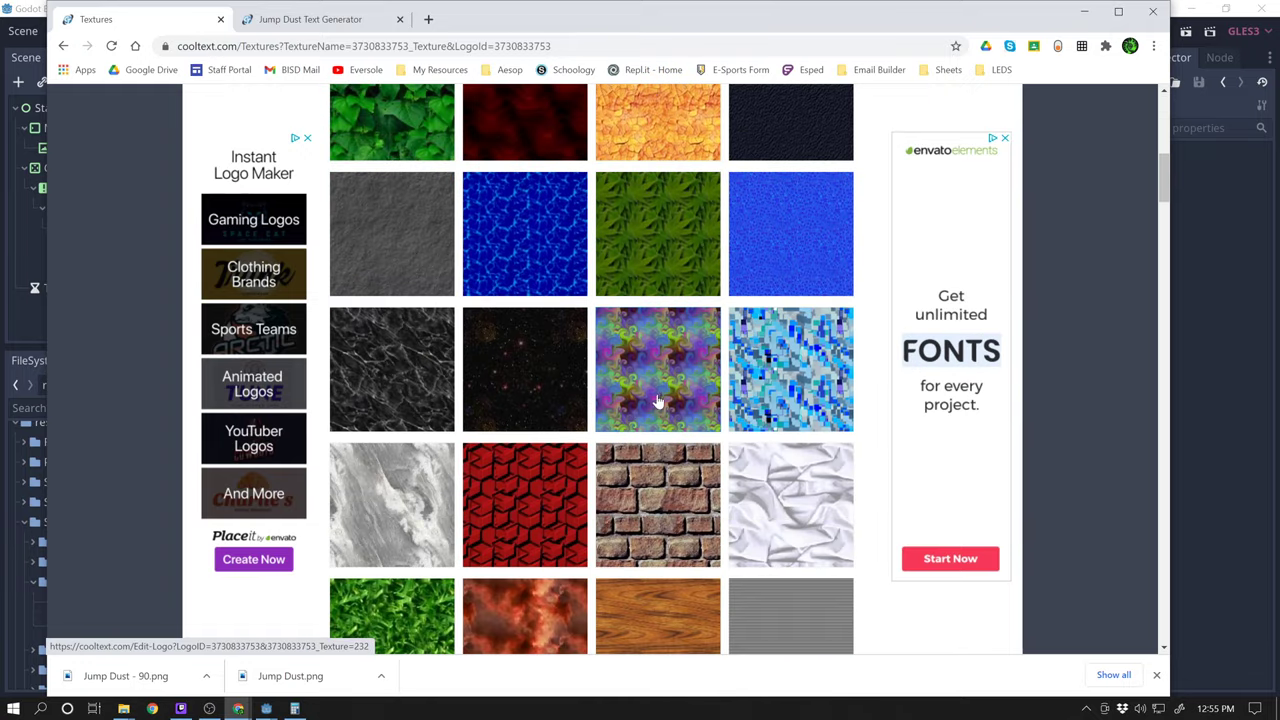
{"action": "scroll", "scroll_direction": "down", "scroll_amount": 3}
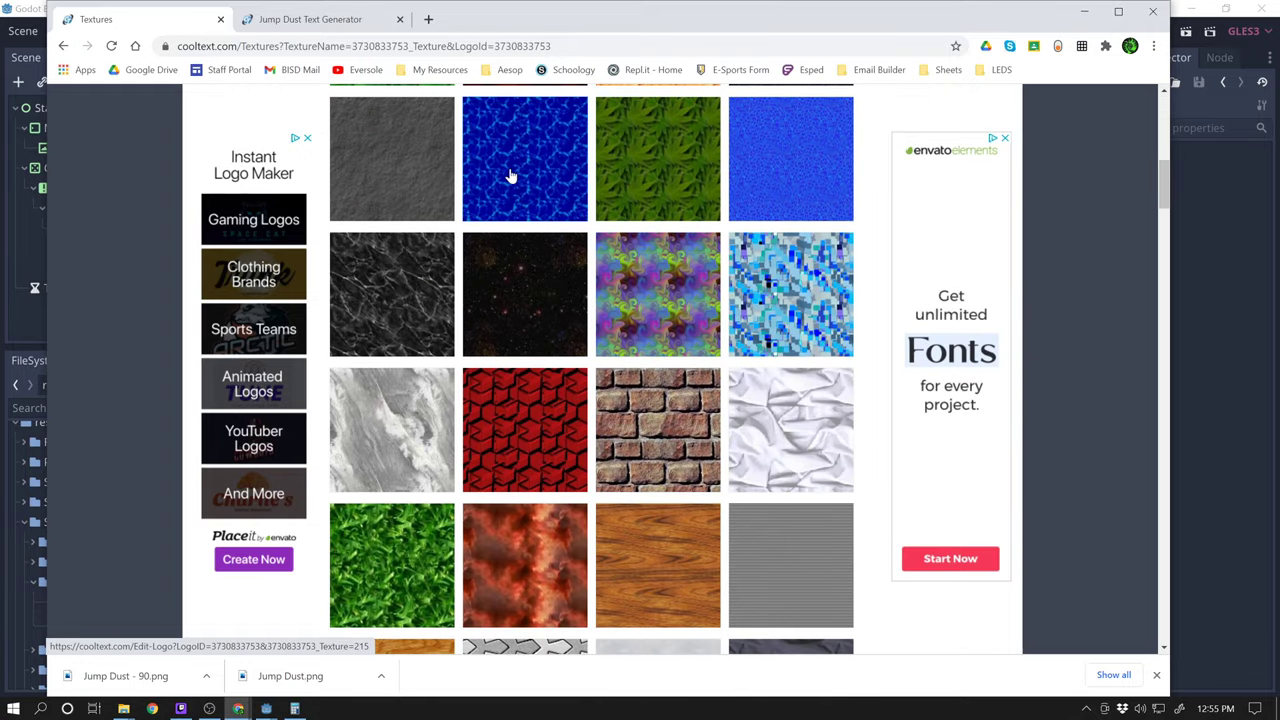
{"action": "scroll", "scroll_direction": "down", "scroll_amount": 3}
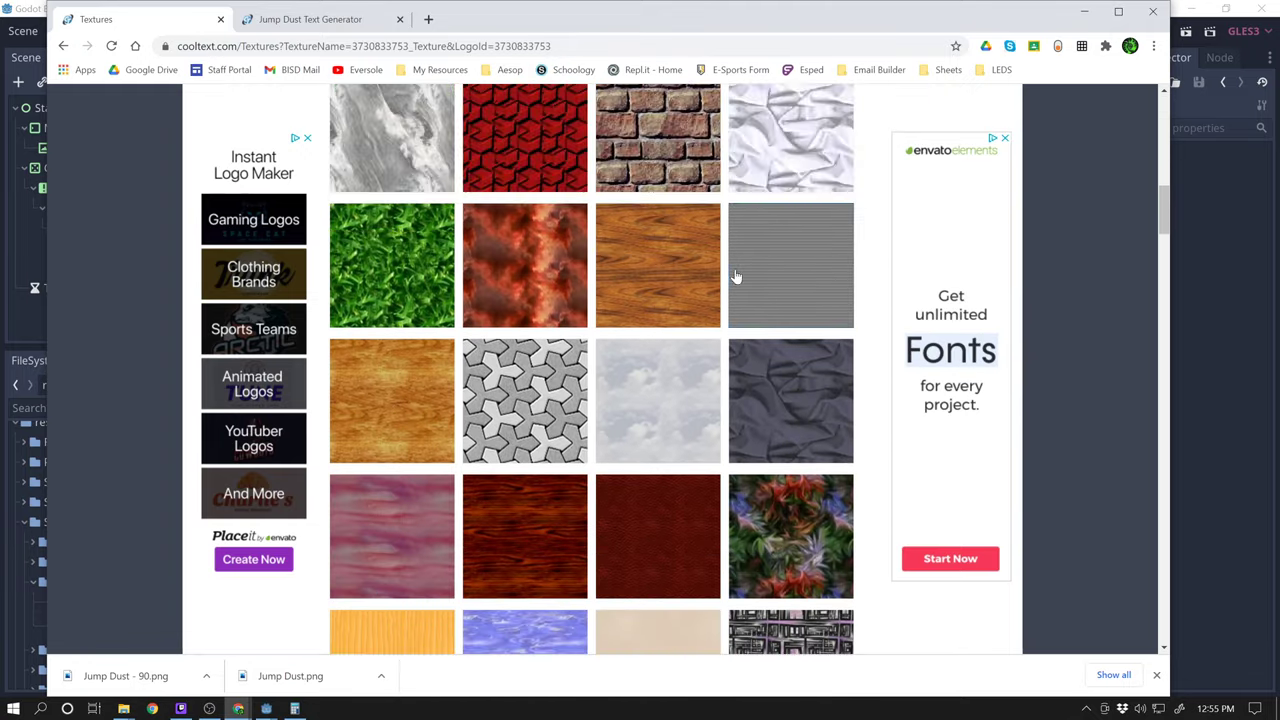
{"action": "scroll", "scroll_direction": "down", "scroll_amount": 3}
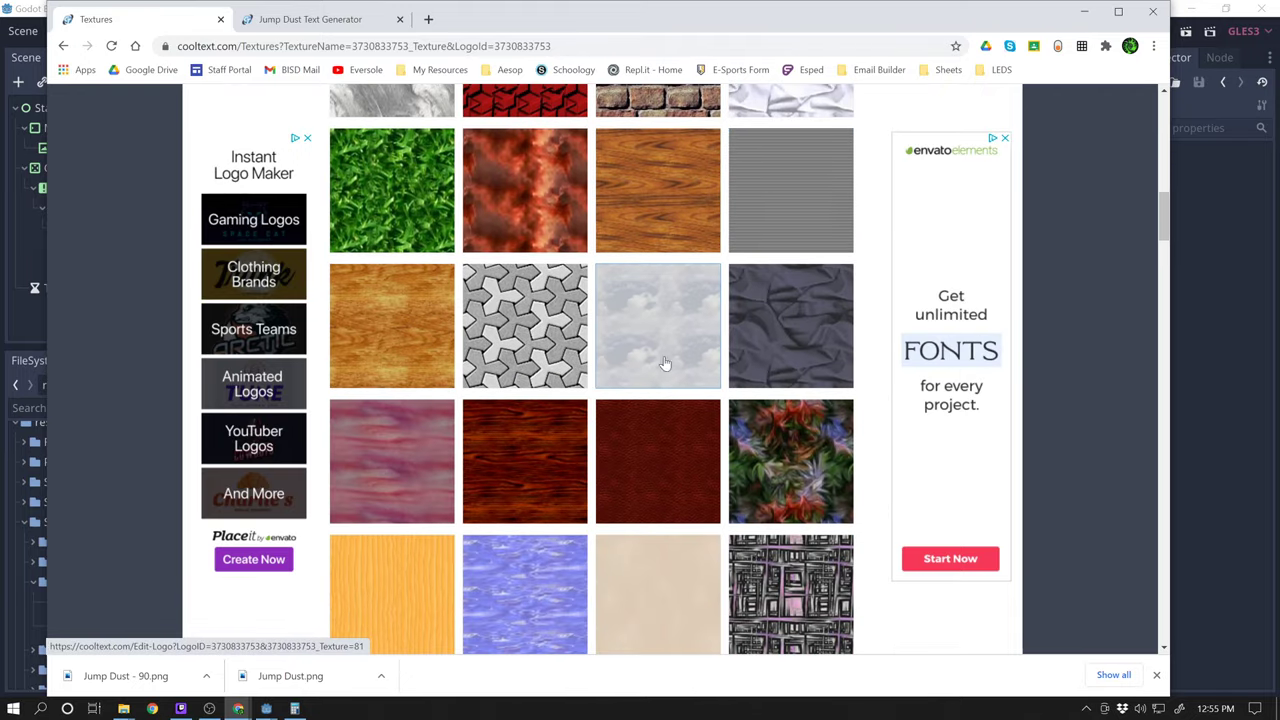
{"action": "scroll", "scroll_direction": "down", "scroll_amount": 3}
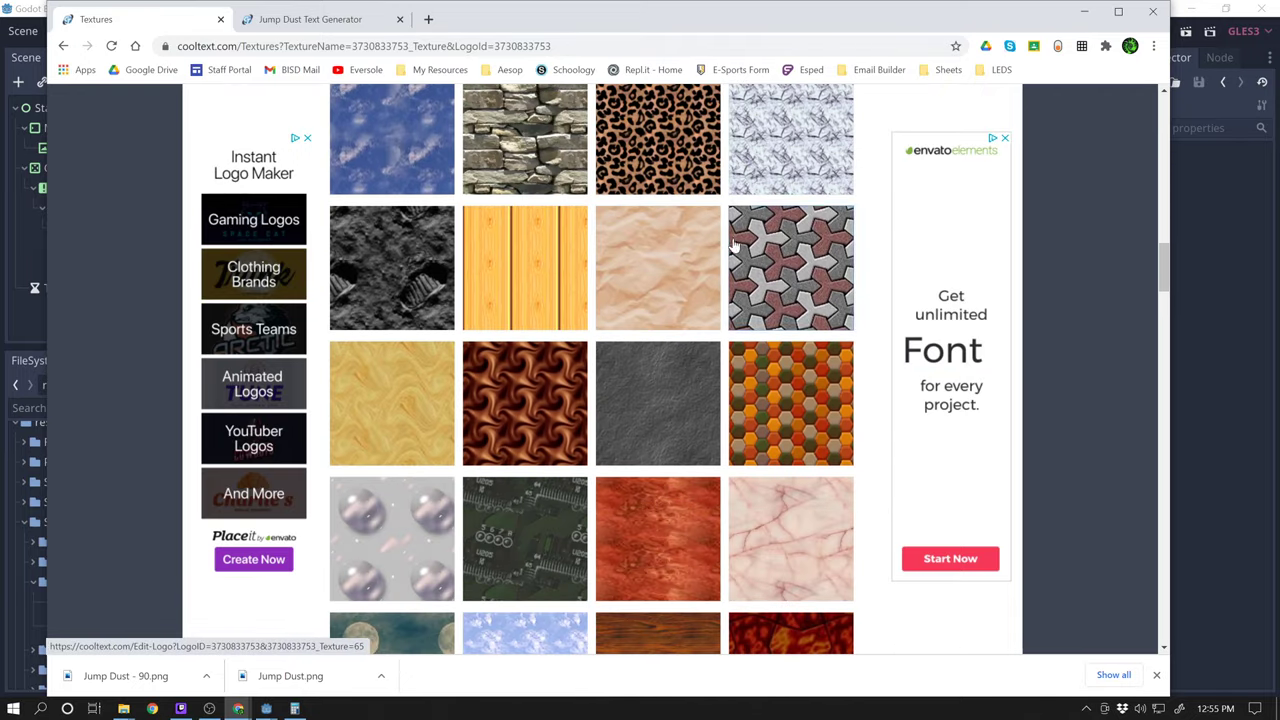
{"action": "scroll", "scroll_direction": "down", "scroll_amount": 3}
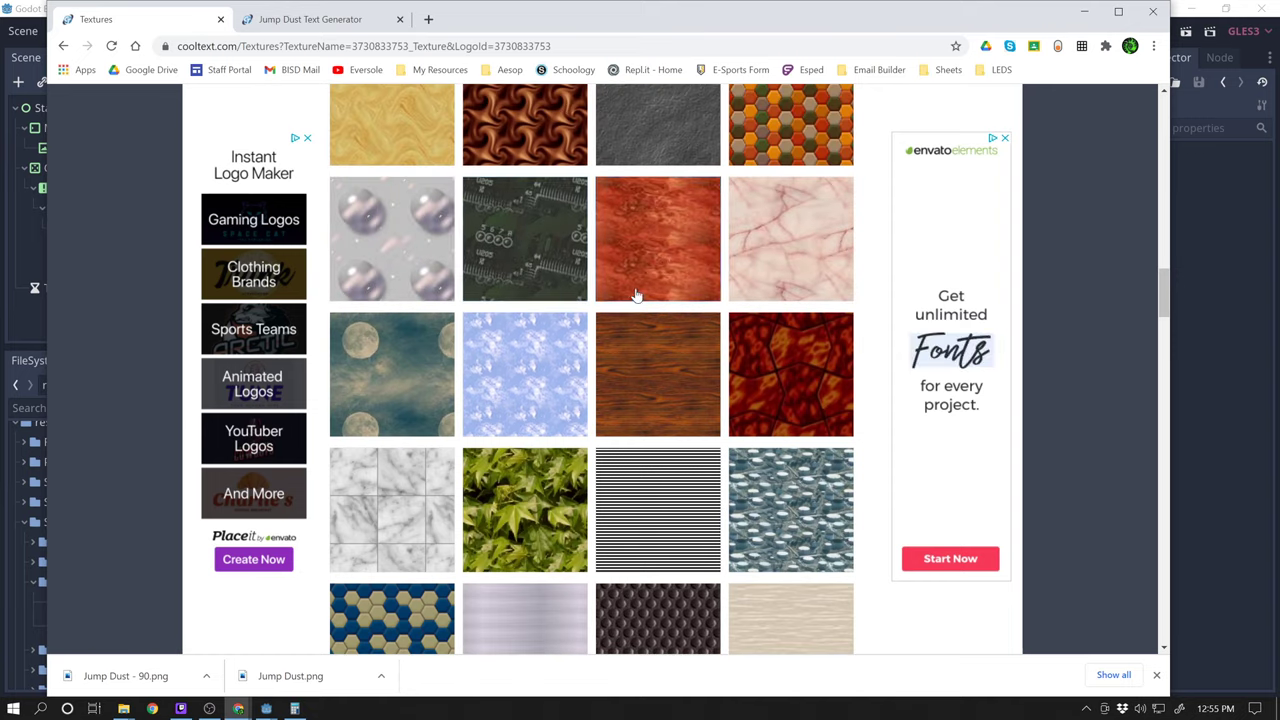
{"action": "scroll", "scroll_direction": "down", "scroll_amount": 3}
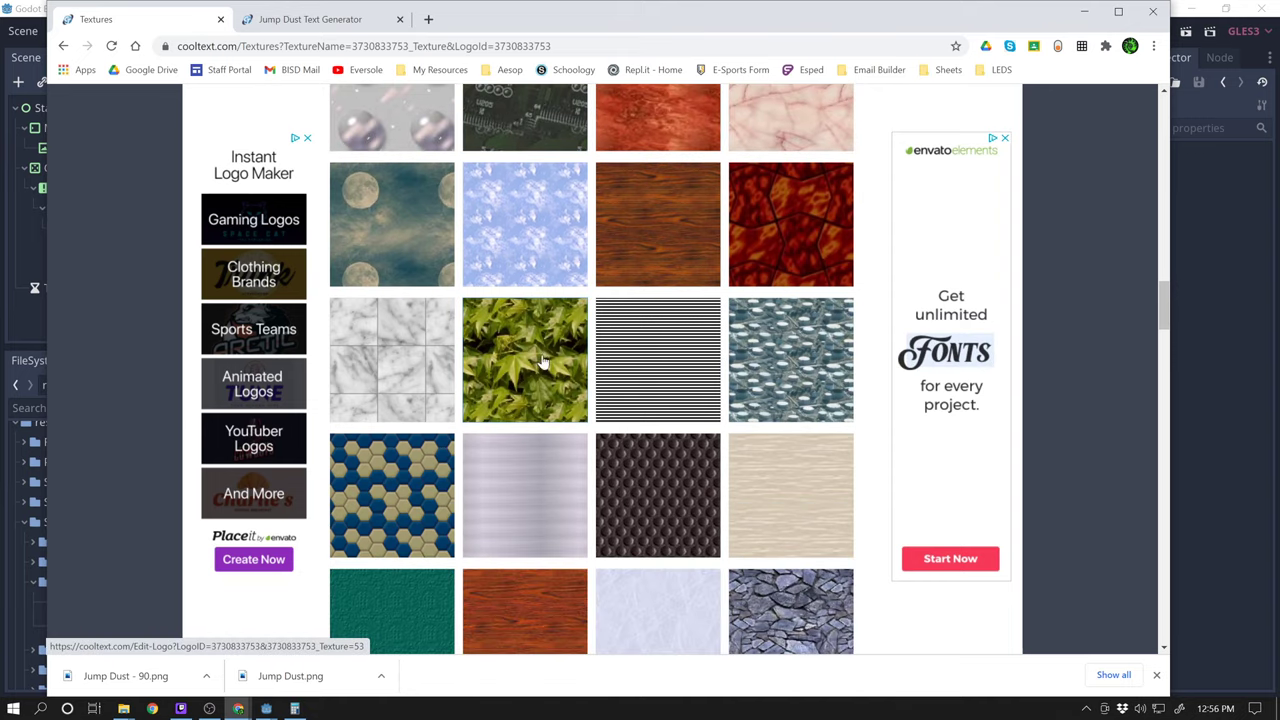
{"action": "scroll", "scroll_direction": "down", "scroll_amount": 3}
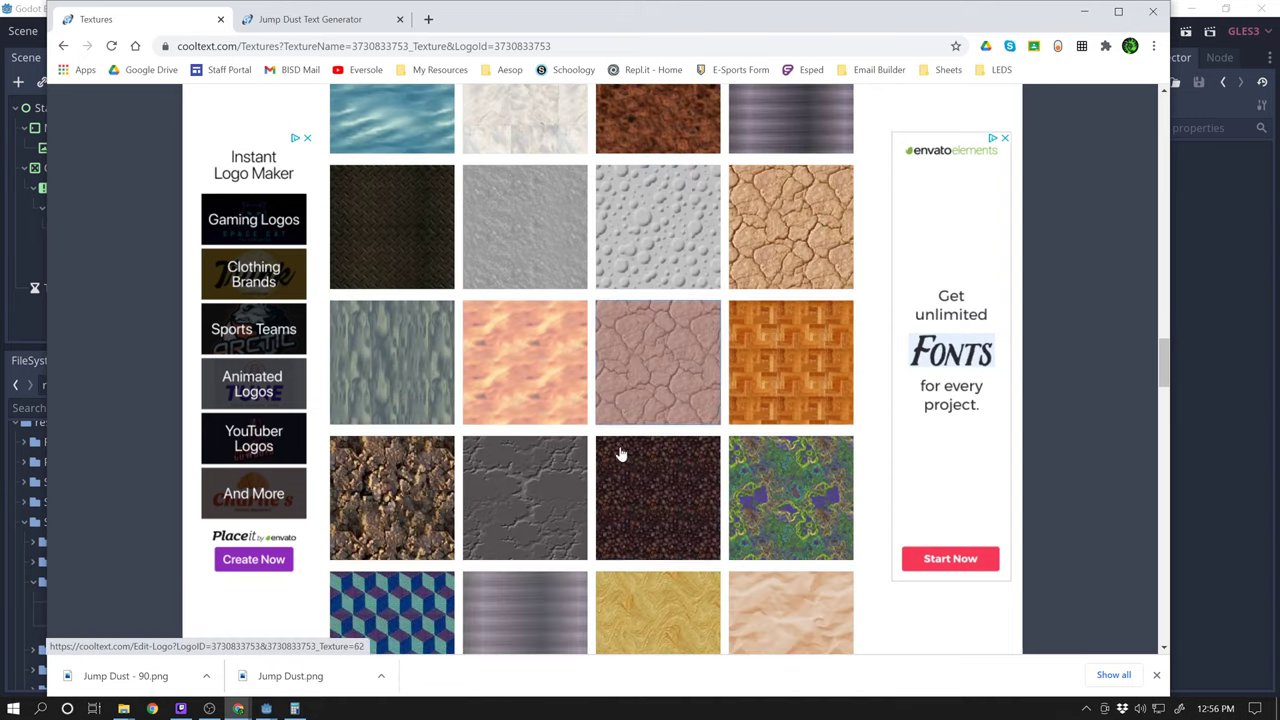
{"action": "scroll", "scroll_direction": "down", "scroll_amount": 3}
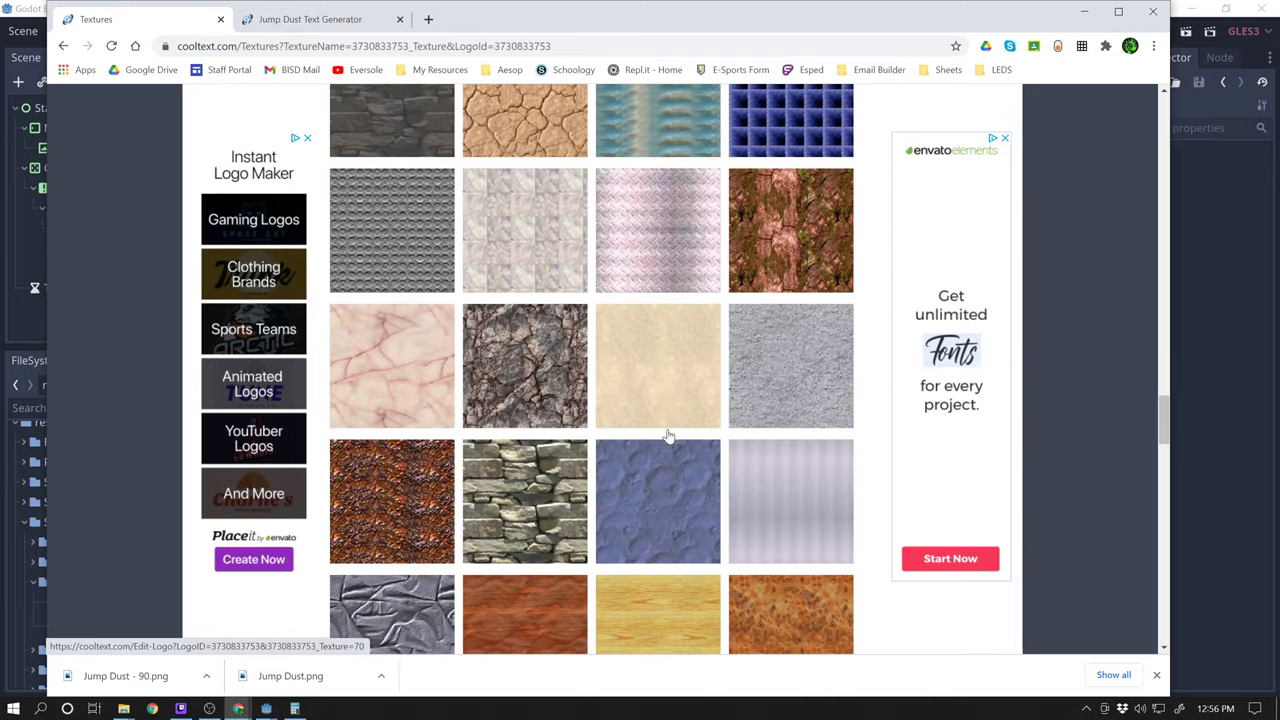
{"action": "scroll", "scroll_direction": "down", "scroll_amount": 3}
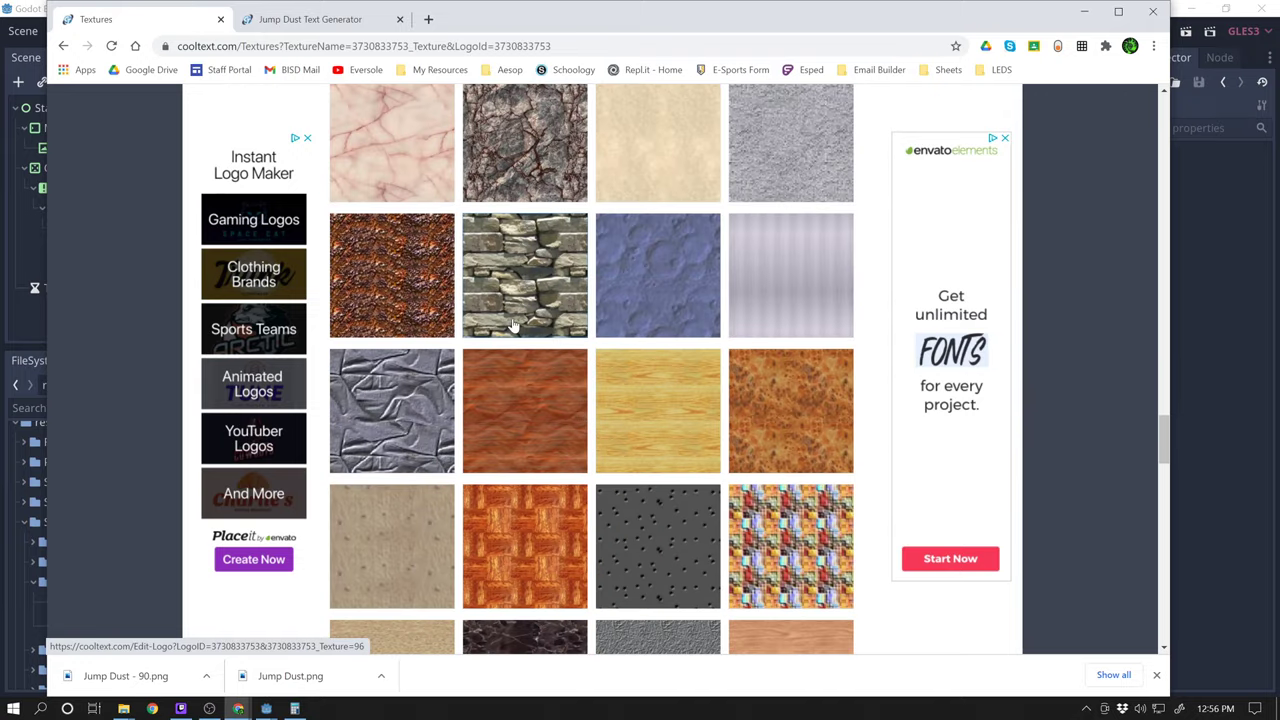
{"action": "left_click", "coordinate": [524, 276]}
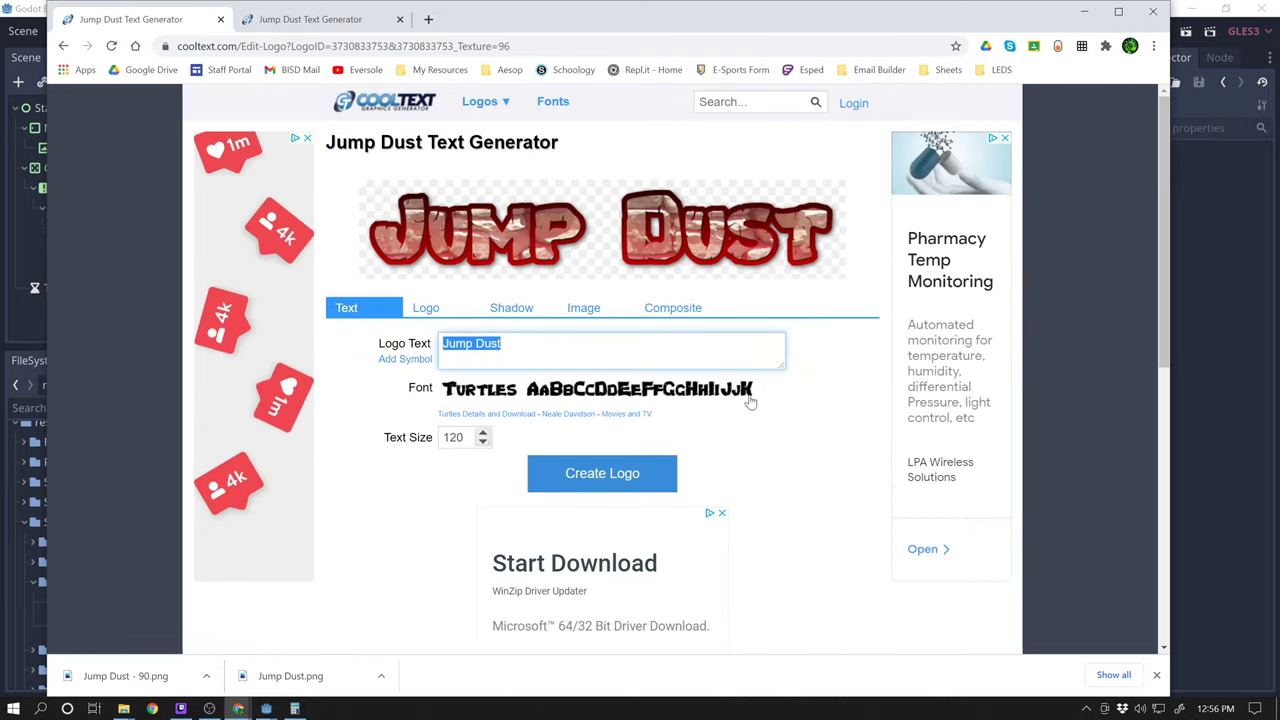
- Choose the Wizards gradient from the gradient gallery, turning the letters icy blue and silver
{"action": "left_click", "coordinate": [424, 308]}
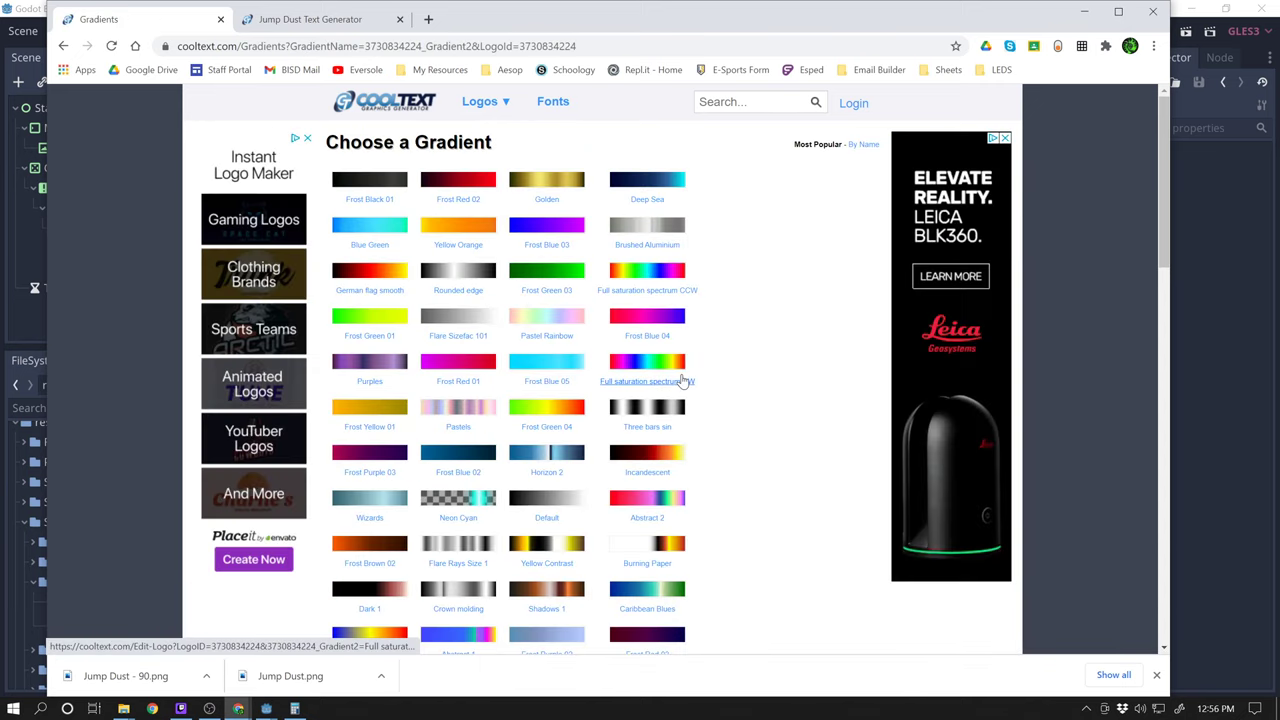
{"action": "scroll", "scroll_direction": "down", "scroll_amount": 3}
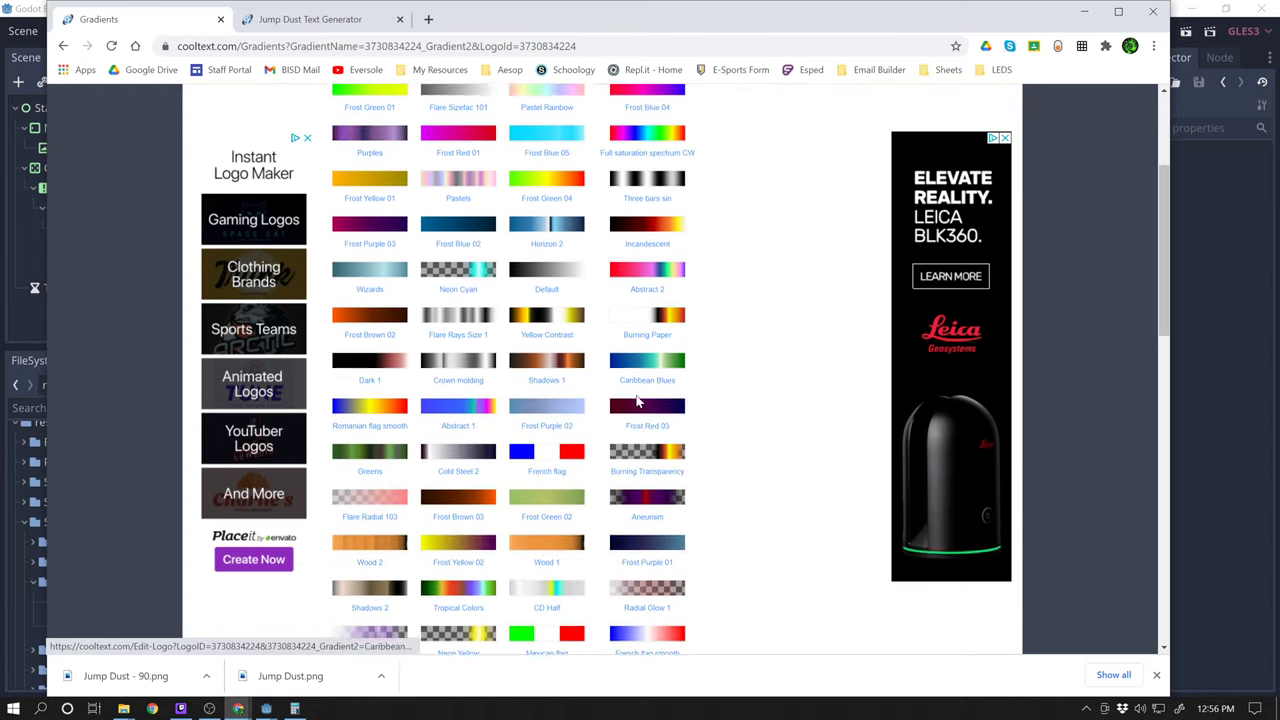
{"action": "scroll", "scroll_direction": "down", "scroll_amount": 3}
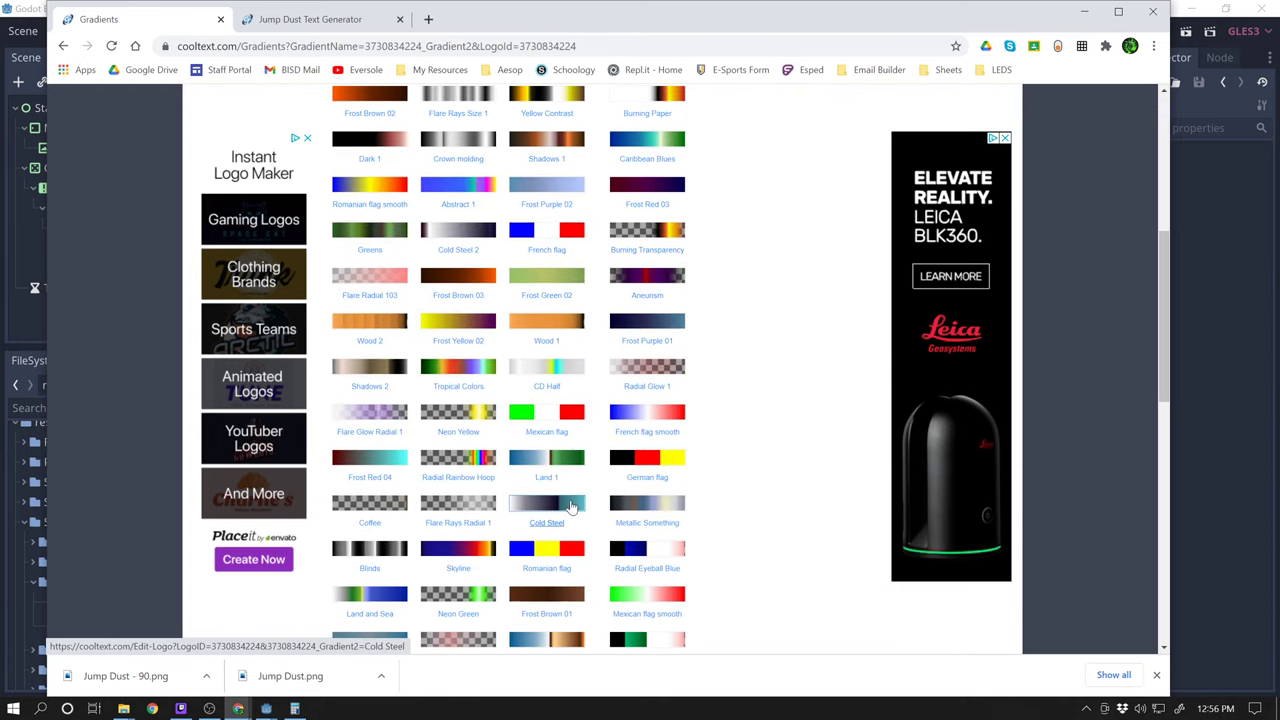
{"action": "scroll", "scroll_direction": "down", "scroll_amount": 3}
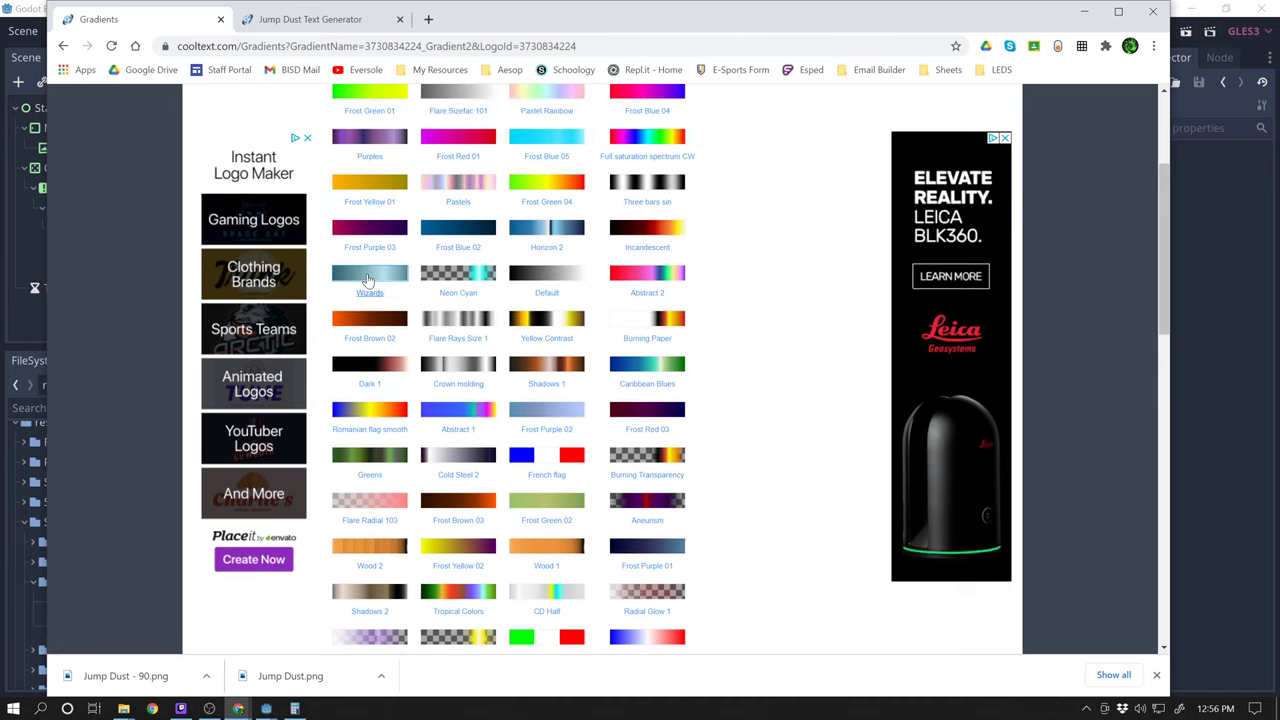
{"action": "left_click", "coordinate": [368, 272]}
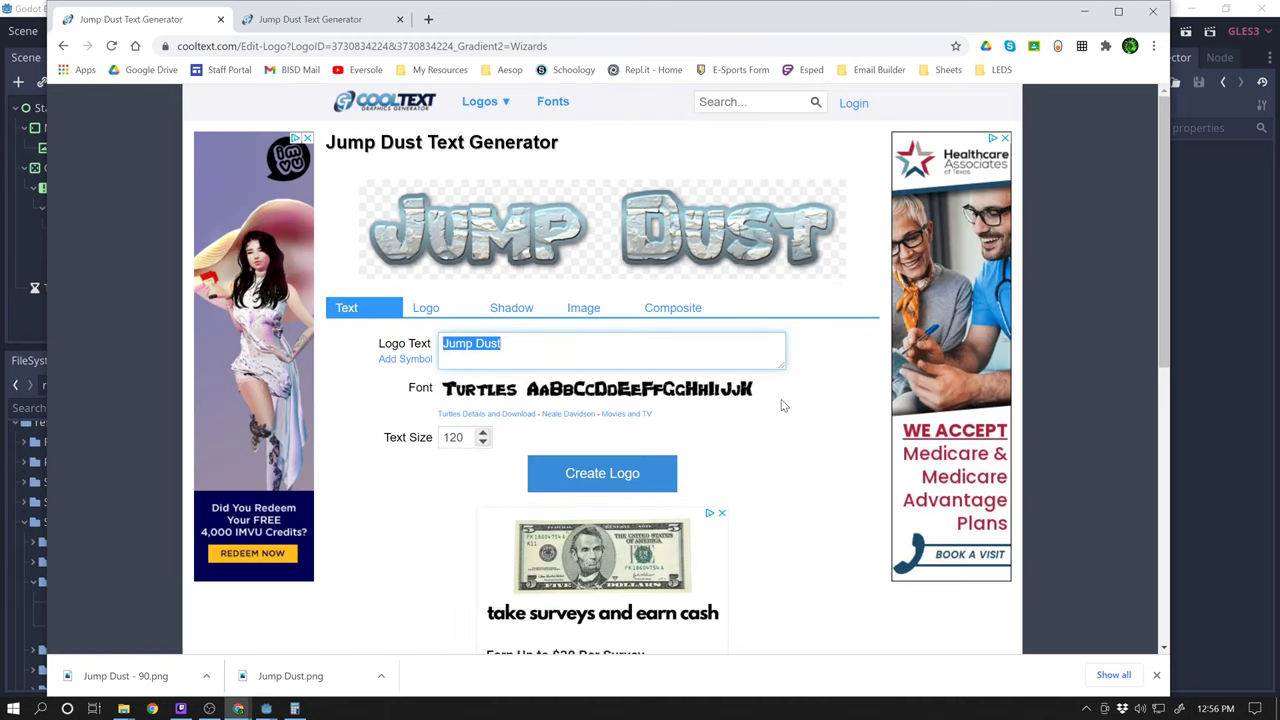
- Glance at the text pattern texture gallery and return to the Logo outline settings
{"action": "left_click", "coordinate": [424, 308]}
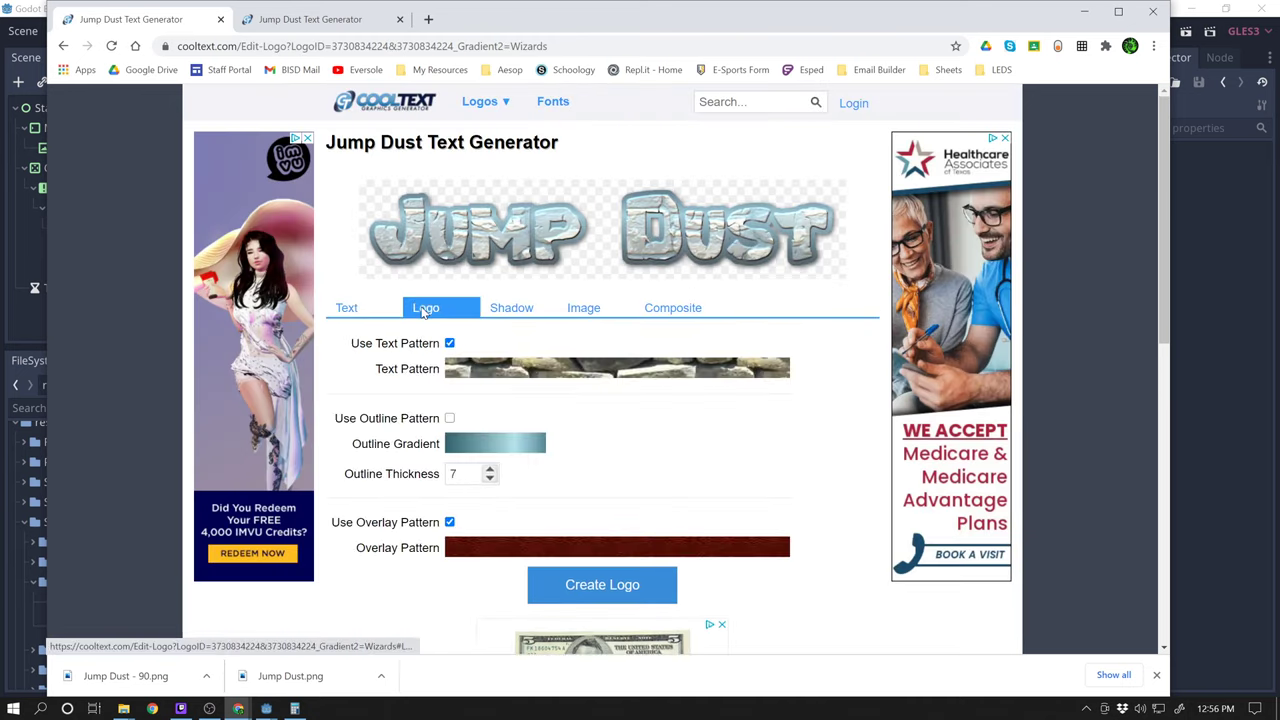
{"action": "left_click", "coordinate": [616, 368]}
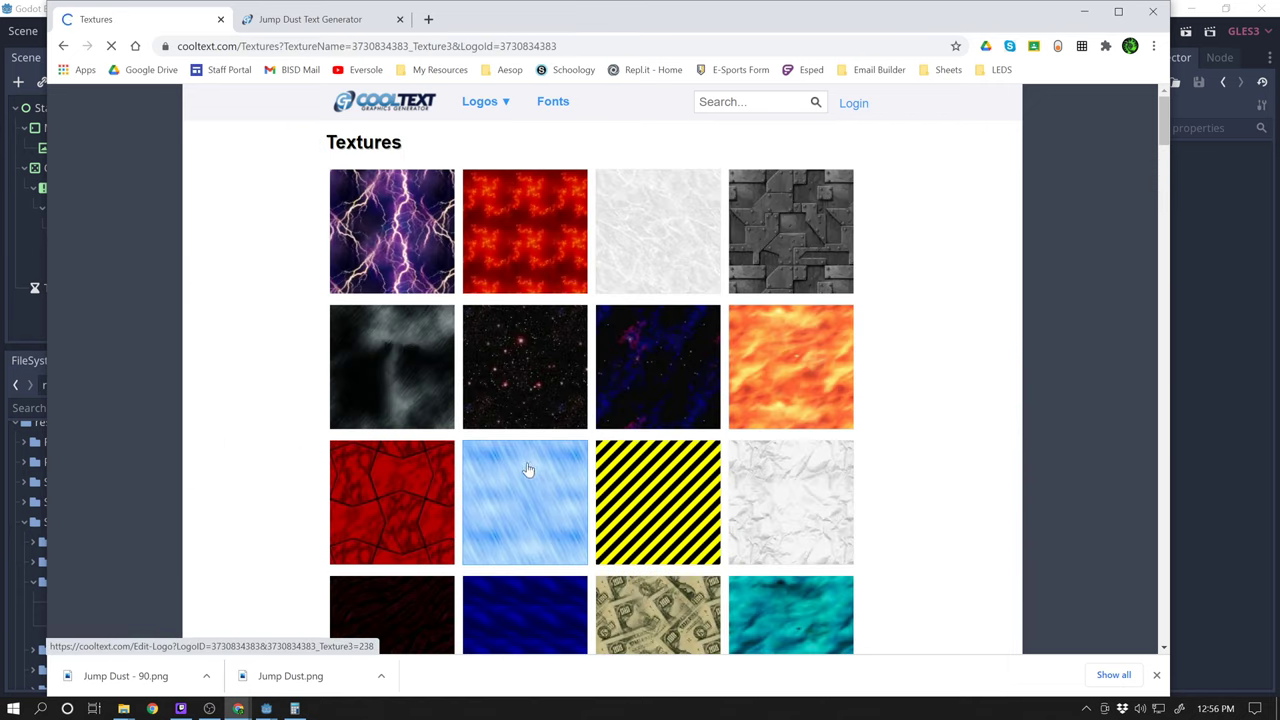
{"action": "scroll", "scroll_direction": "down", "scroll_amount": 3}
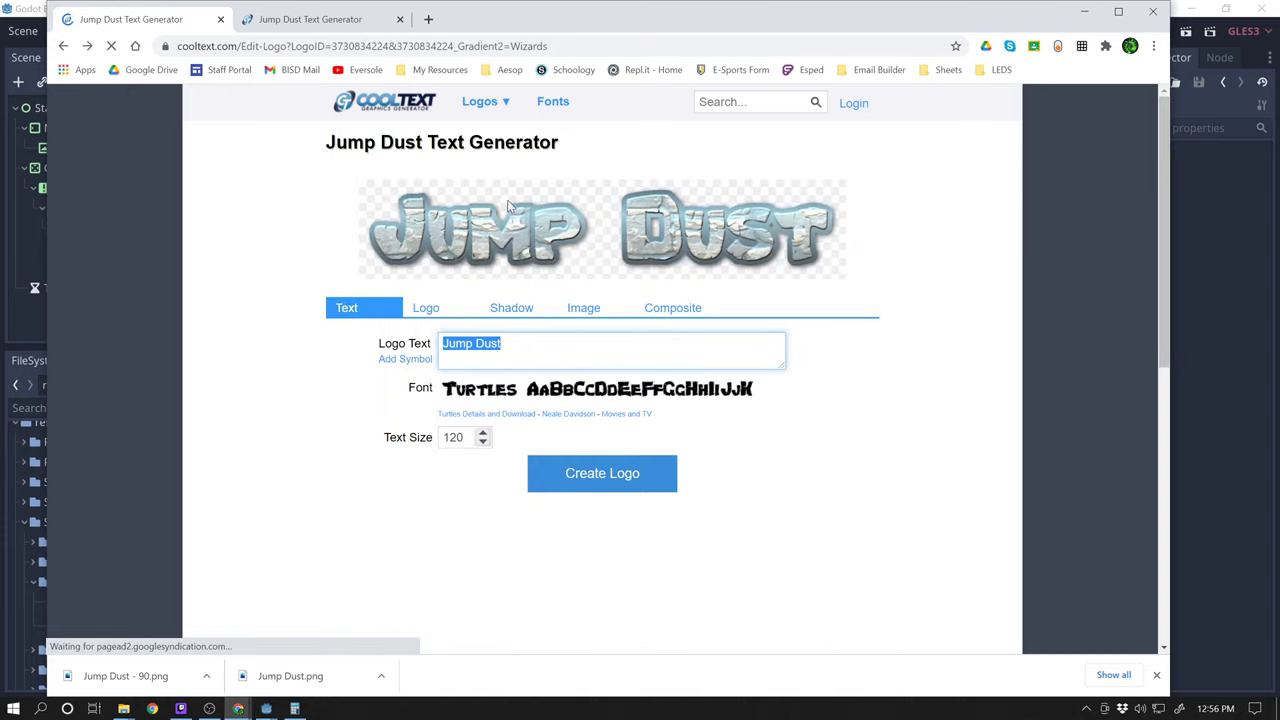
{"action": "left_click", "coordinate": [424, 308]}
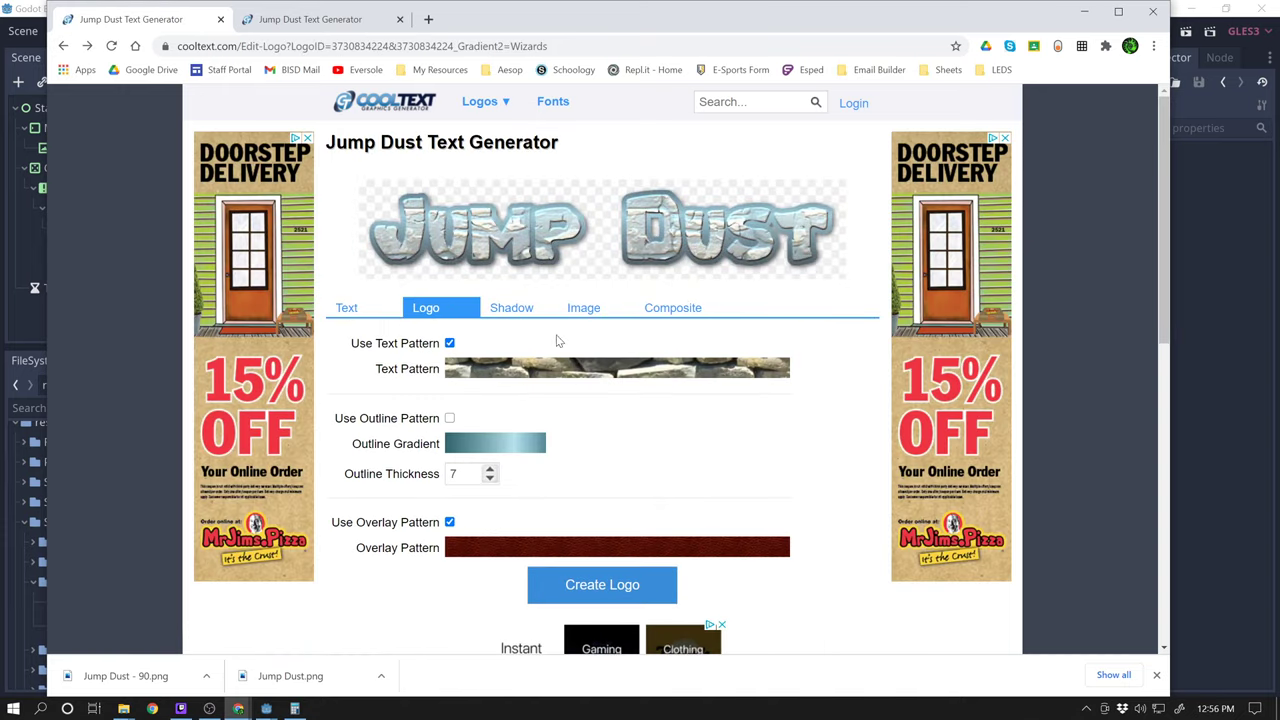
{"action": "mouse_move", "coordinate": [752, 472]}
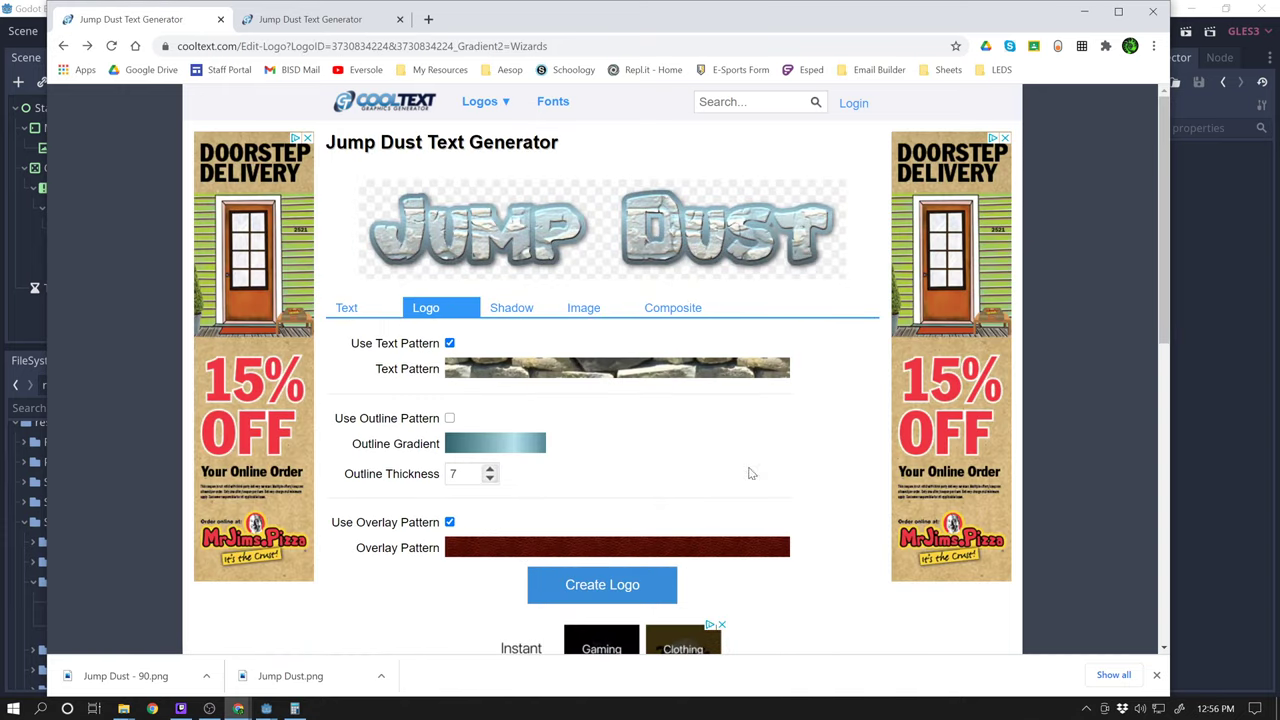
{"action": "scroll", "scroll_direction": "down", "scroll_amount": 3}
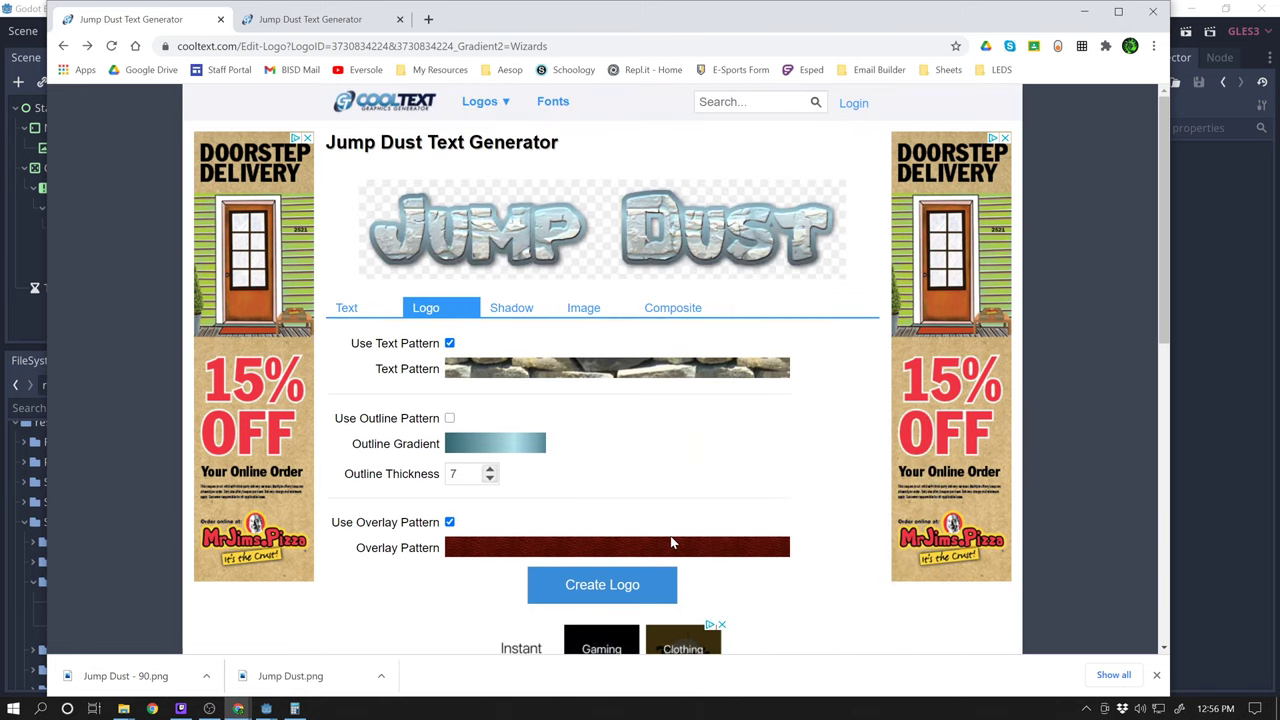
{"action": "mouse_move", "coordinate": [548, 418]}
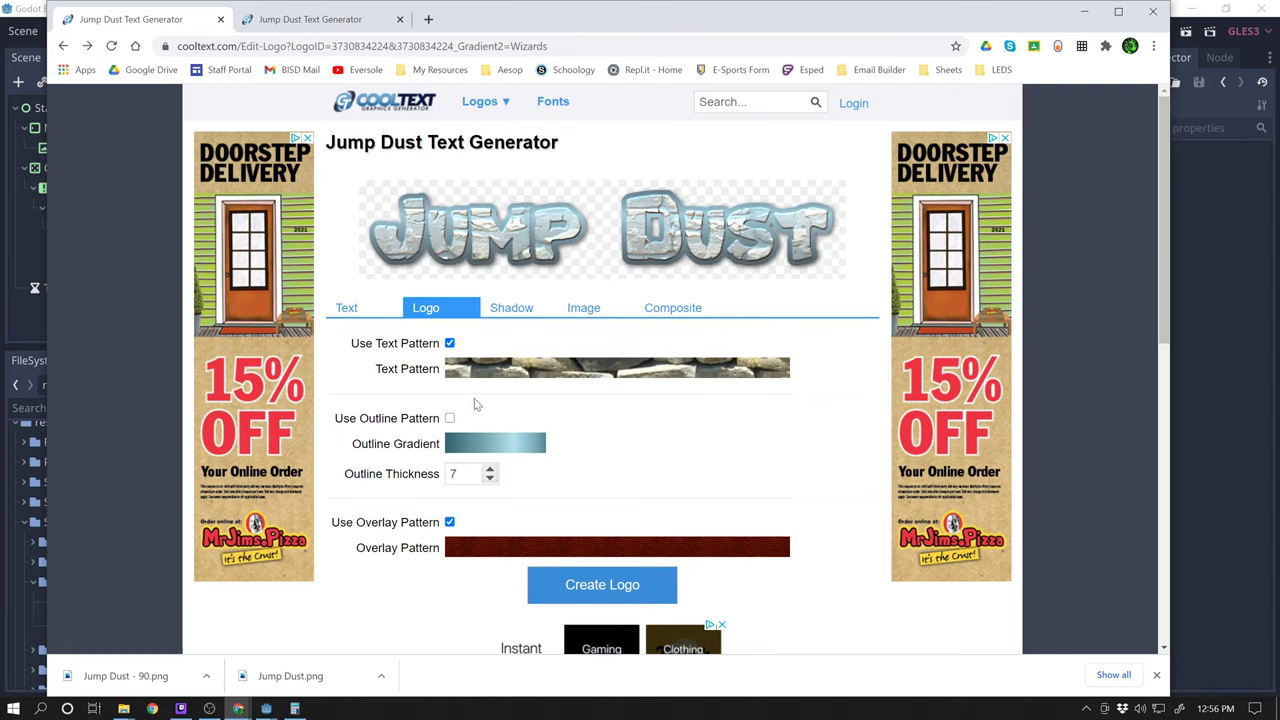
{"action": "mouse_move", "coordinate": [544, 496]}
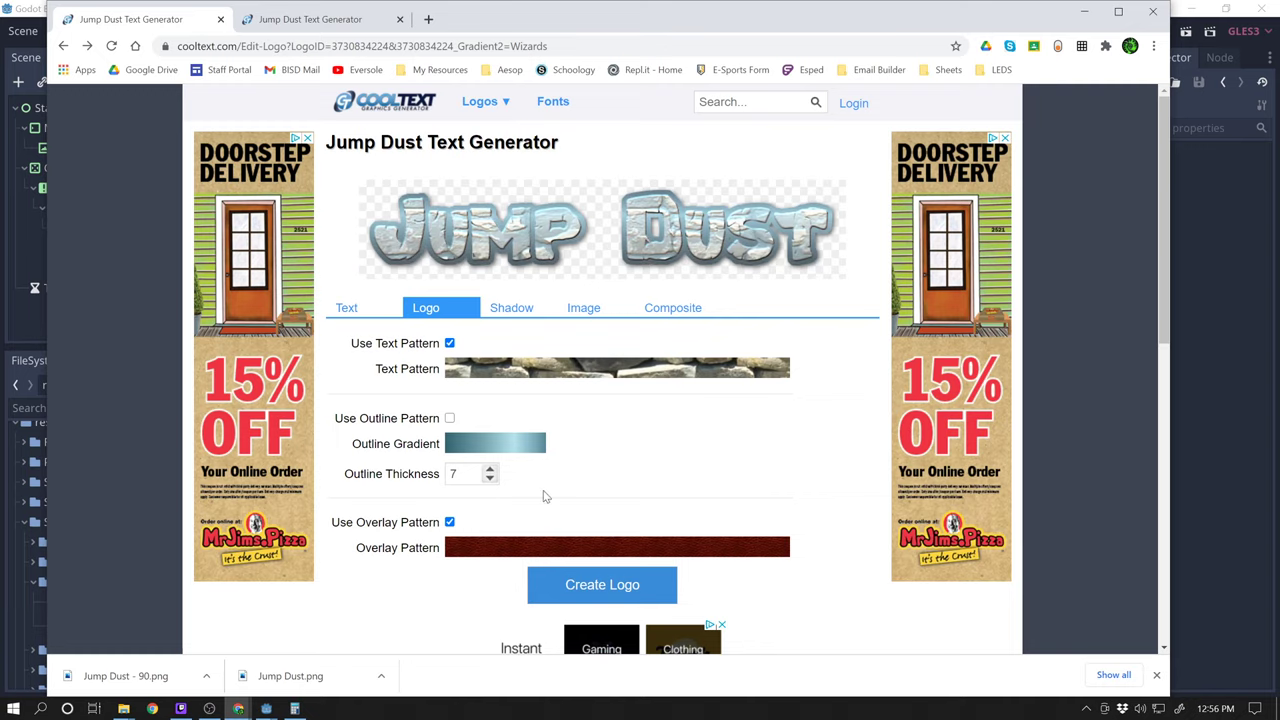
- Lower the Outline Thickness from 7 to 3 and settle it back at 4
{"action": "left_click", "coordinate": [488, 478]}
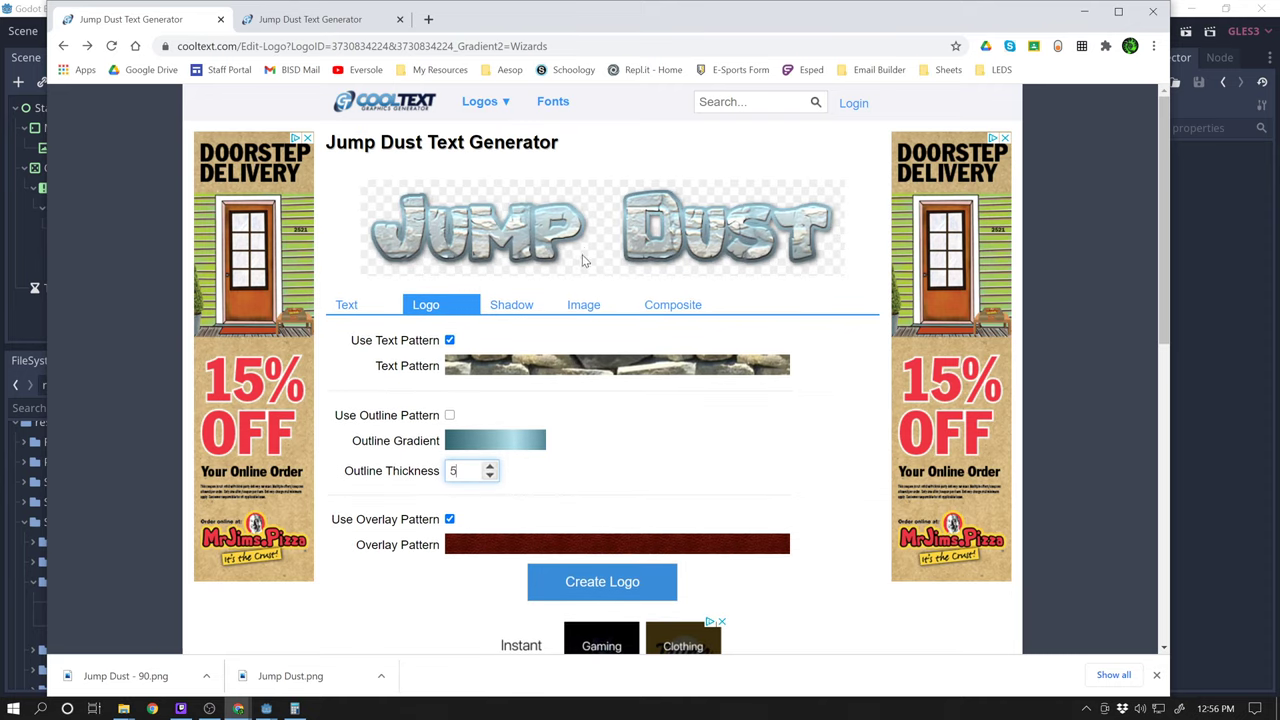
{"action": "left_click", "coordinate": [490, 476]}
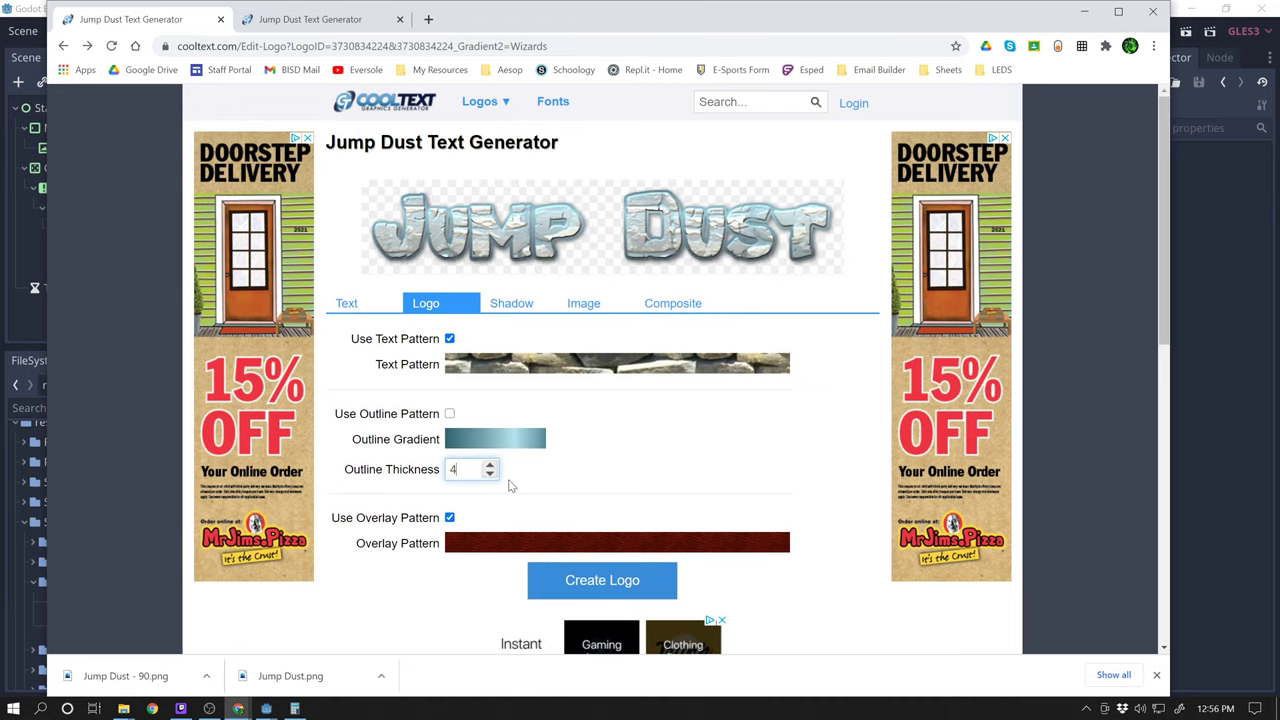
{"action": "left_click", "coordinate": [488, 472]}
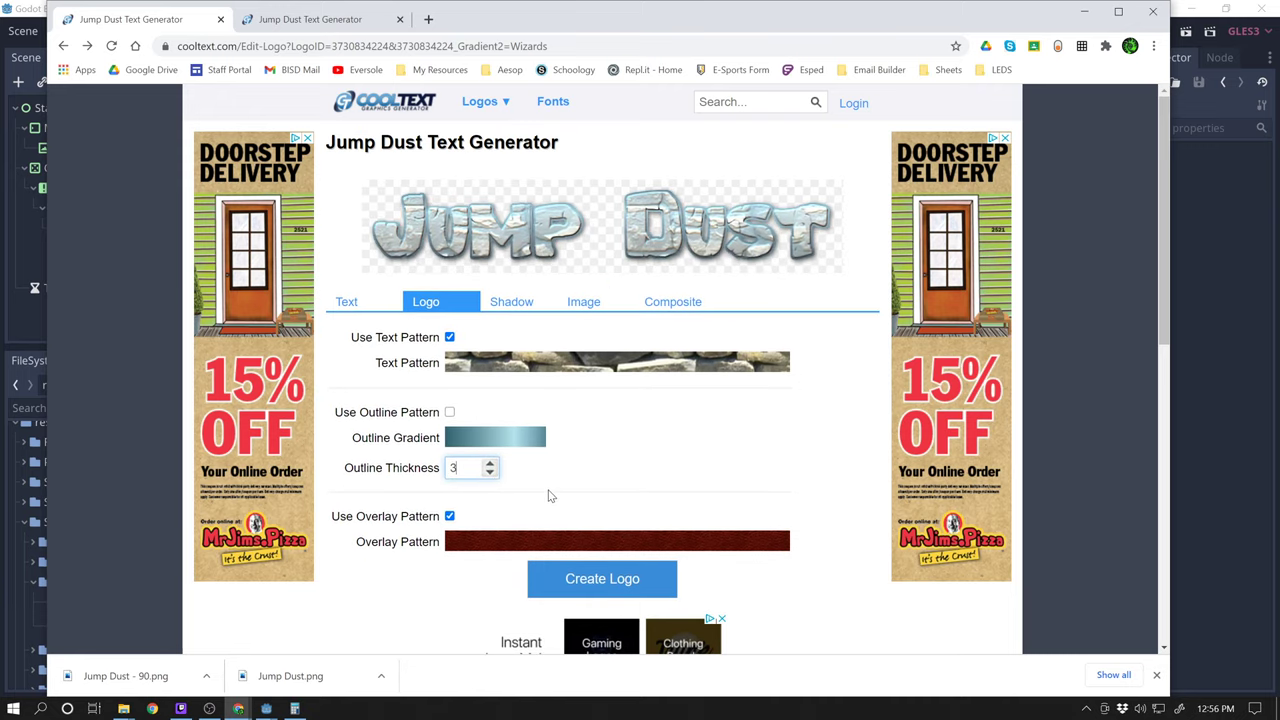
{"action": "mouse_move", "coordinate": [484, 460]}
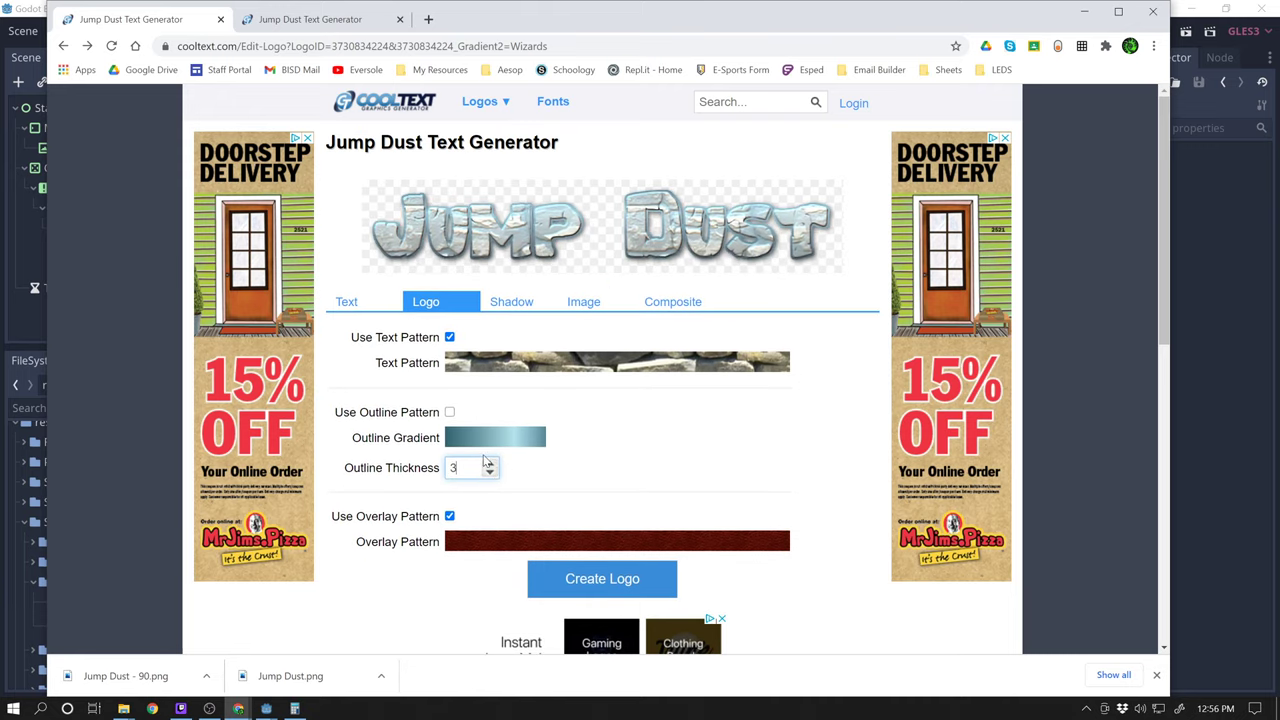
{"action": "left_click", "coordinate": [488, 464]}
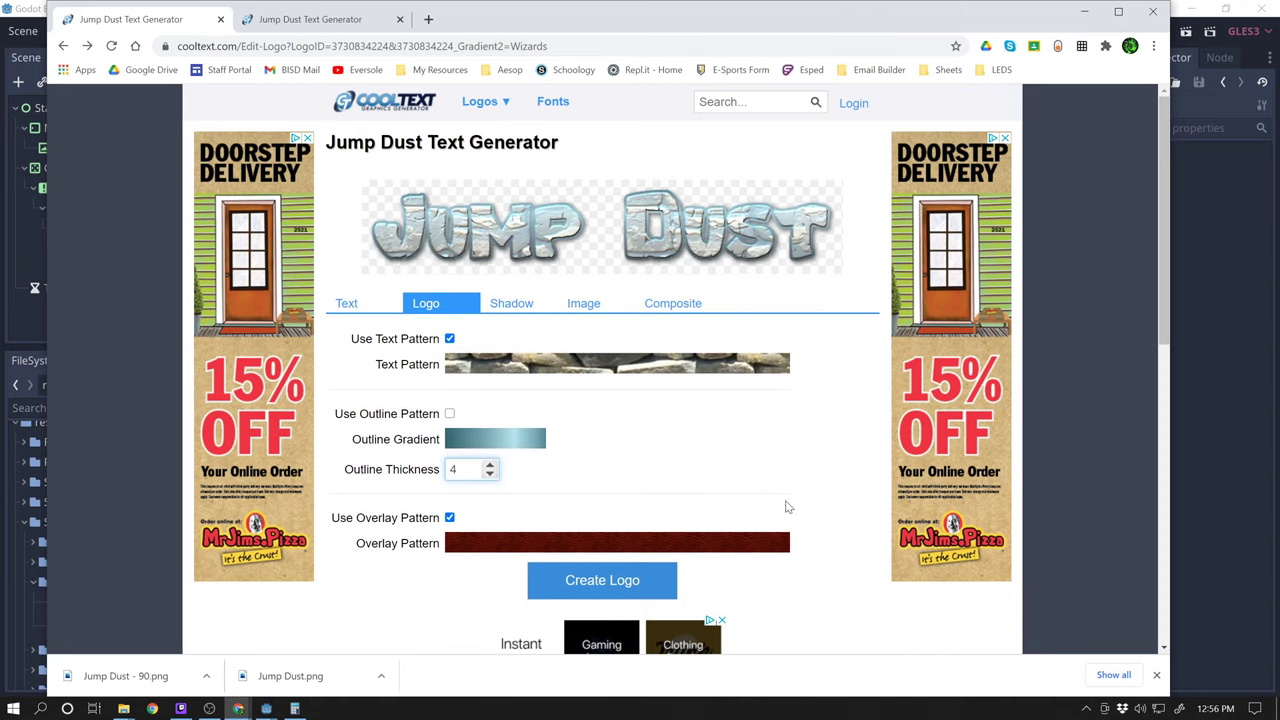
{"action": "mouse_move", "coordinate": [558, 320]}
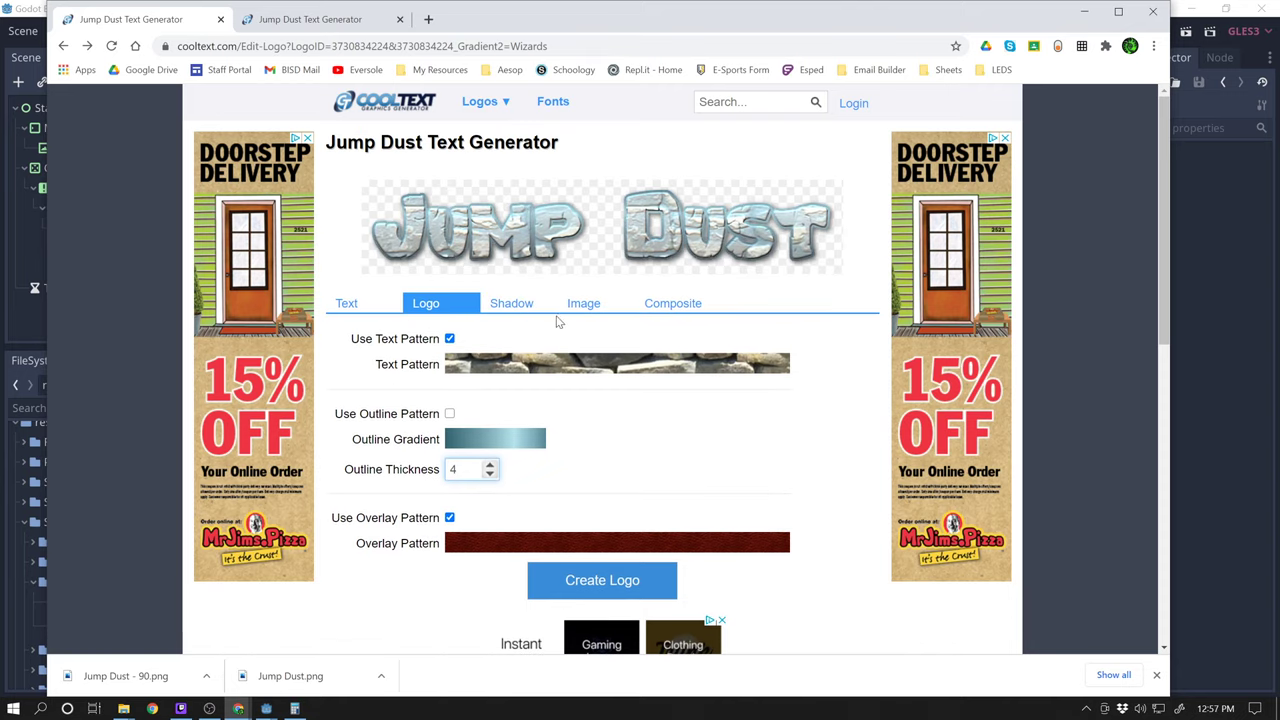
- In the Shadow settings, set Shadow Offset X to 0 while leaving Offset Y at 2
{"action": "left_click", "coordinate": [512, 304]}
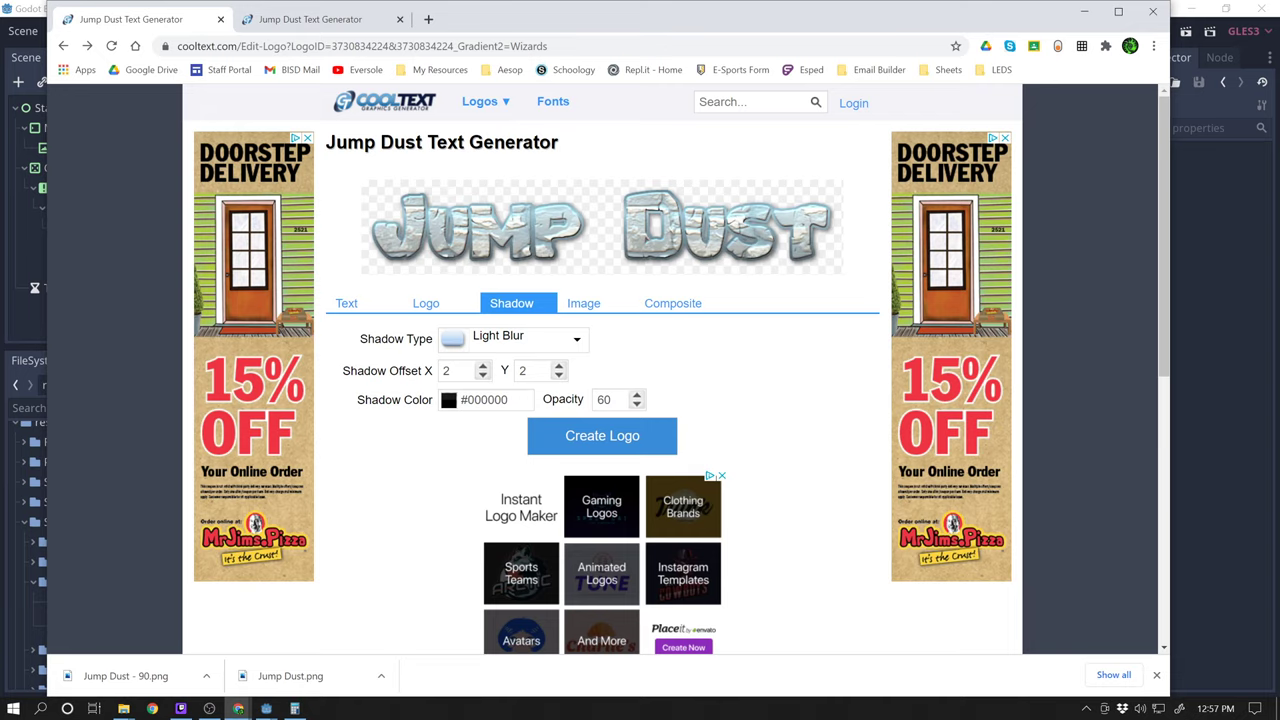
{"action": "left_click", "coordinate": [458, 370]}
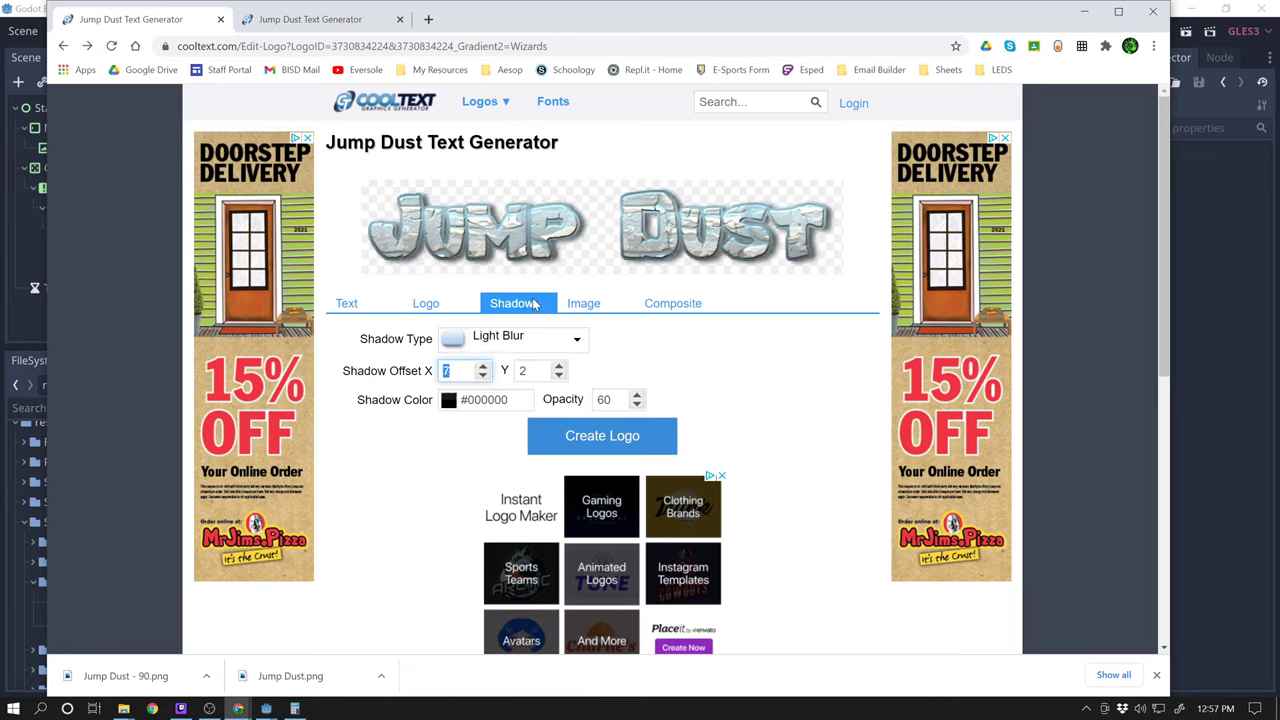
{"action": "left_click", "coordinate": [484, 366]}
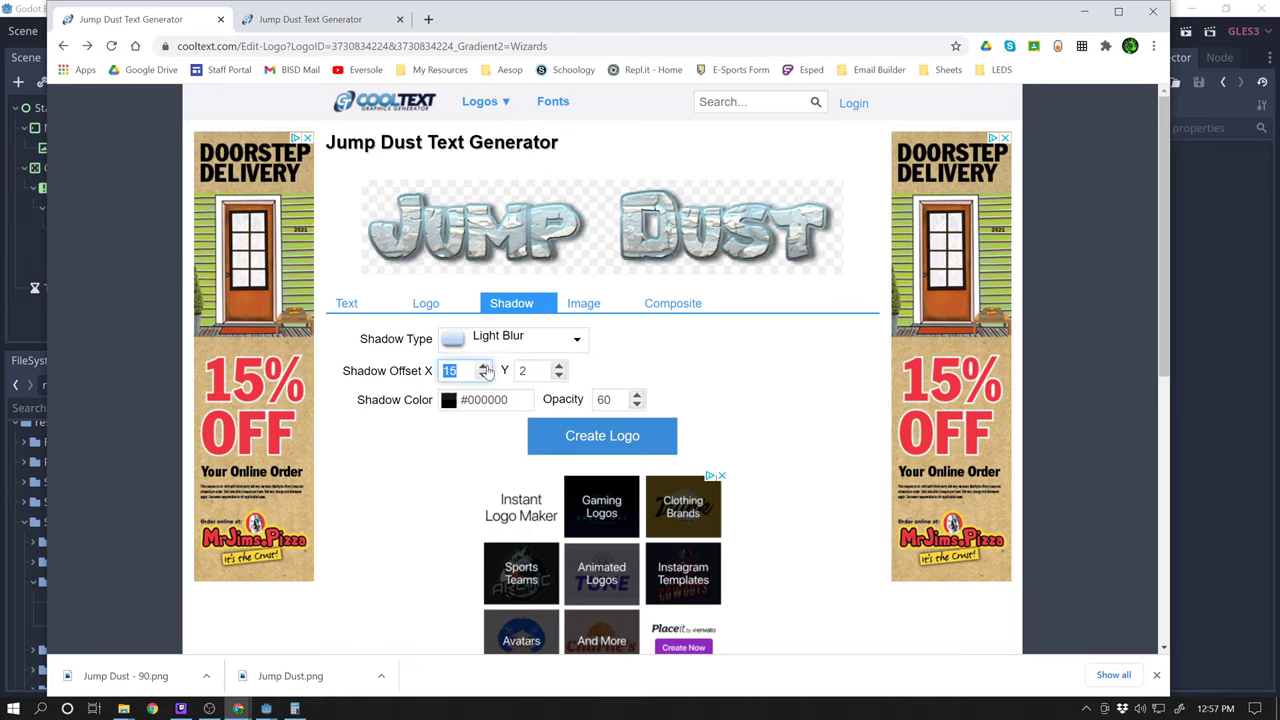
{"action": "left_click", "coordinate": [482, 366]}
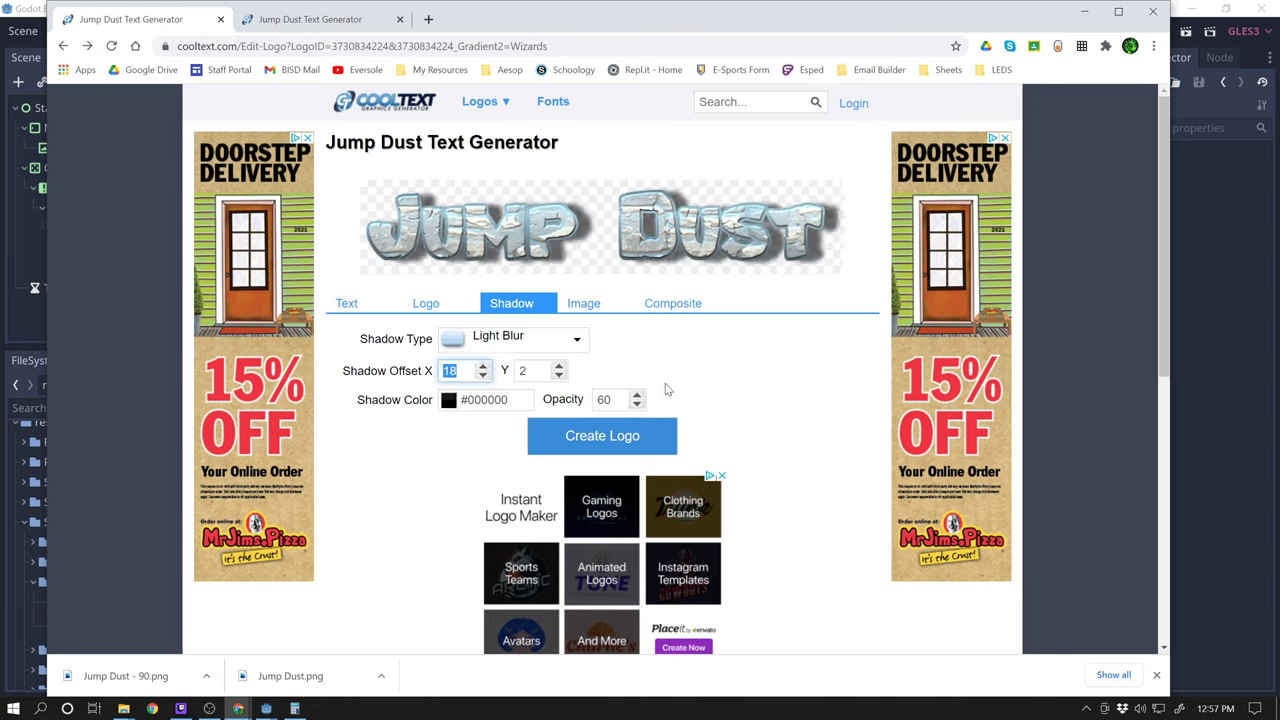
{"action": "mouse_move", "coordinate": [504, 332]}
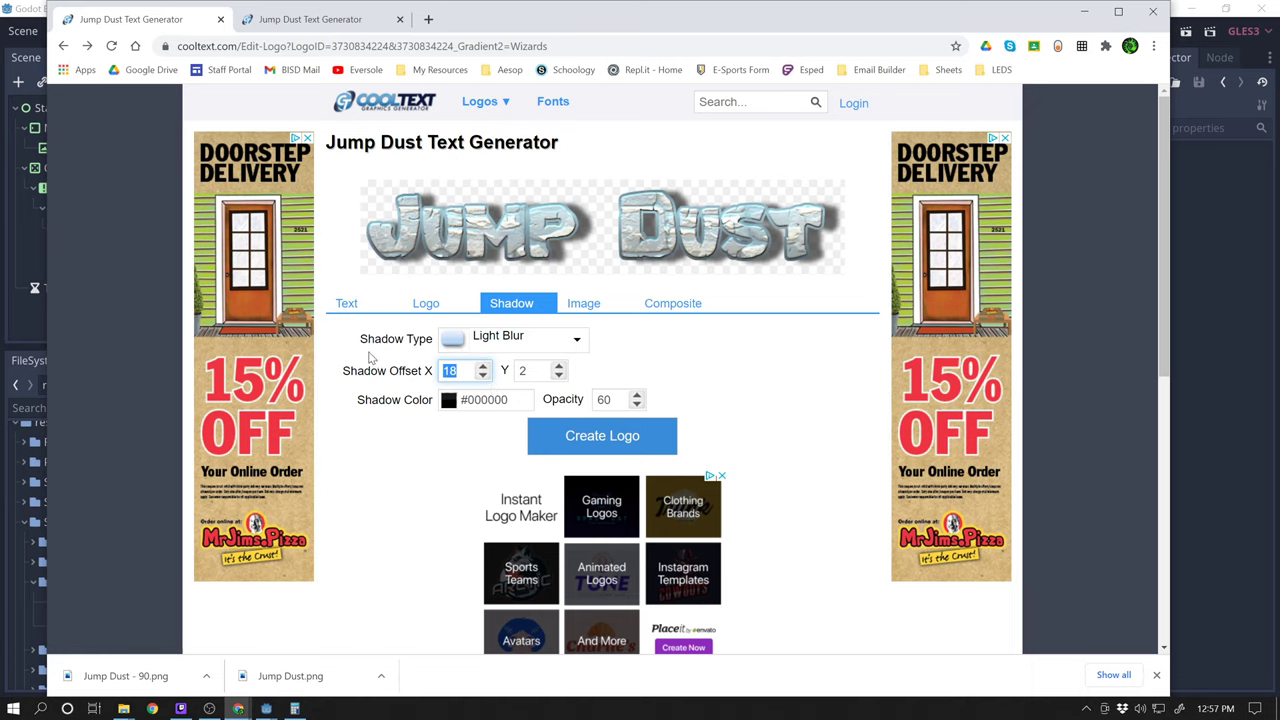
{"action": "left_click", "coordinate": [480, 376]}
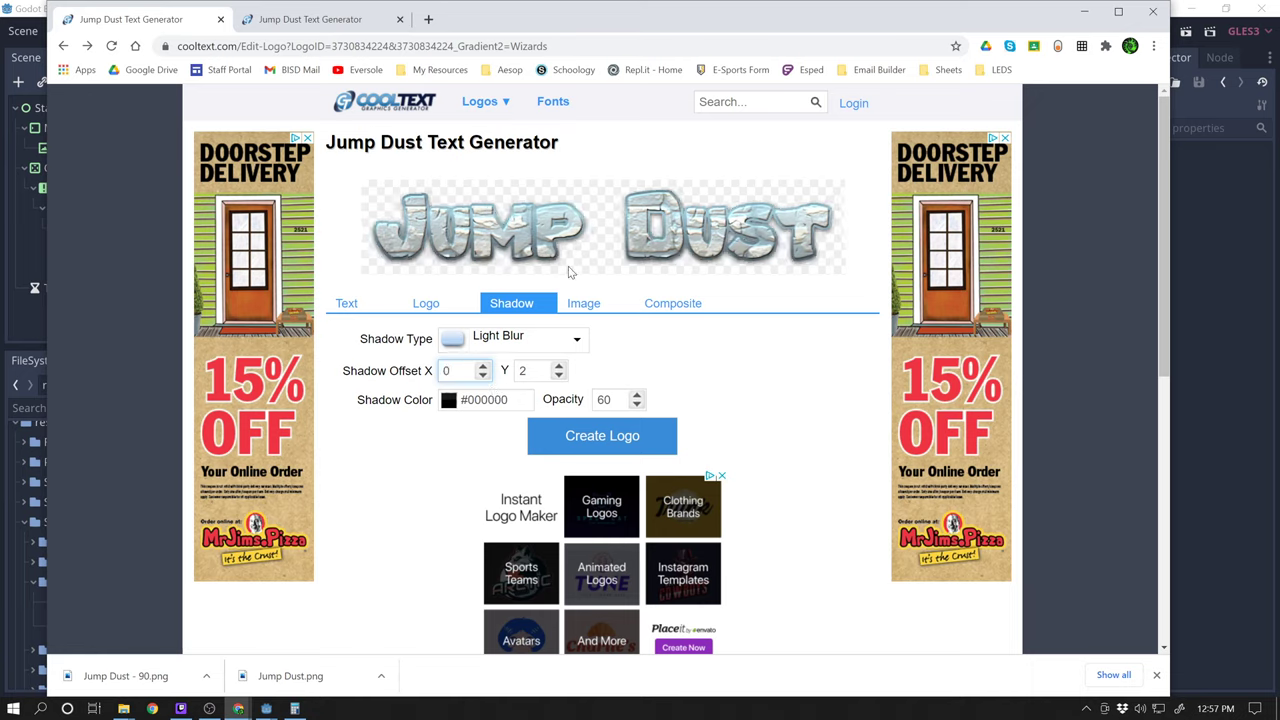
{"action": "right_click", "coordinate": [570, 230]}
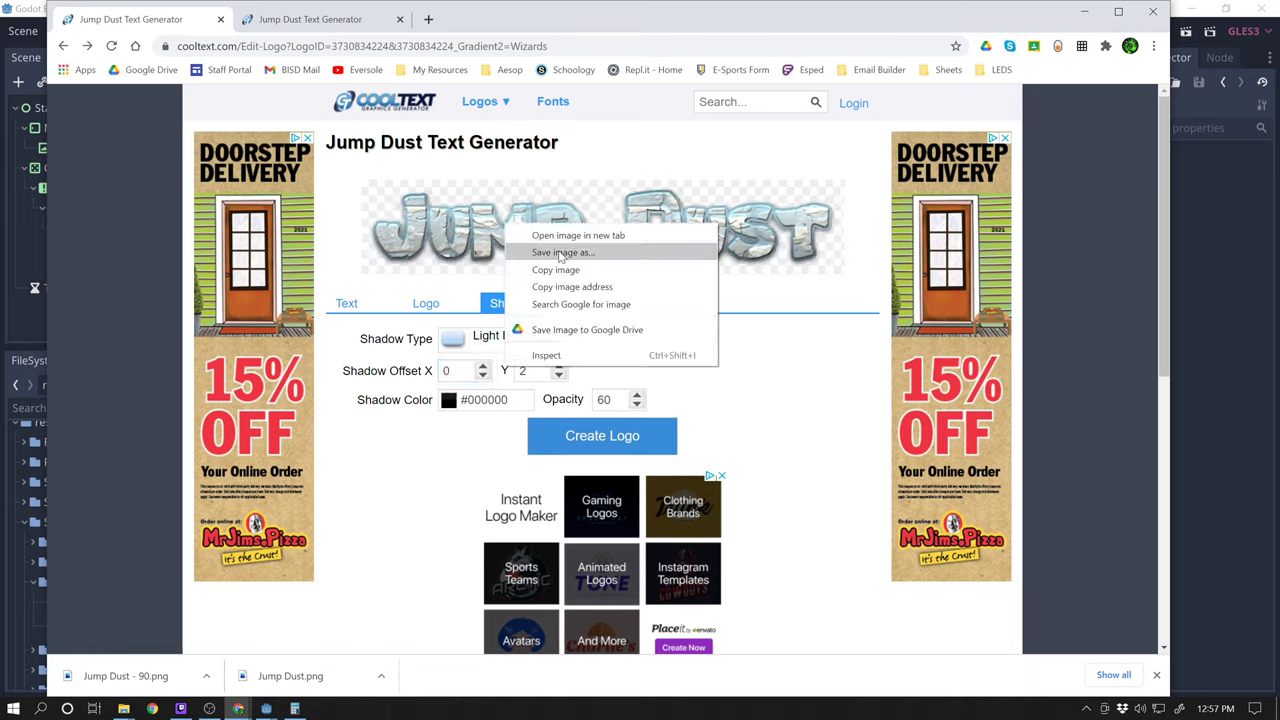
{"action": "left_click", "coordinate": [562, 252]}
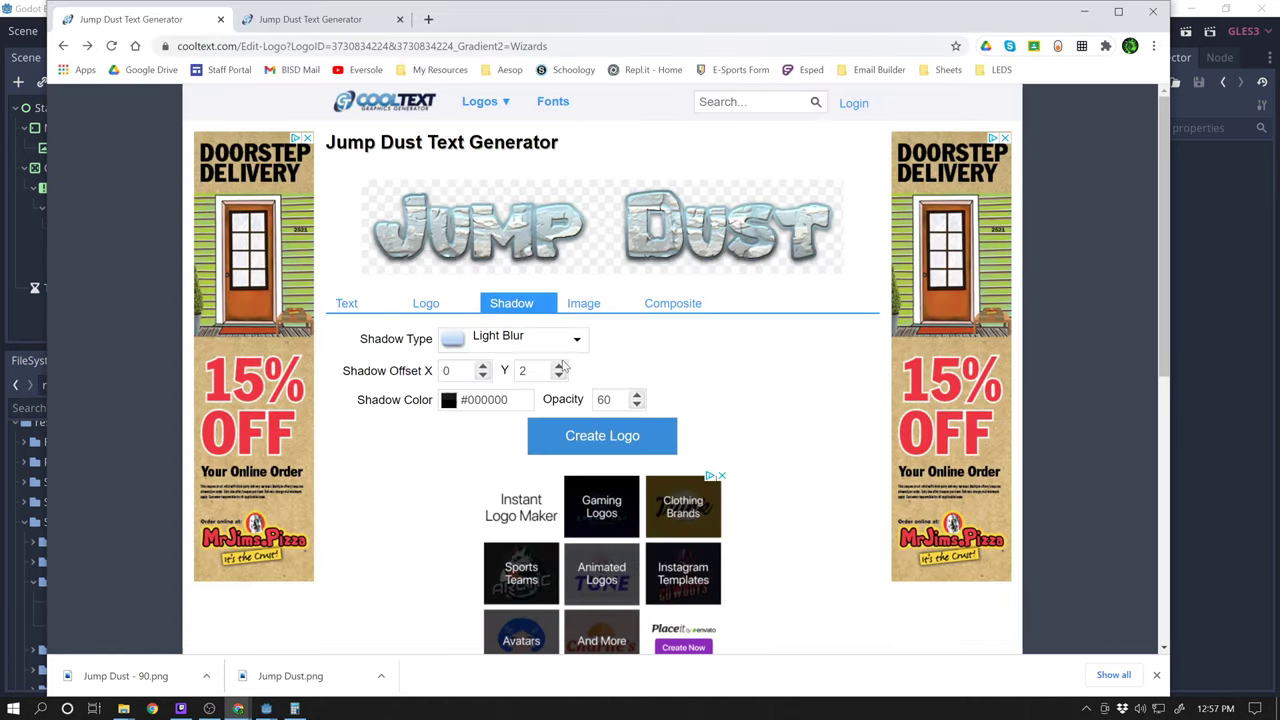
- Adjust the logo Text Size field and choose Save image as on the preview
{"action": "left_click", "coordinate": [424, 304]}
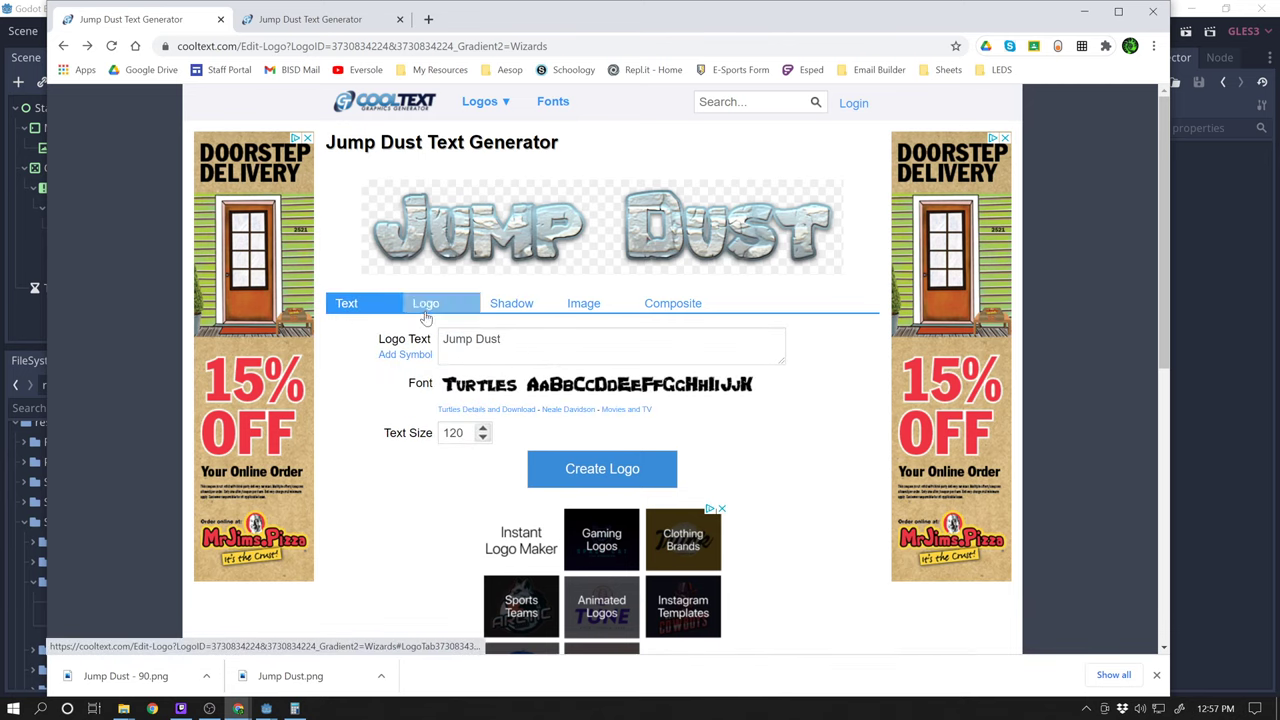
{"action": "left_click", "coordinate": [346, 304]}
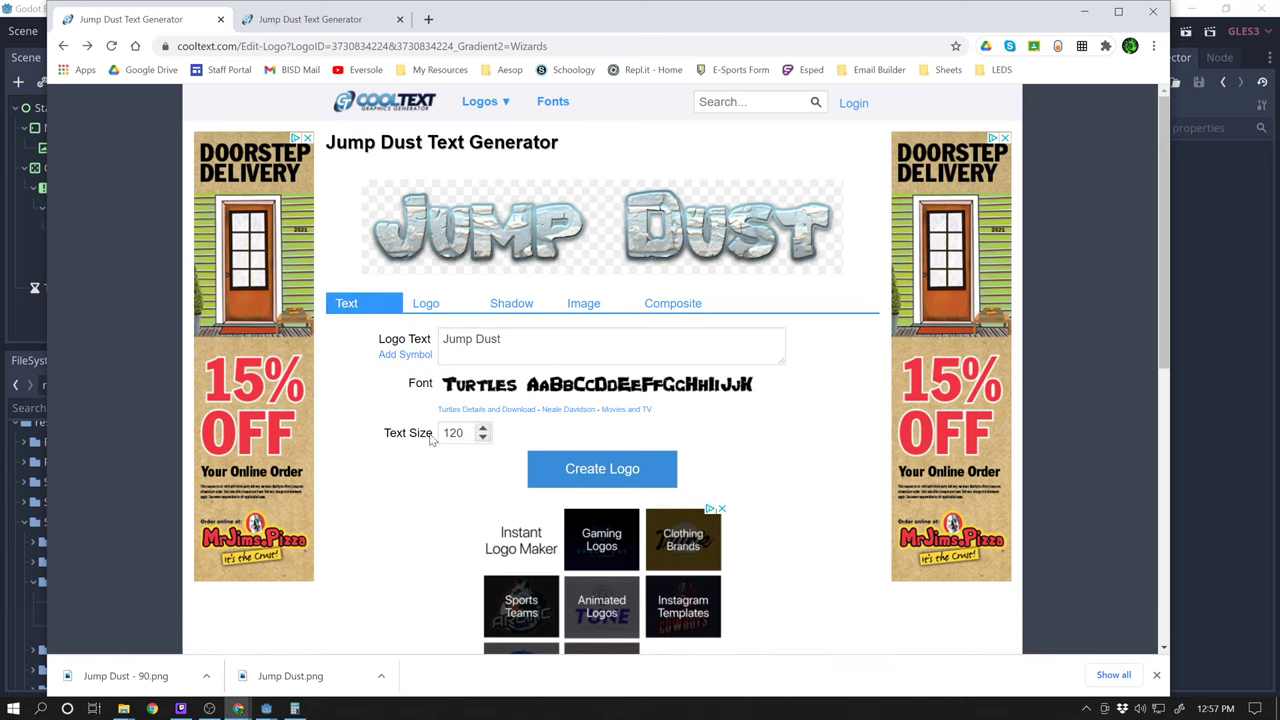
{"action": "mouse_move", "coordinate": [420, 458]}
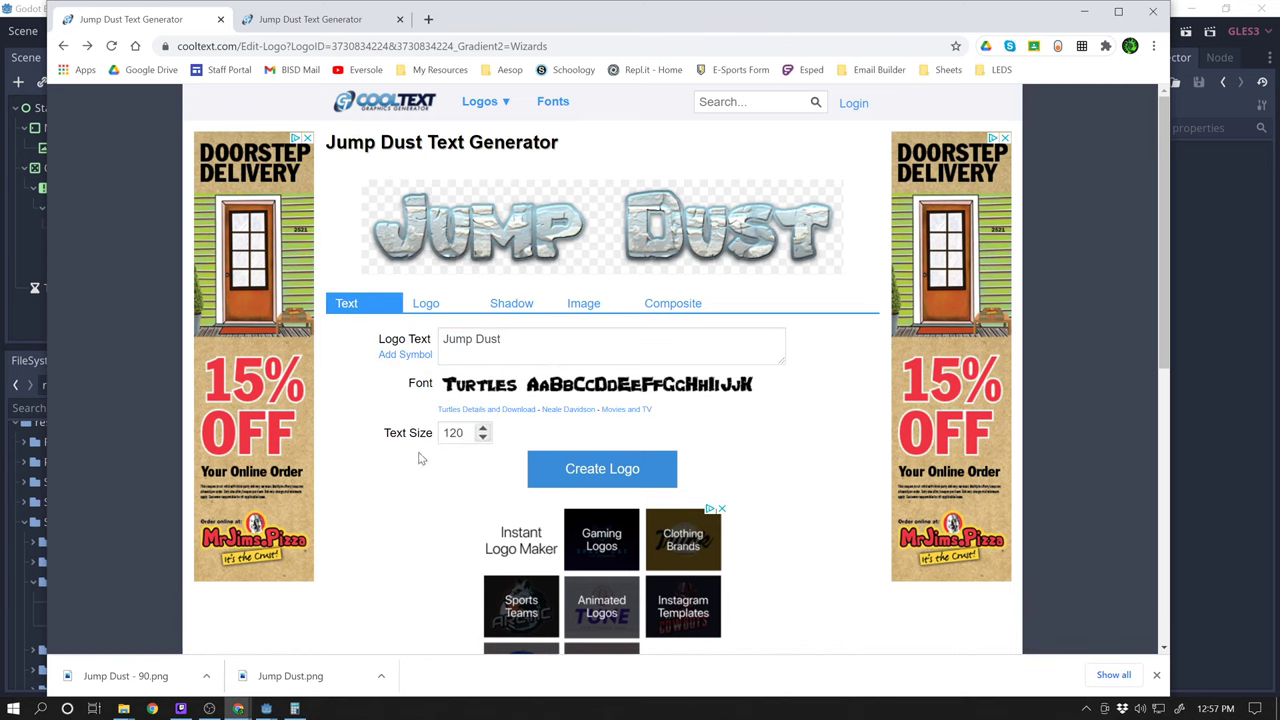
{"action": "mouse_move", "coordinate": [512, 448]}
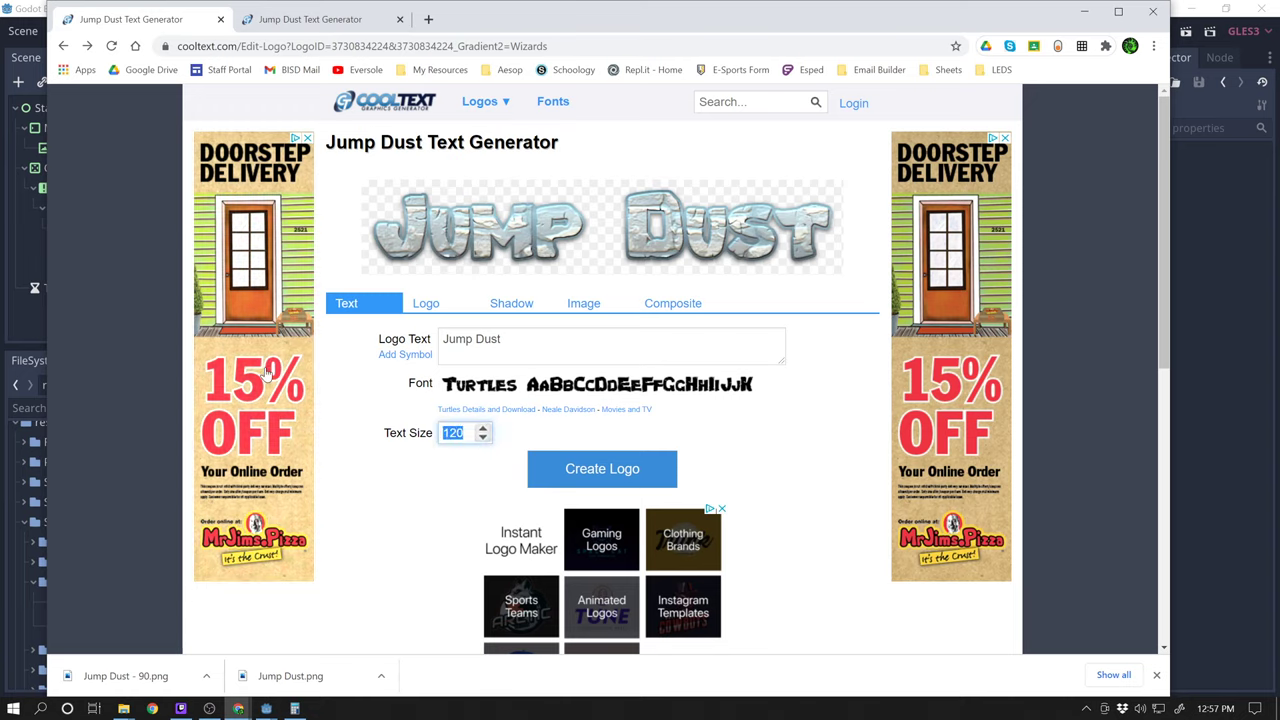
{"action": "type", "text": "60"}
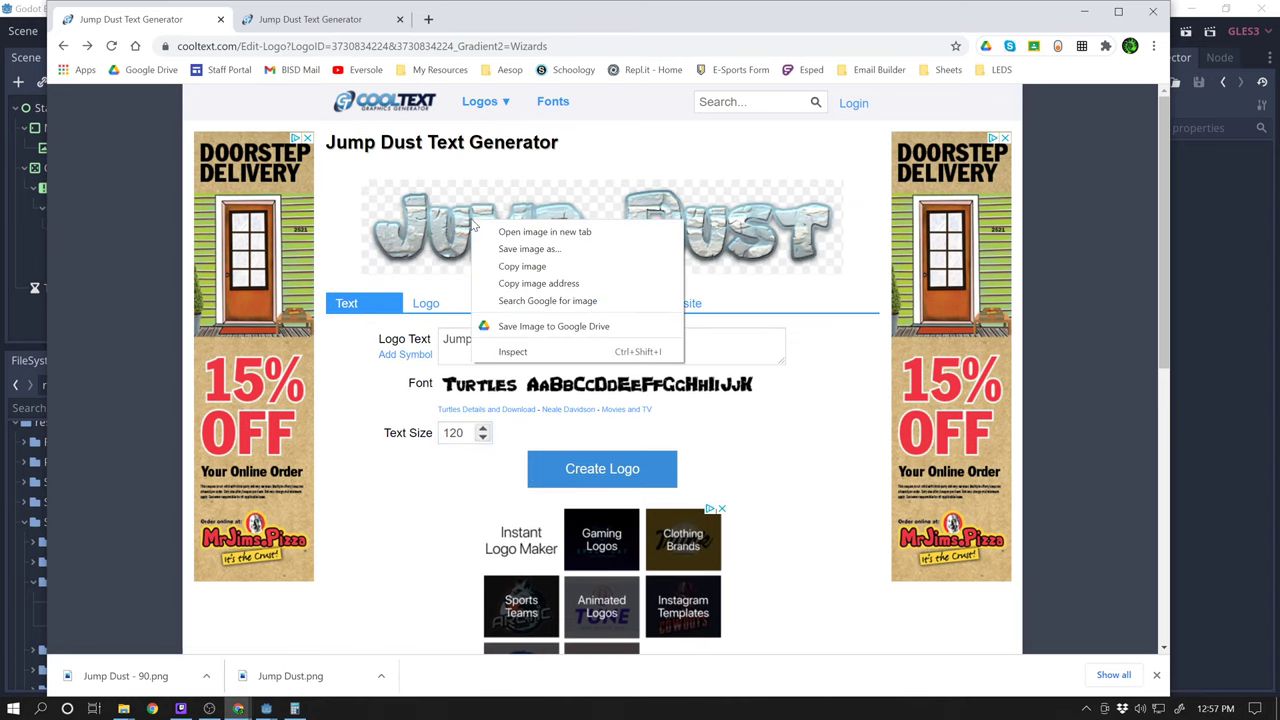
{"action": "left_click", "coordinate": [528, 248]}
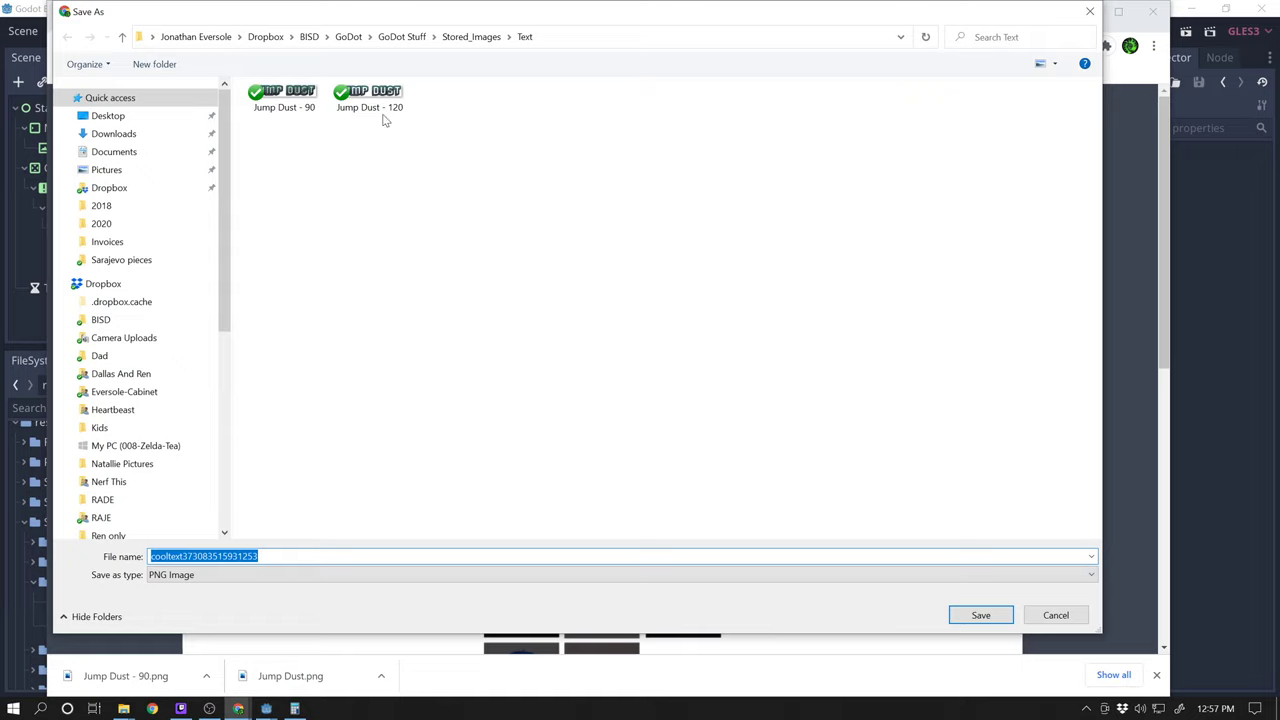
- Save the logo PNG into the Text folder as 'Jump Dust - 120 [Rocks]'
{"action": "left_click", "coordinate": [368, 96]}
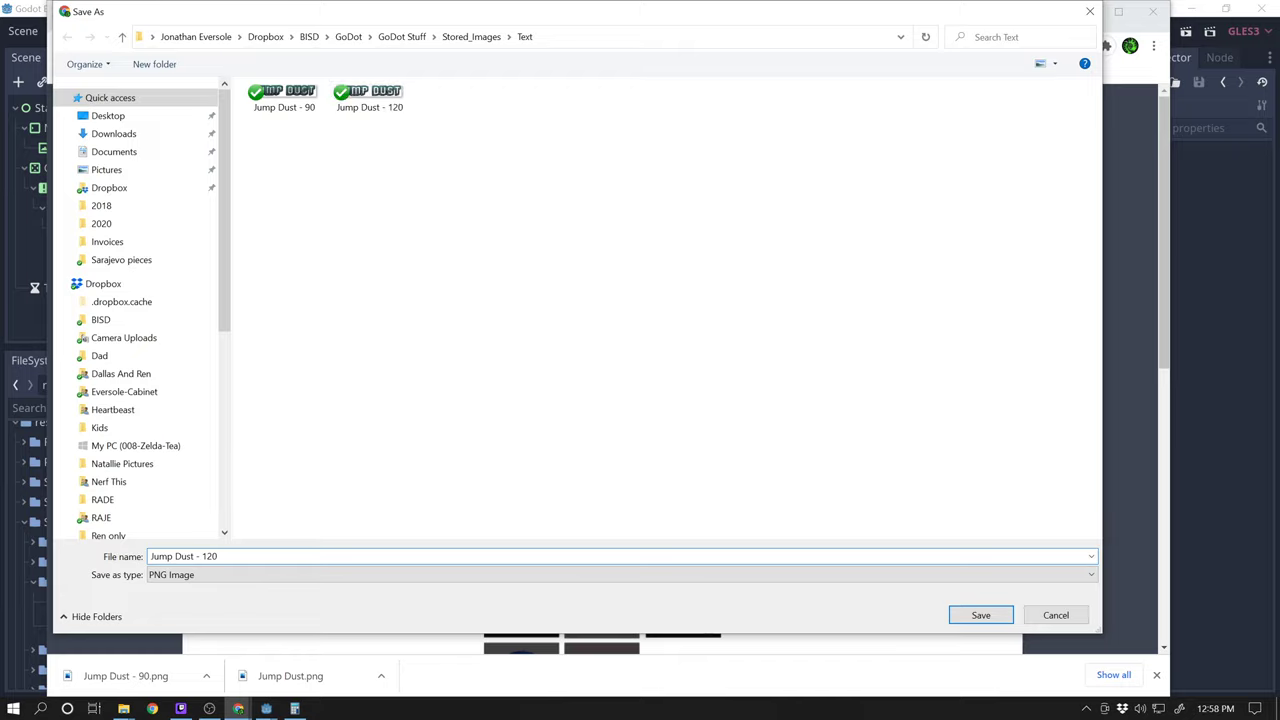
{"action": "type", "text": "[Rocks"}
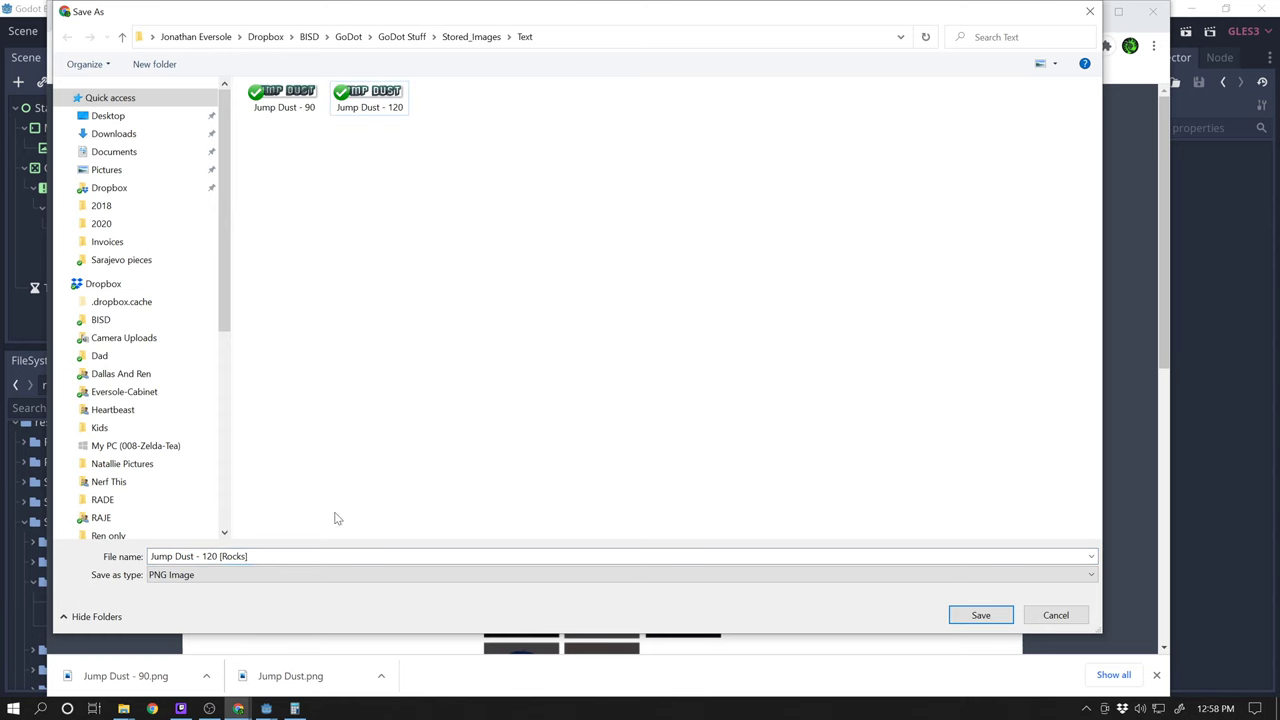
{"action": "left_click", "coordinate": [980, 616]}
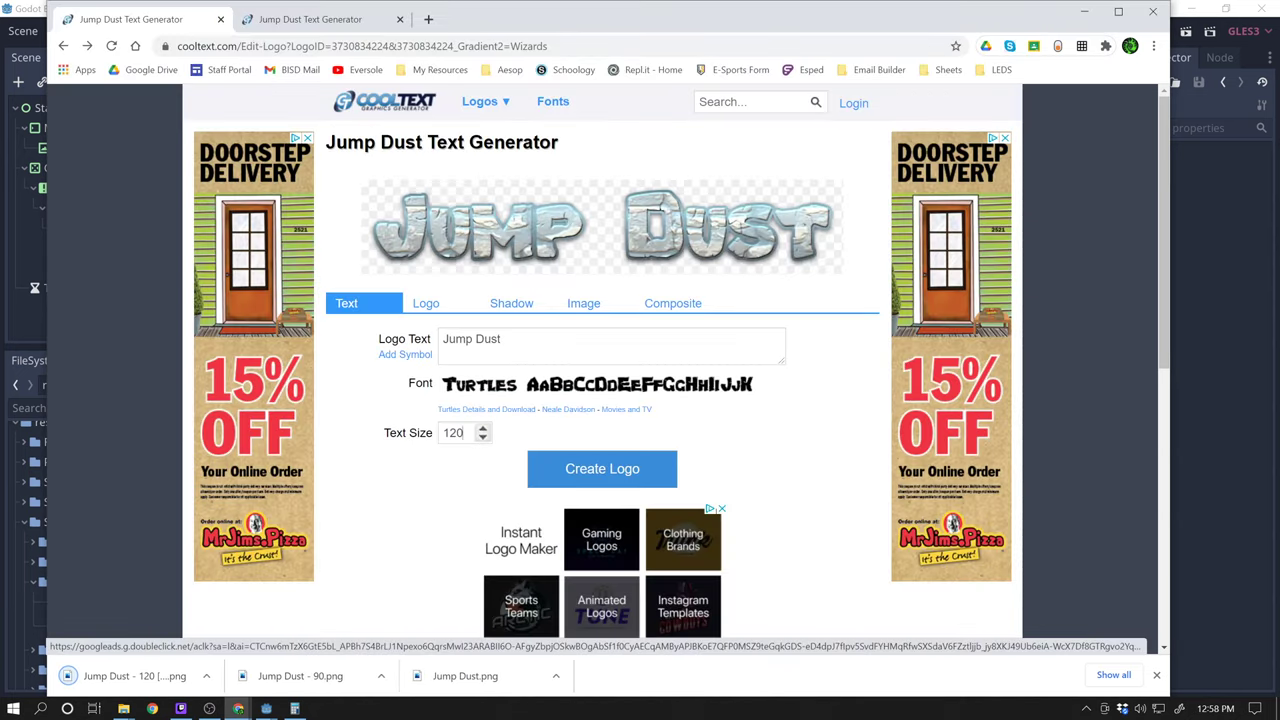
- Regenerate the logo at Text Size 160 and save it as 'Jump Dust - 160 [Rocks]' in the Text folder
{"action": "type", "text": "160"}
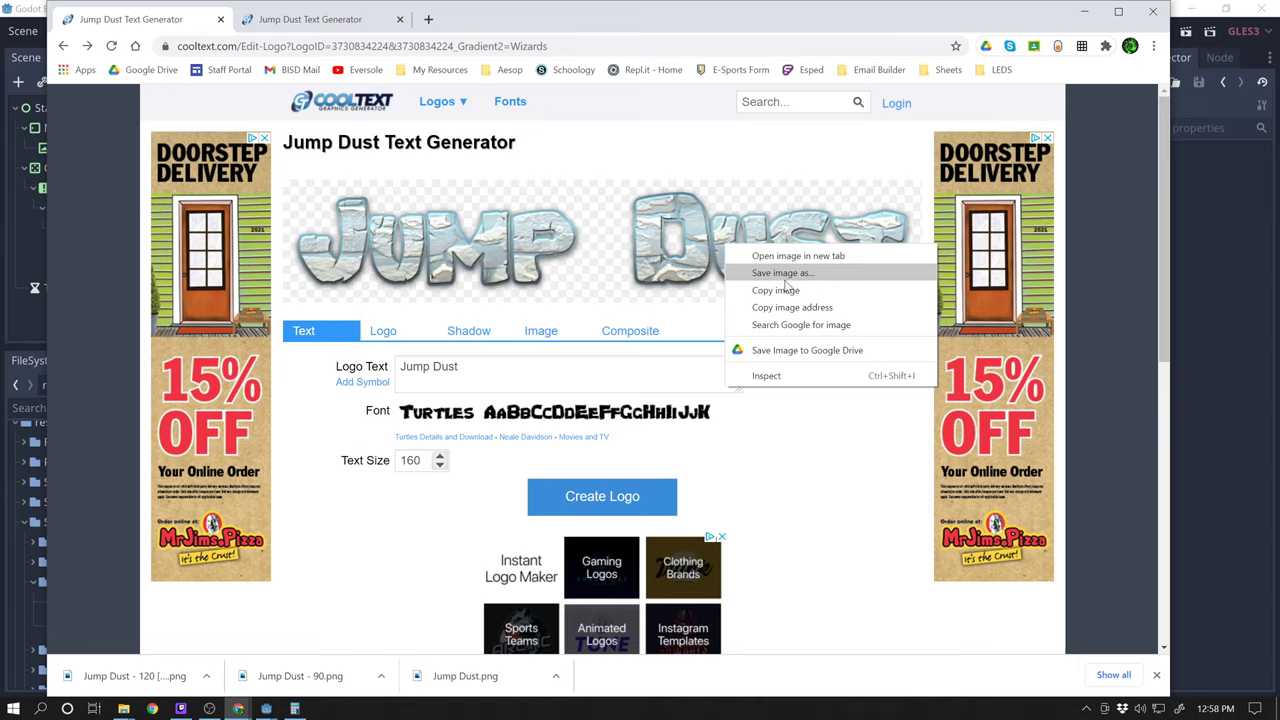
{"action": "mouse_move", "coordinate": [836, 272]}
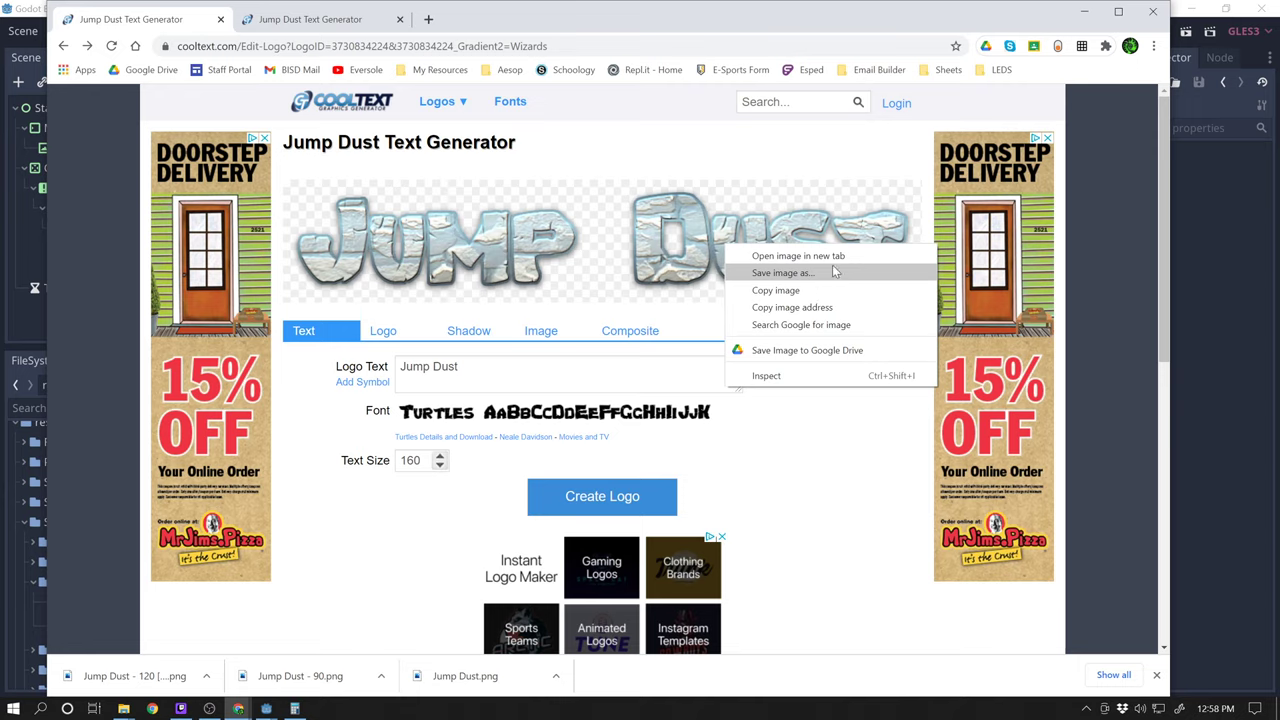
{"action": "left_click", "coordinate": [784, 272]}
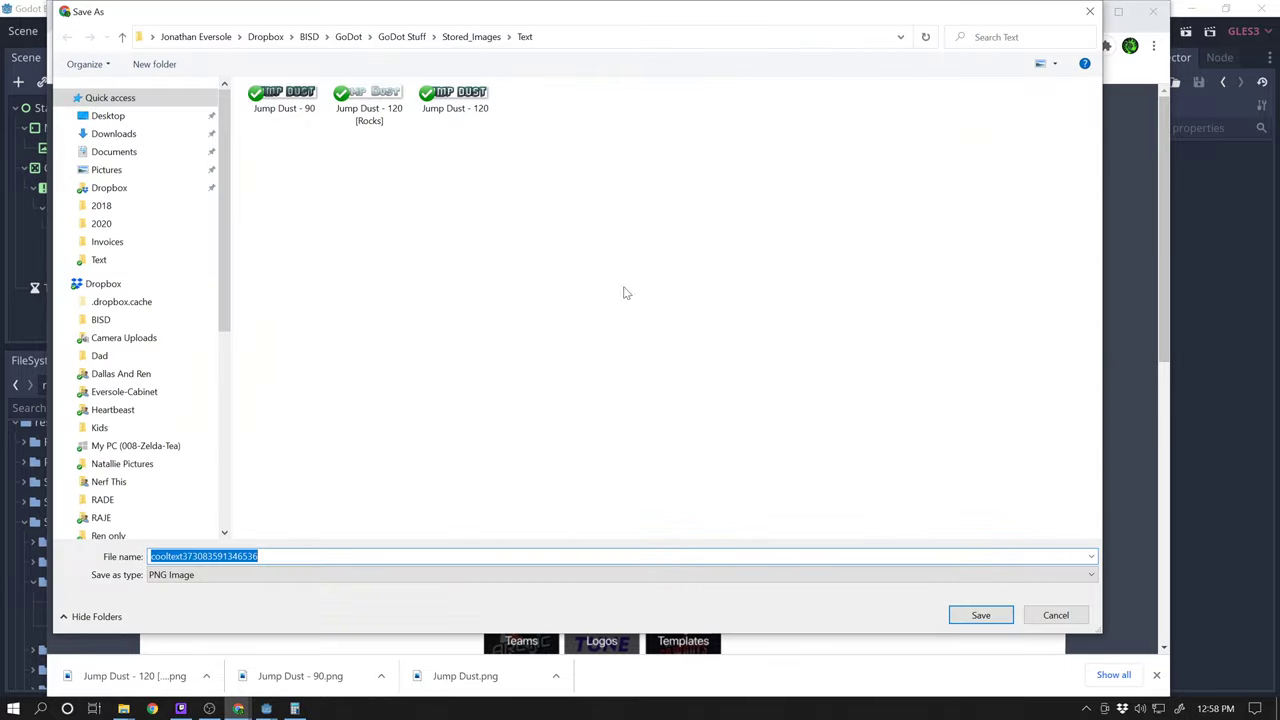
{"action": "left_click", "coordinate": [368, 100]}
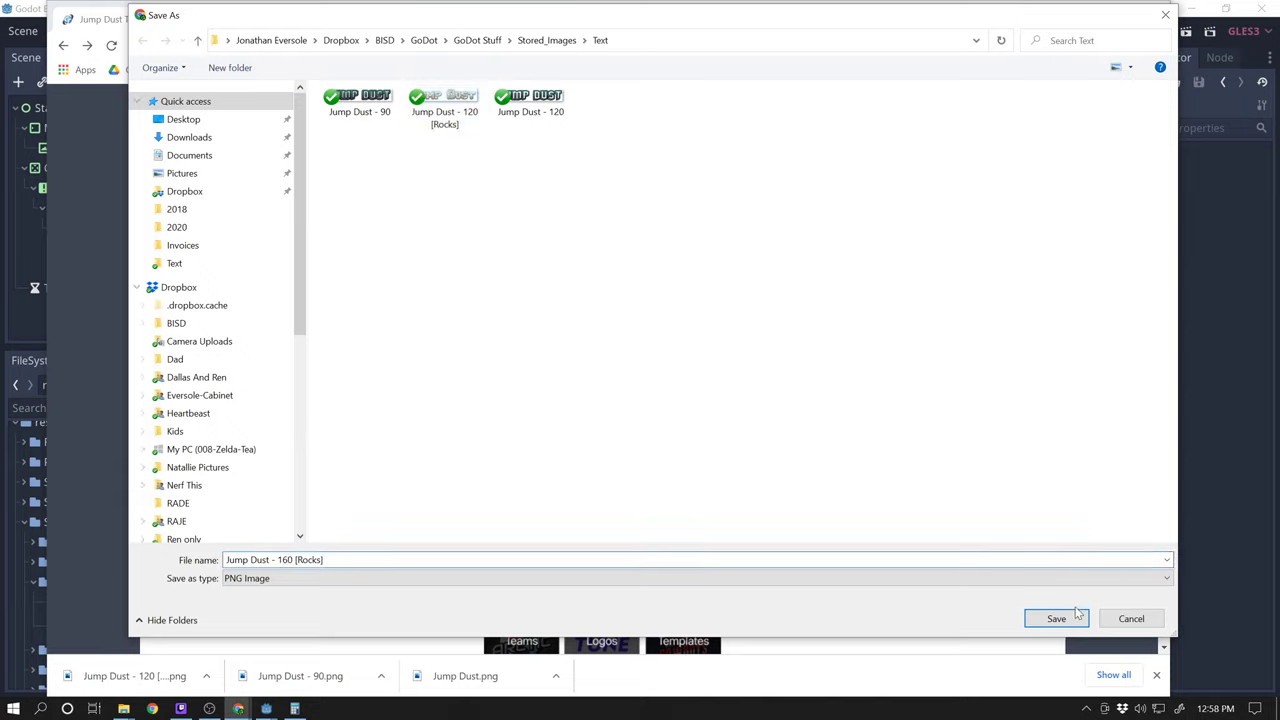
{"action": "left_click", "coordinate": [1056, 618]}
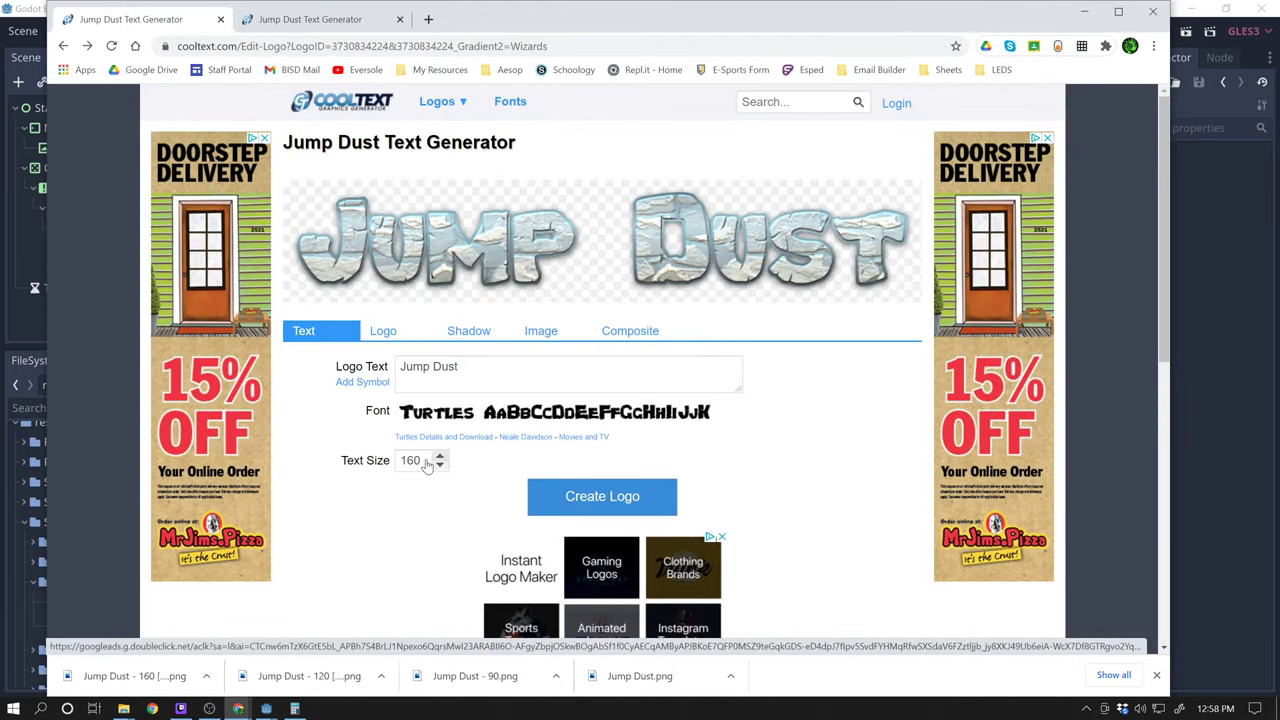
- Try a few text sizes, regenerating the Jump Dust logo and returning to edit each time
{"action": "type", "text": "2400"}
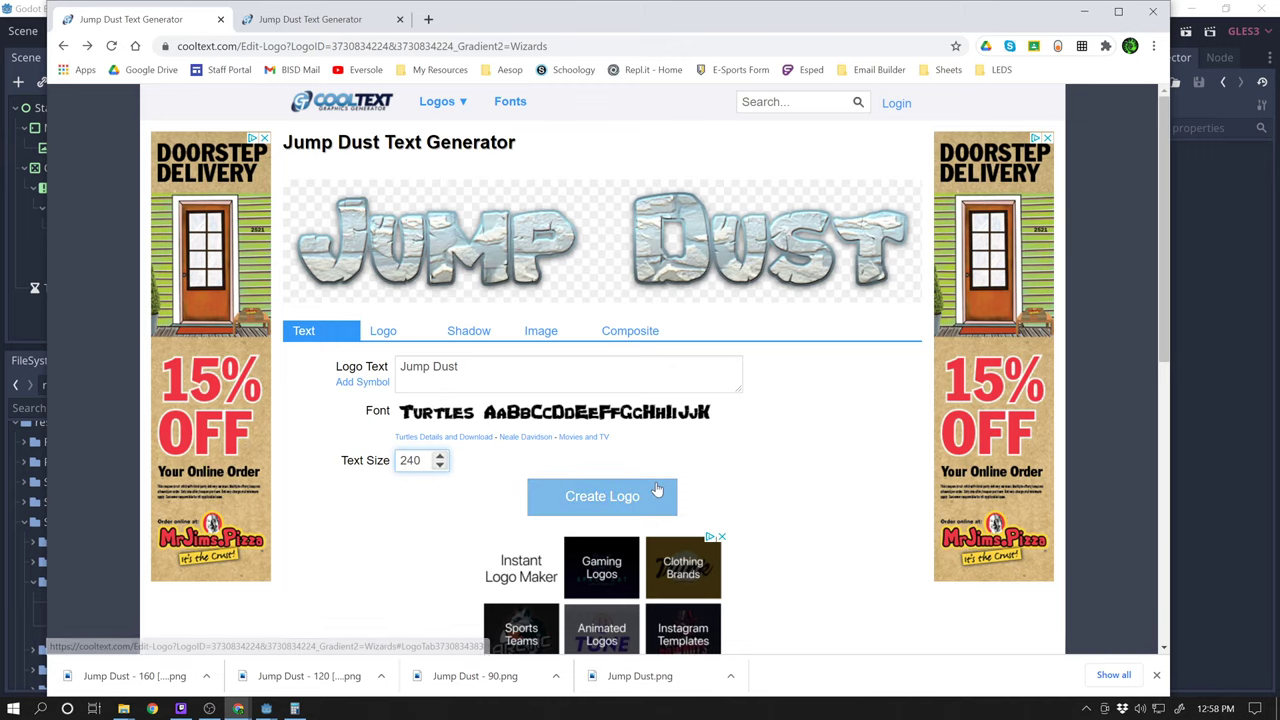
{"action": "left_click", "coordinate": [600, 496]}
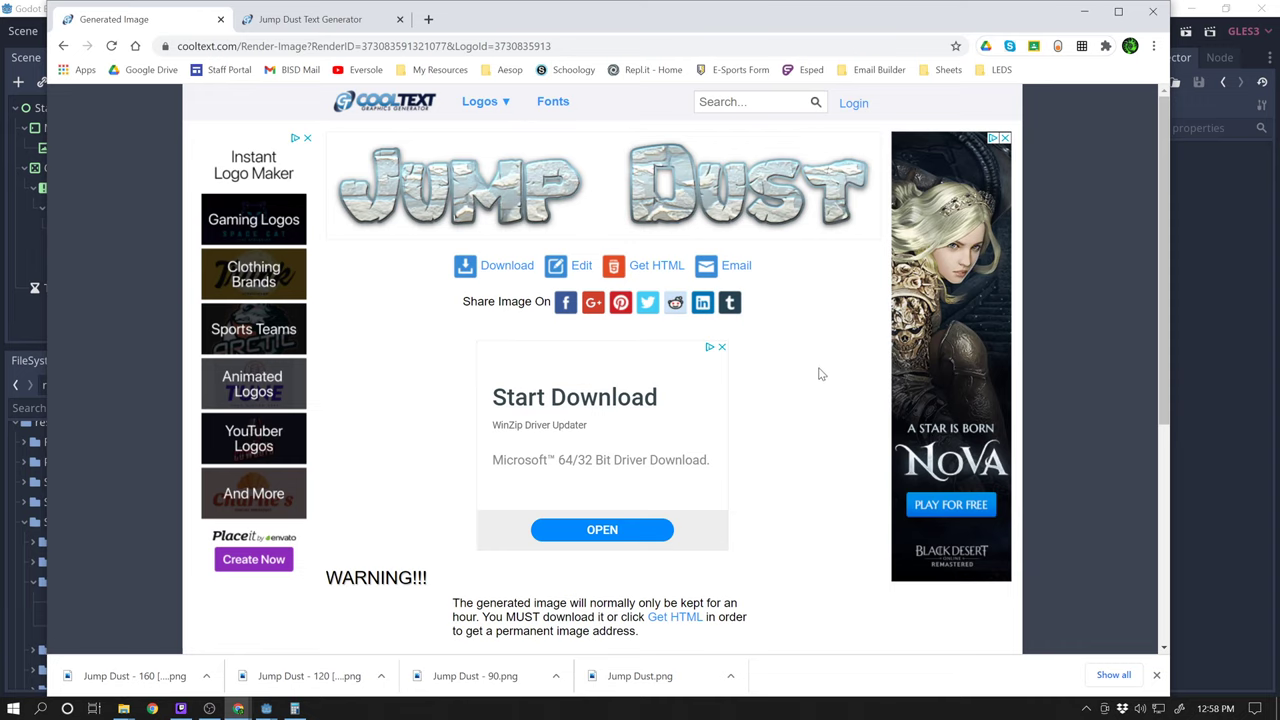
{"action": "left_click", "coordinate": [580, 264]}
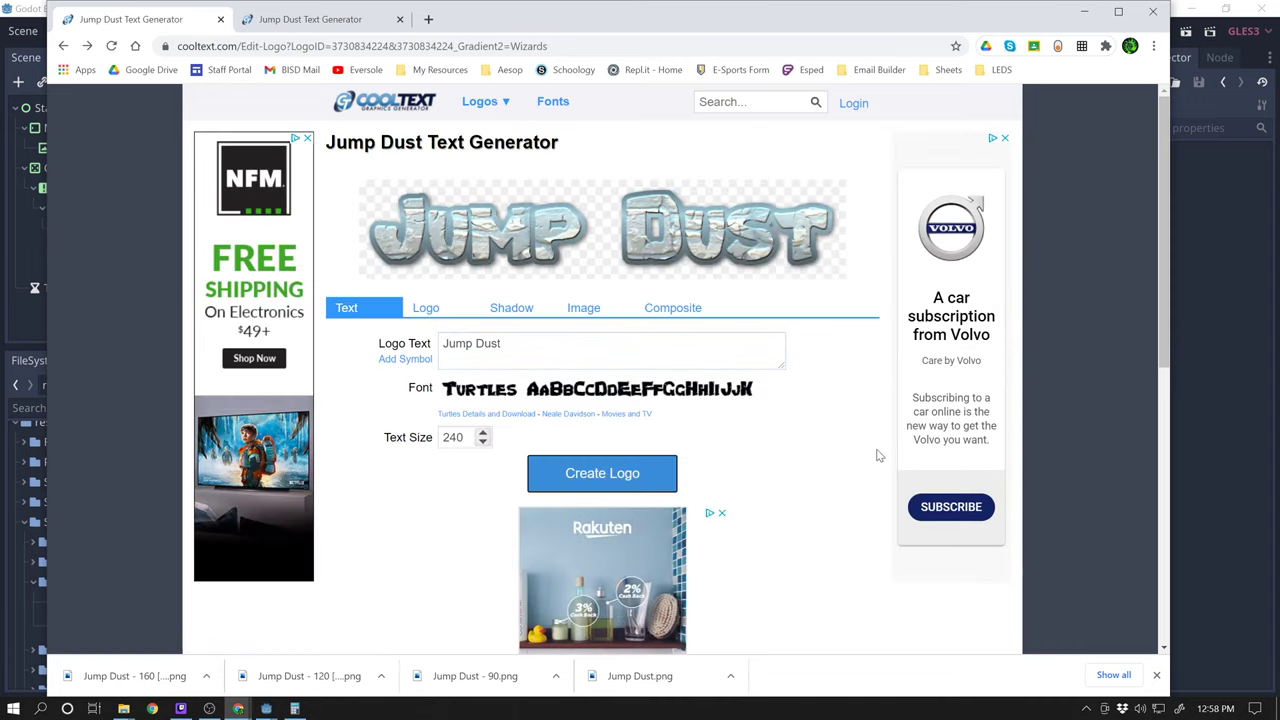
{"action": "left_click", "coordinate": [602, 472]}
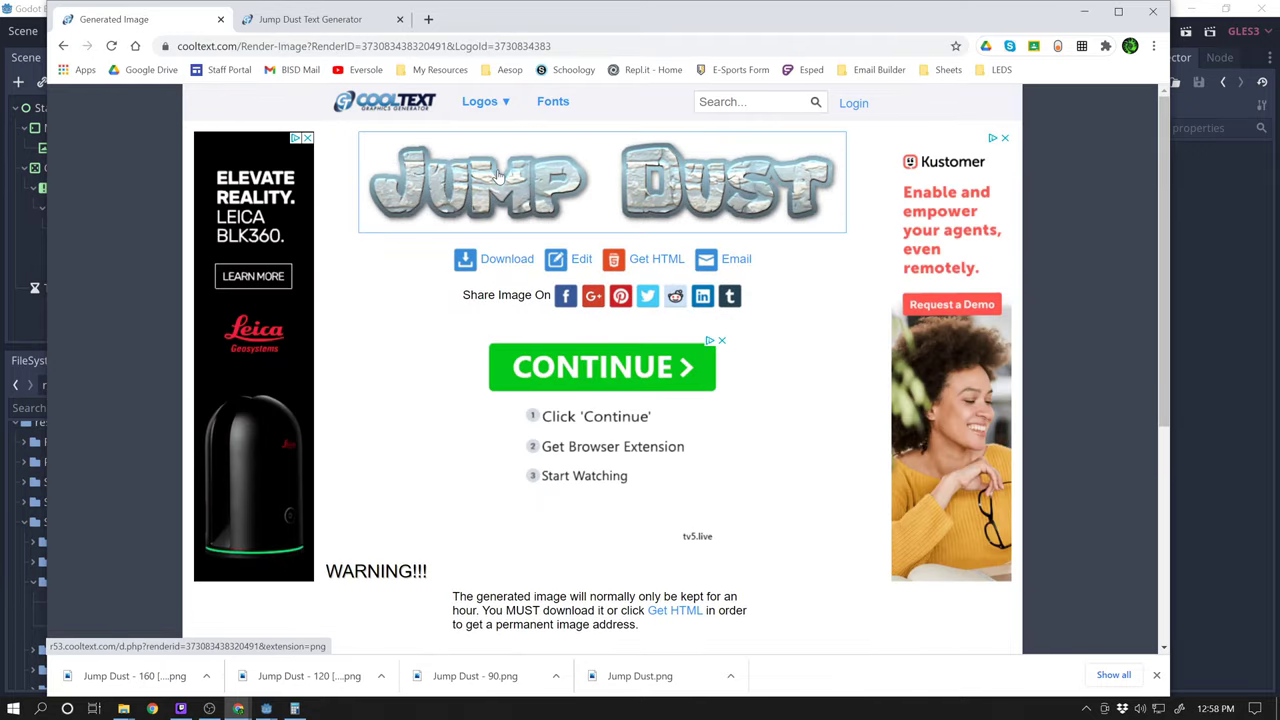
{"action": "left_click", "coordinate": [568, 260]}
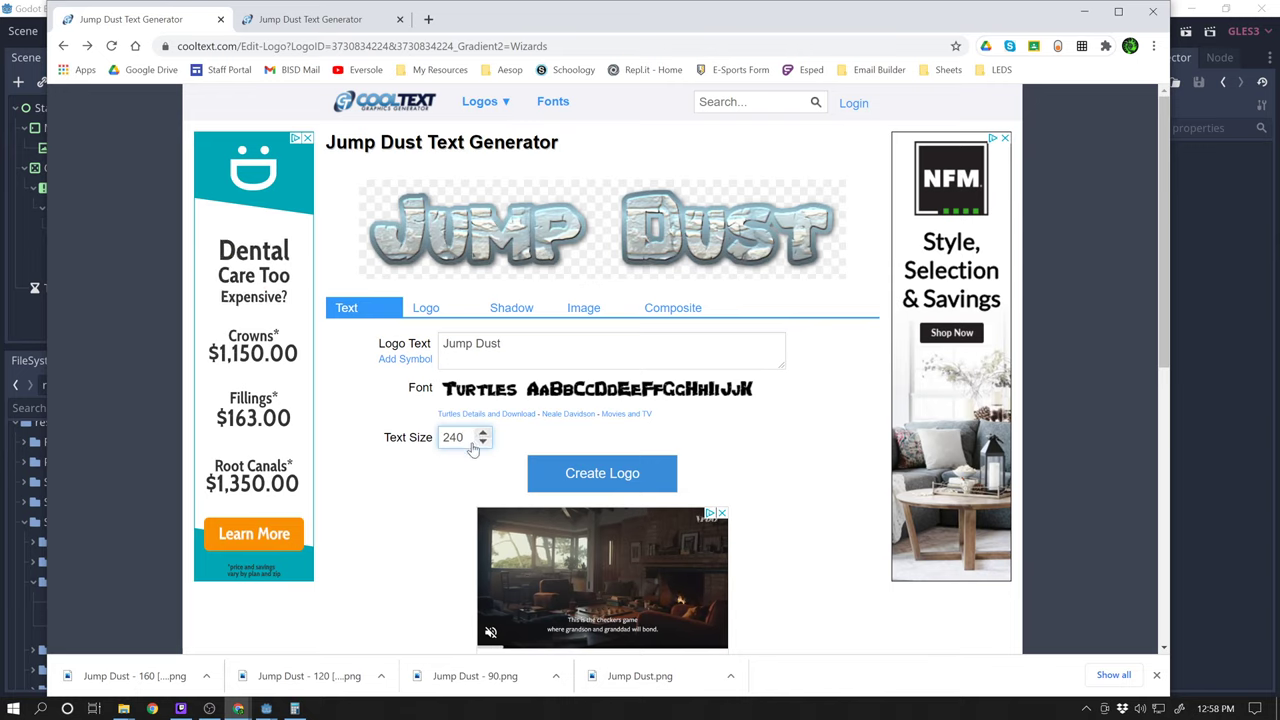
- Step the Text Size value up until it reaches 210
{"action": "left_click", "coordinate": [482, 442]}
{"action": "type", "text": "160"}
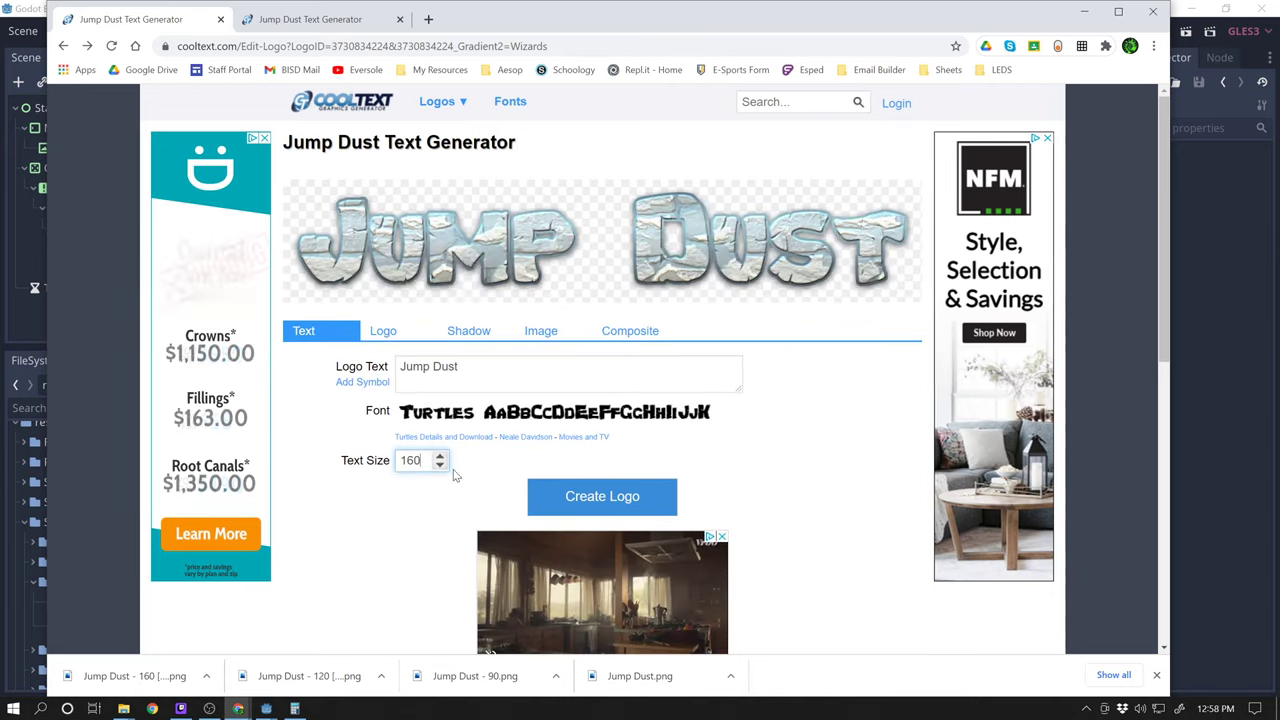
{"action": "left_click", "coordinate": [440, 456]}
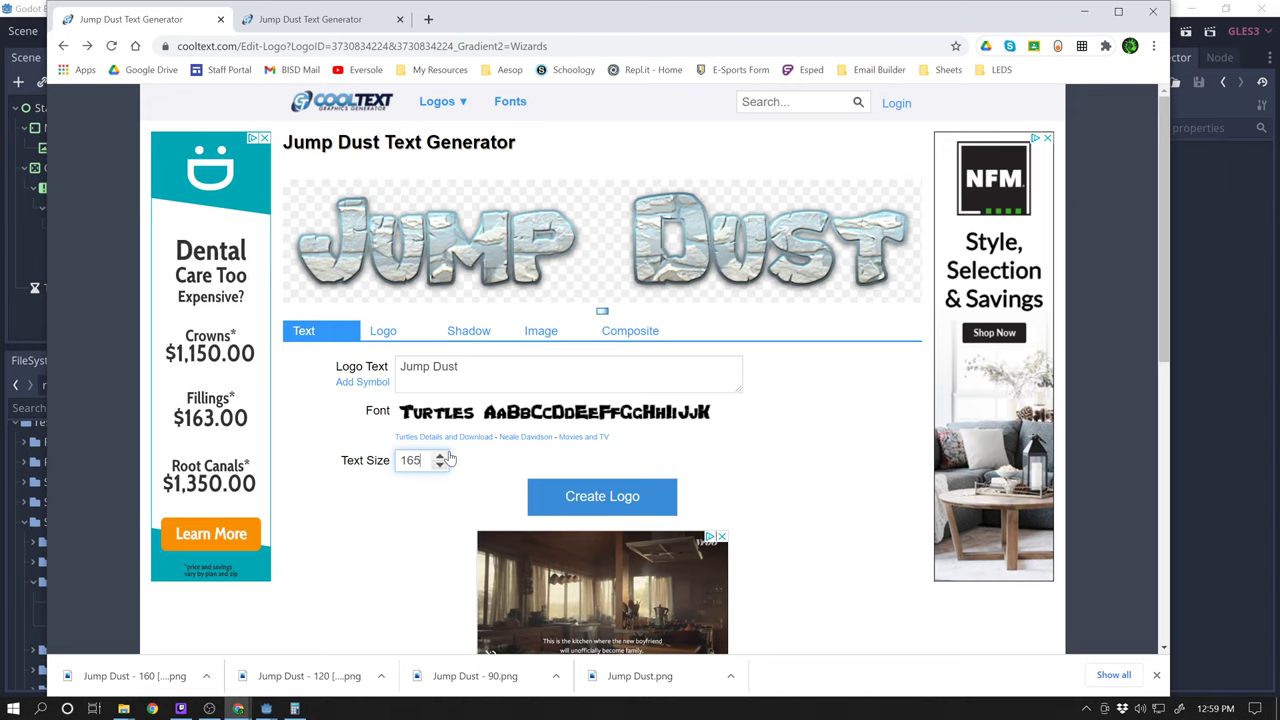
{"action": "left_click", "coordinate": [430, 464]}
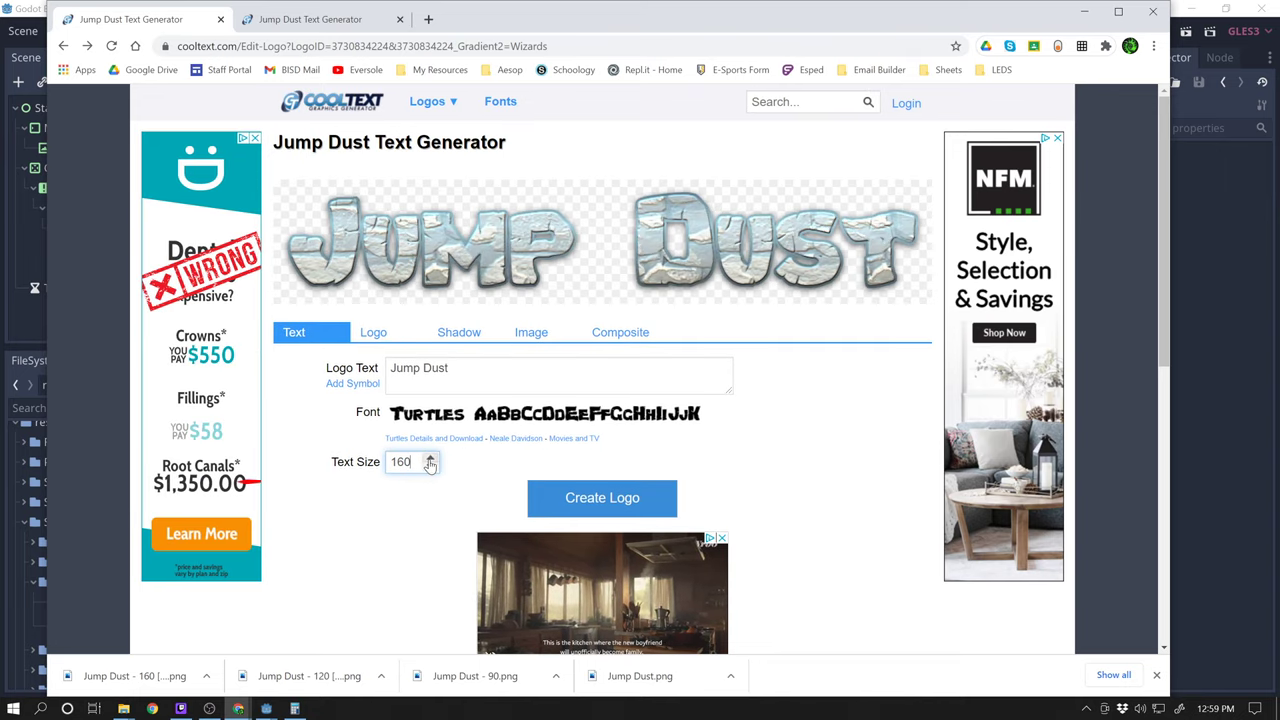
{"action": "left_click", "coordinate": [448, 456]}
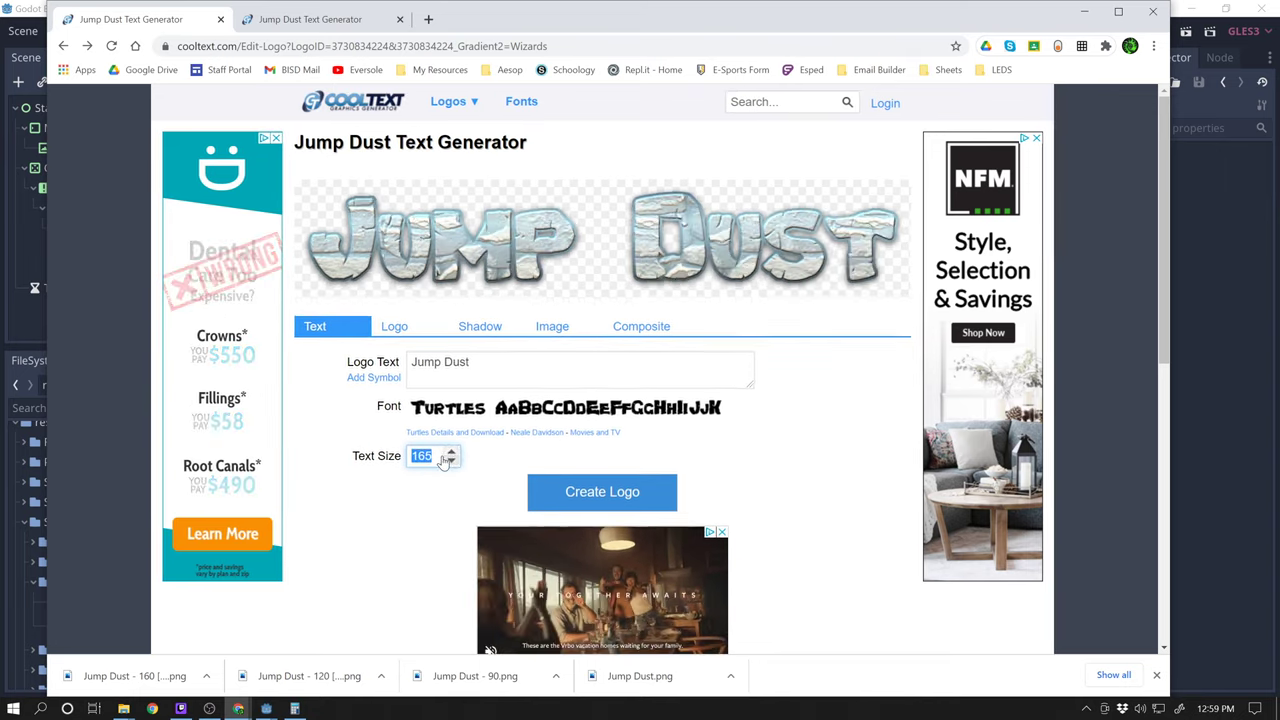
{"action": "left_click", "coordinate": [448, 452]}
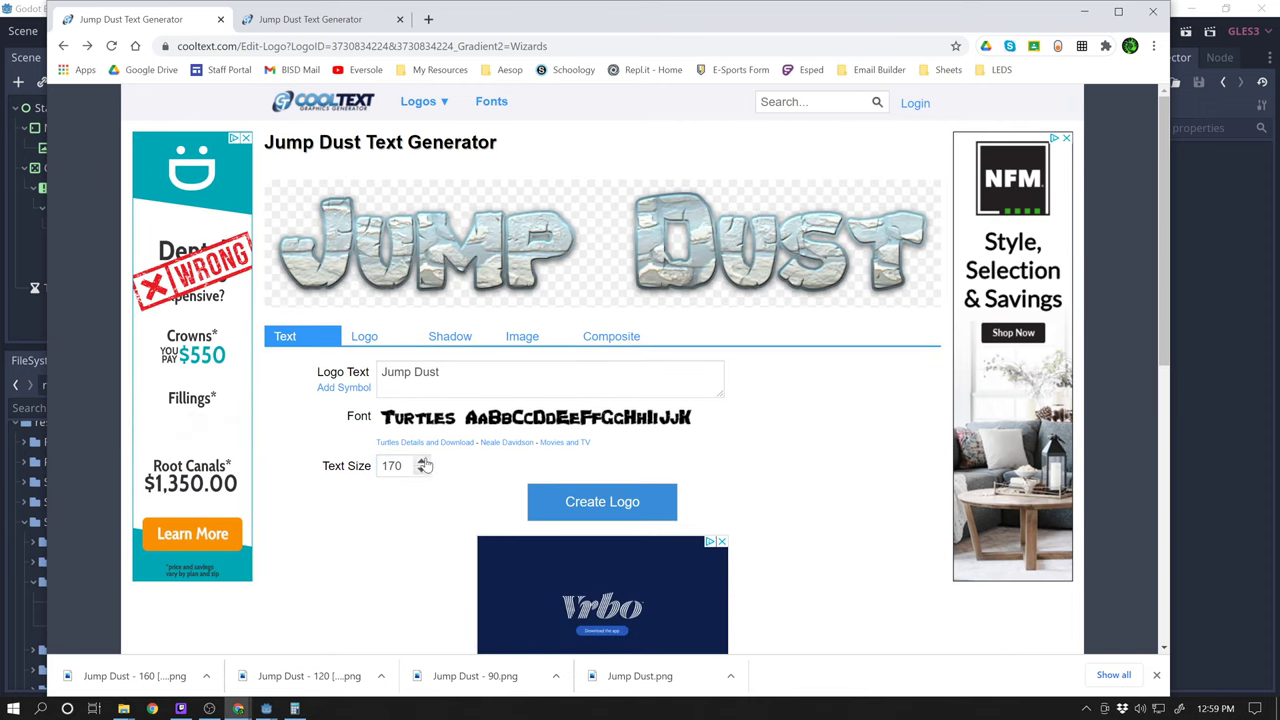
{"action": "left_click", "coordinate": [424, 460]}
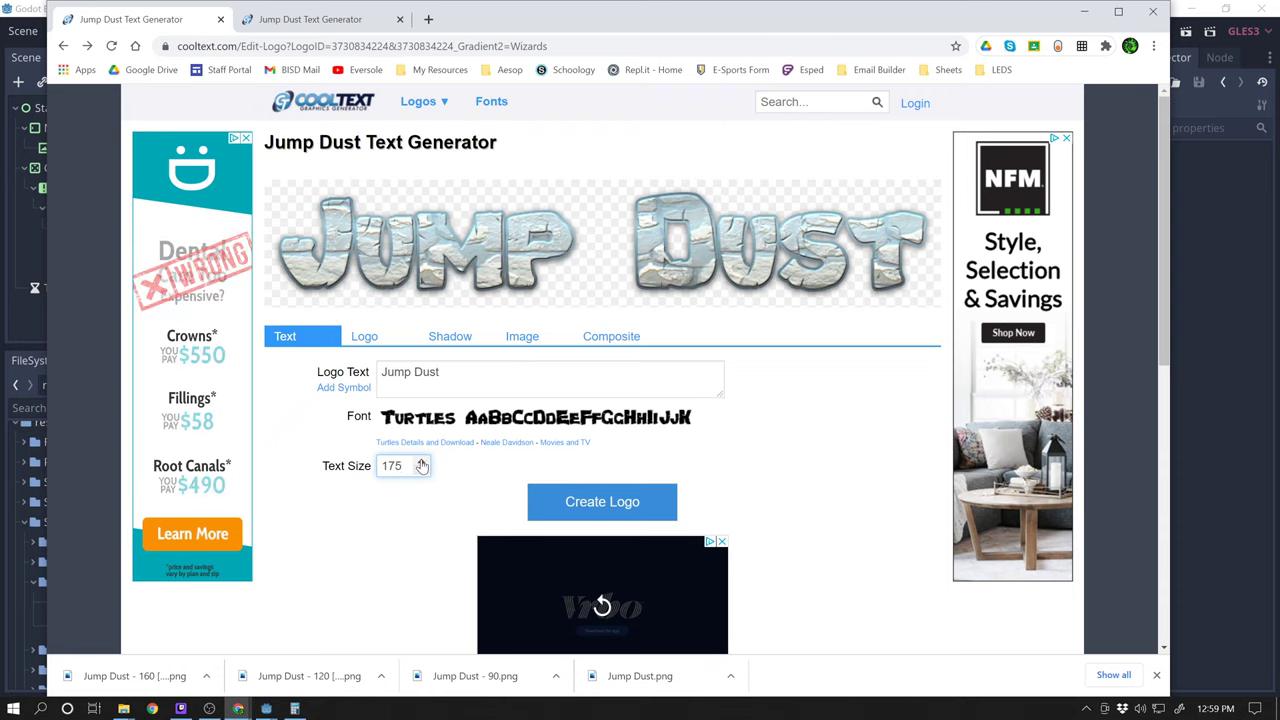
{"action": "left_click", "coordinate": [412, 464]}
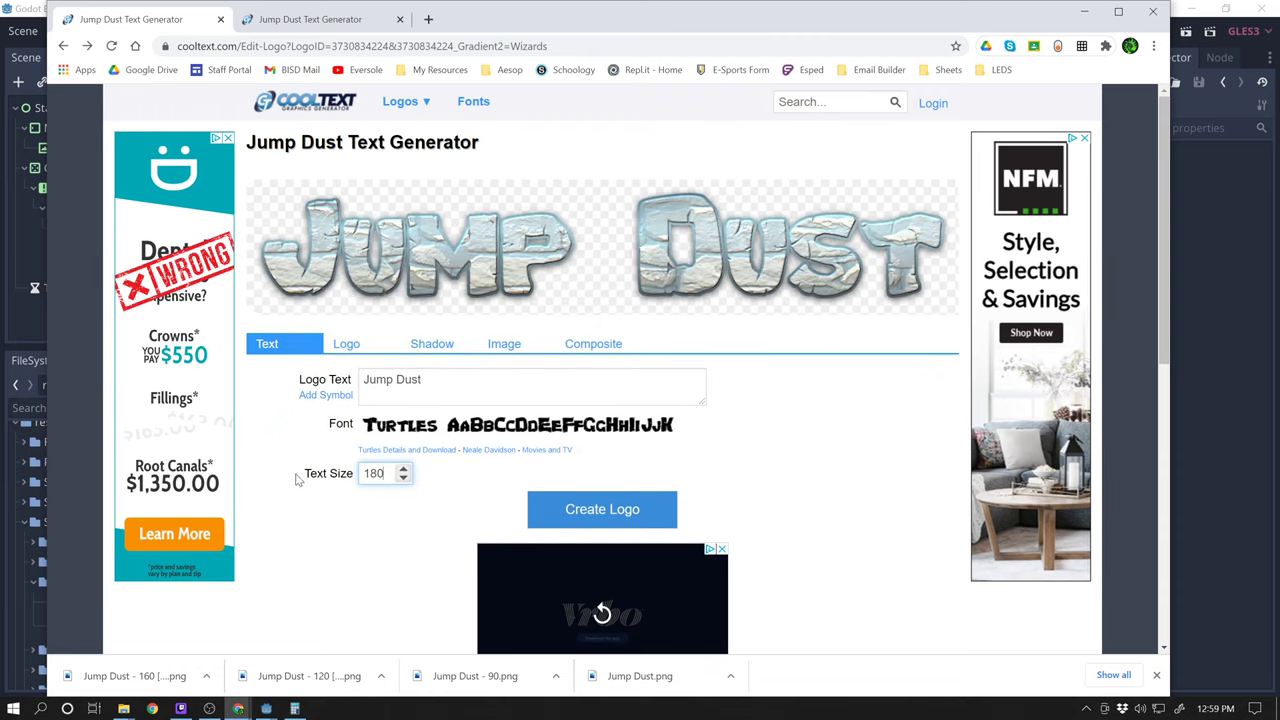
{"action": "left_click", "coordinate": [404, 468]}
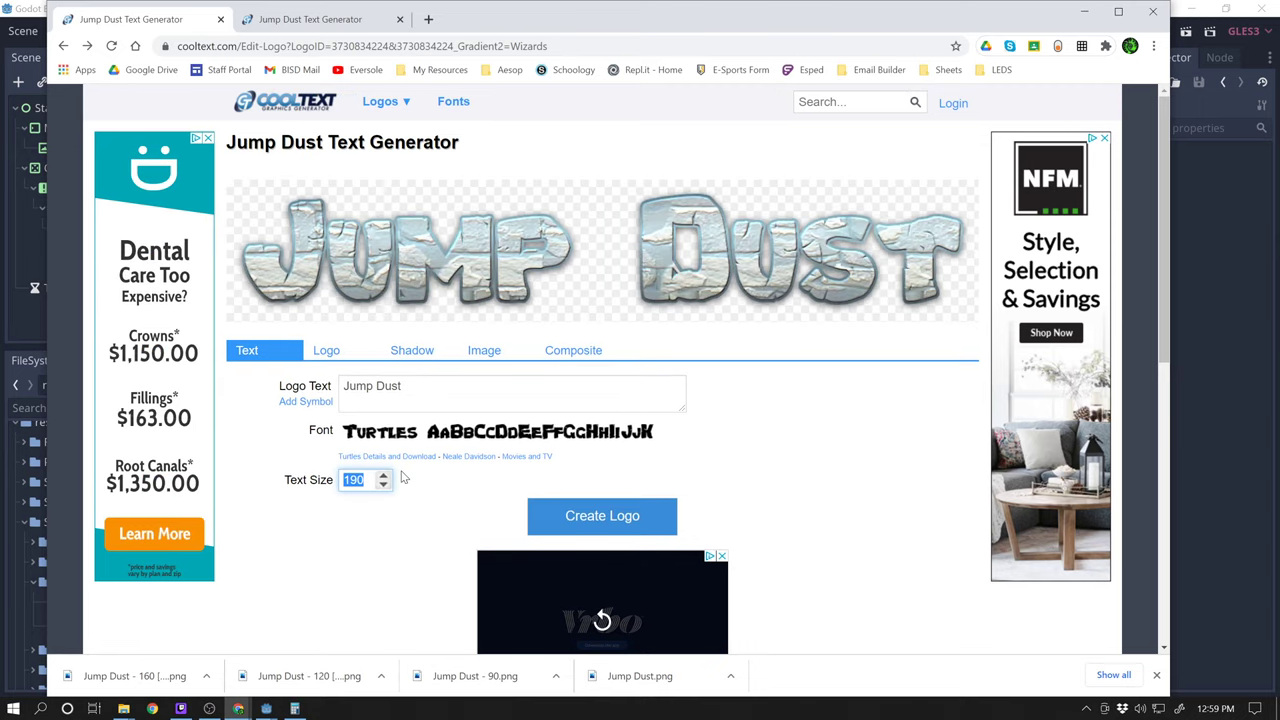
{"action": "left_click", "coordinate": [384, 486]}
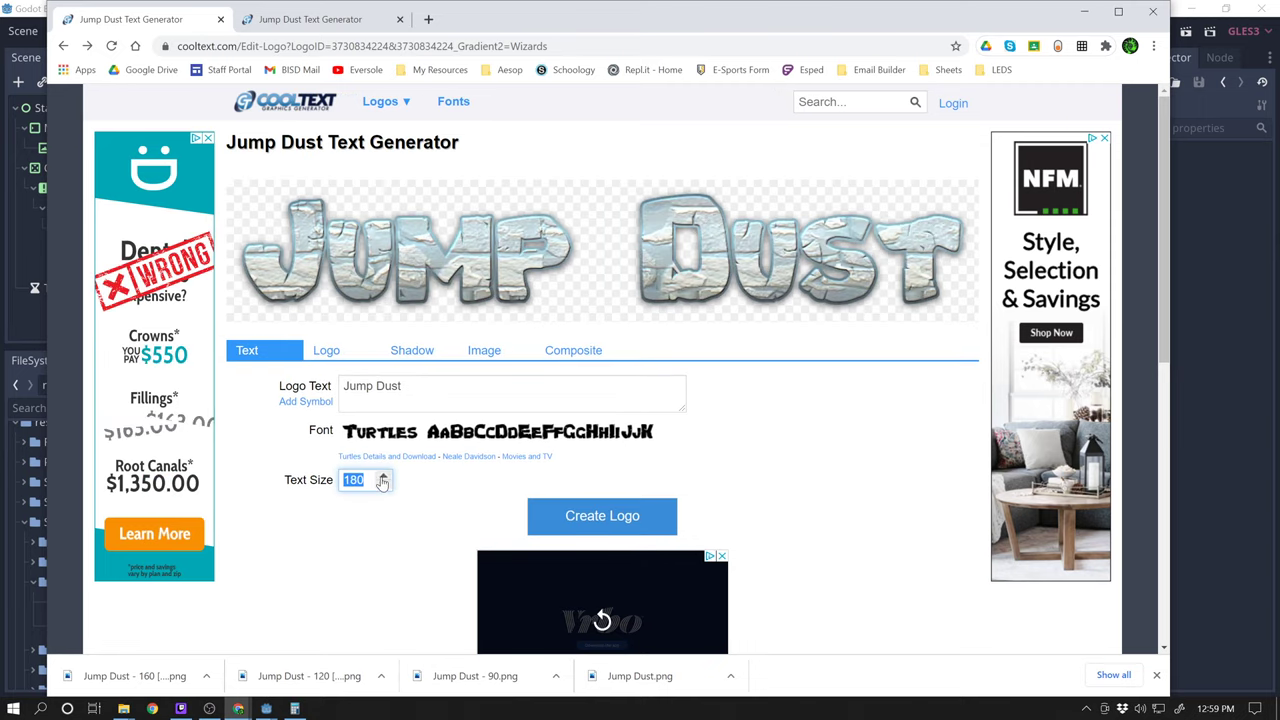
- Save the size-210 logo image as Jump Dust - 210 in the Text folder
{"action": "left_click", "coordinate": [380, 476]}
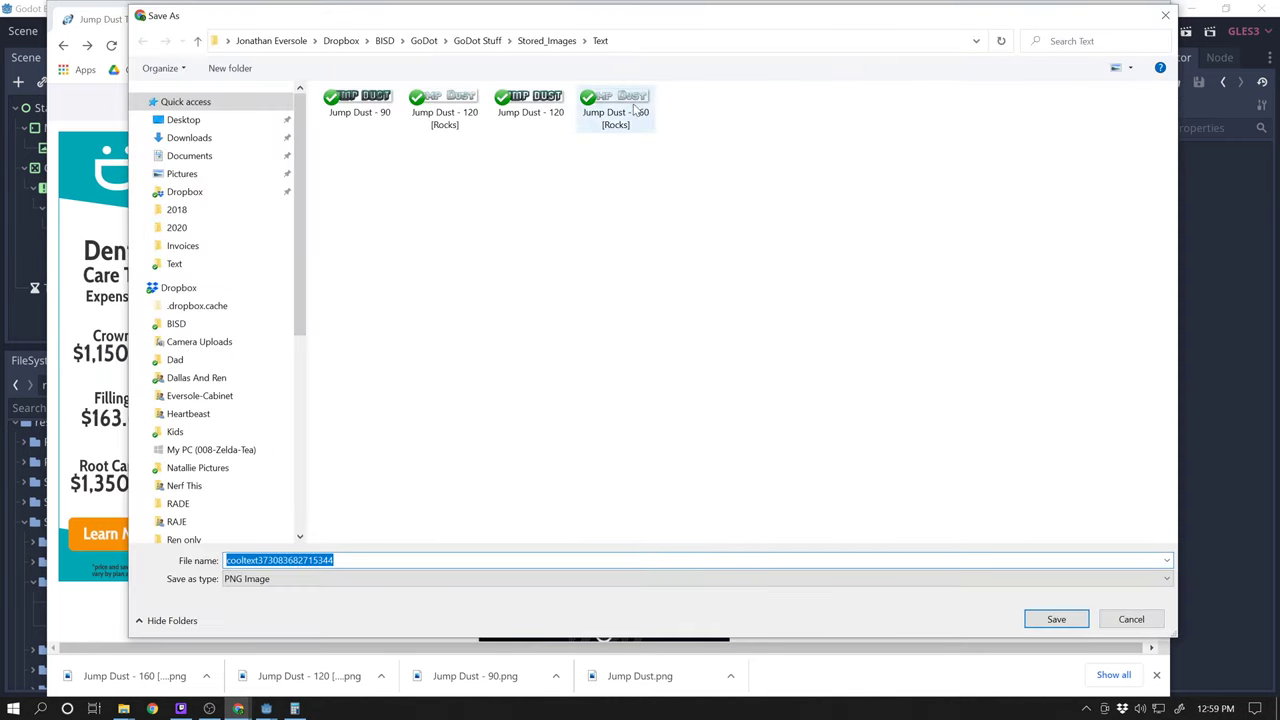
{"action": "left_click", "coordinate": [616, 108]}
{"action": "type", "text": "Jump Dust - 210 [Rocks]"}
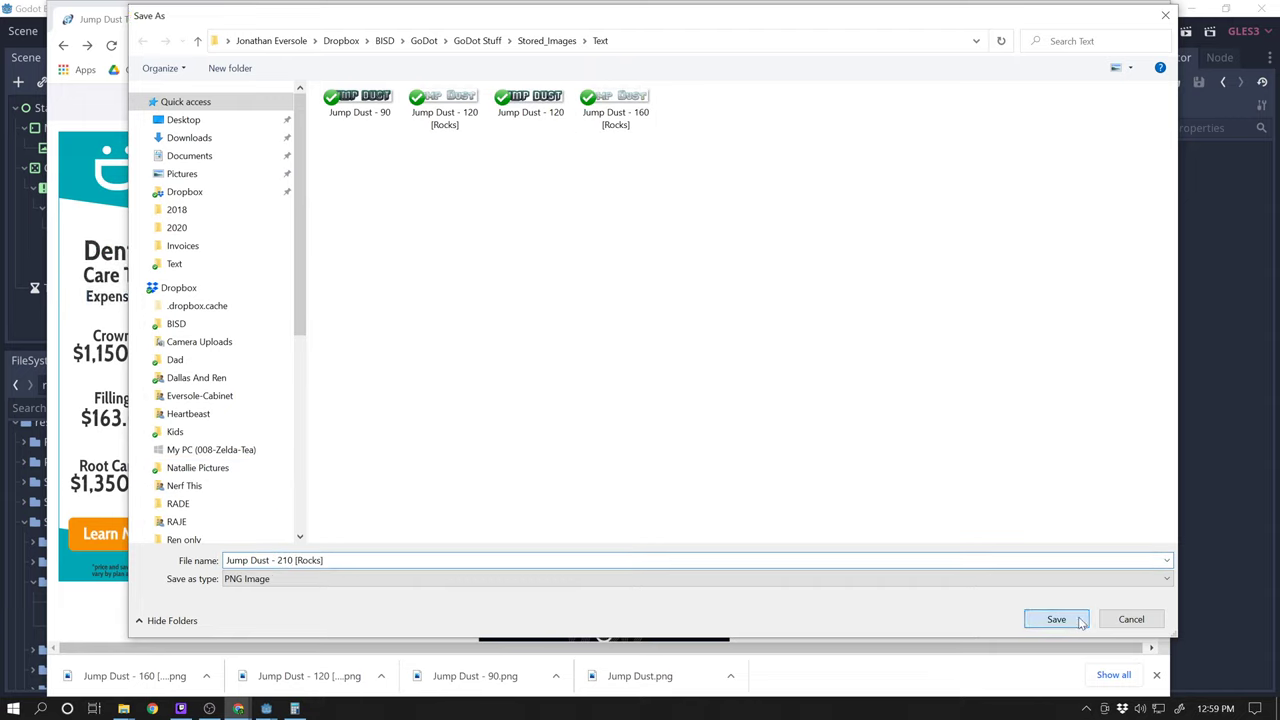
{"action": "left_click", "coordinate": [1056, 620]}
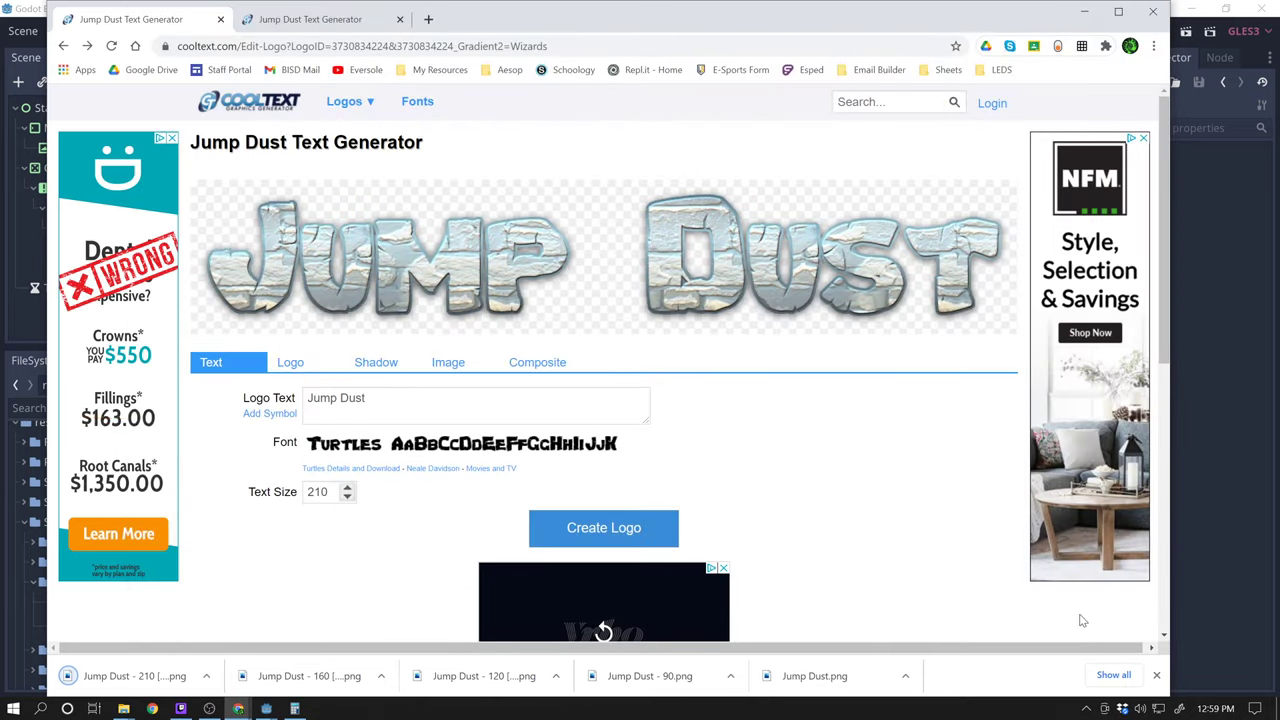
{"action": "mouse_move", "coordinate": [476, 98]}
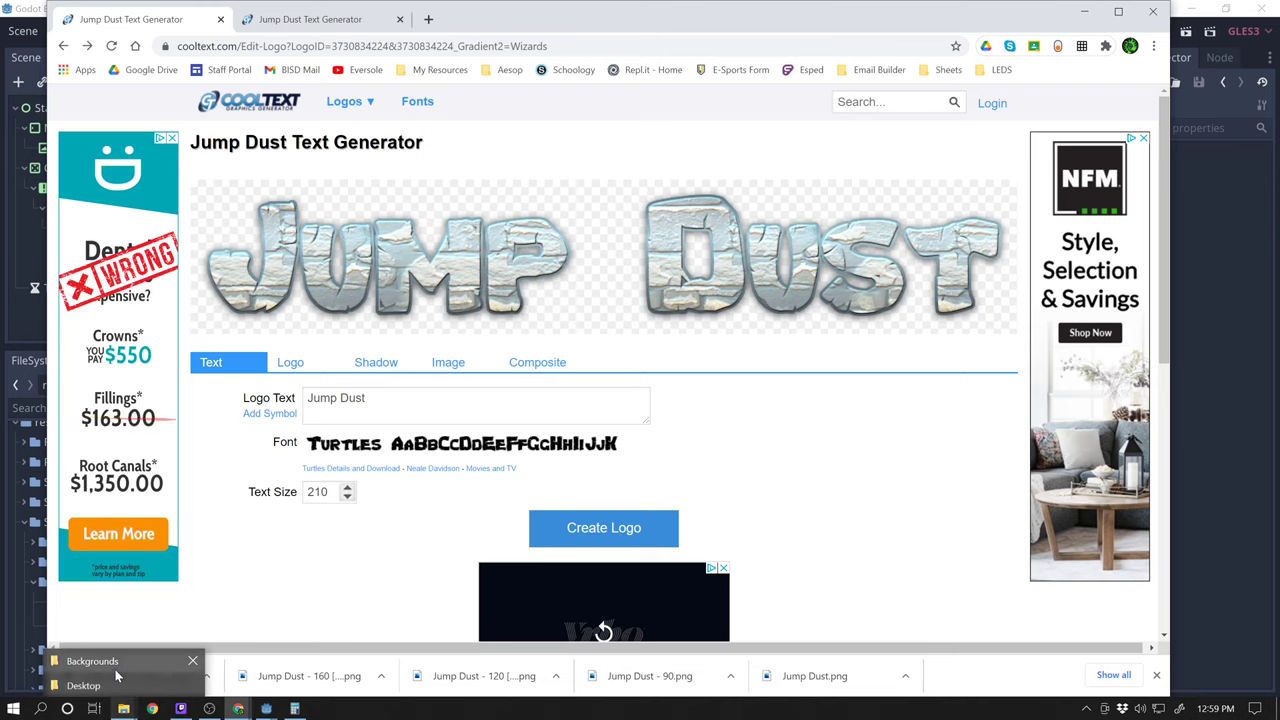
- Navigate through BISD > Dream Team > GoDot into the GoDot Stuff folder
{"action": "left_click", "coordinate": [92, 660]}
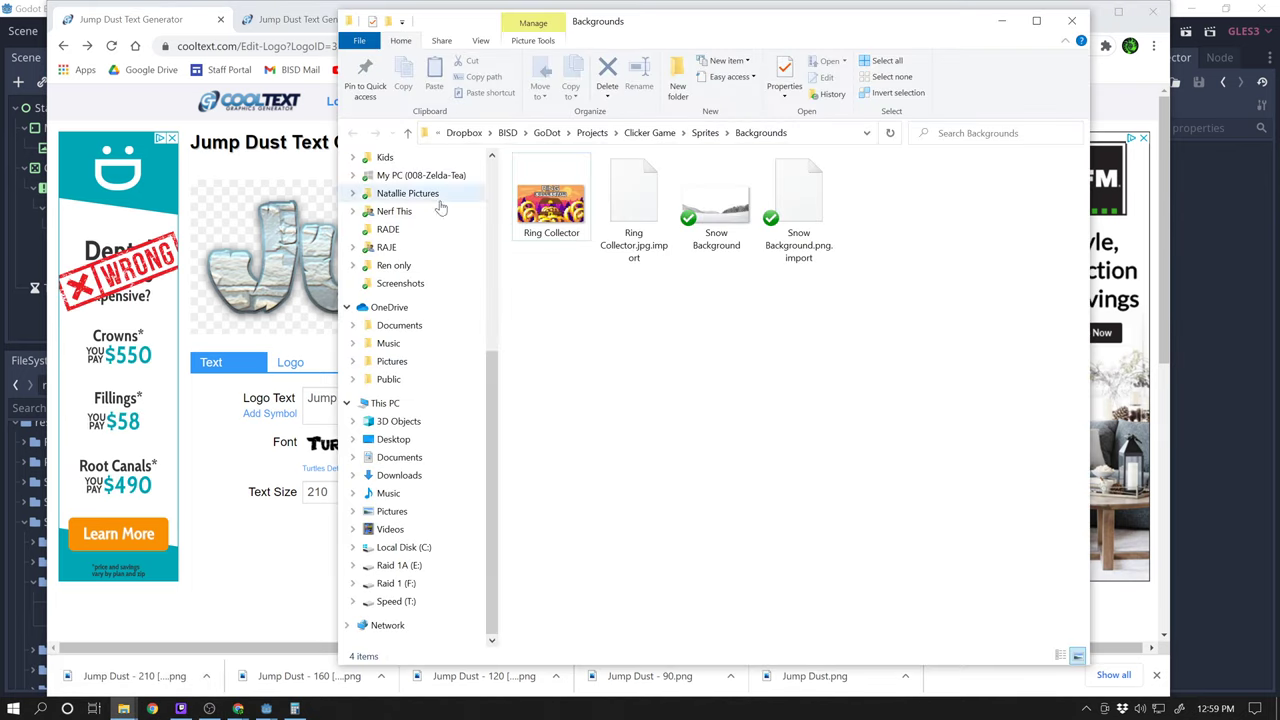
{"action": "left_click", "coordinate": [352, 236]}
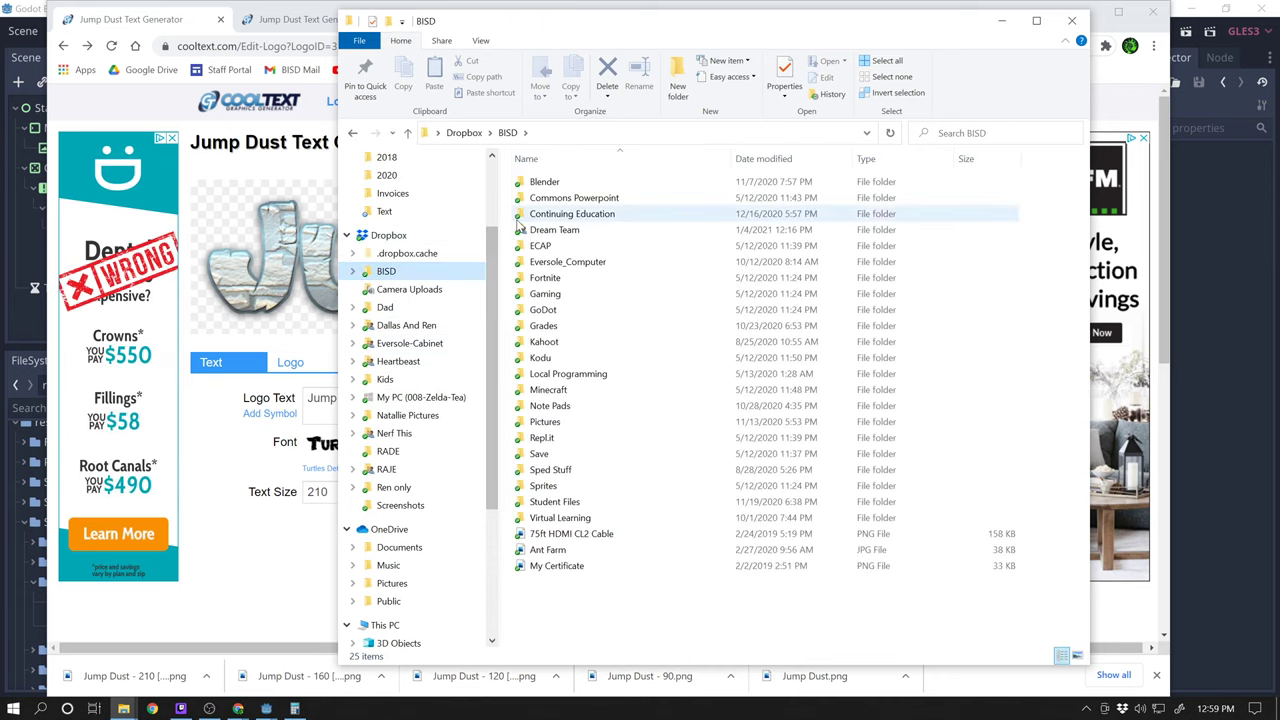
{"action": "double_click", "coordinate": [554, 228]}
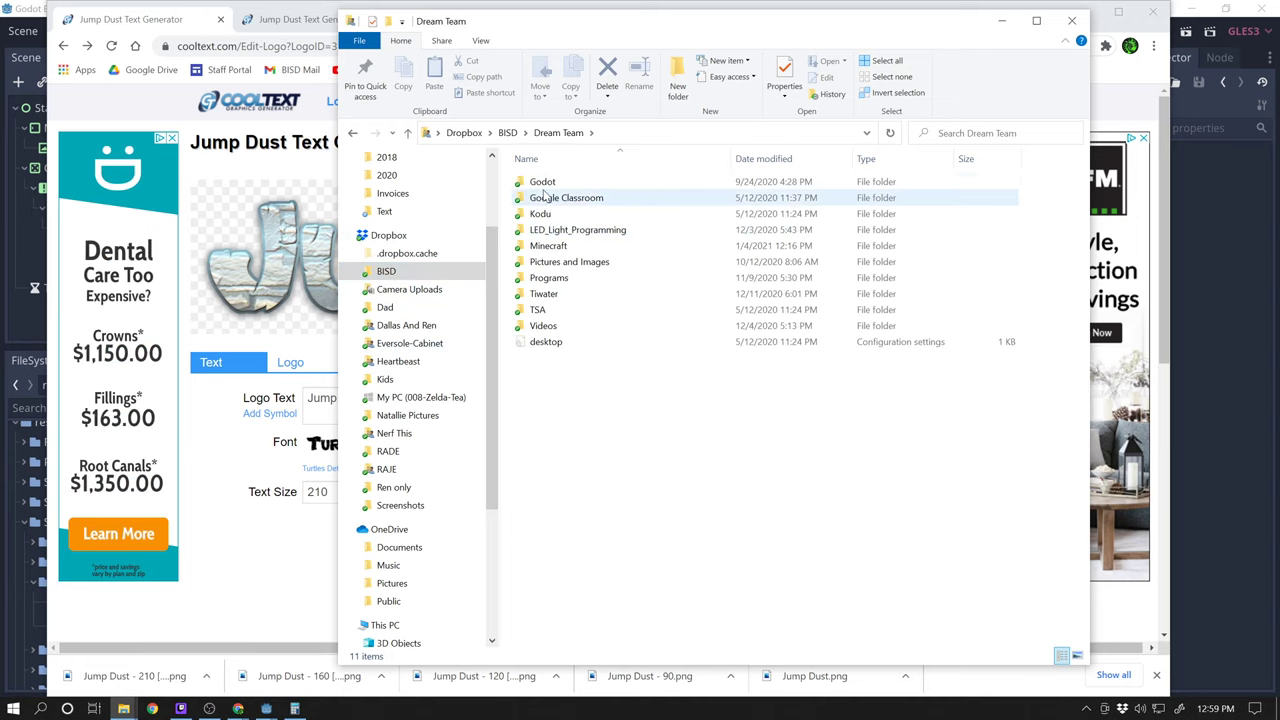
{"action": "double_click", "coordinate": [544, 180]}
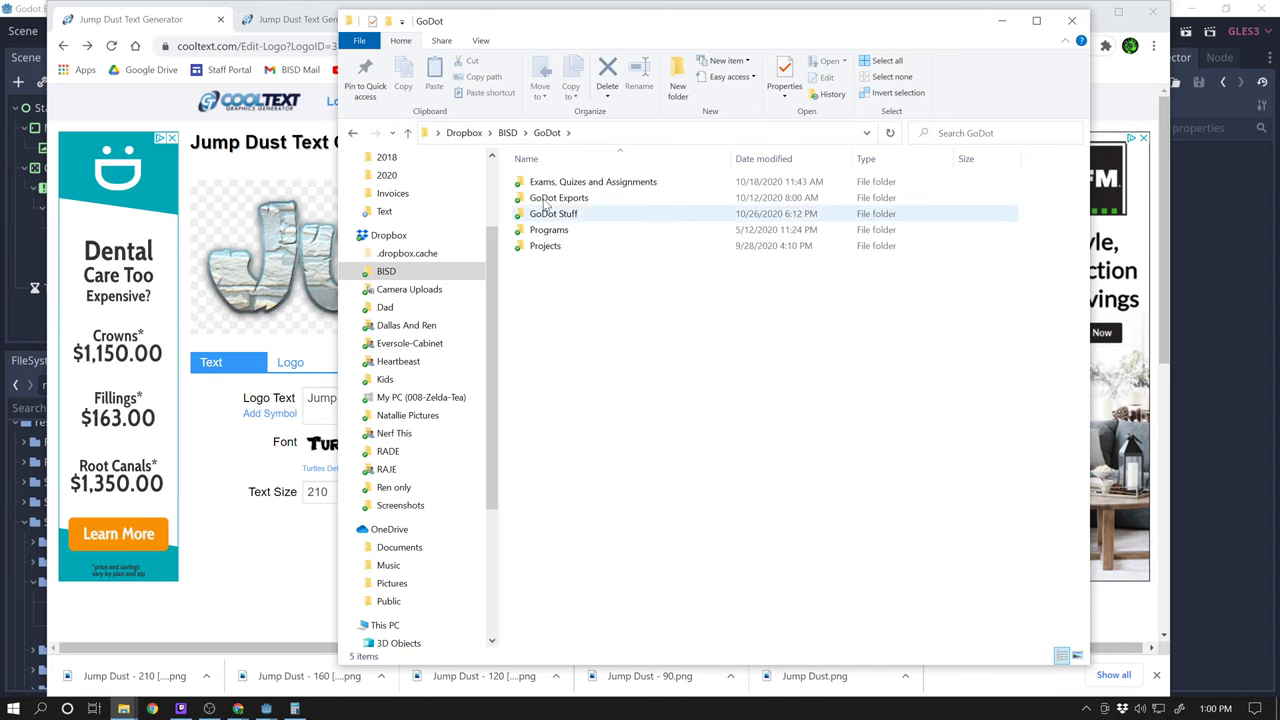
{"action": "double_click", "coordinate": [552, 212]}
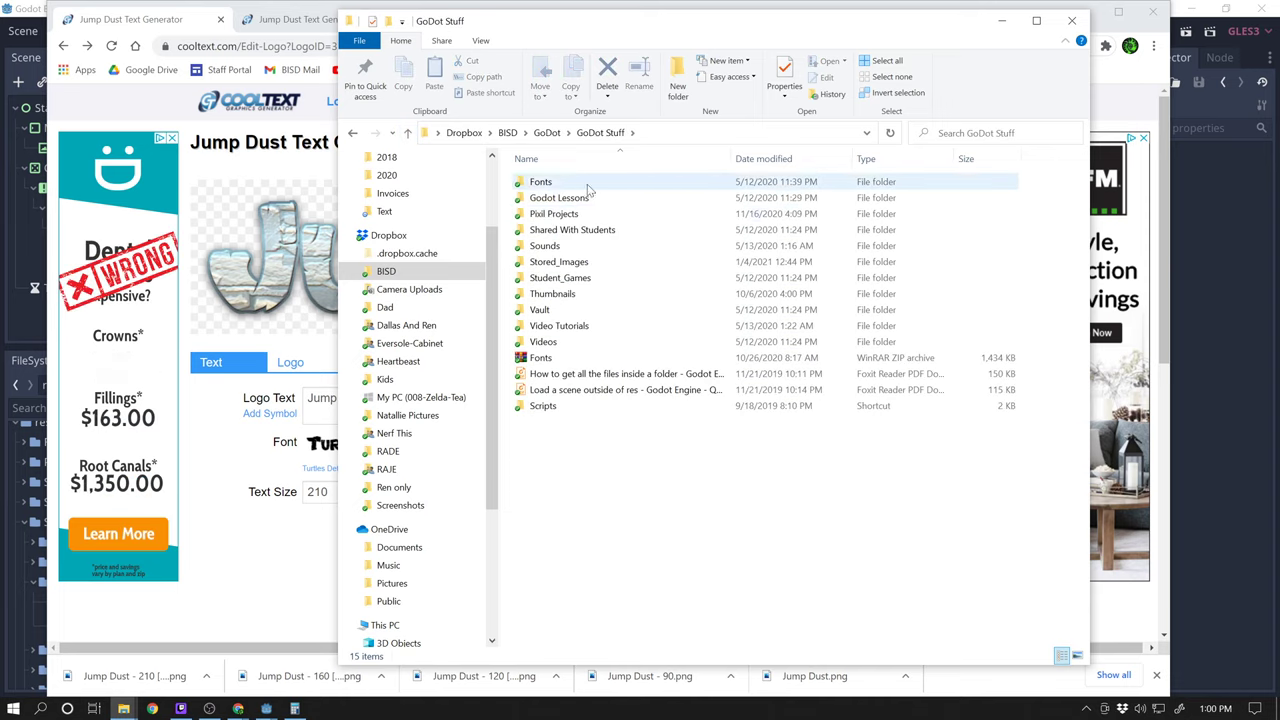
- Enter Stored_Images > Text and select the Jump Dust - 120 and - 90 thumbnails
{"action": "left_click", "coordinate": [560, 260]}
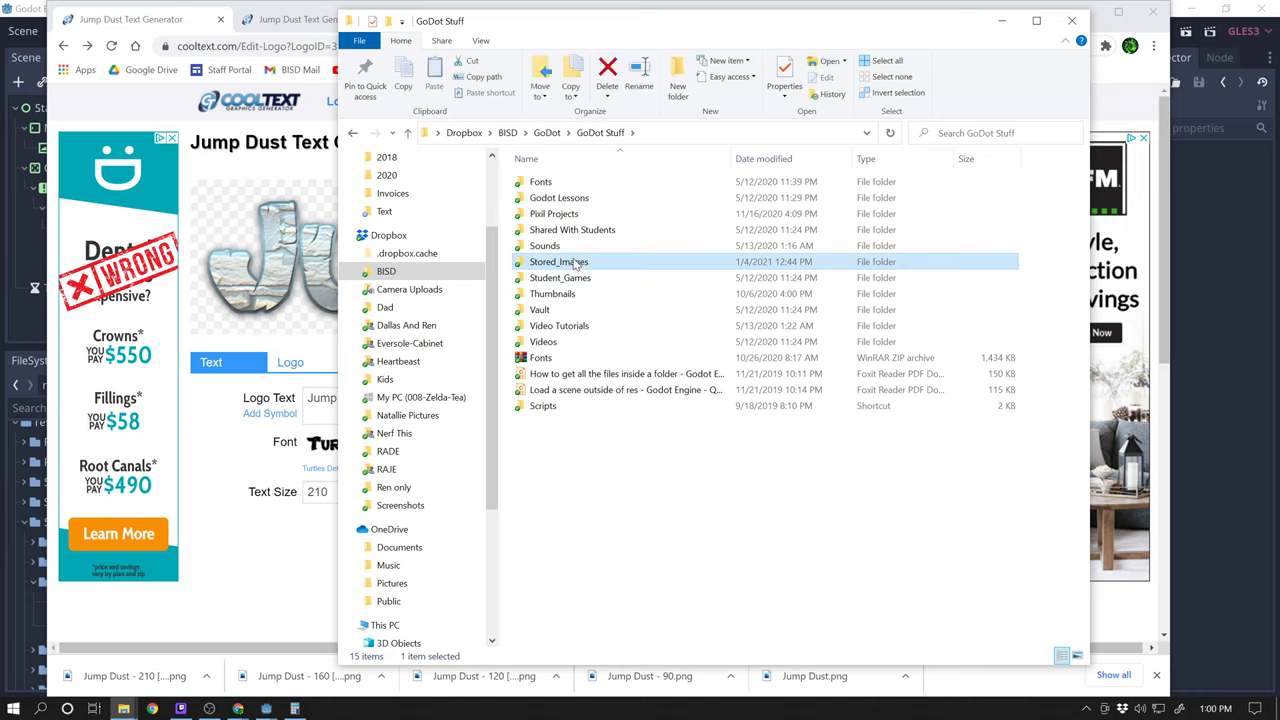
{"action": "double_click", "coordinate": [560, 260]}
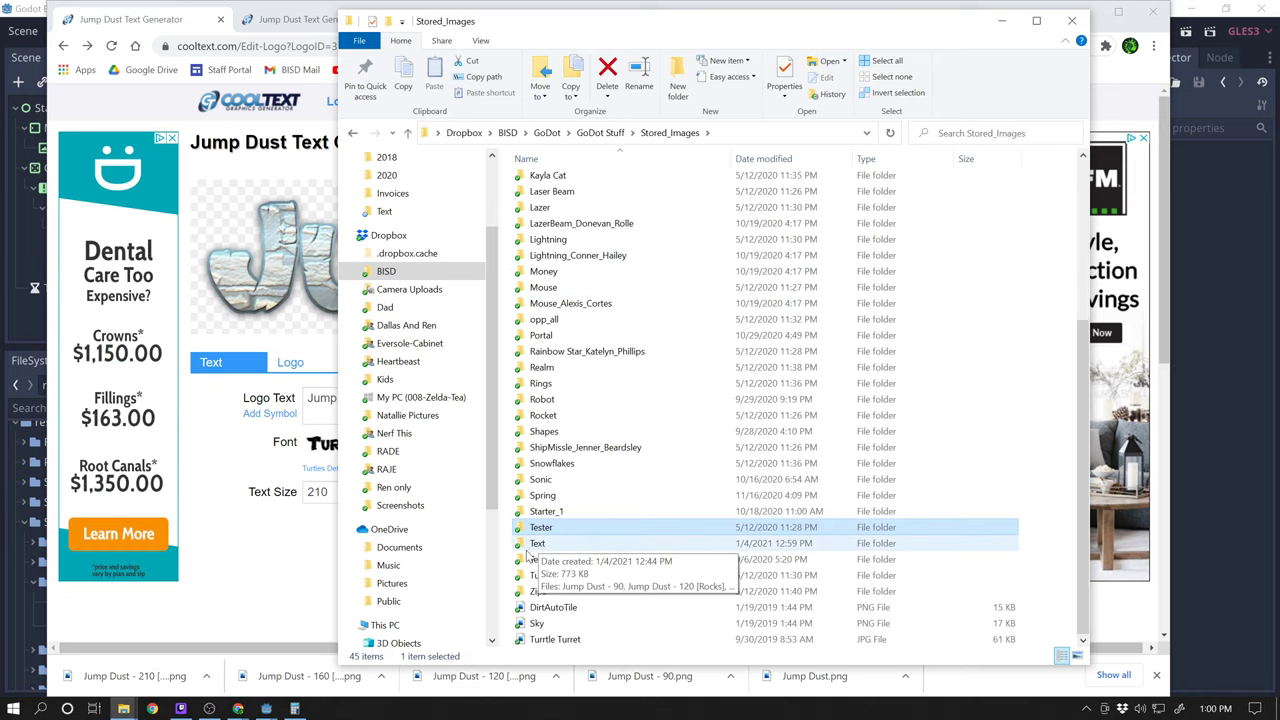
{"action": "double_click", "coordinate": [536, 544]}
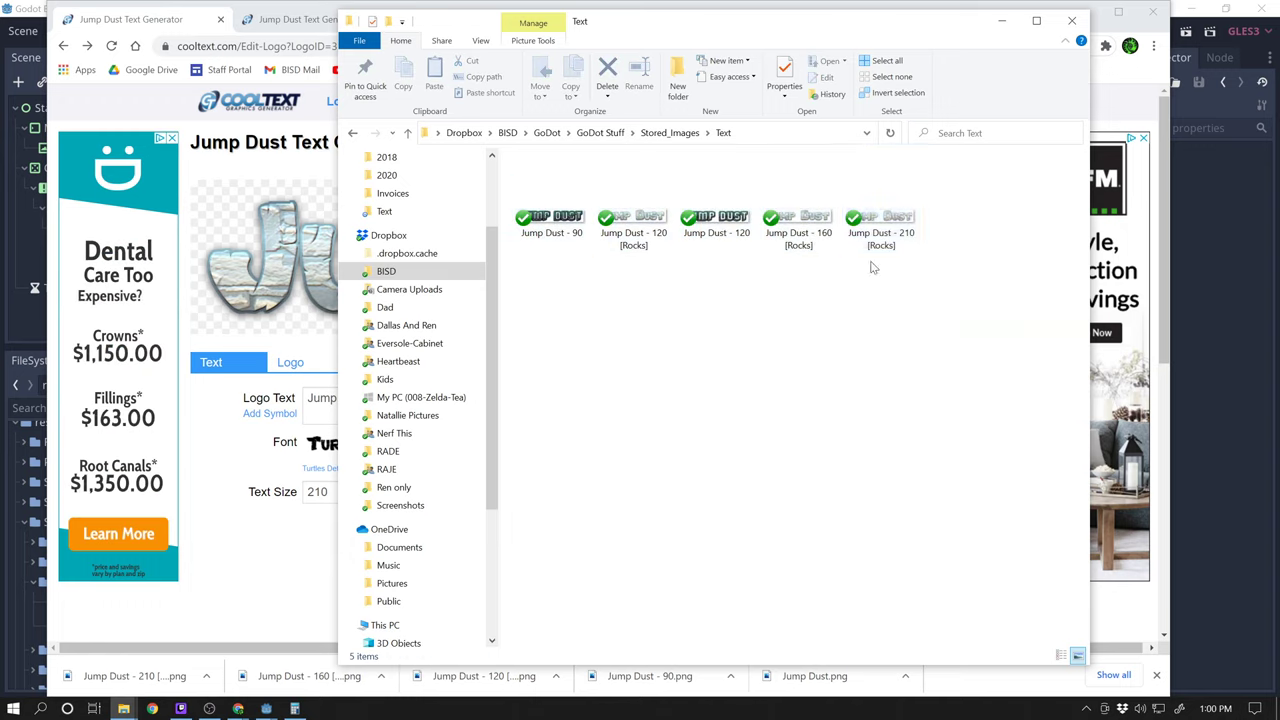
{"action": "left_click", "coordinate": [716, 216]}
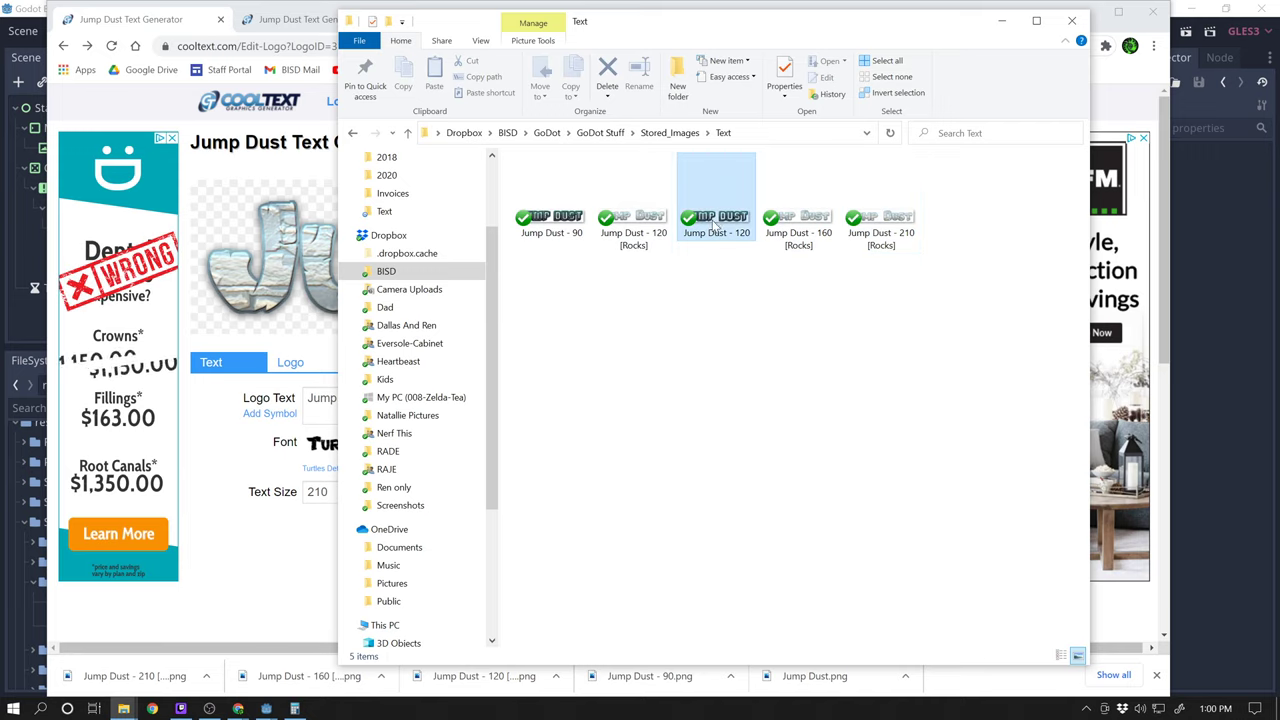
{"action": "left_click", "coordinate": [552, 196]}
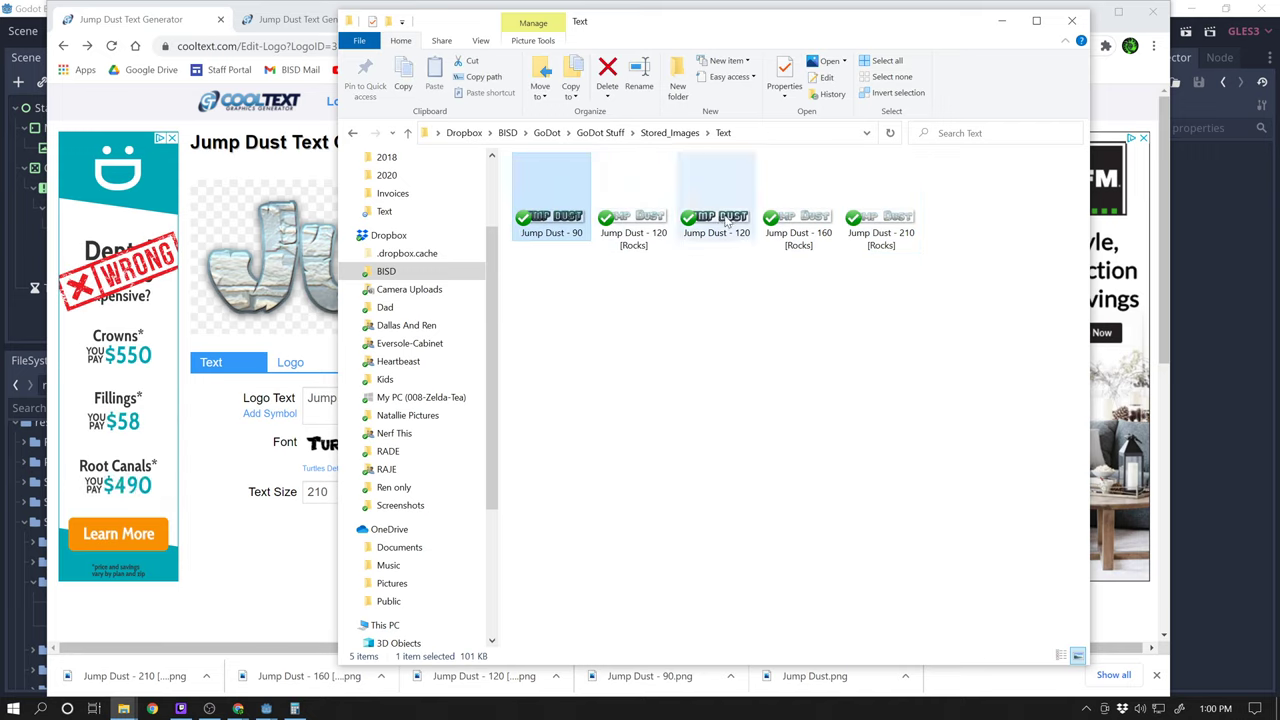
{"action": "mouse_move", "coordinate": [716, 216]}
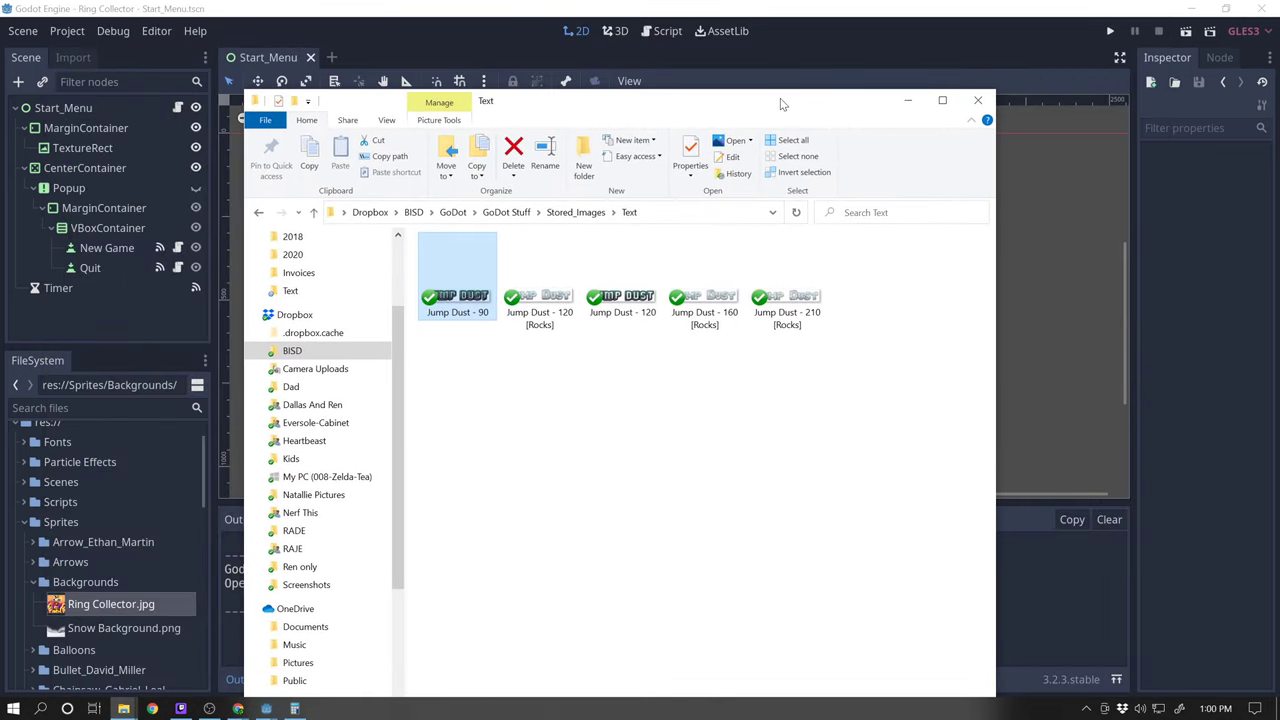
- Switch to Chrome showing the pixilart.com/draw tab with its blank canvas
{"action": "left_click_drag", "start_coordinate": [784, 102], "coordinate": [788, 496]}
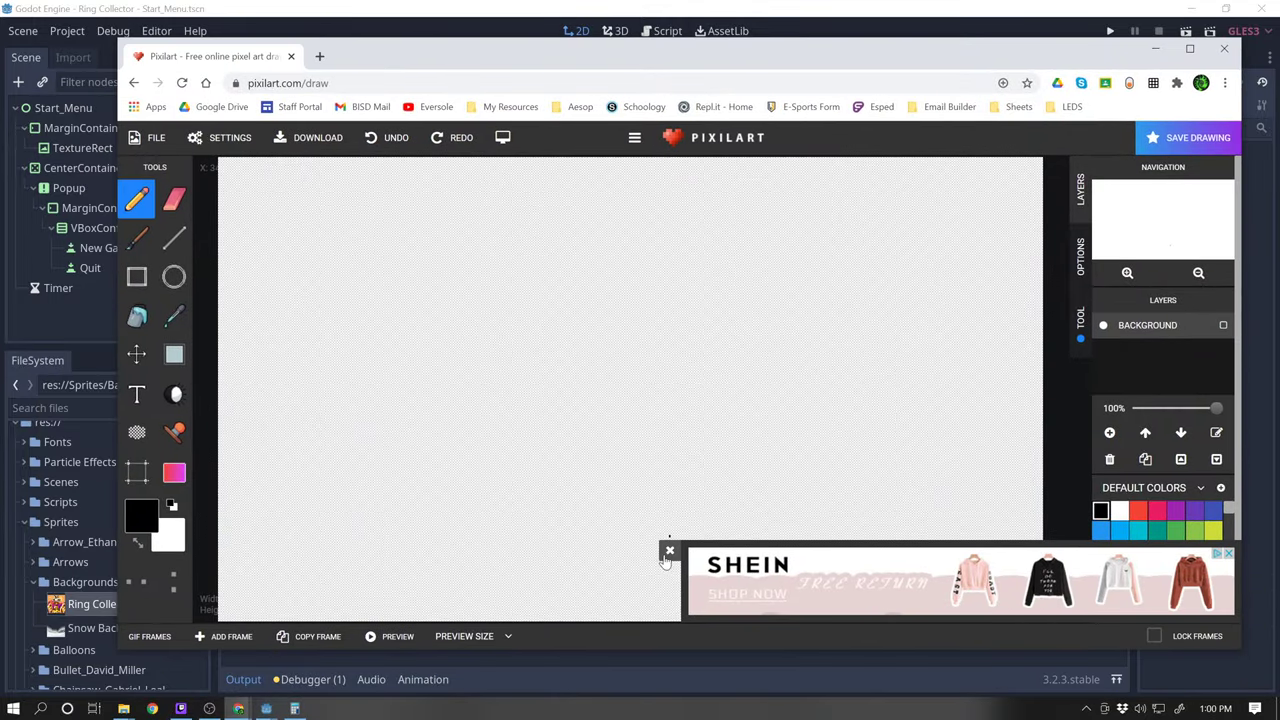
- Create a new Pixilart drawing with width 640 and height 360
{"action": "left_click", "coordinate": [156, 136]}
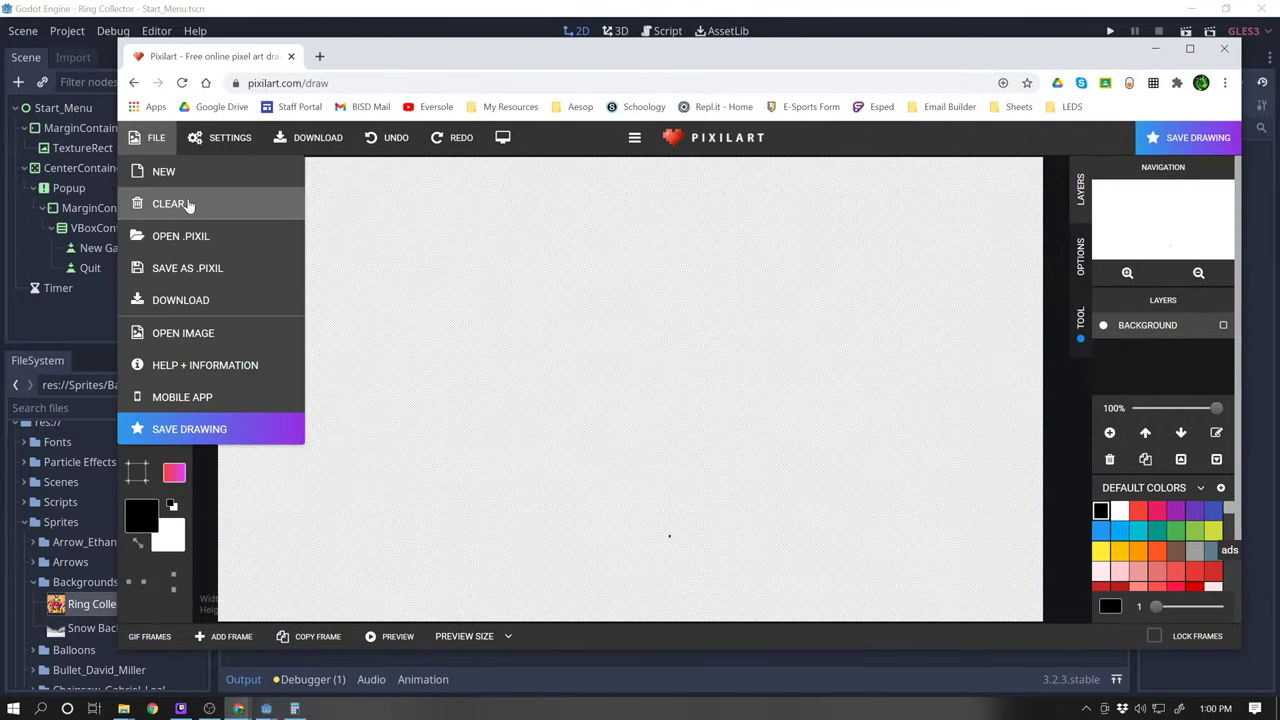
{"action": "left_click", "coordinate": [164, 172]}
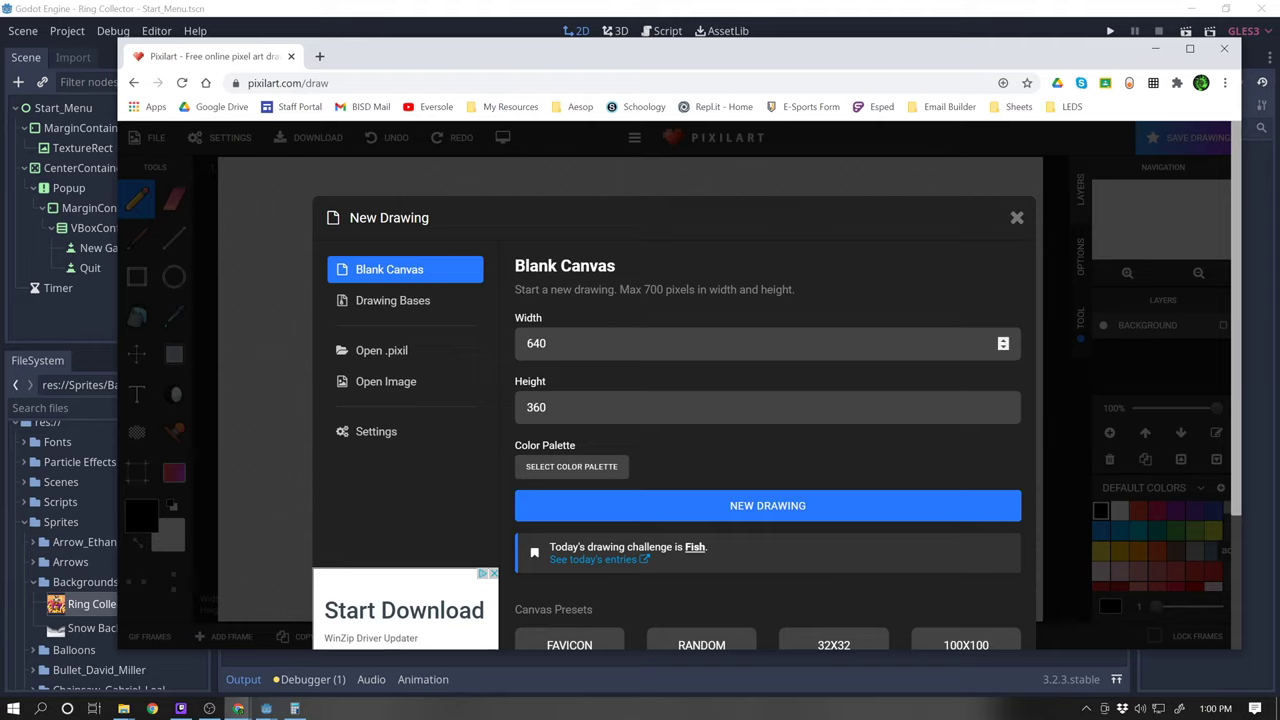
{"action": "left_click", "coordinate": [768, 344]}
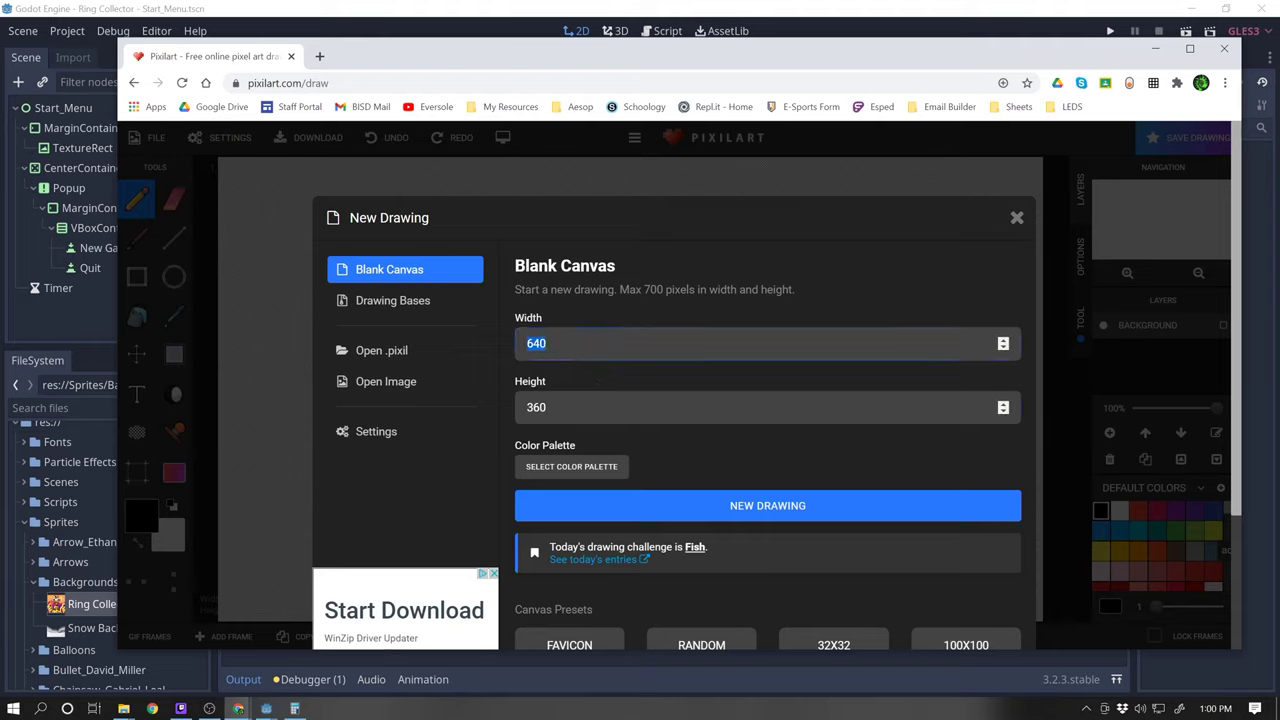
{"action": "left_click", "coordinate": [768, 408]}
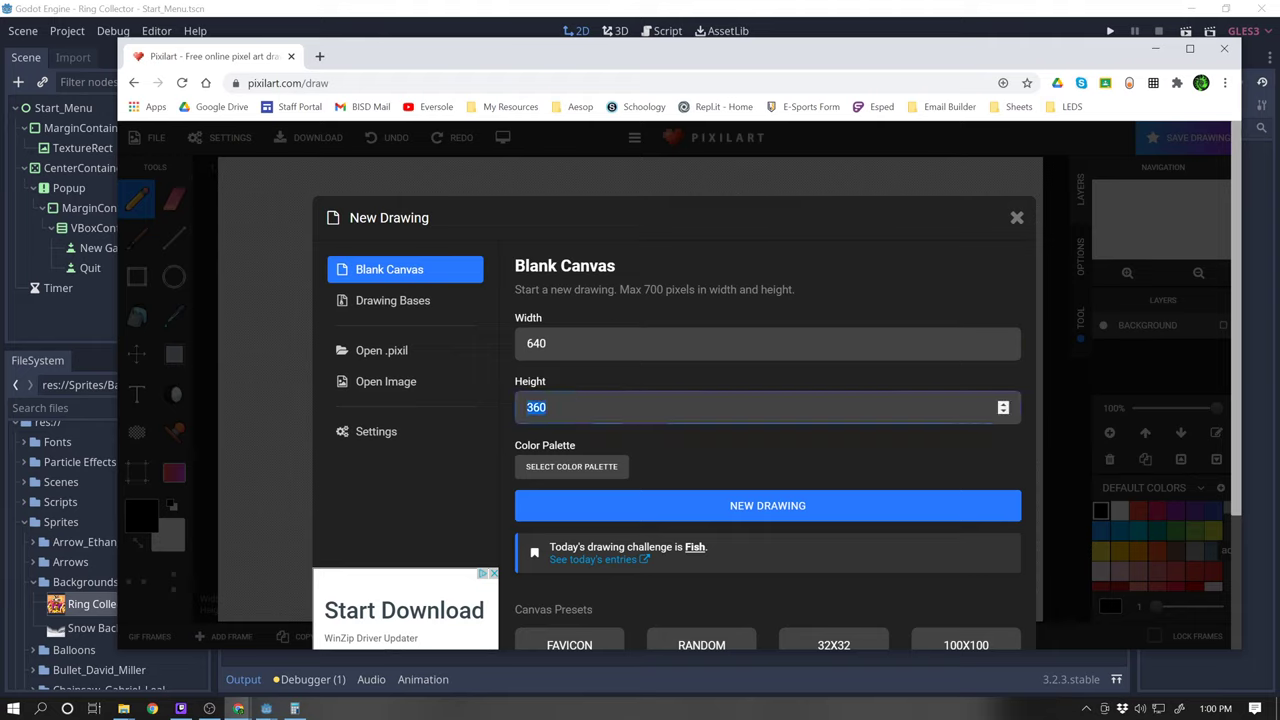
{"action": "mouse_move", "coordinate": [768, 504]}
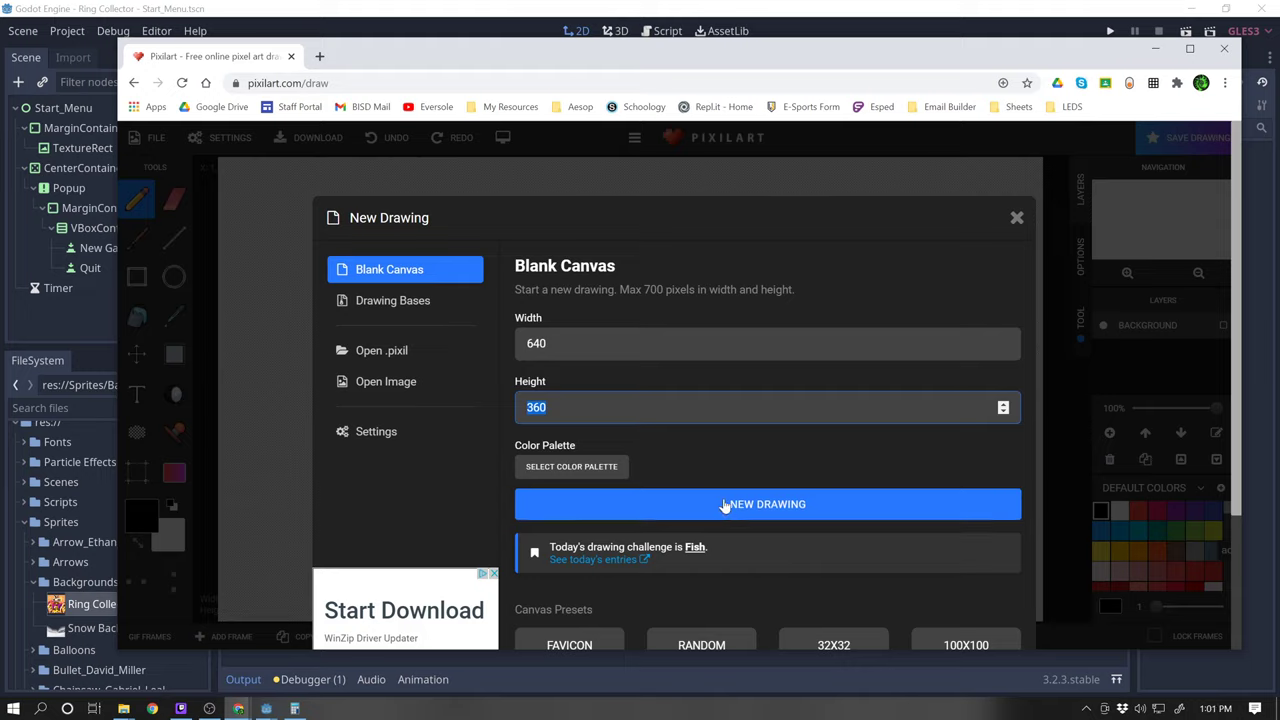
{"action": "left_click", "coordinate": [768, 504]}
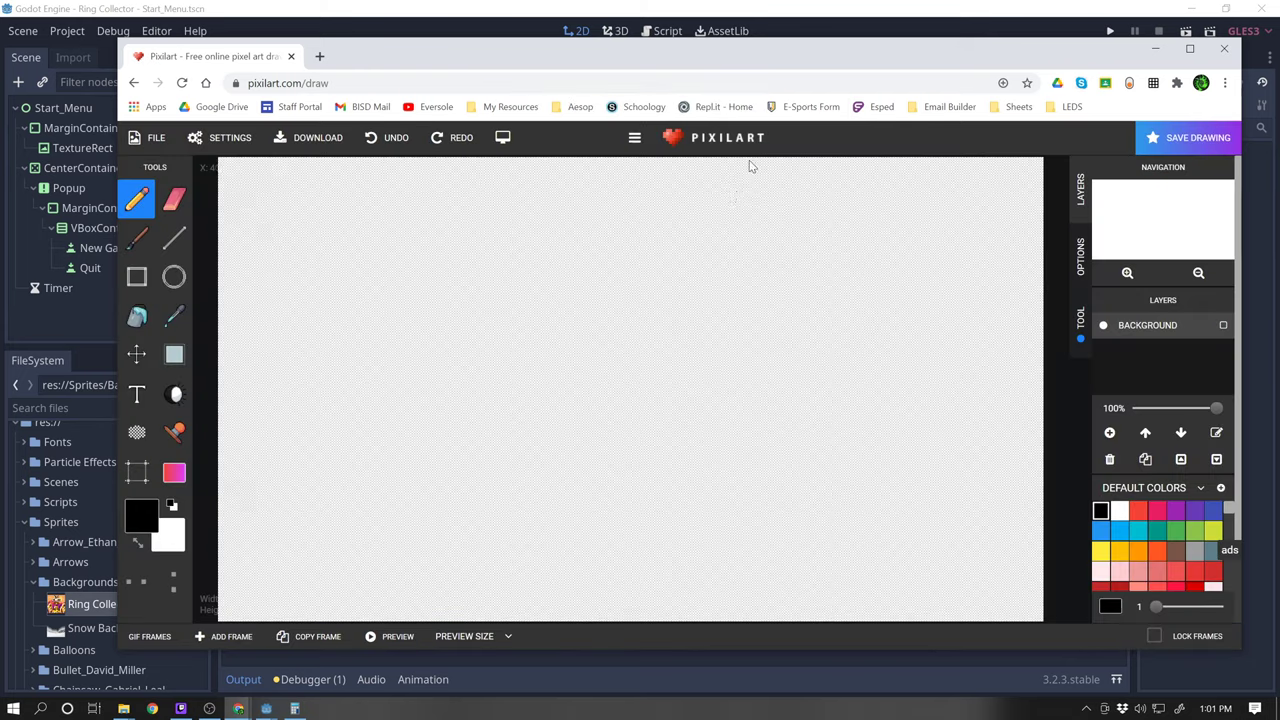
{"action": "mouse_move", "coordinate": [956, 42]}
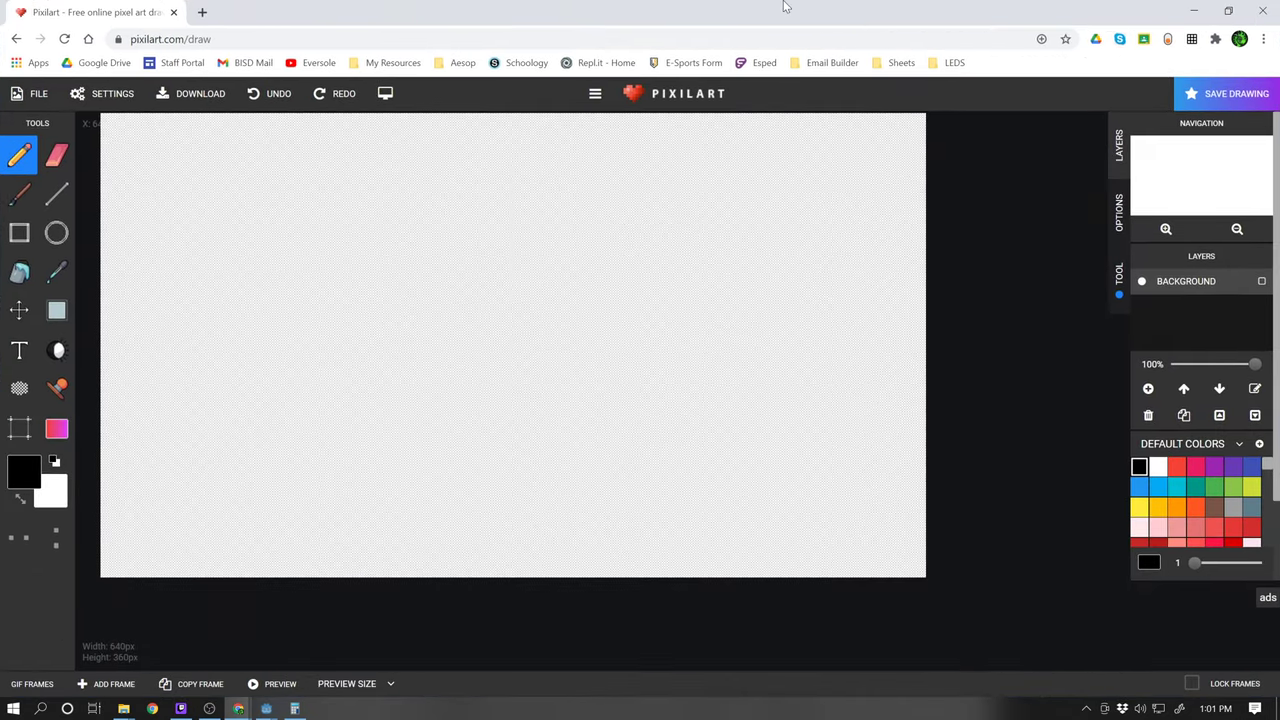
{"action": "mouse_move", "coordinate": [728, 6]}
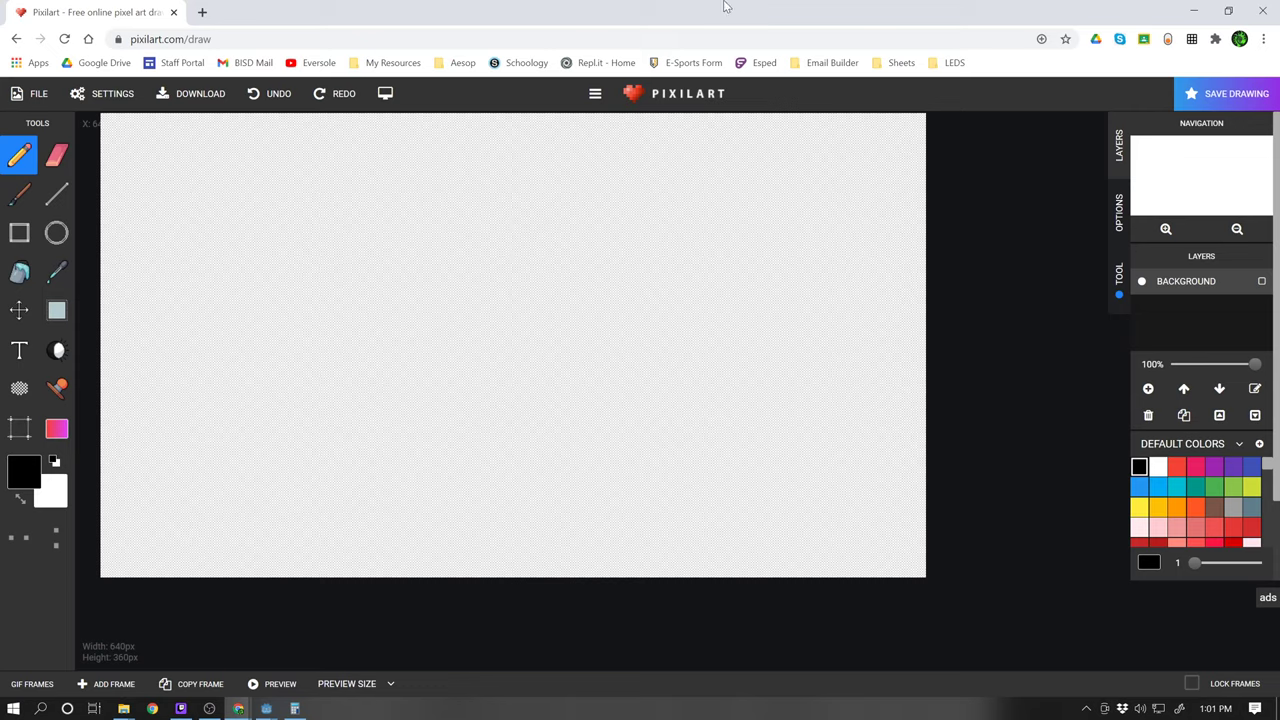
{"action": "mouse_move", "coordinate": [274, 246]}
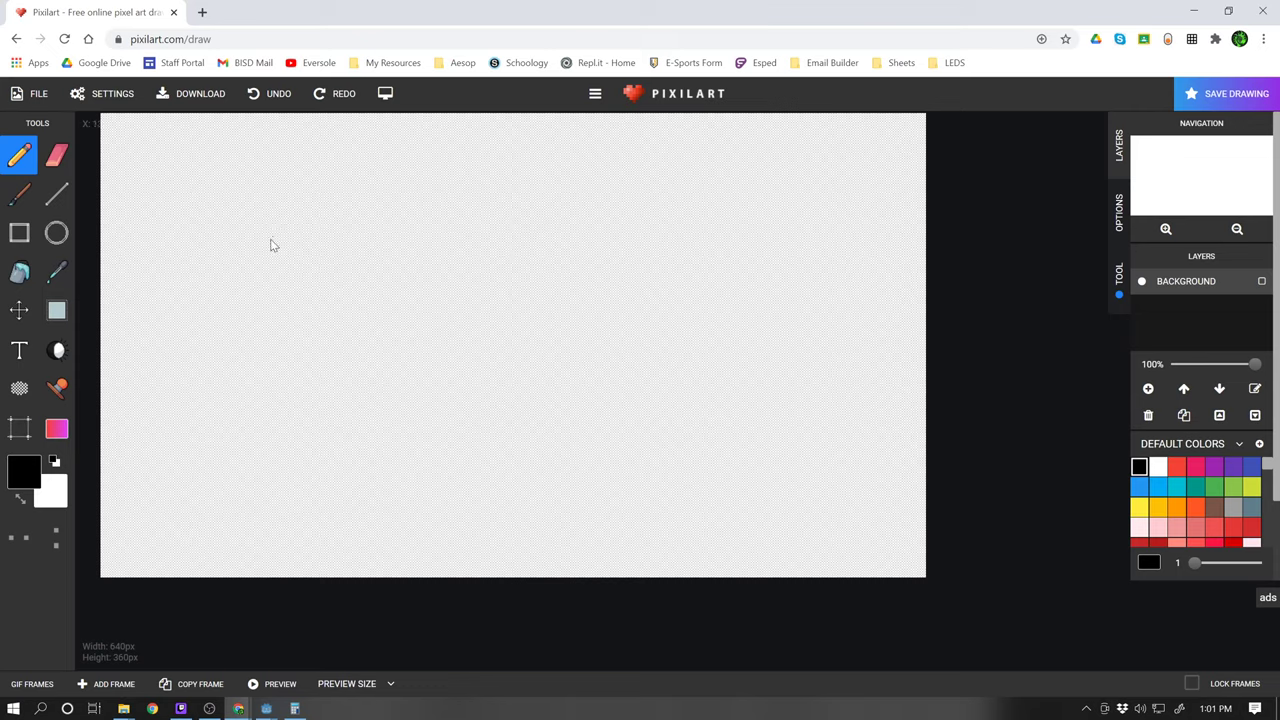
{"action": "mouse_move", "coordinate": [788, 462]}
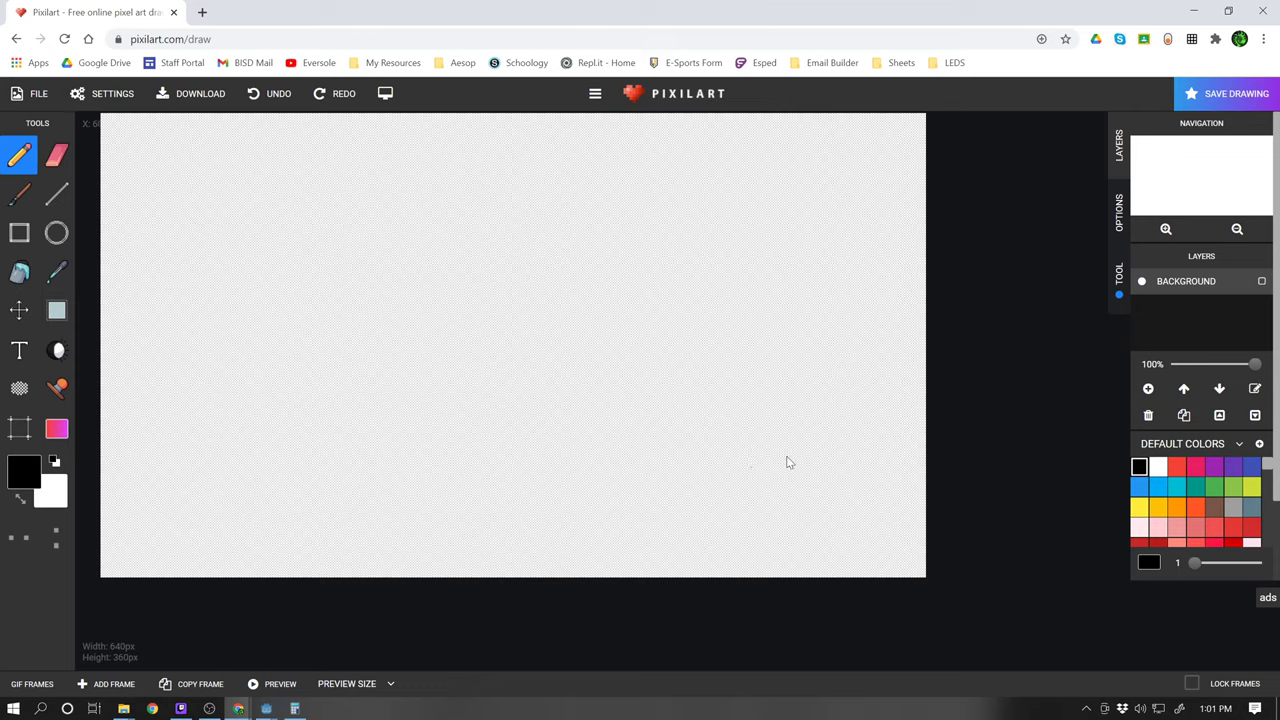
{"action": "mouse_move", "coordinate": [900, 290]}
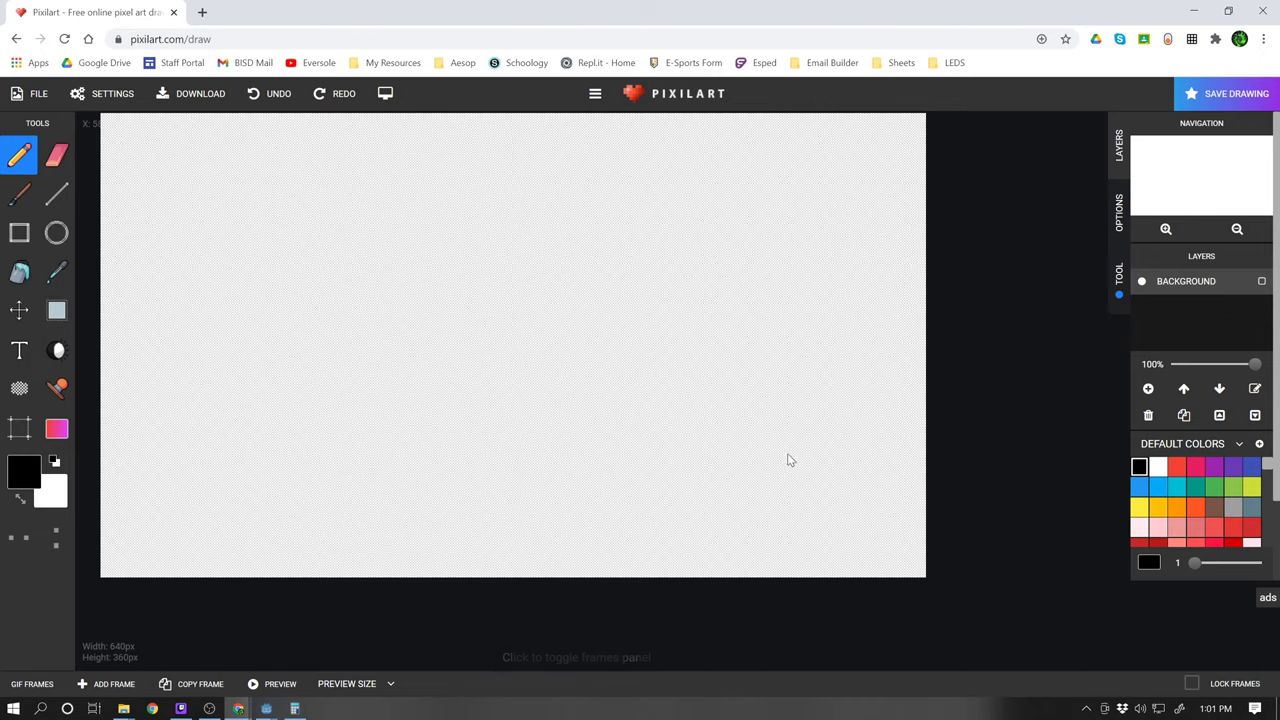
{"action": "mouse_move", "coordinate": [352, 14]}
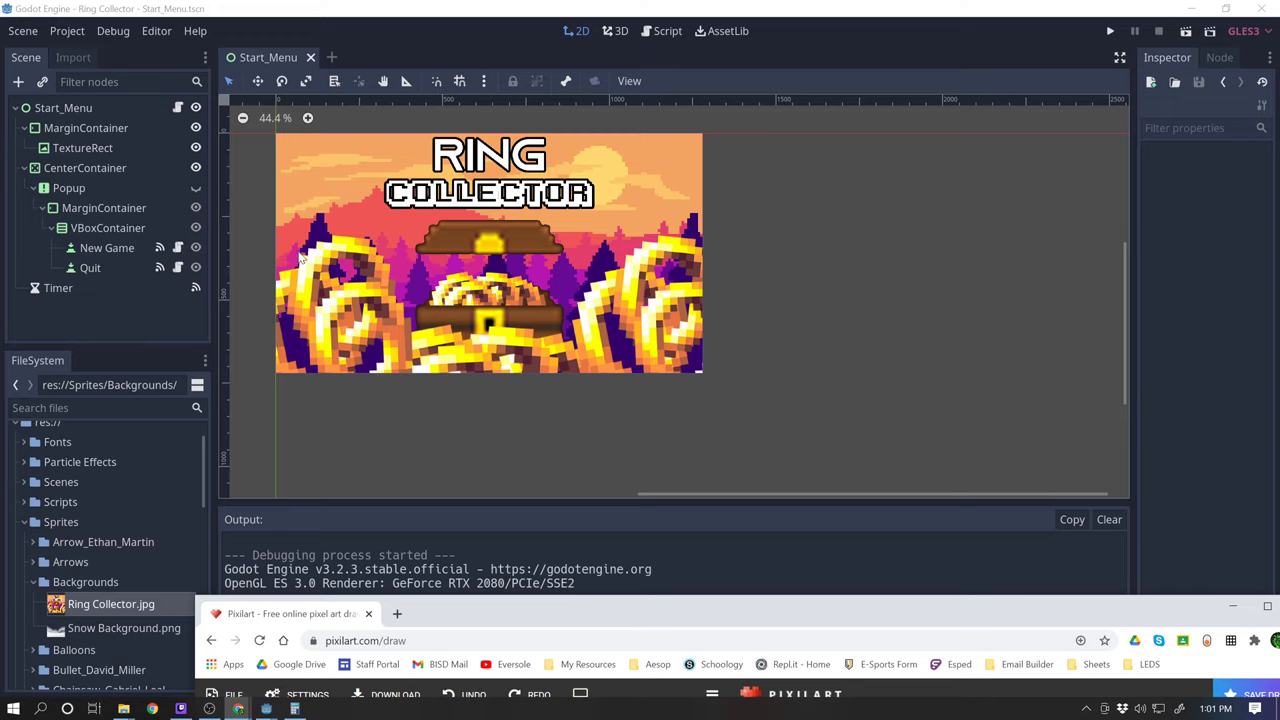
{"action": "mouse_move", "coordinate": [672, 136]}
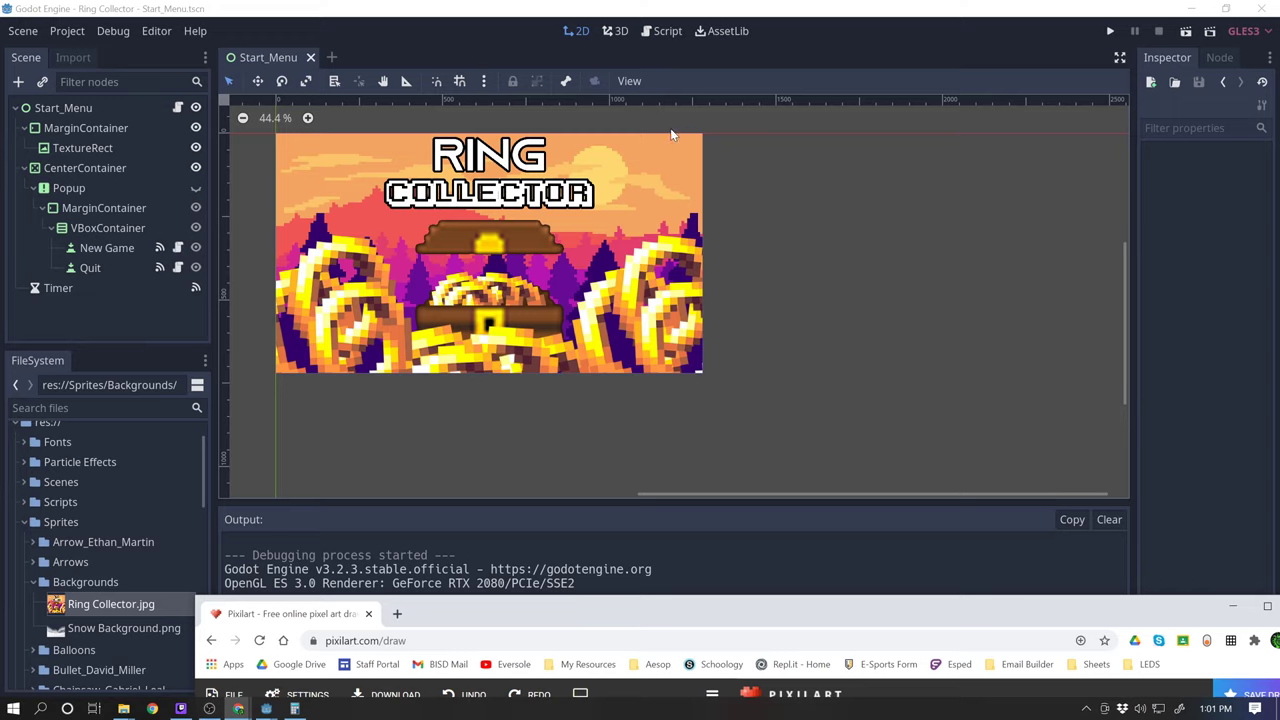
{"action": "mouse_move", "coordinate": [322, 352]}
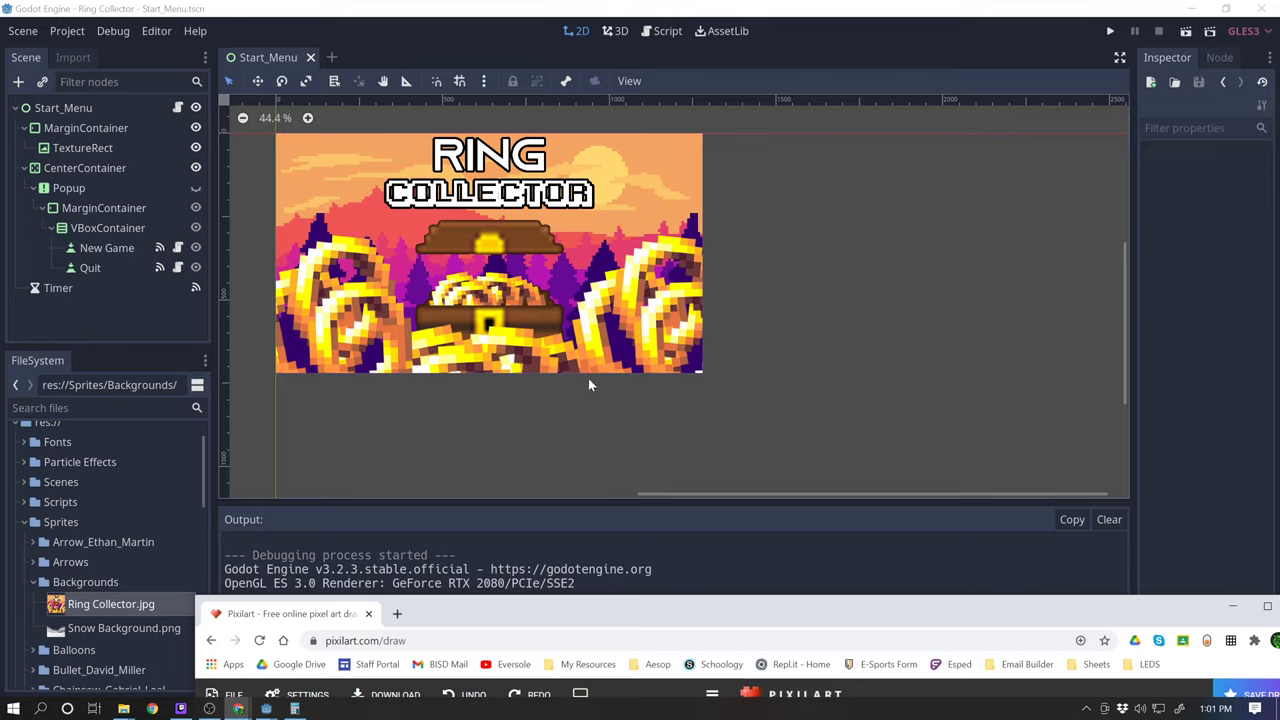
{"action": "mouse_move", "coordinate": [716, 370]}
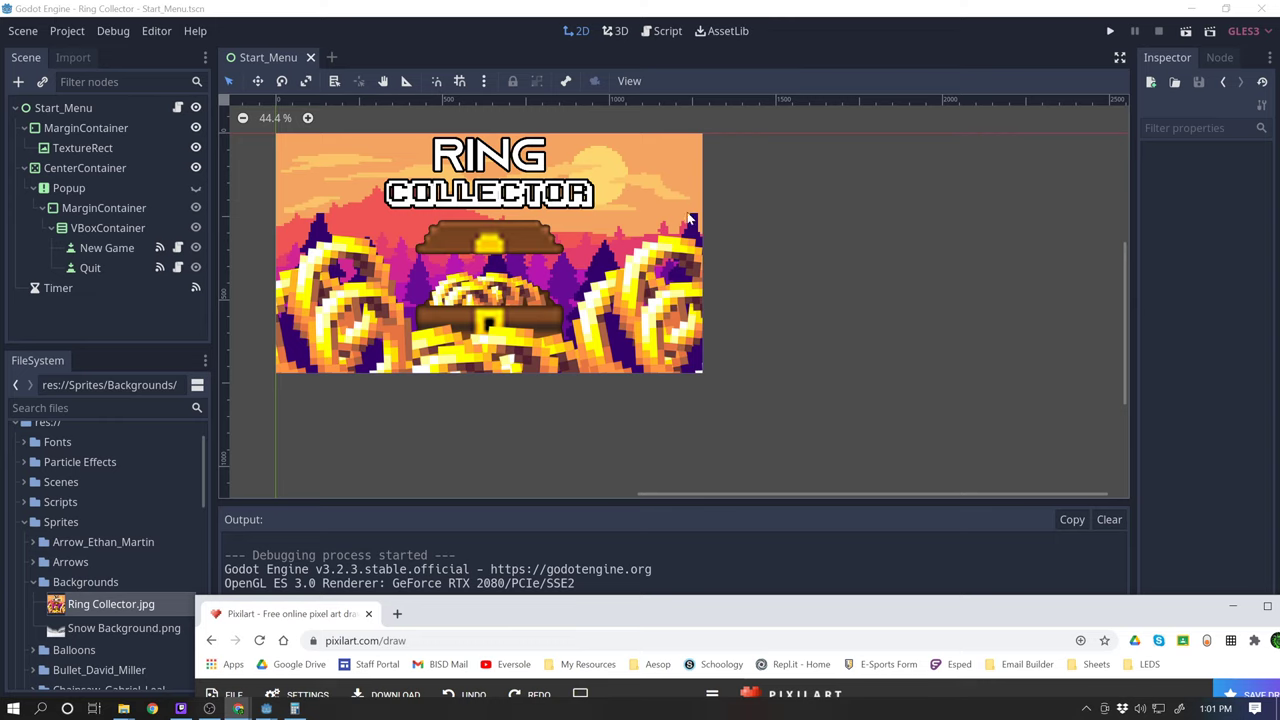
{"action": "mouse_move", "coordinate": [764, 610]}
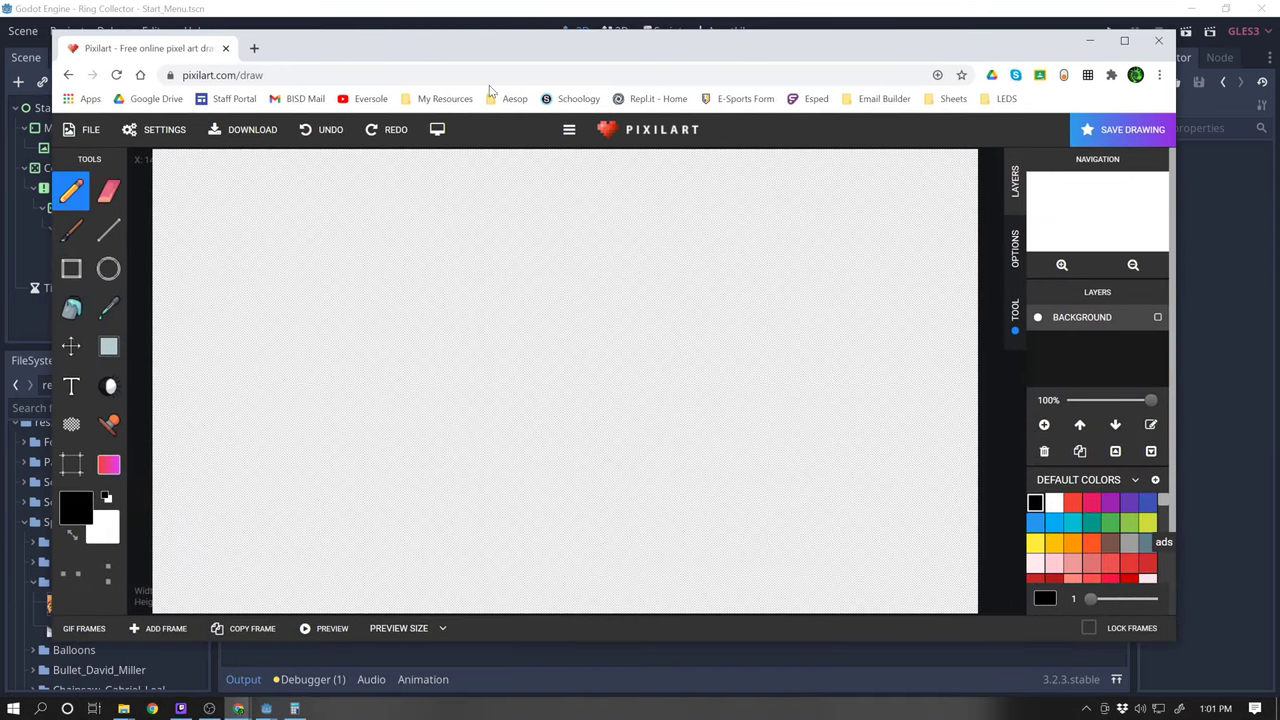
- Start another fresh 640 by 360 drawing via File > New
{"action": "left_click", "coordinate": [90, 128]}
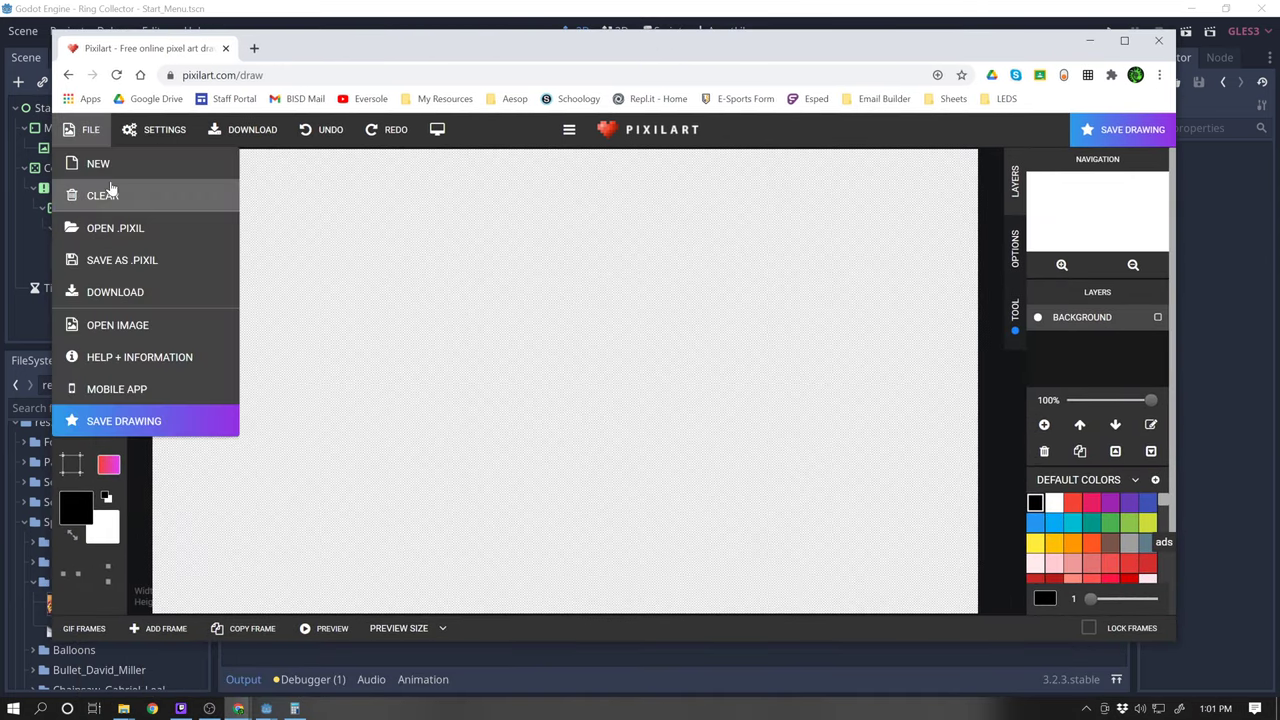
{"action": "left_click", "coordinate": [98, 164]}
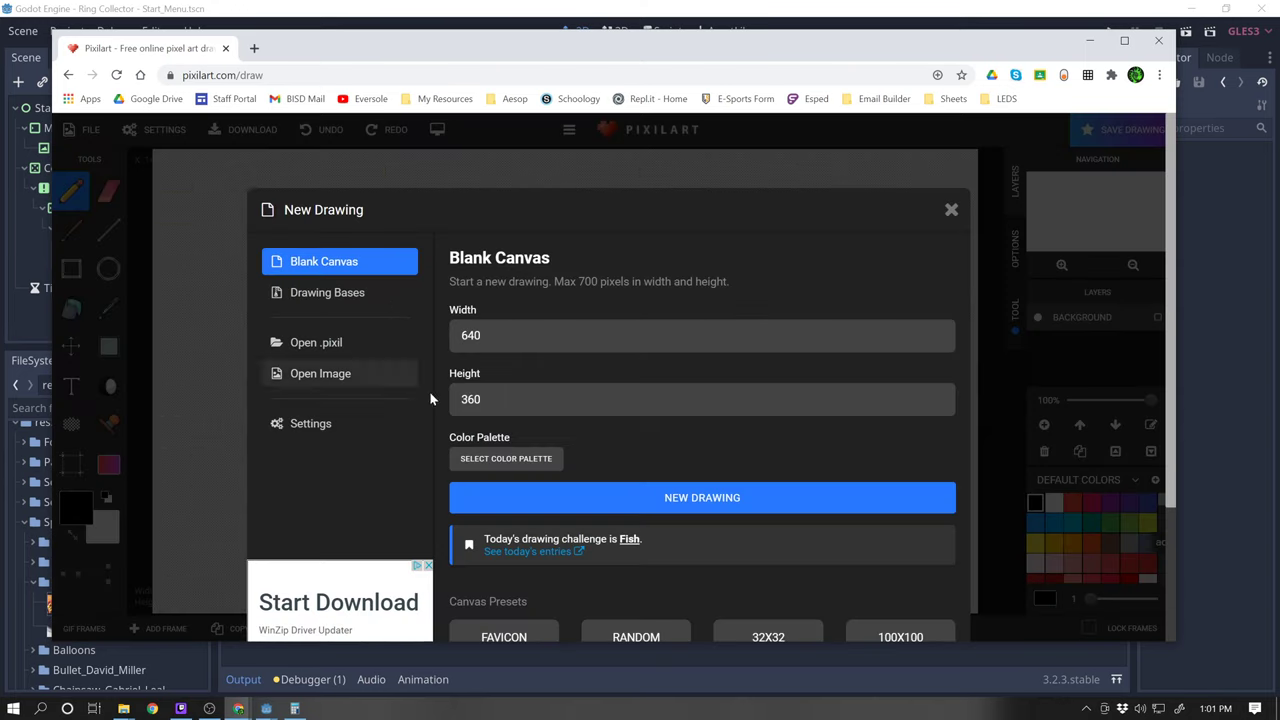
{"action": "mouse_move", "coordinate": [448, 350]}
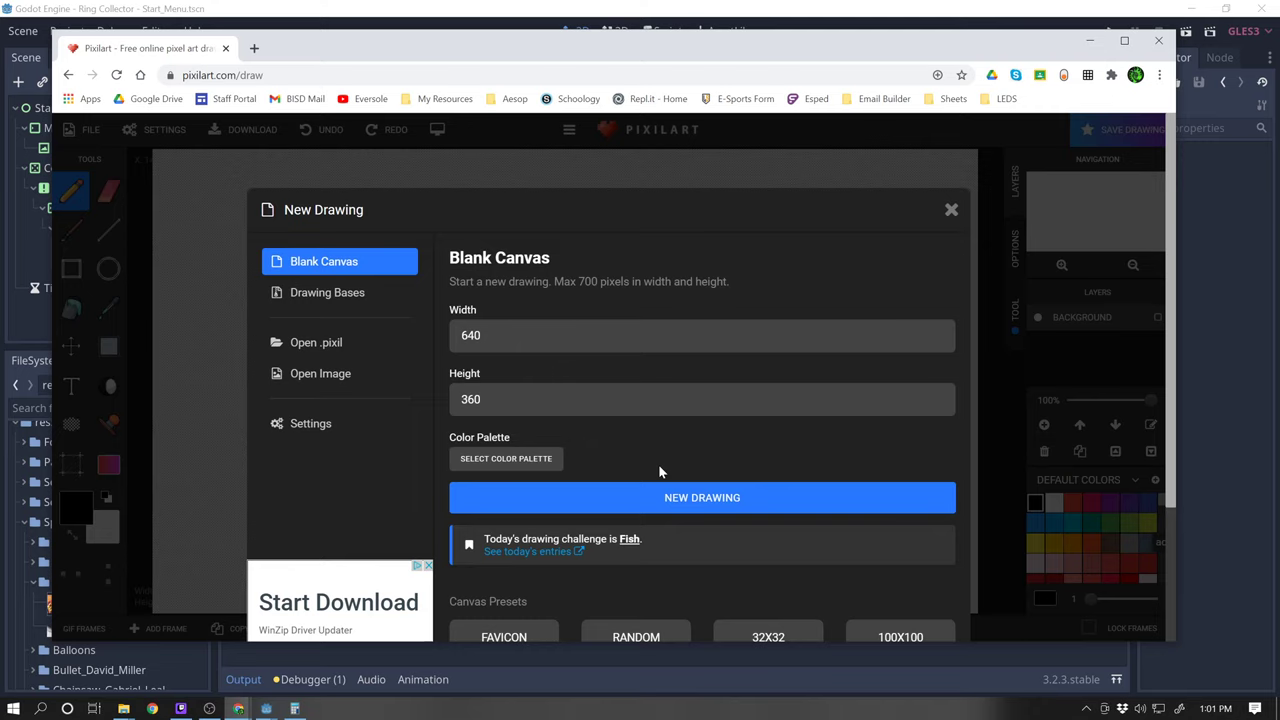
{"action": "mouse_move", "coordinate": [678, 500]}
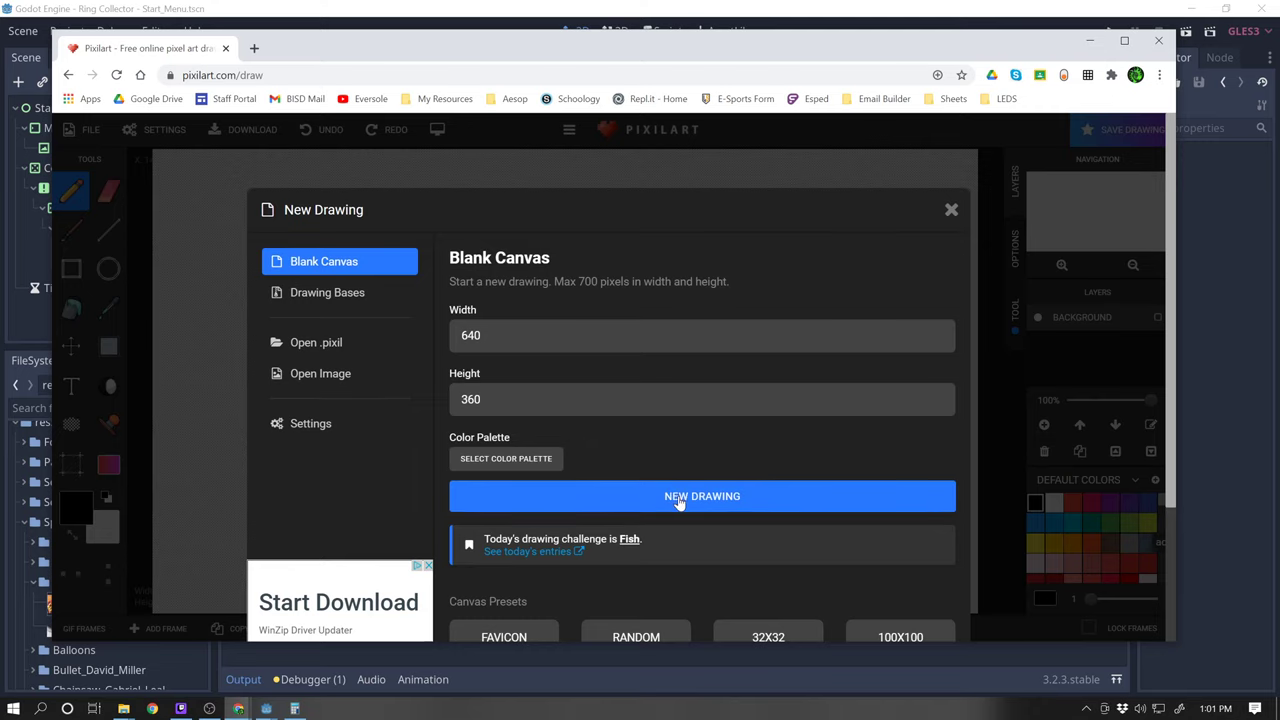
{"action": "left_click", "coordinate": [702, 496]}
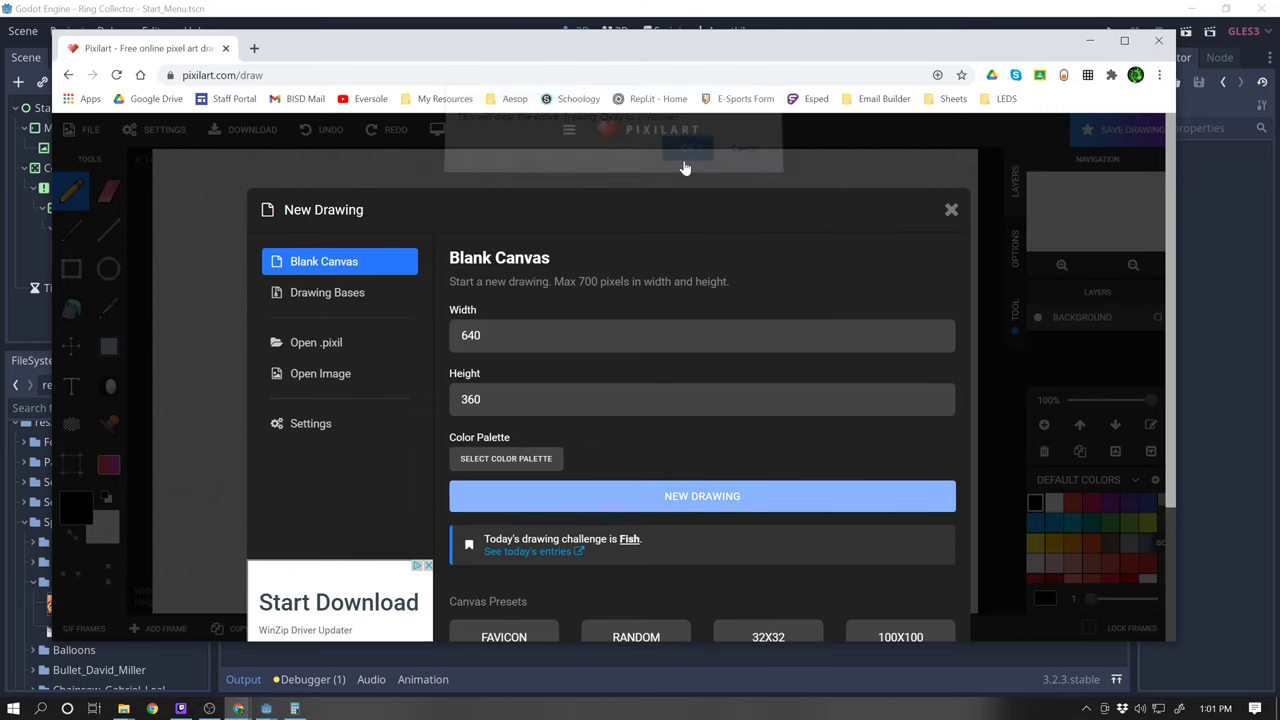
{"action": "left_click", "coordinate": [702, 496]}
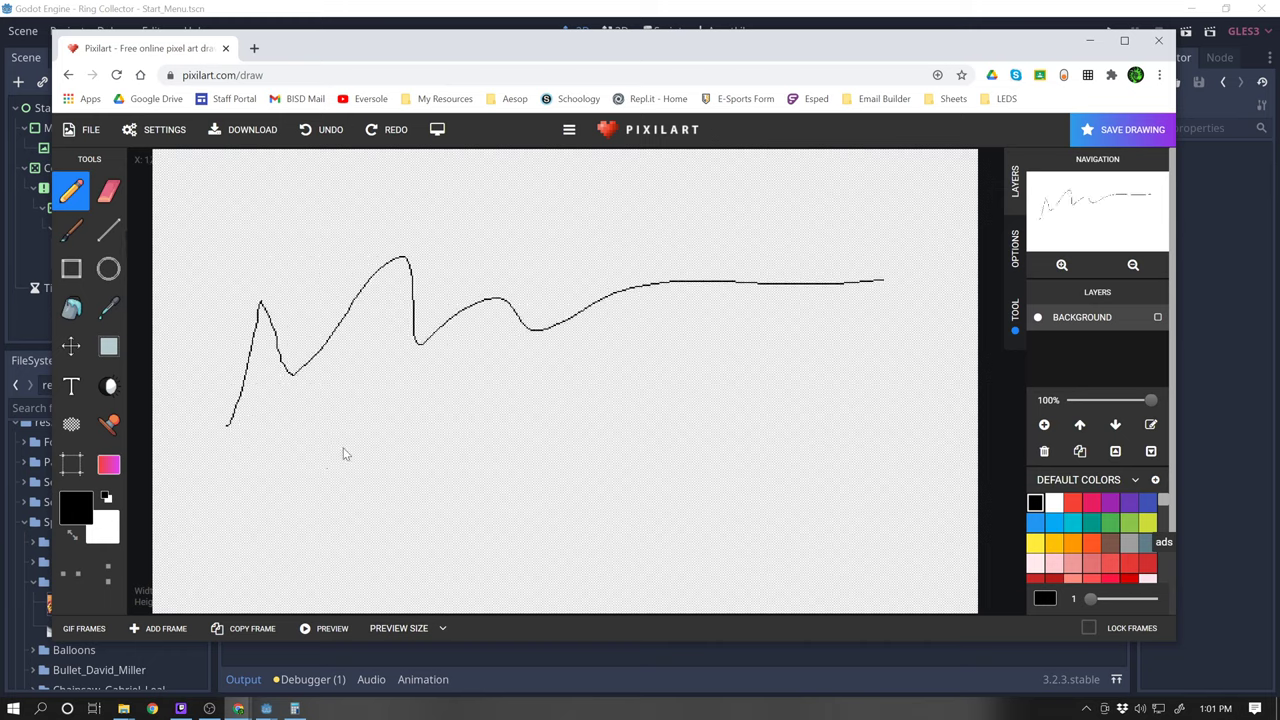
{"action": "mouse_move", "coordinate": [384, 232]}
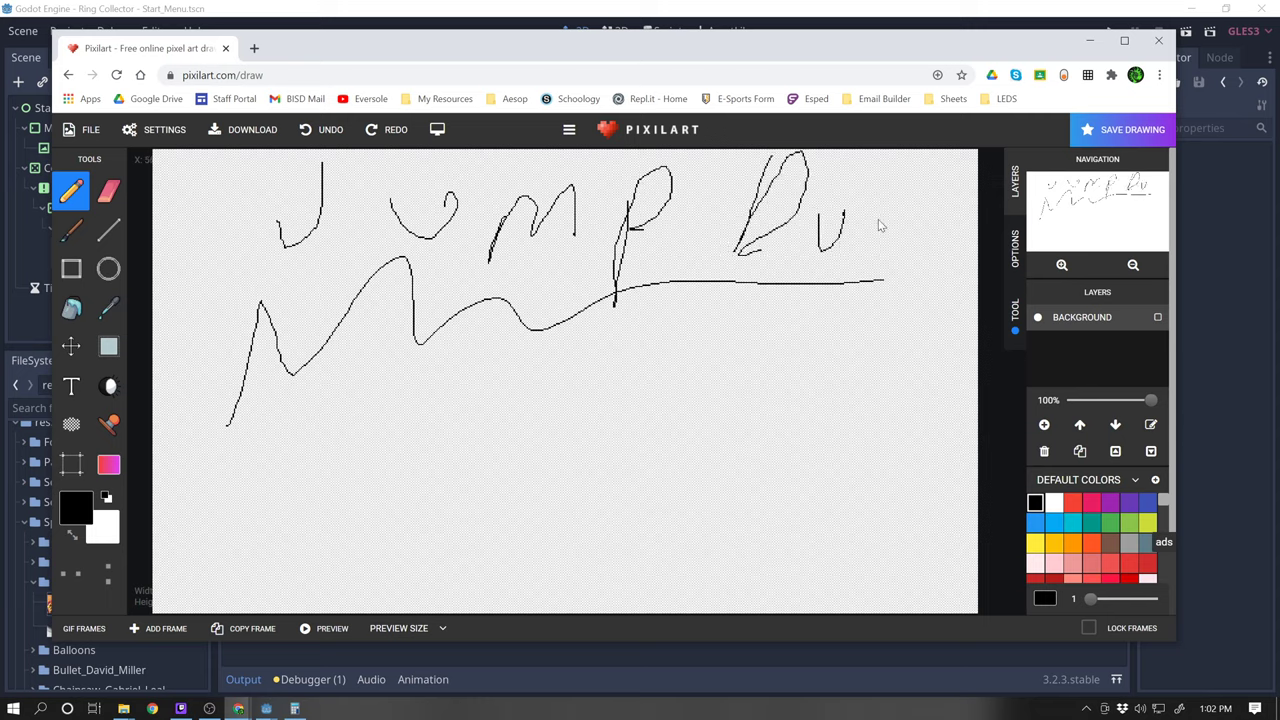
- Freehand-draw the Jump Dust lettering strokes with the pencil tool
{"action": "left_click_drag", "start_coordinate": [856, 200], "coordinate": [936, 270]}
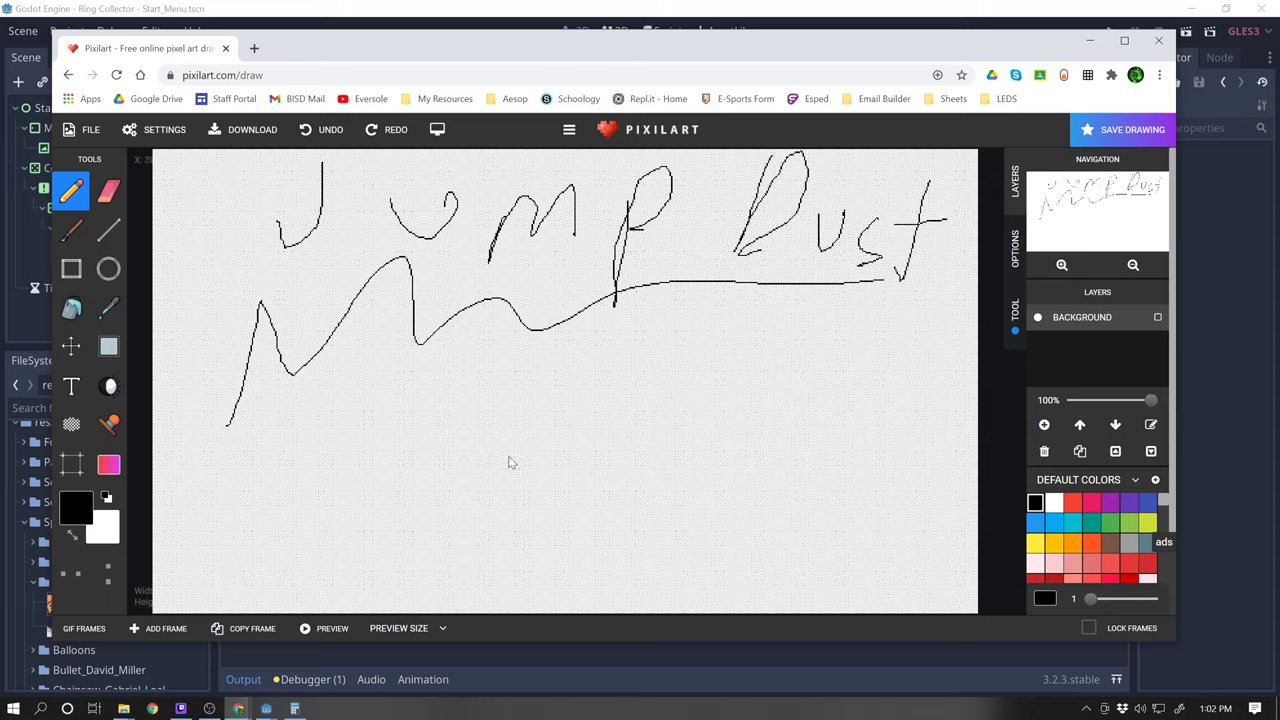
{"action": "left_click_drag", "start_coordinate": [230, 440], "coordinate": [560, 410]}
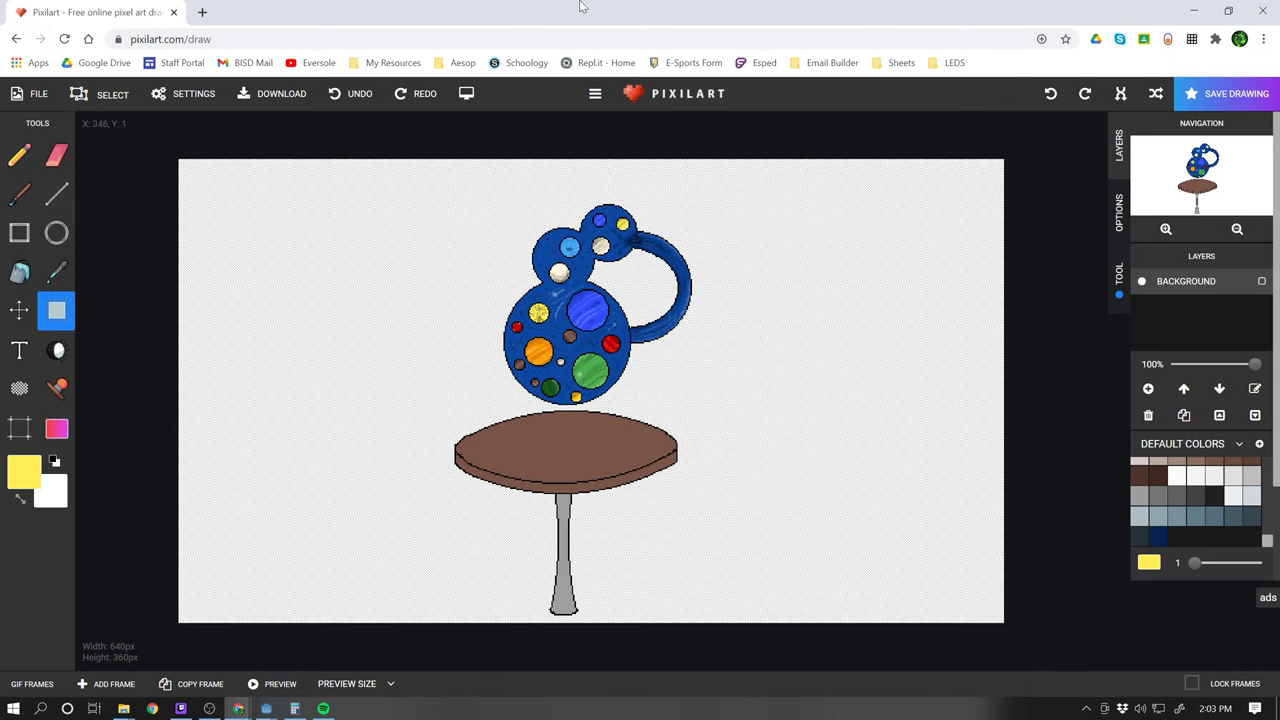
{"action": "mouse_move", "coordinate": [884, 6]}
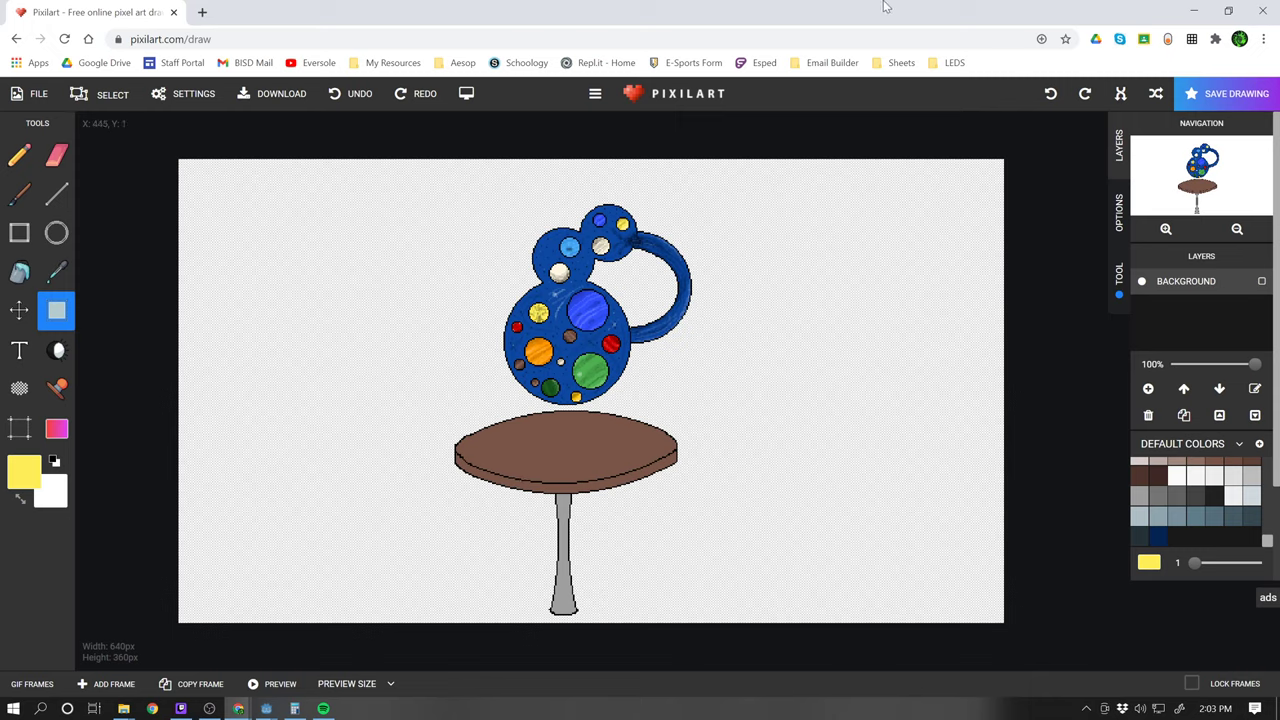
{"action": "mouse_move", "coordinate": [564, 452]}
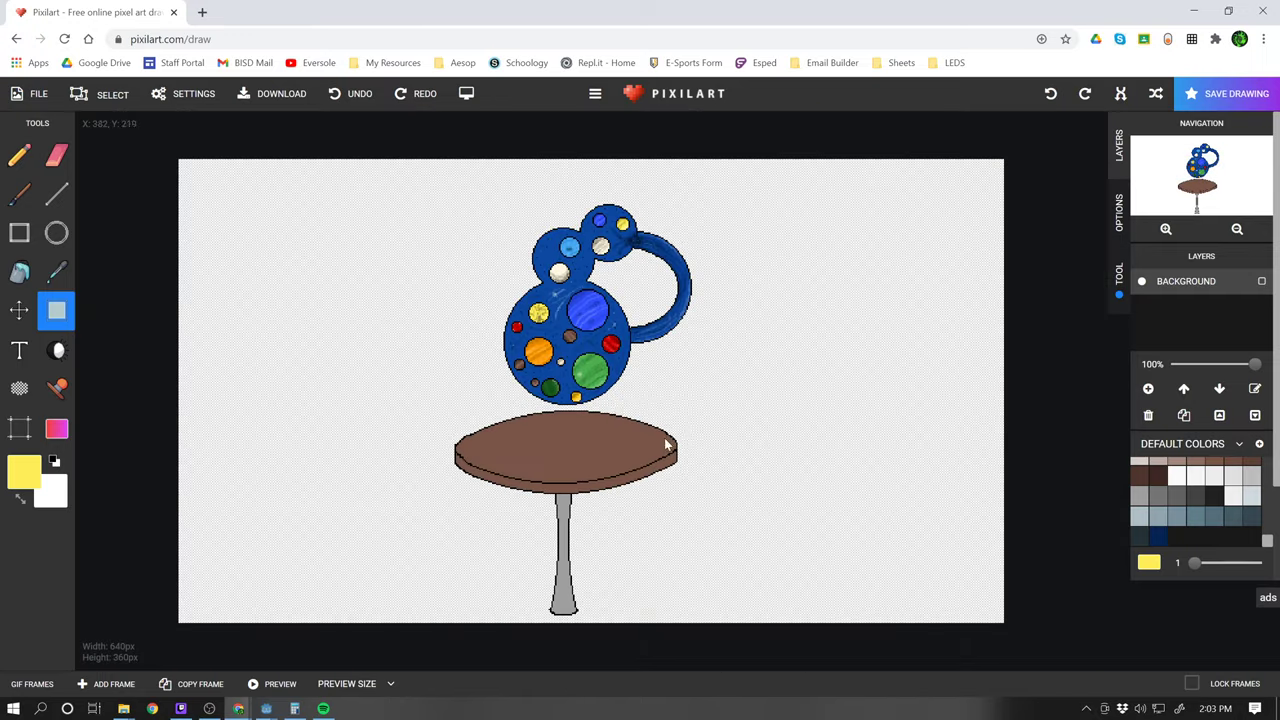
{"action": "mouse_move", "coordinate": [510, 356]}
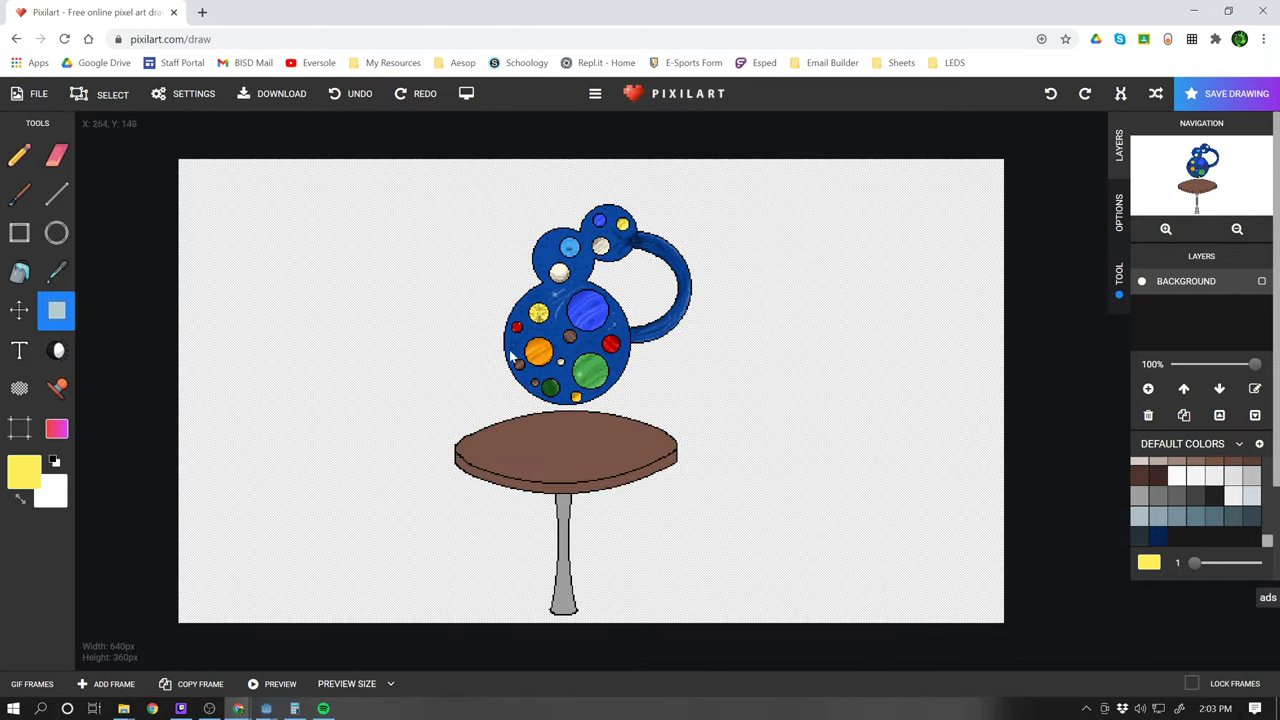
{"action": "mouse_move", "coordinate": [500, 208]}
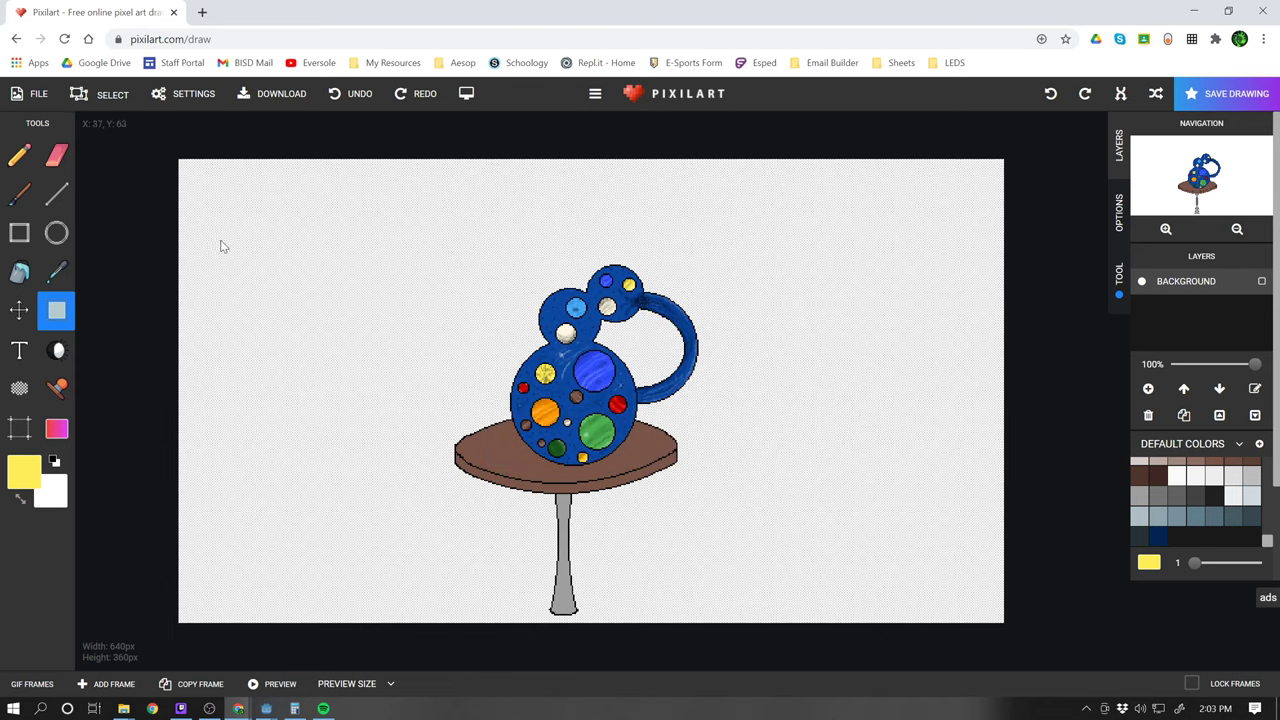
{"action": "mouse_move", "coordinate": [532, 232]}
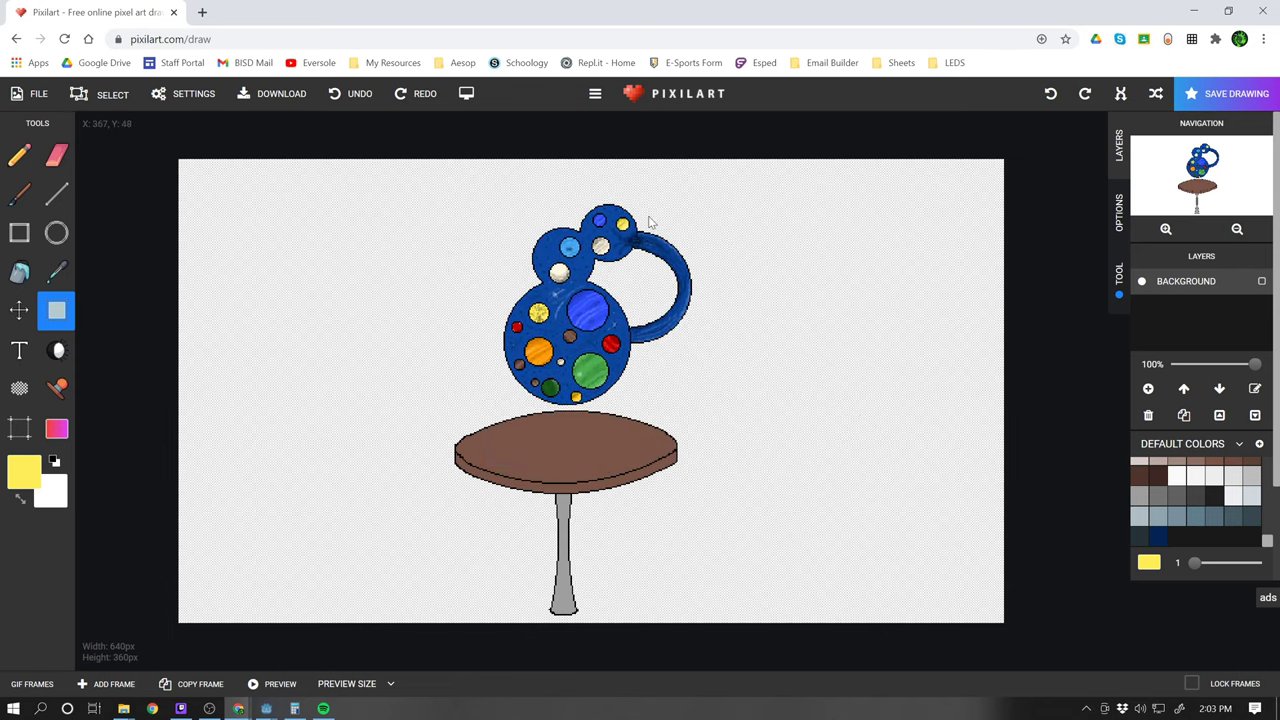
{"action": "mouse_move", "coordinate": [976, 176]}
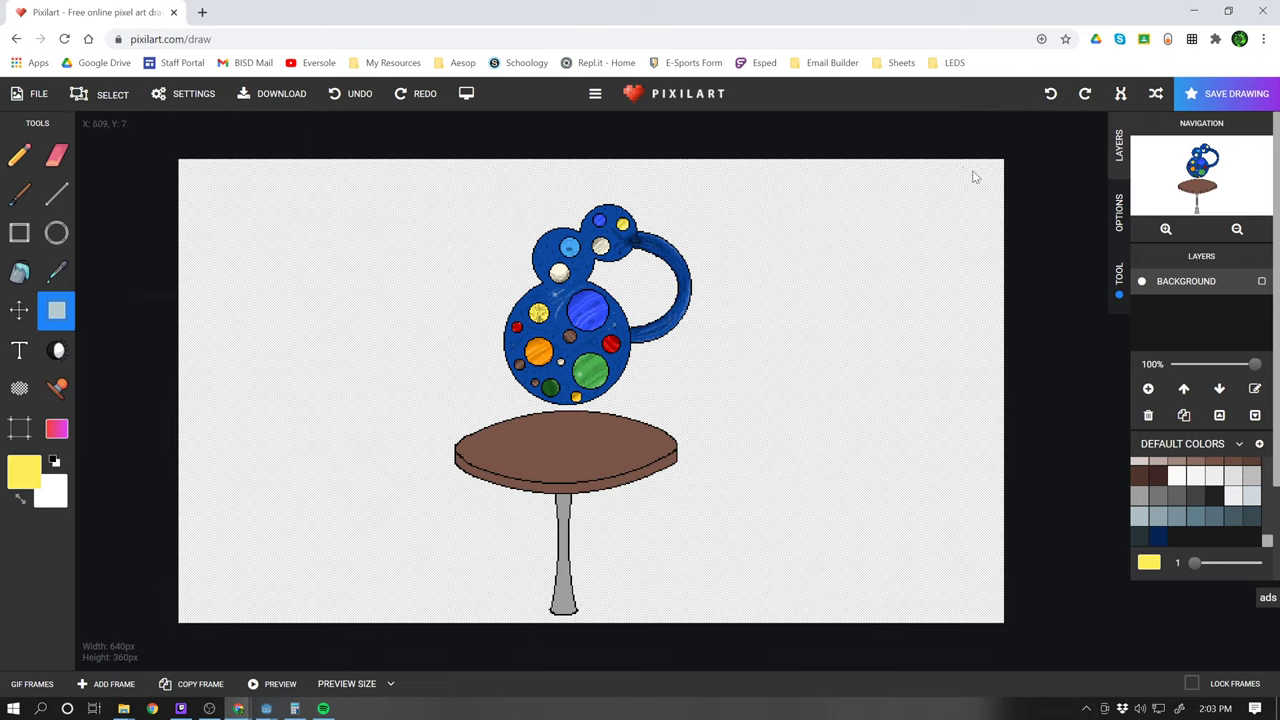
{"action": "mouse_move", "coordinate": [464, 348]}
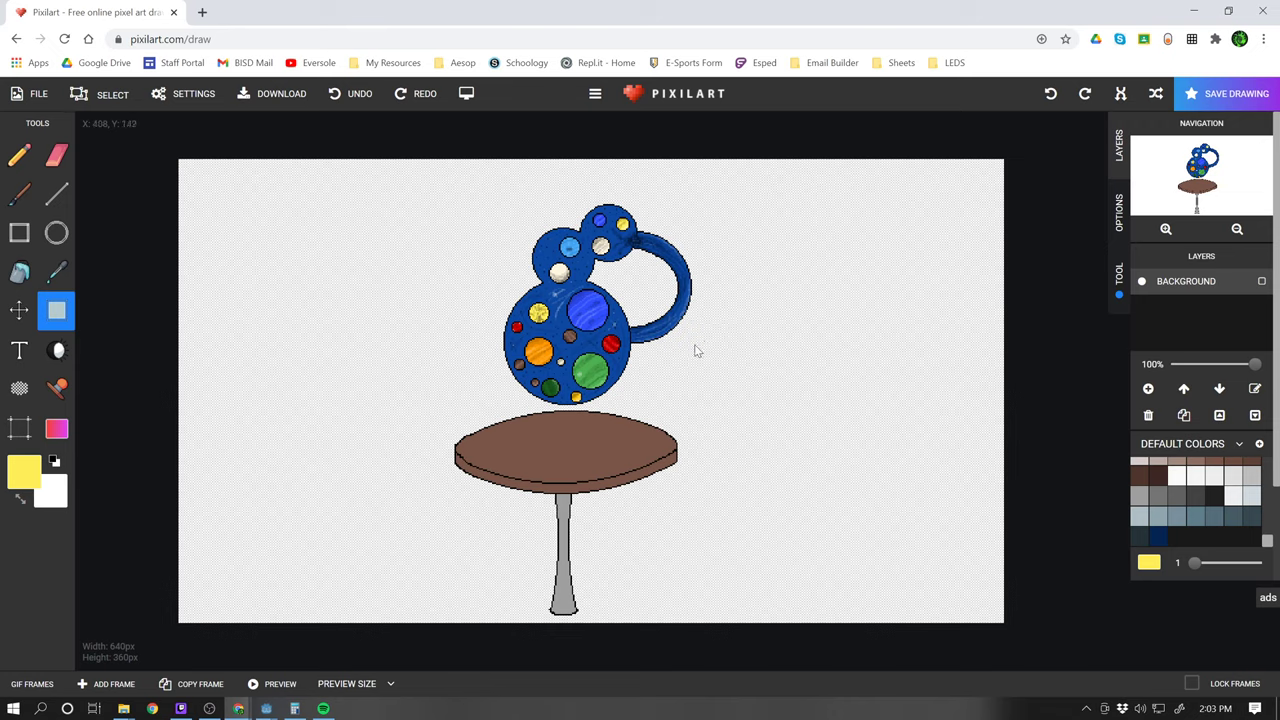
{"action": "mouse_move", "coordinate": [650, 388]}
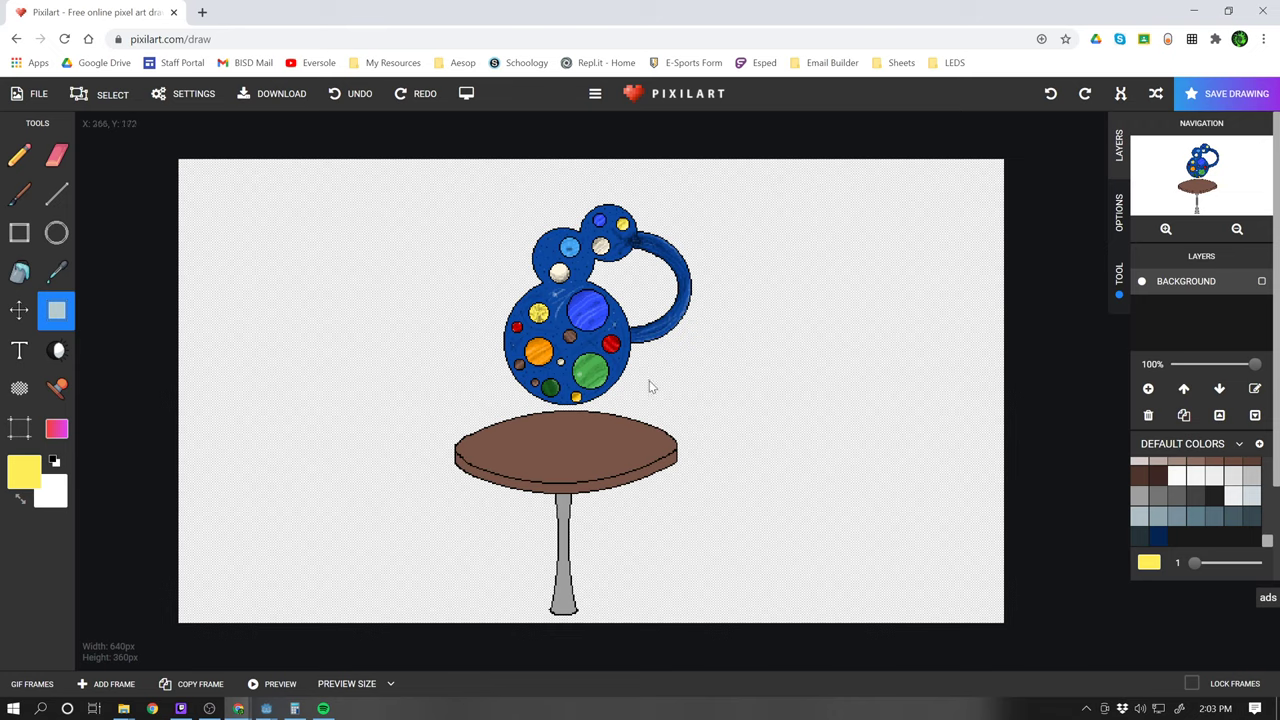
{"action": "mouse_move", "coordinate": [650, 378]}
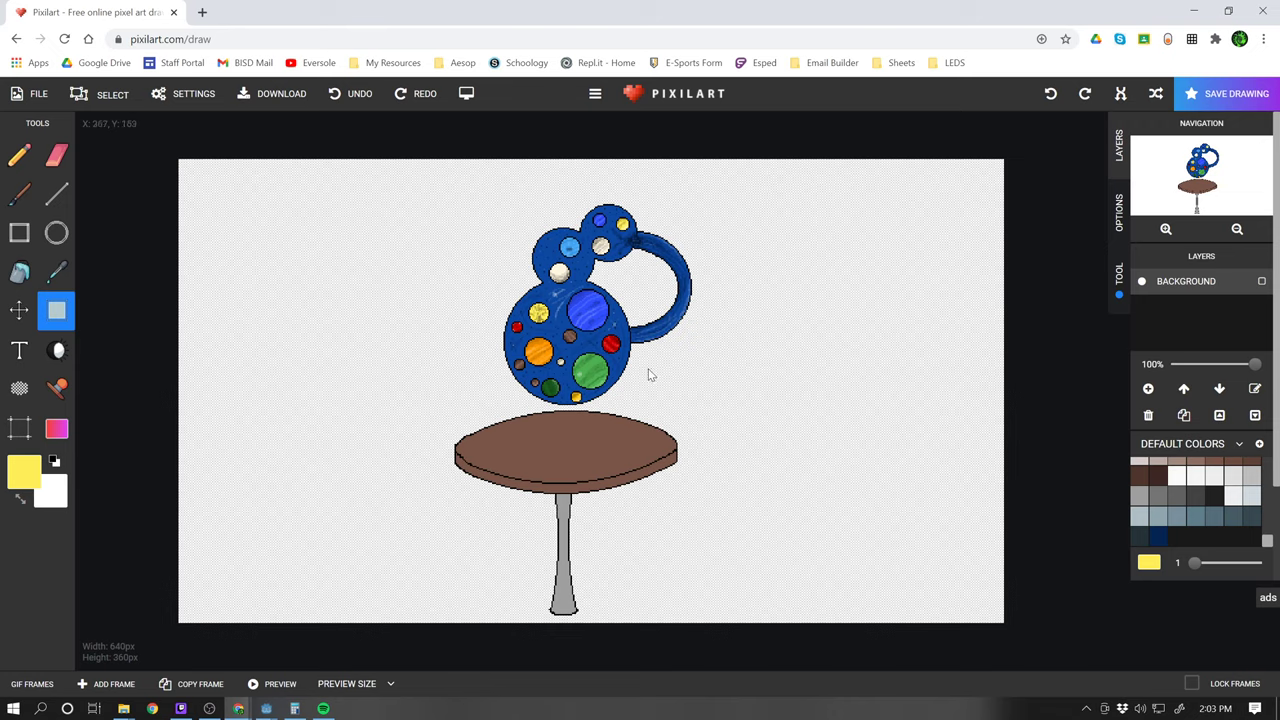
- Save the drawing as a .pixil project named Jump_Dust Start Menu Background
{"action": "left_click", "coordinate": [38, 94]}
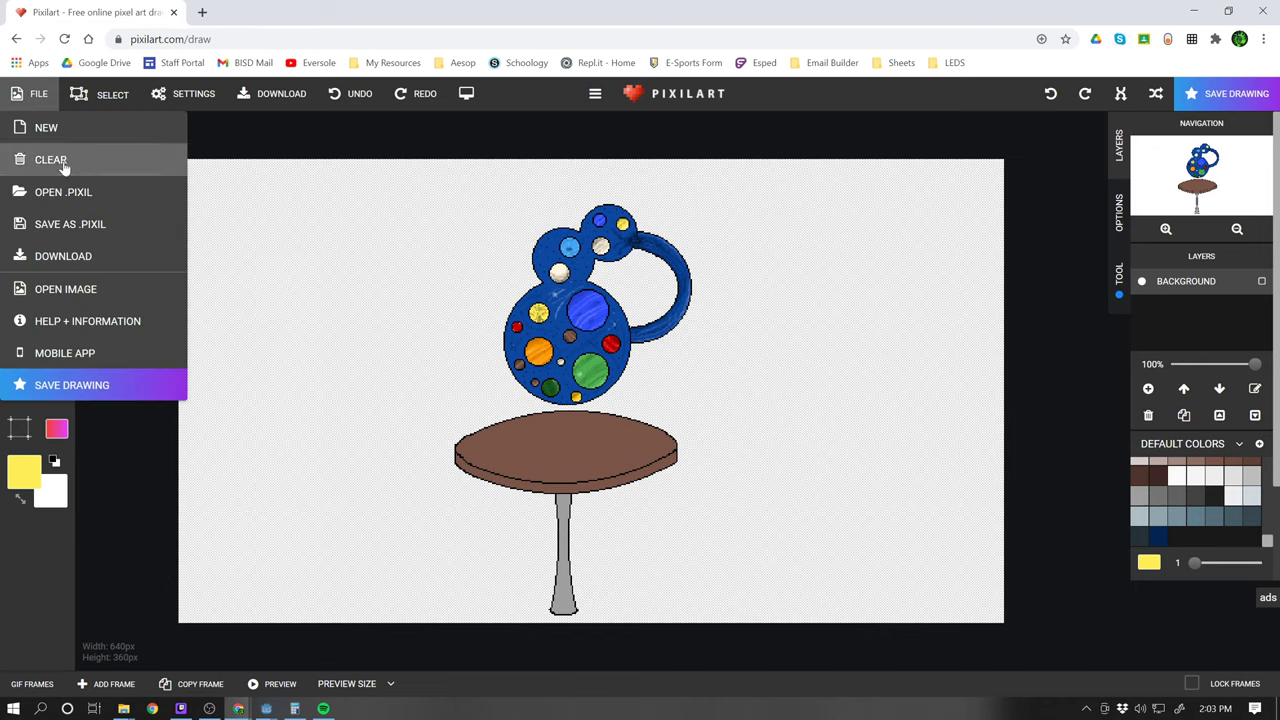
{"action": "mouse_move", "coordinate": [120, 236]}
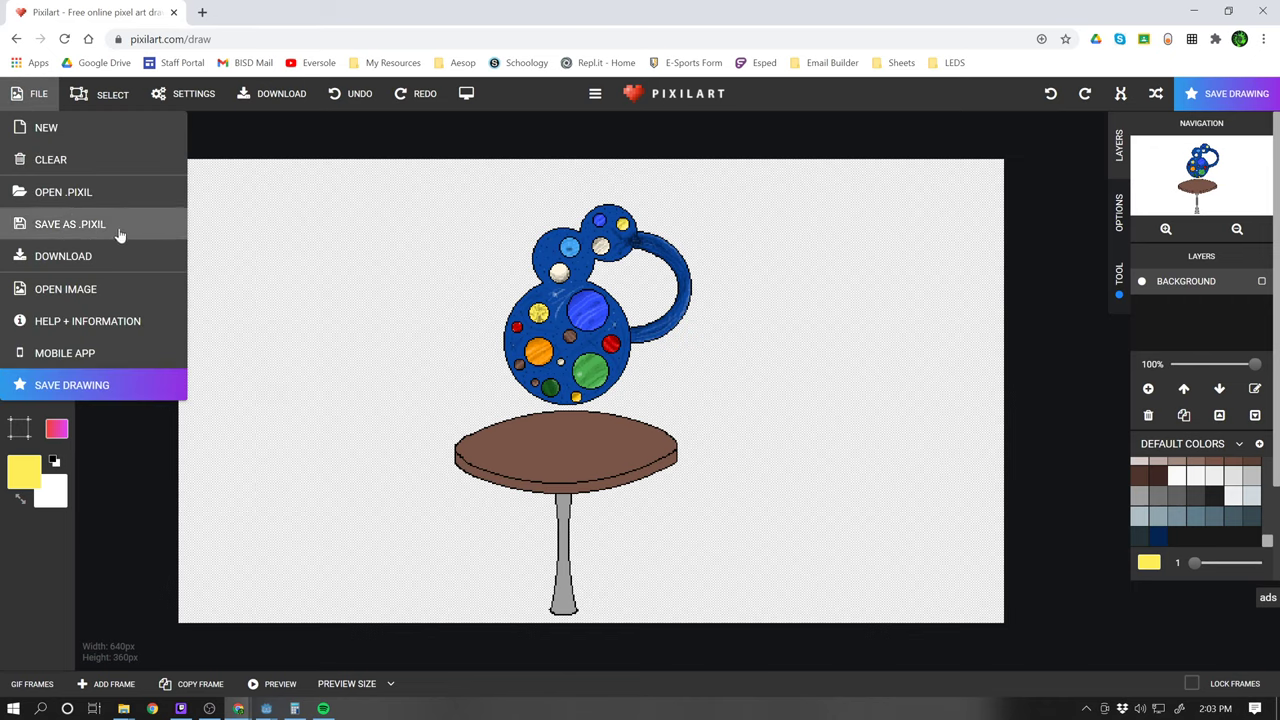
{"action": "mouse_move", "coordinate": [140, 266]}
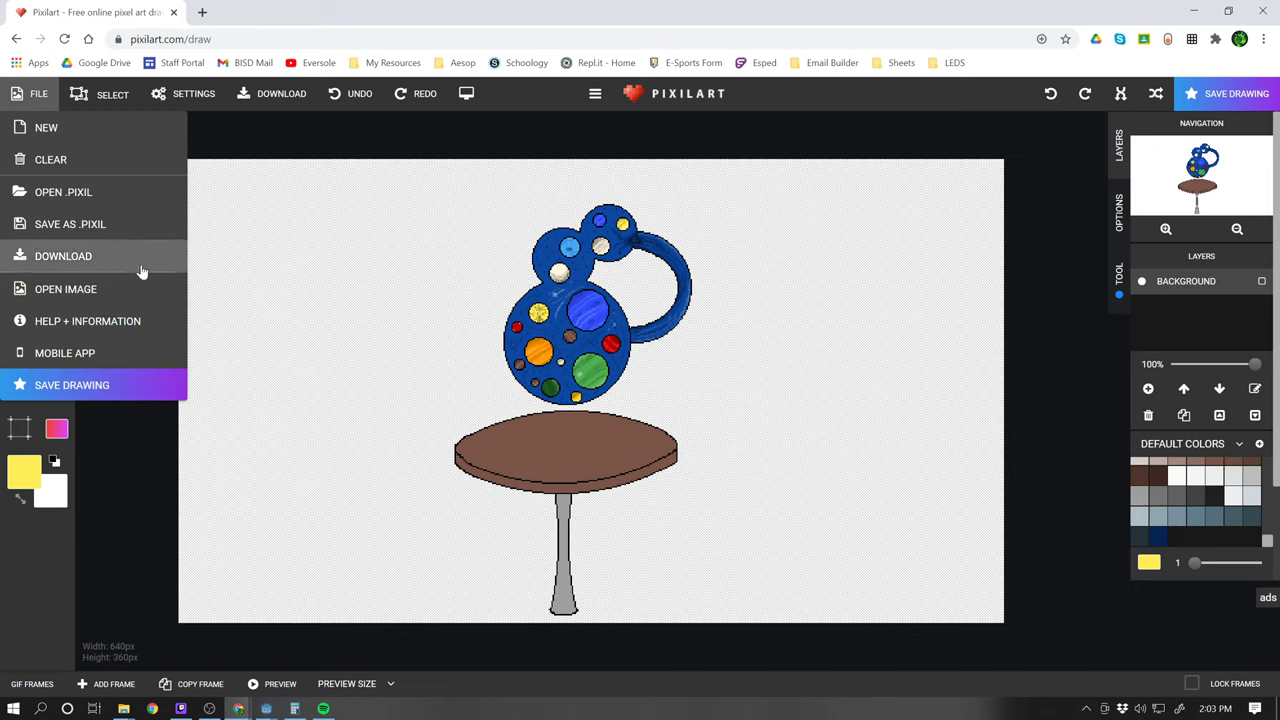
{"action": "mouse_move", "coordinate": [64, 192]}
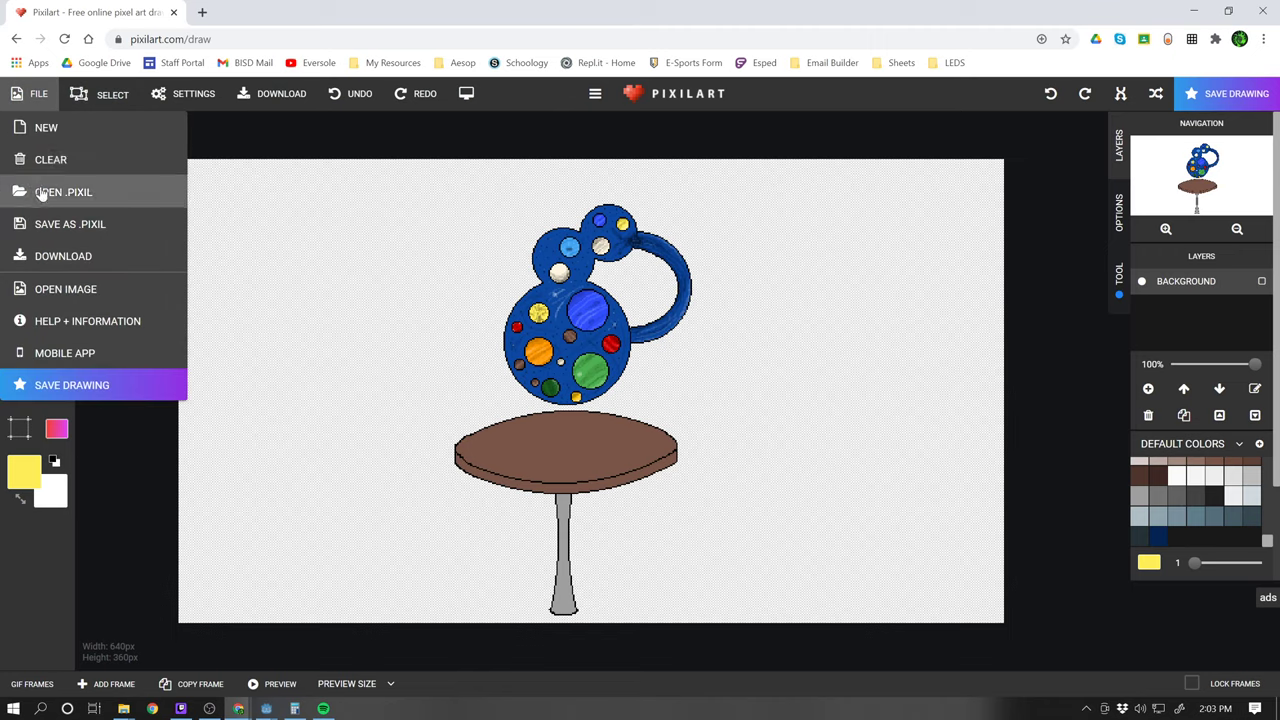
{"action": "left_click", "coordinate": [70, 224]}
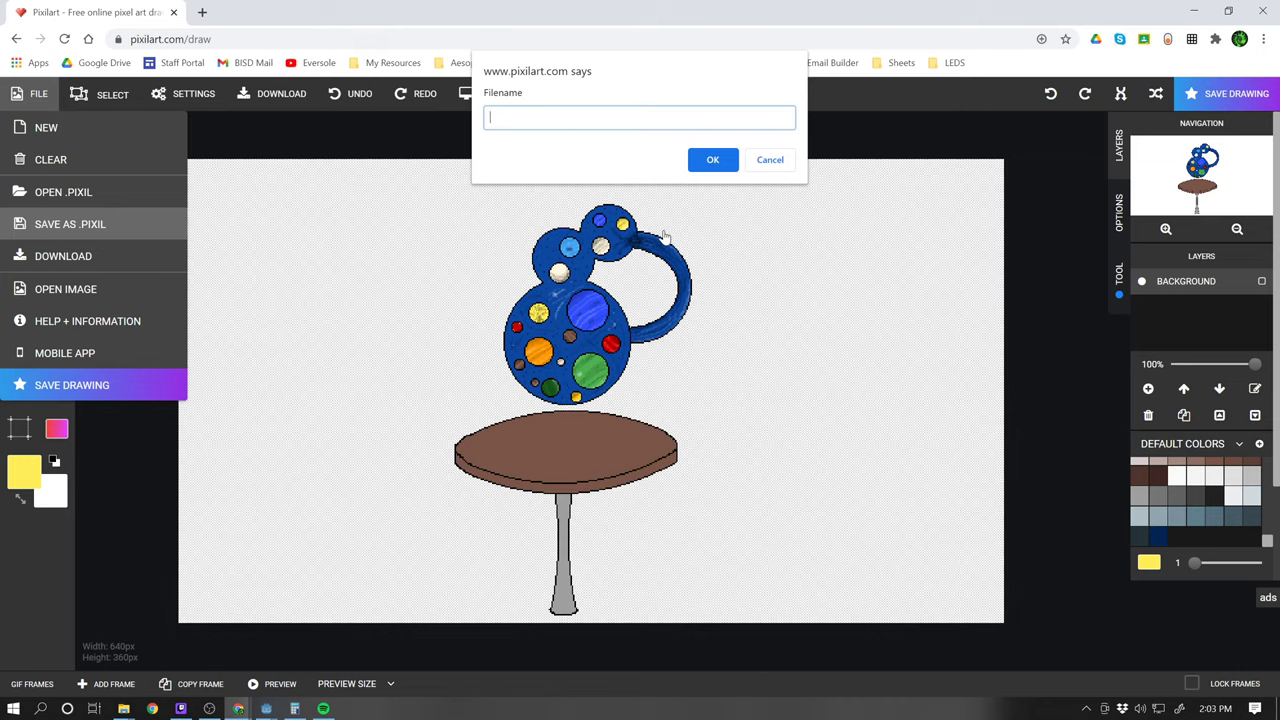
{"action": "type", "text": "Jump_Dust"}
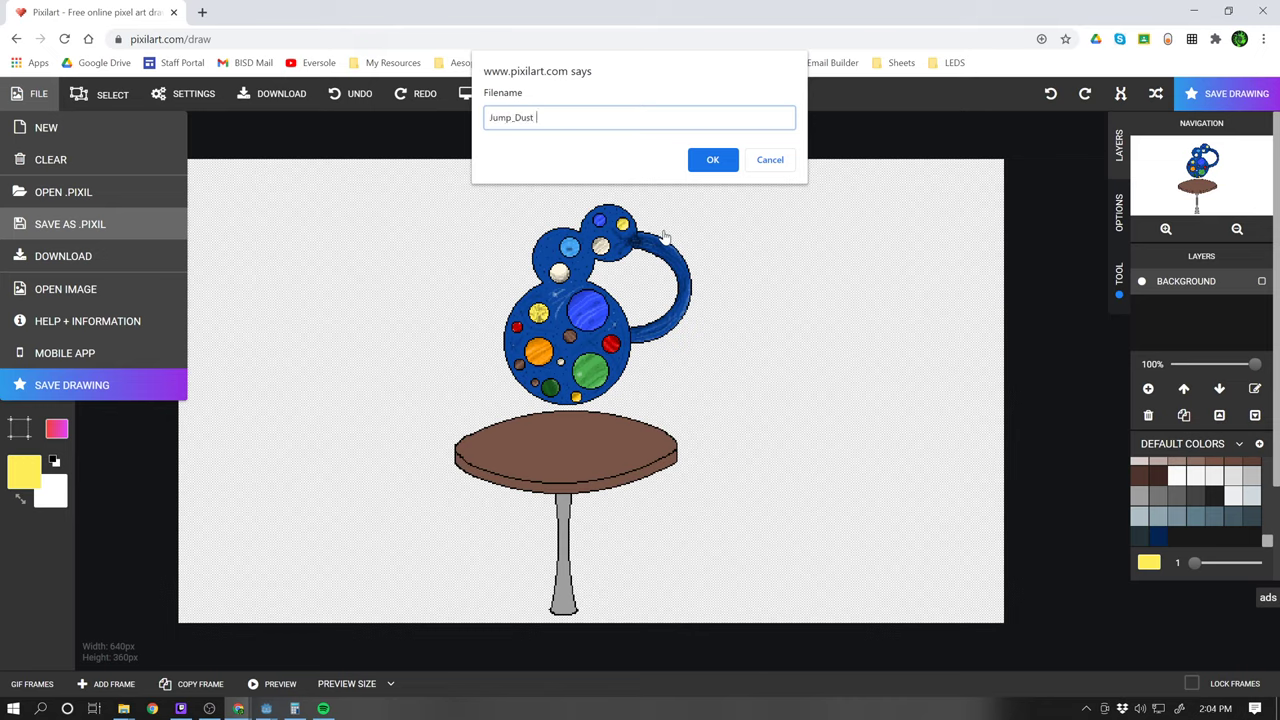
{"action": "type", "text": "Openin"}
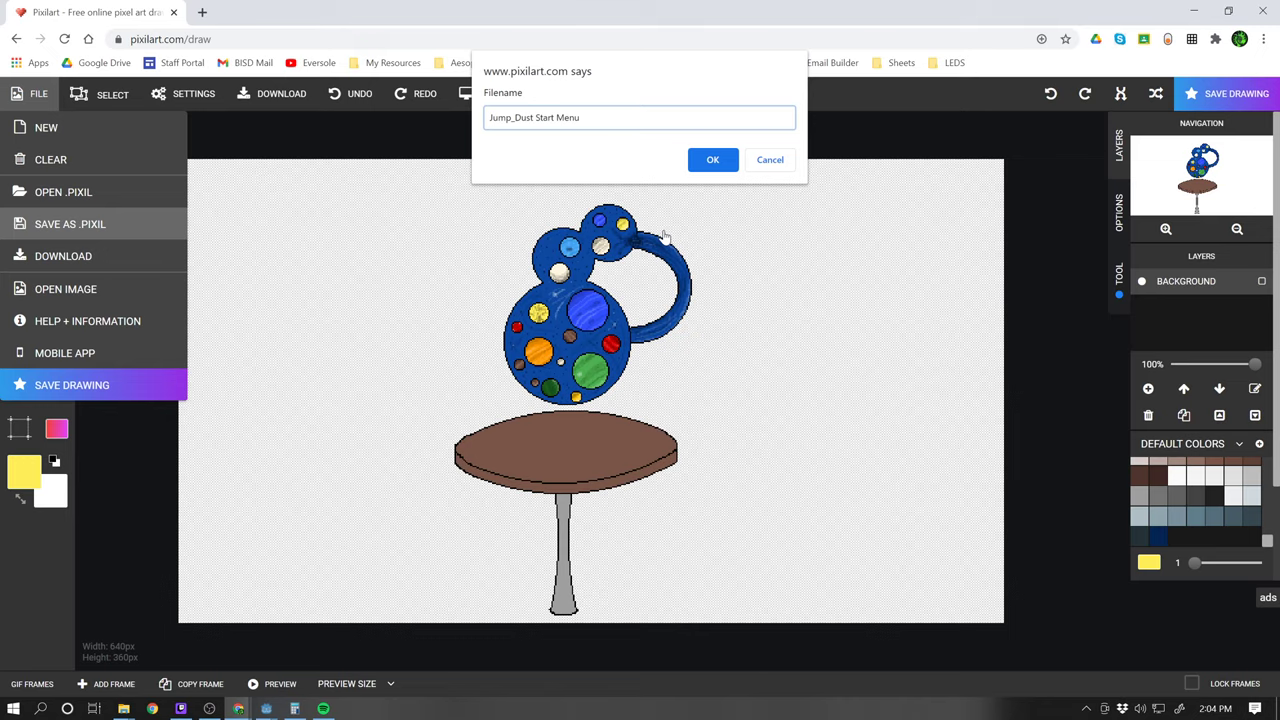
{"action": "type", "text": "Background"}
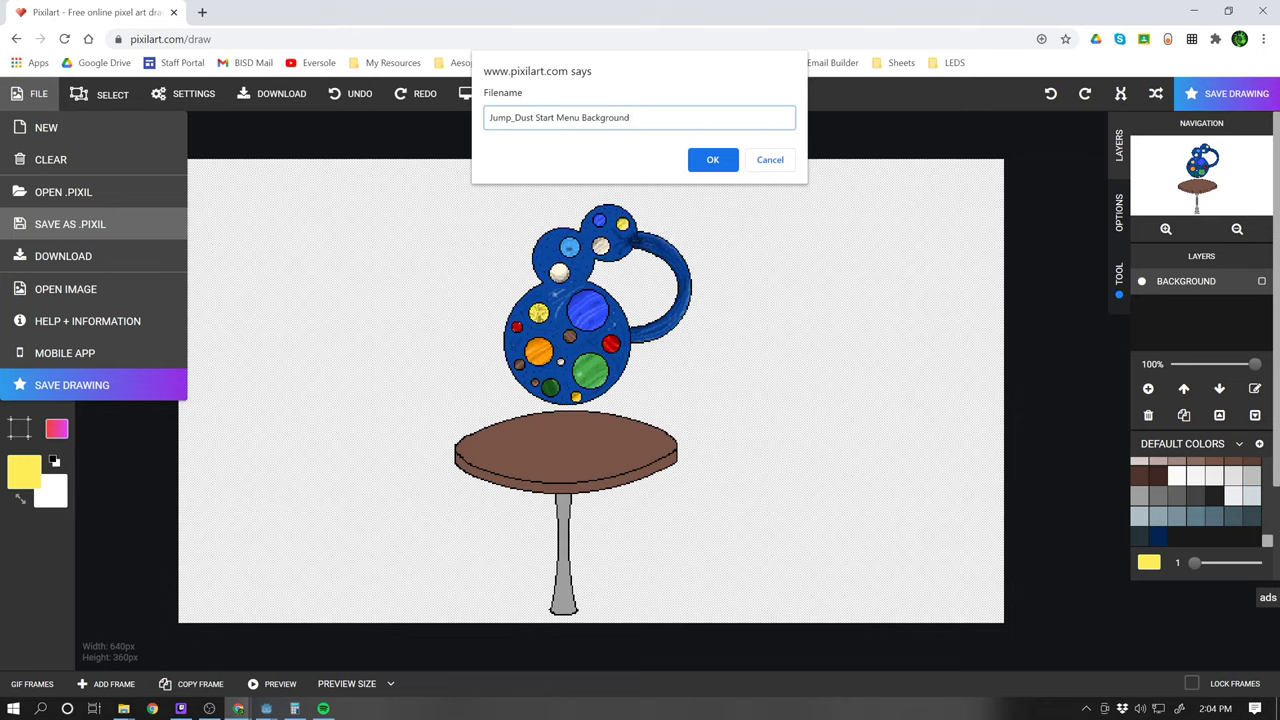
{"action": "left_click", "coordinate": [712, 160]}
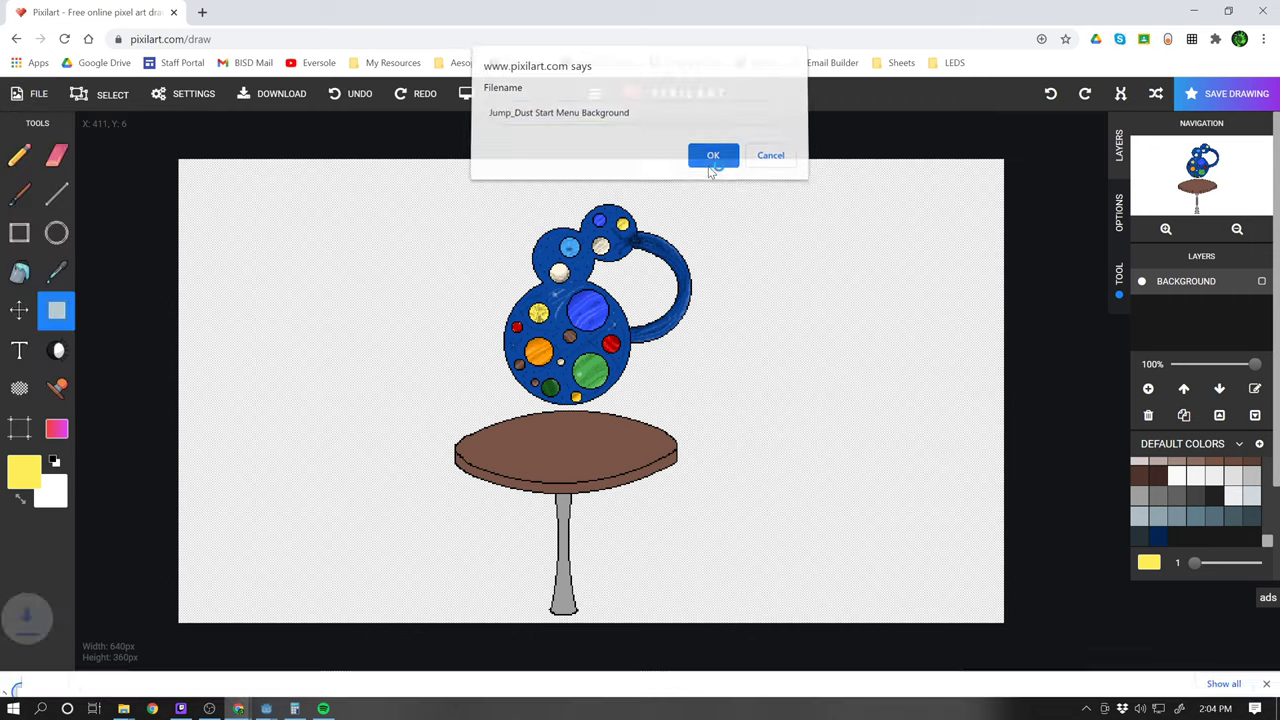
- Show the downloaded .pixil file in its Downloads folder
{"action": "left_click", "coordinate": [712, 156]}
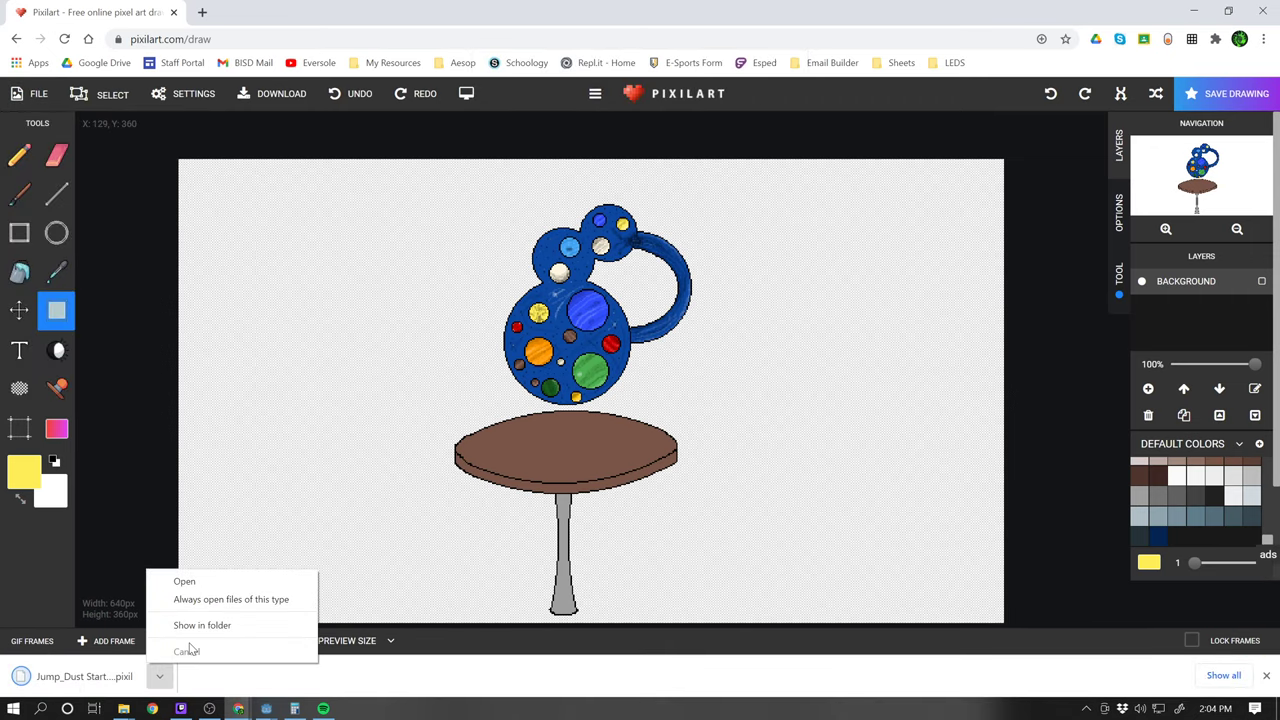
{"action": "left_click", "coordinate": [202, 624]}
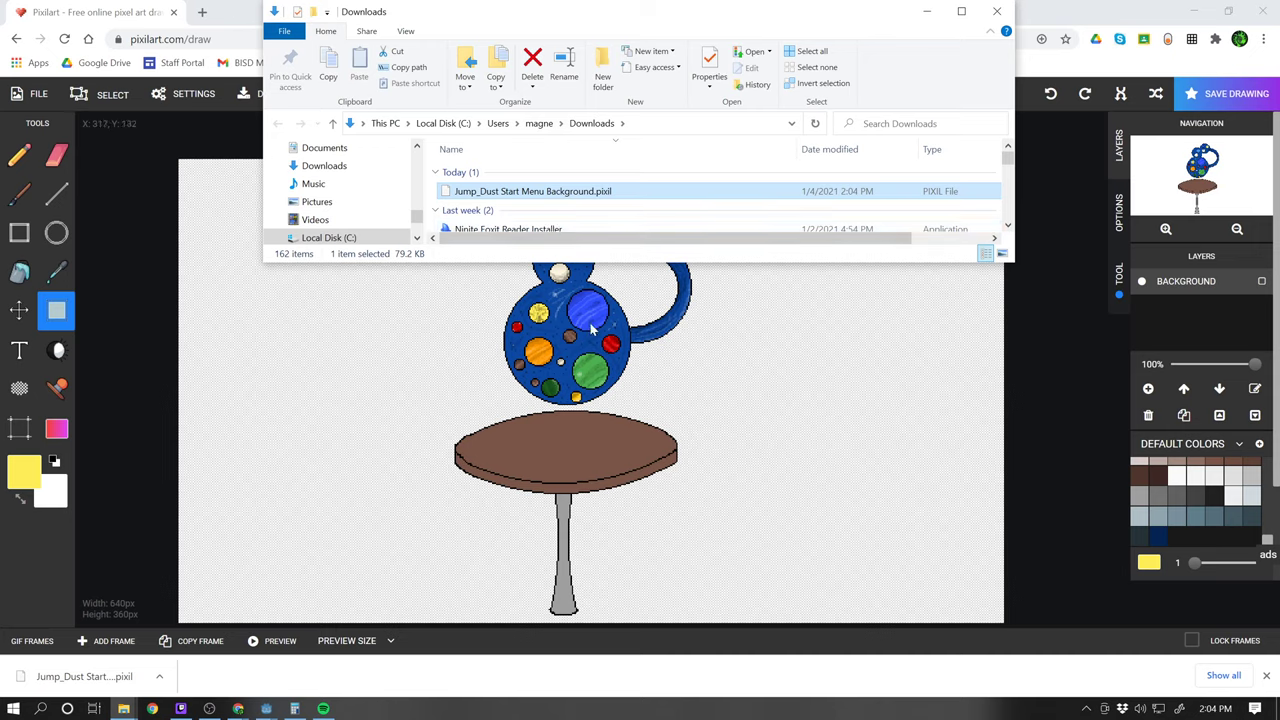
- Copy the .pixil file from Downloads and go to the Dropbox folder
{"action": "scroll", "scroll_direction": "down", "scroll_amount": 3}
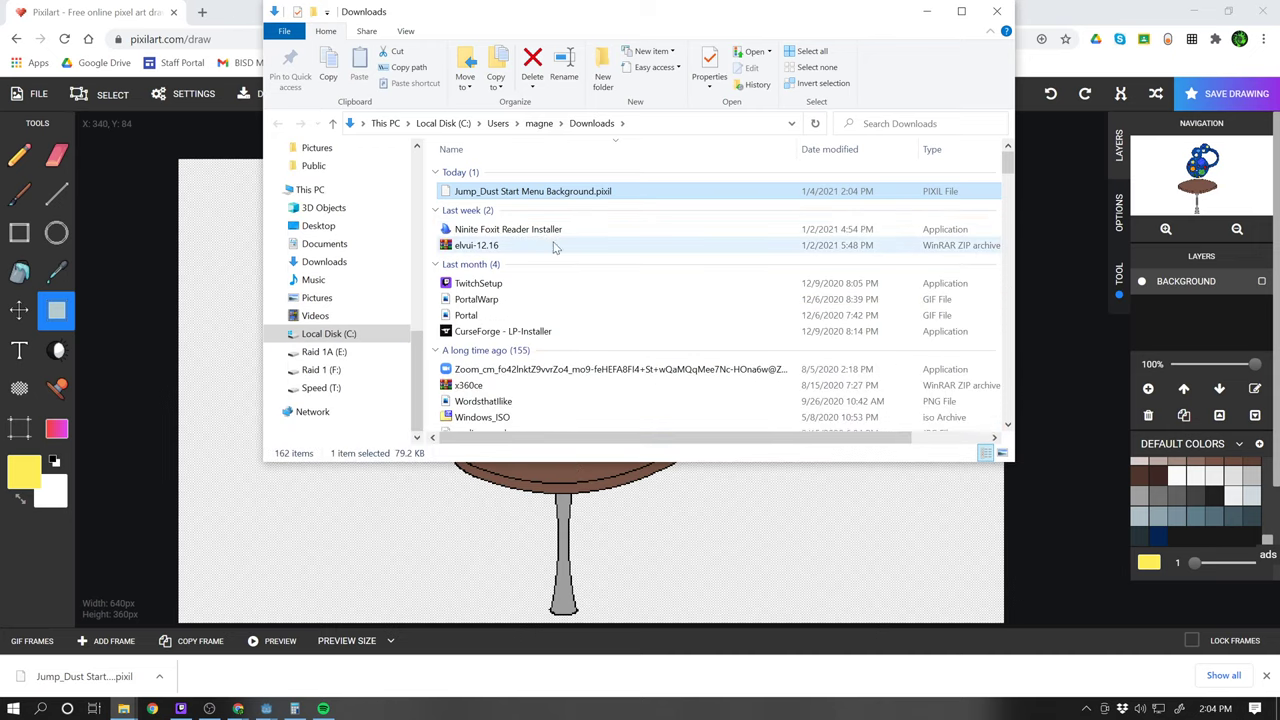
{"action": "right_click", "coordinate": [532, 192]}
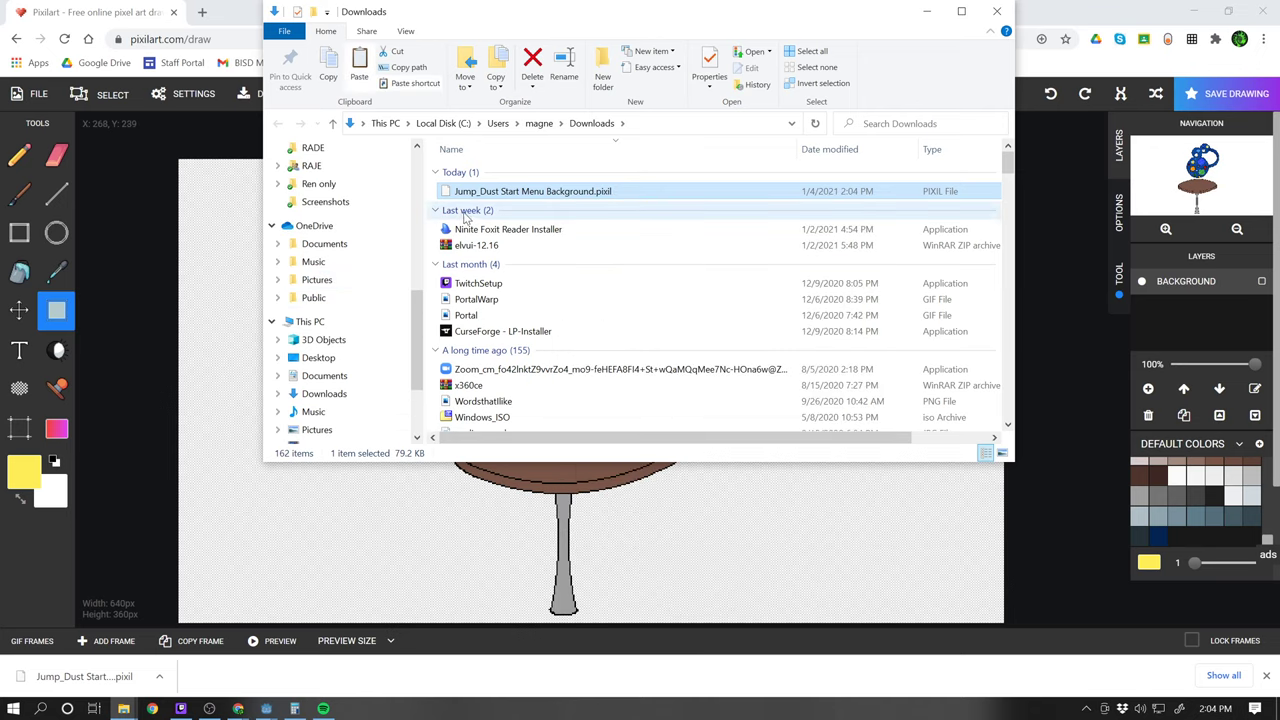
{"action": "scroll", "scroll_direction": "down", "scroll_amount": 3}
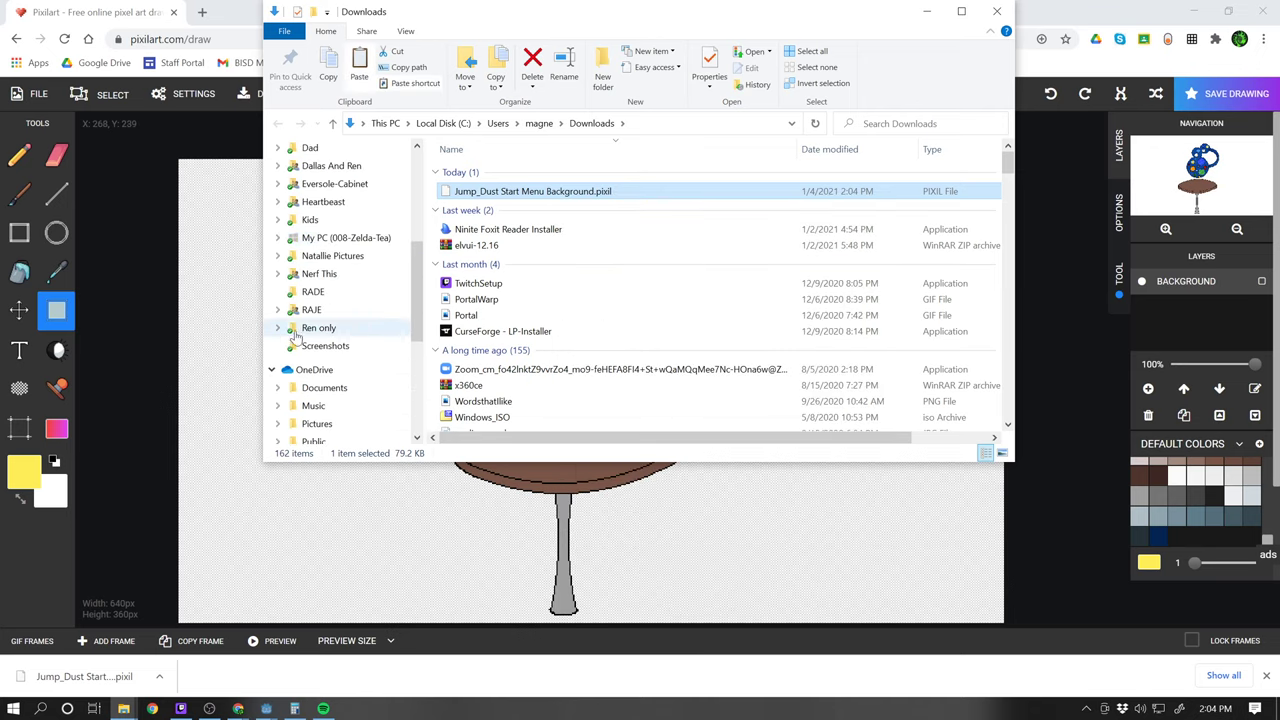
{"action": "left_click", "coordinate": [278, 152]}
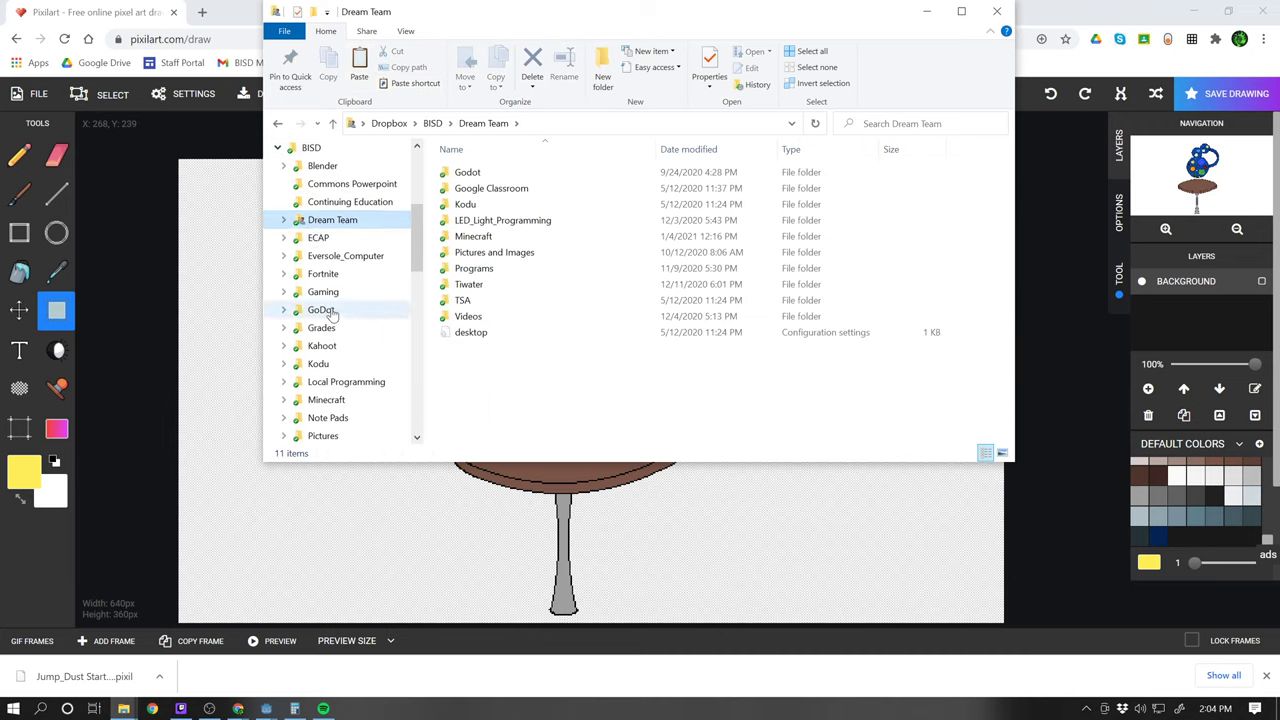
- Navigate GoDot > GoDot Stuff > Pixil Projects and paste the project file there
{"action": "double_click", "coordinate": [320, 308]}
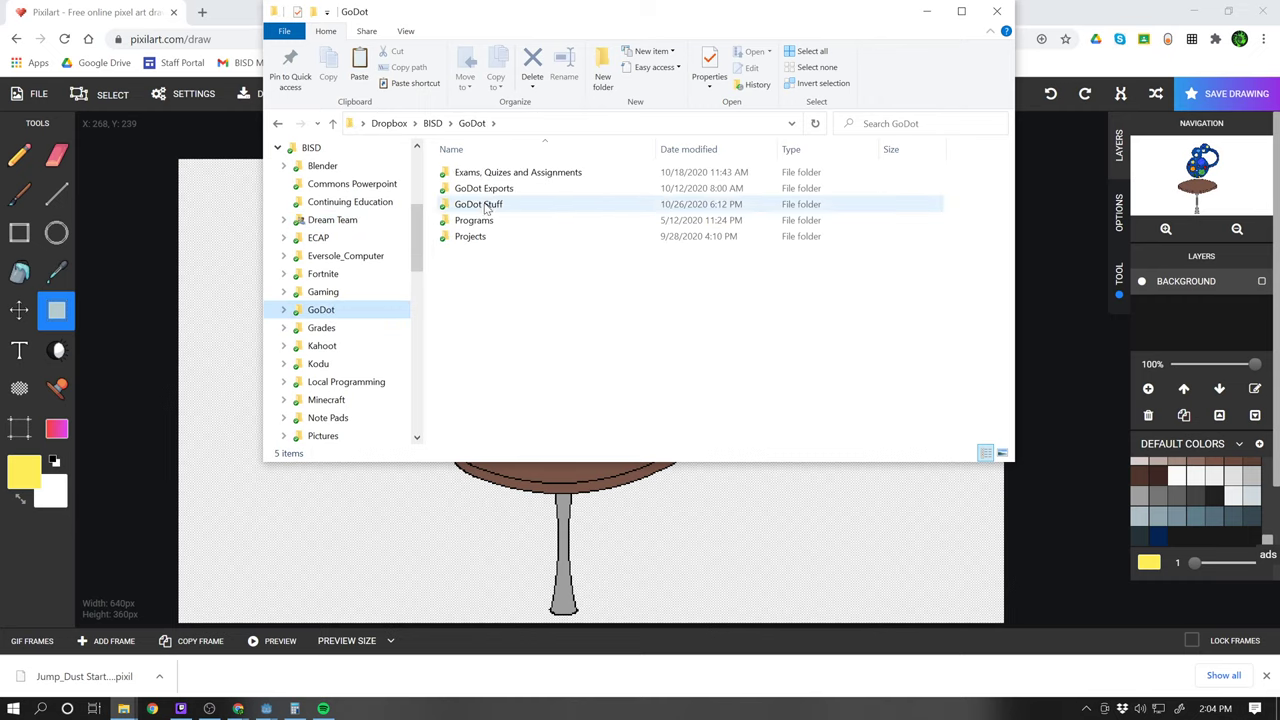
{"action": "double_click", "coordinate": [478, 204]}
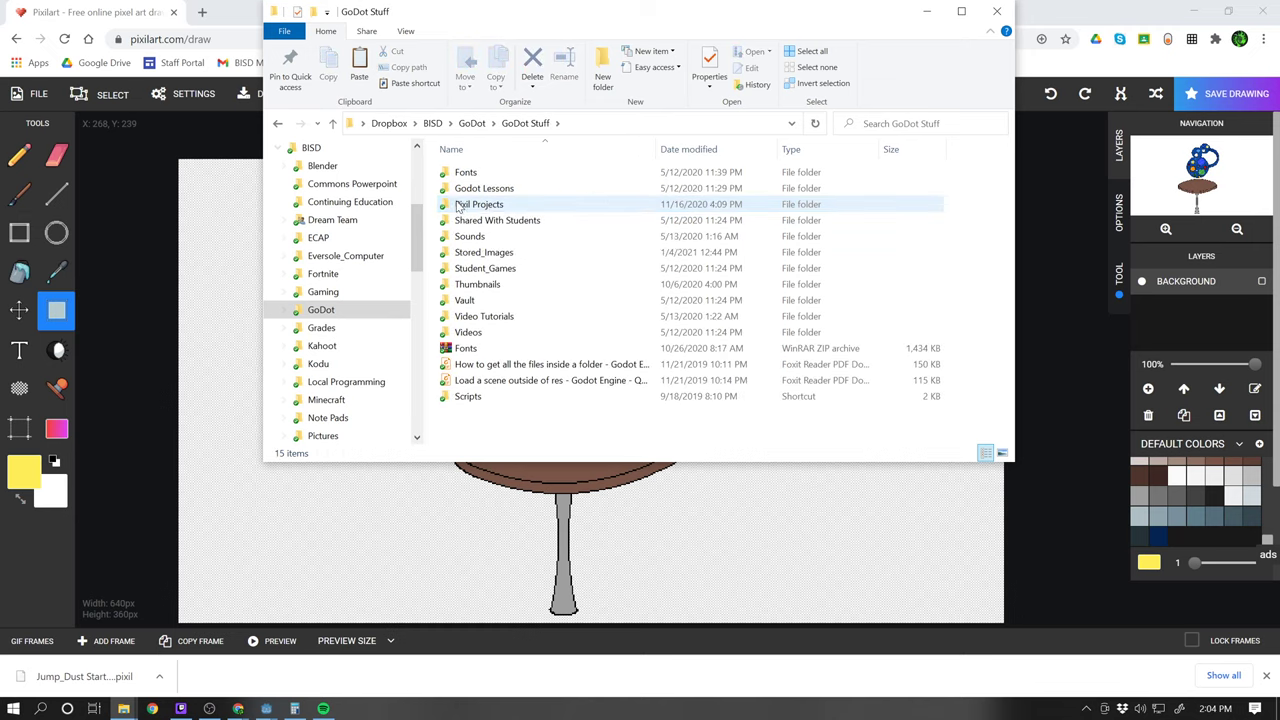
{"action": "double_click", "coordinate": [480, 204]}
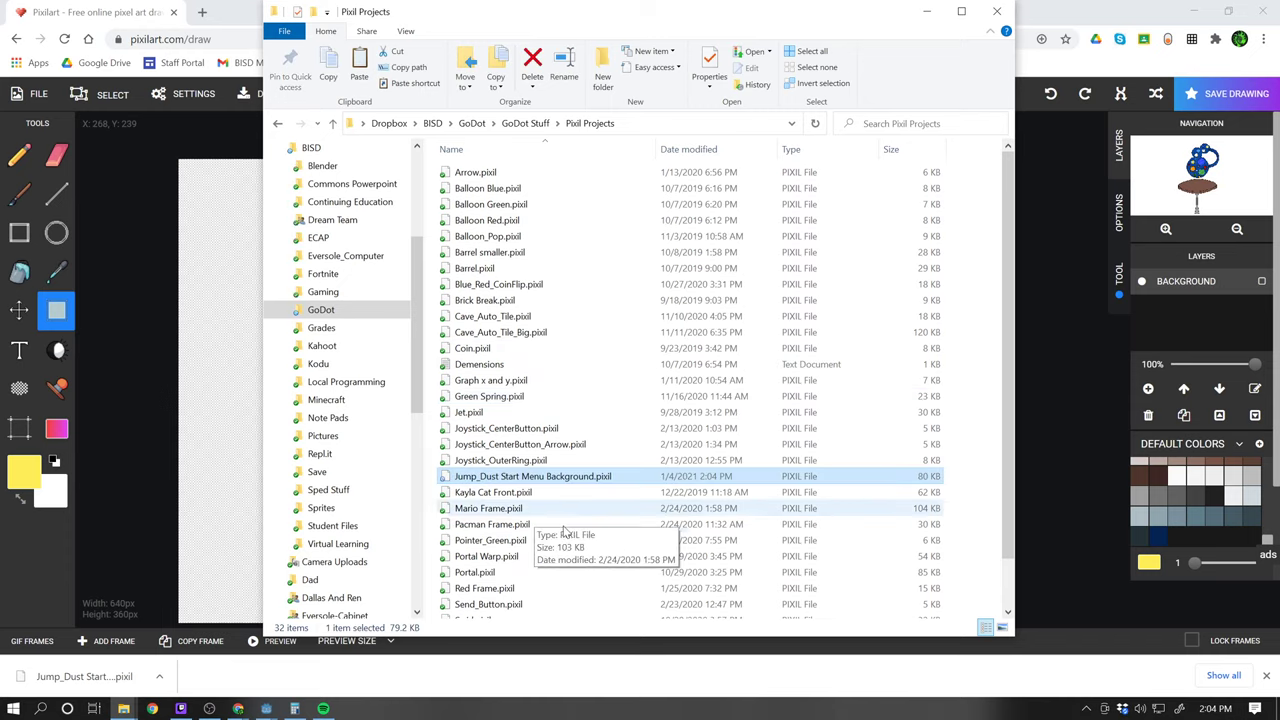
{"action": "scroll", "scroll_direction": "down", "scroll_amount": 3}
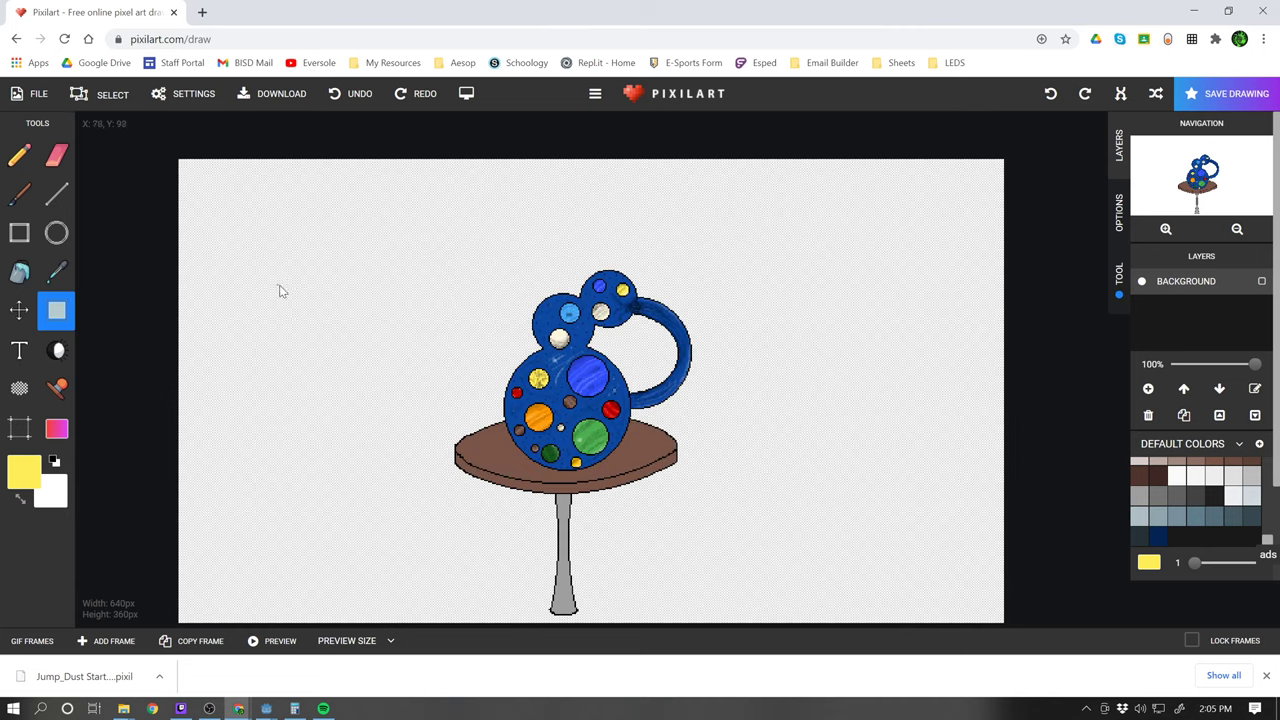
{"action": "mouse_move", "coordinate": [956, 270]}
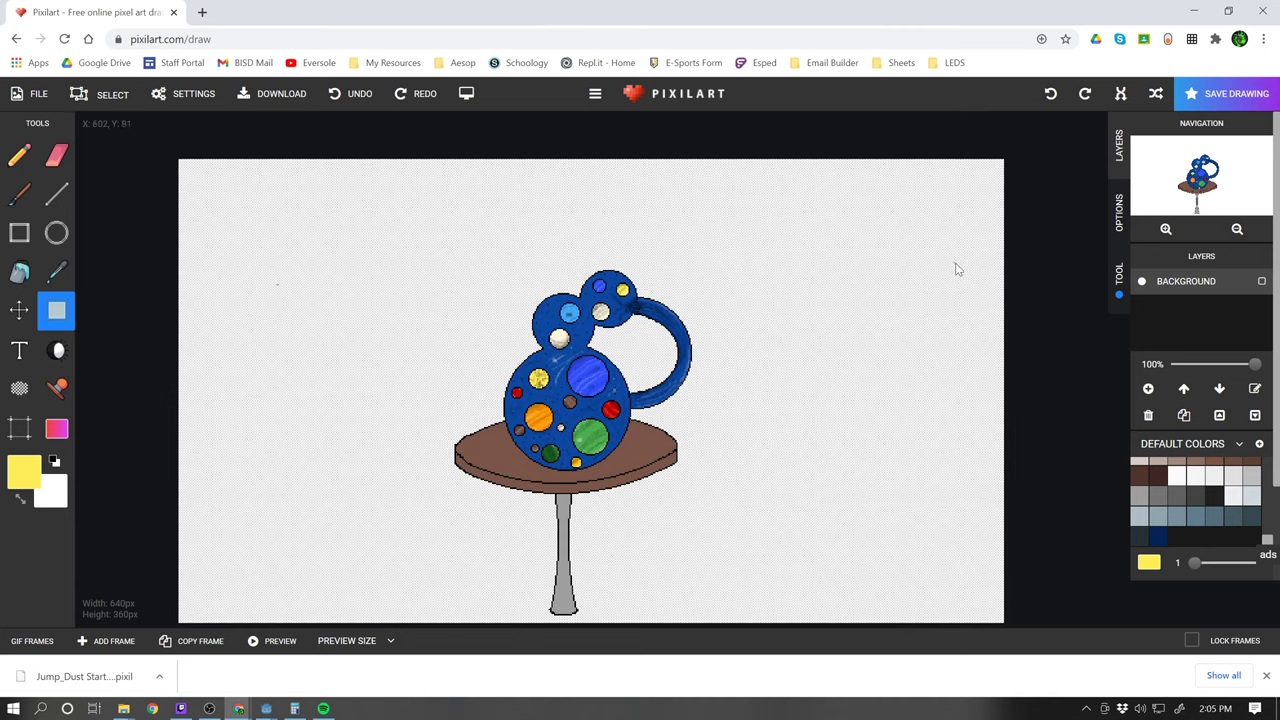
{"action": "mouse_move", "coordinate": [240, 300]}
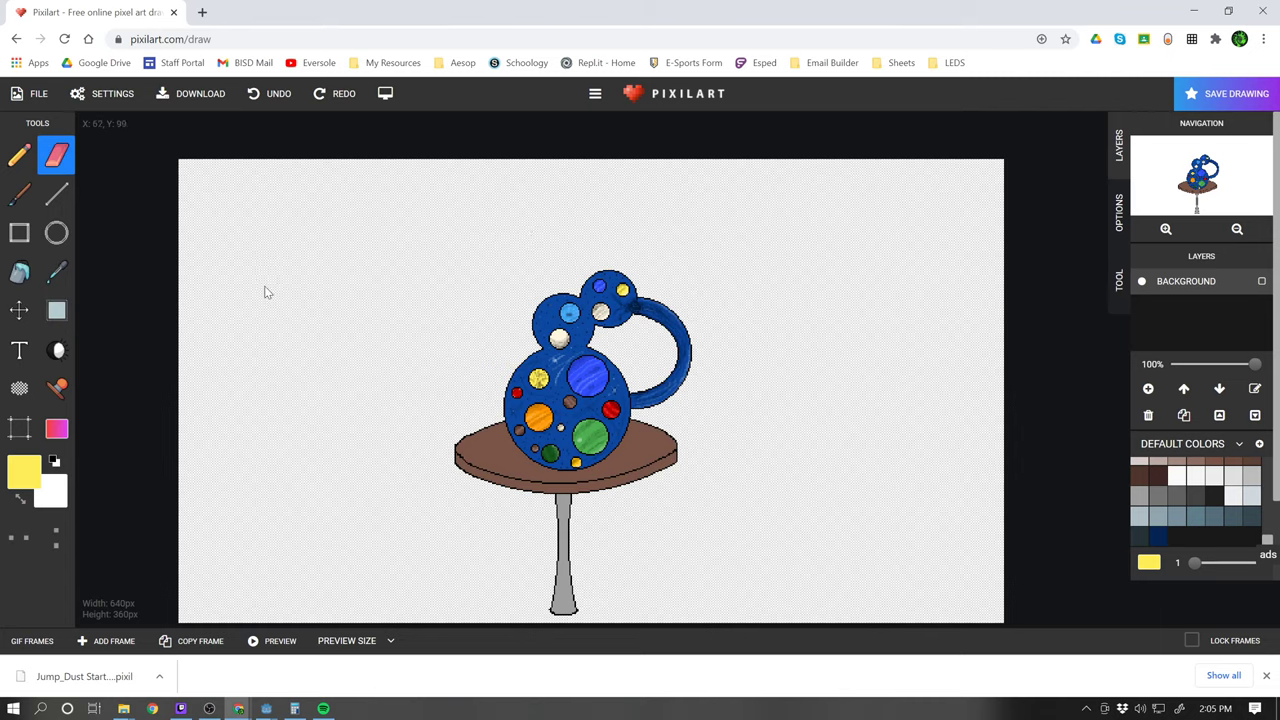
{"action": "mouse_move", "coordinate": [56, 272]}
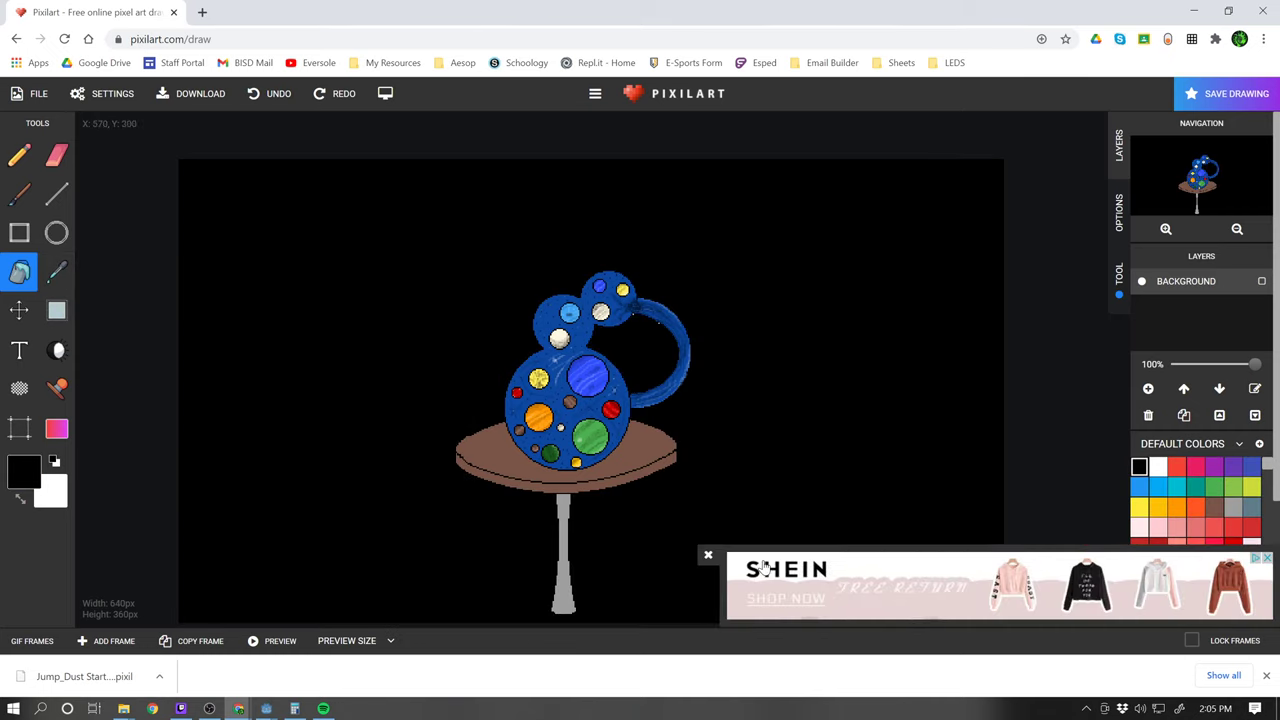
- Fill the backdrop with black and download the drawing as a PNG image
{"action": "left_click", "coordinate": [708, 554]}
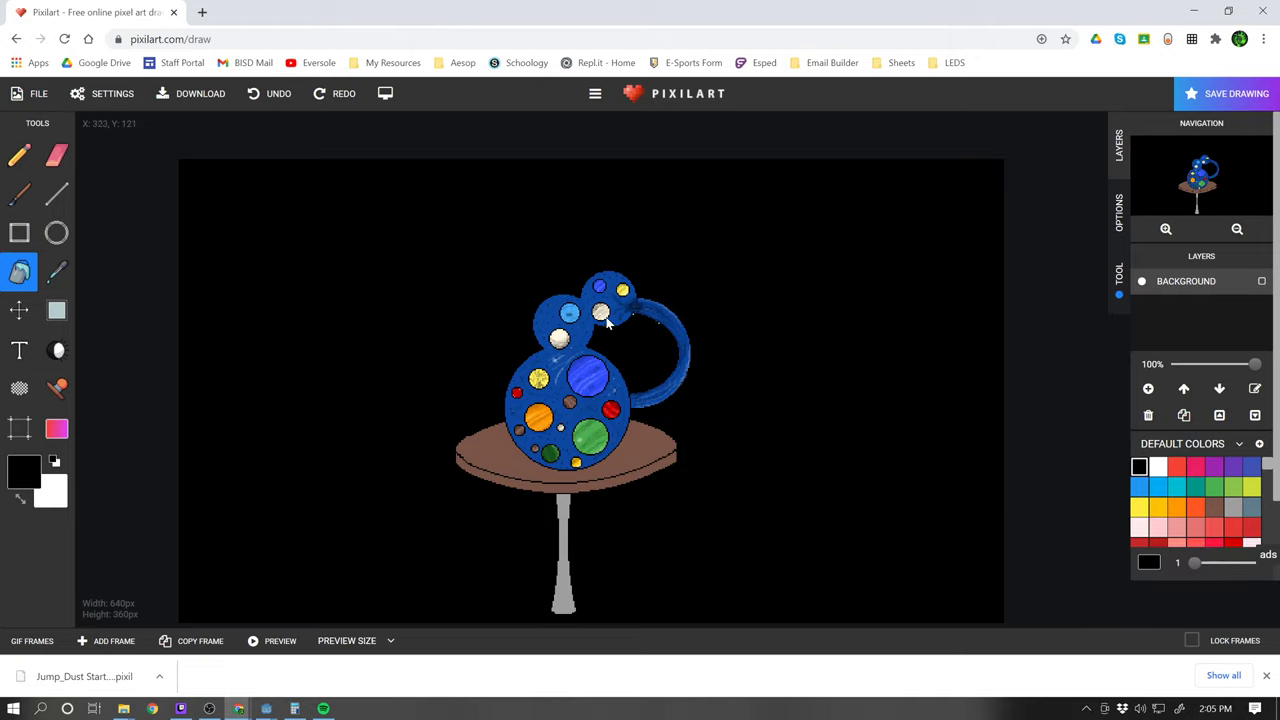
{"action": "mouse_move", "coordinate": [324, 244]}
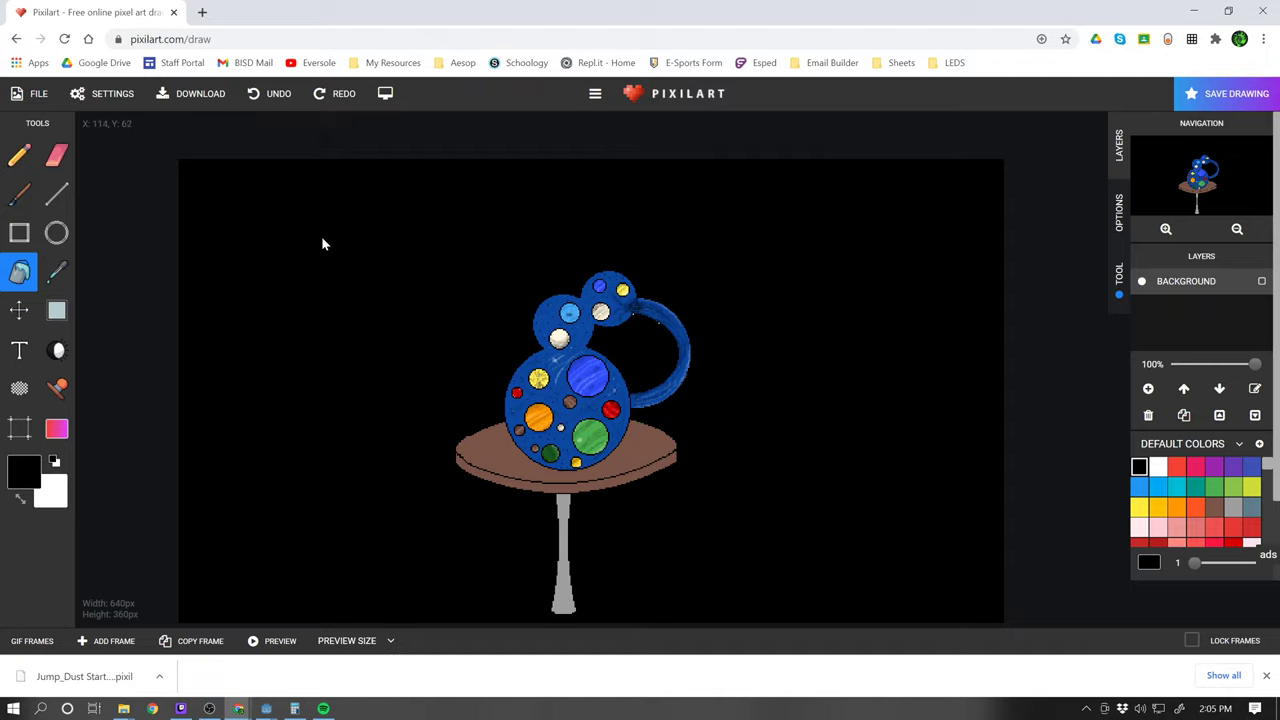
{"action": "mouse_move", "coordinate": [436, 258]}
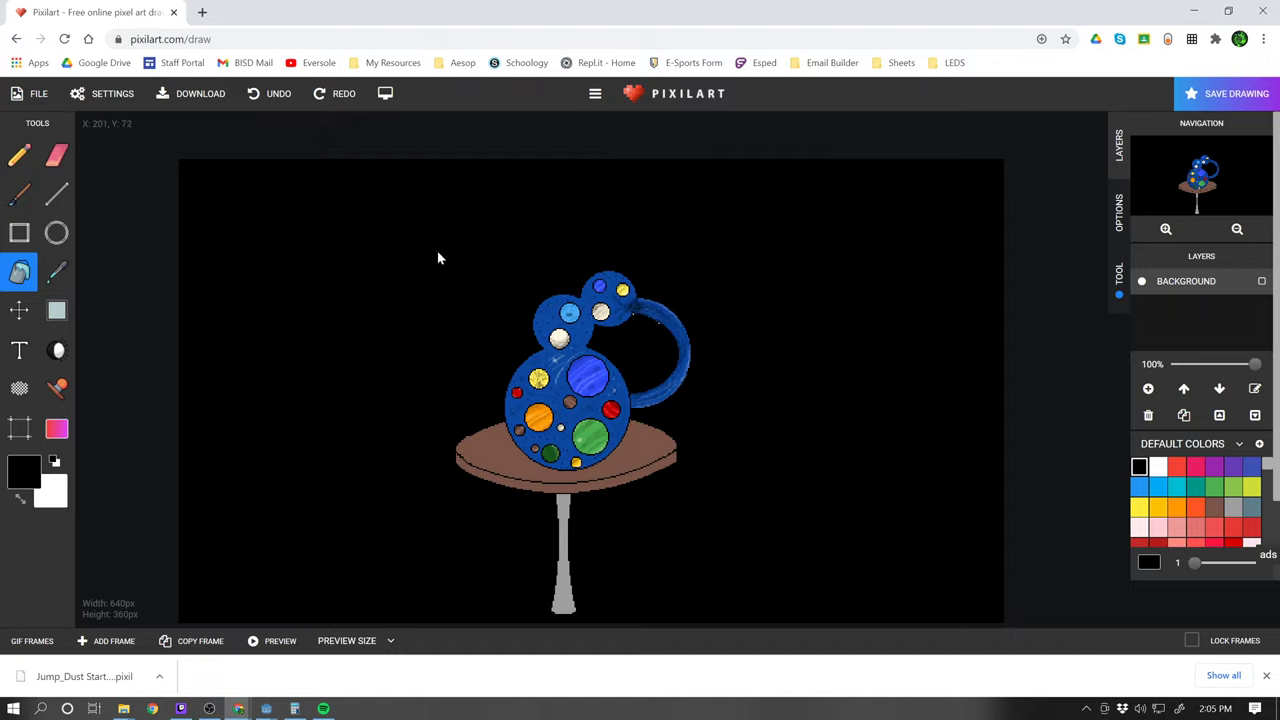
{"action": "mouse_move", "coordinate": [420, 564]}
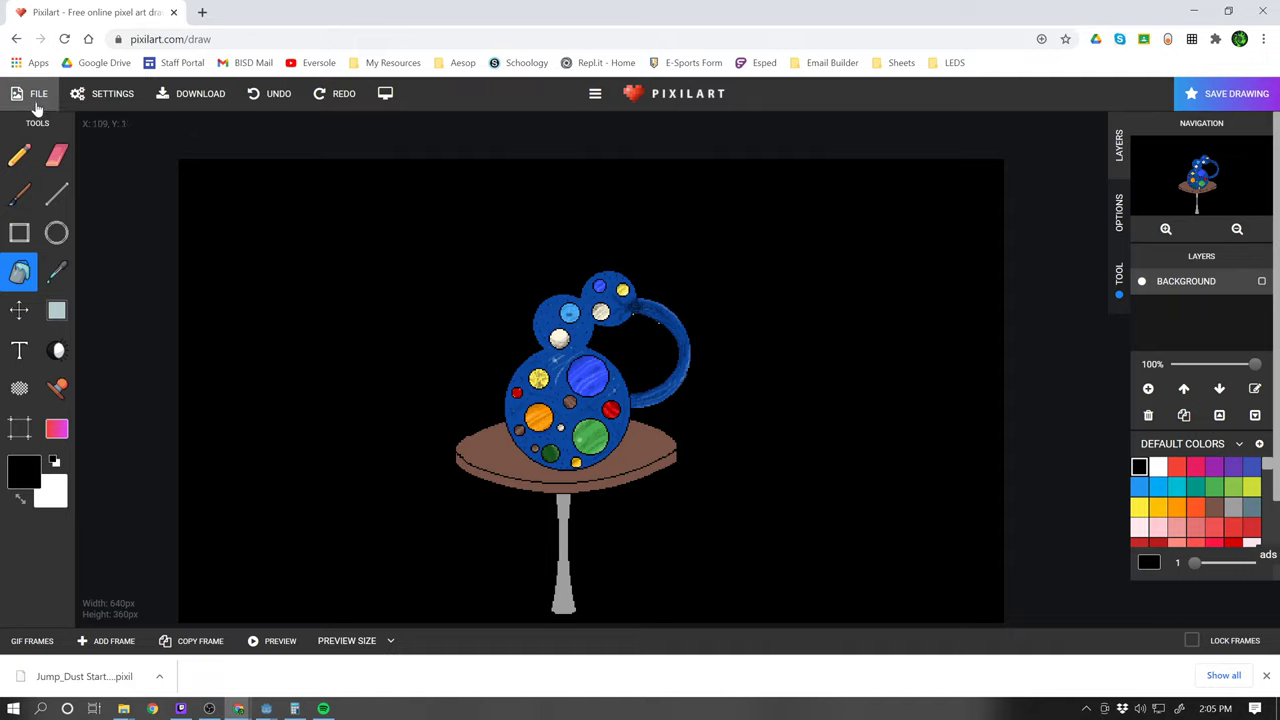
{"action": "left_click", "coordinate": [38, 94]}
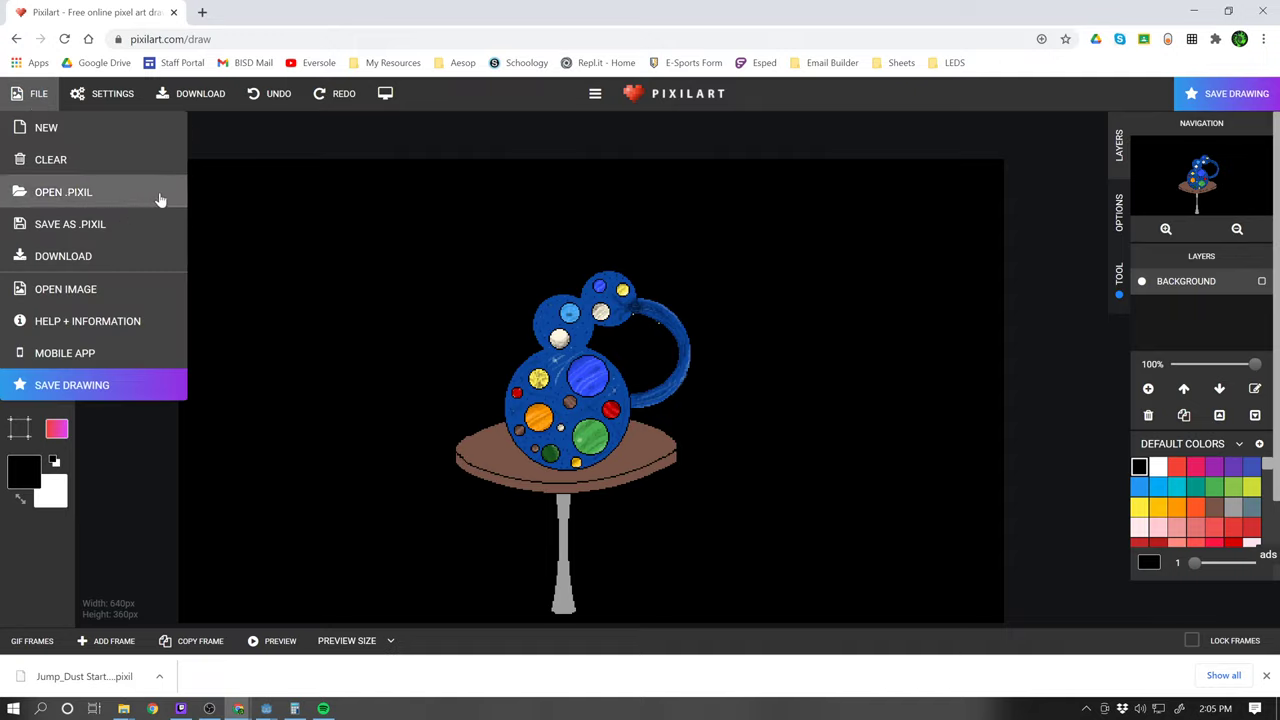
{"action": "mouse_move", "coordinate": [118, 192]}
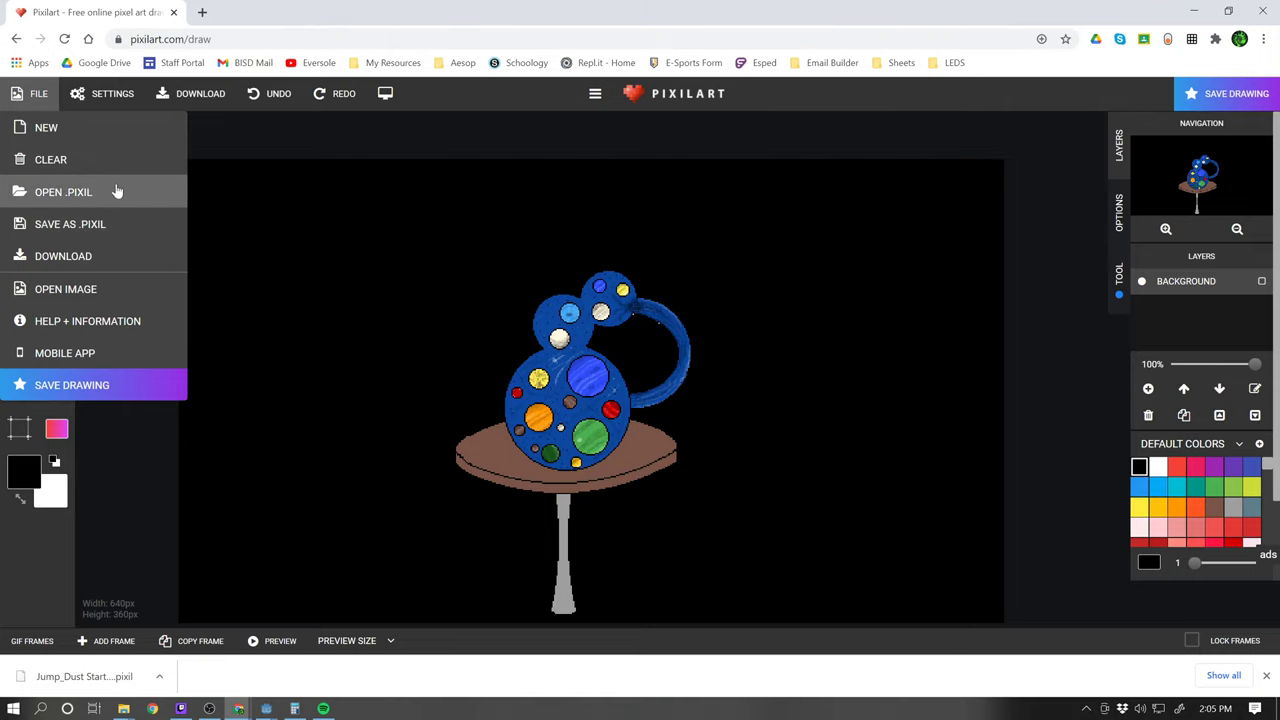
{"action": "mouse_move", "coordinate": [64, 256]}
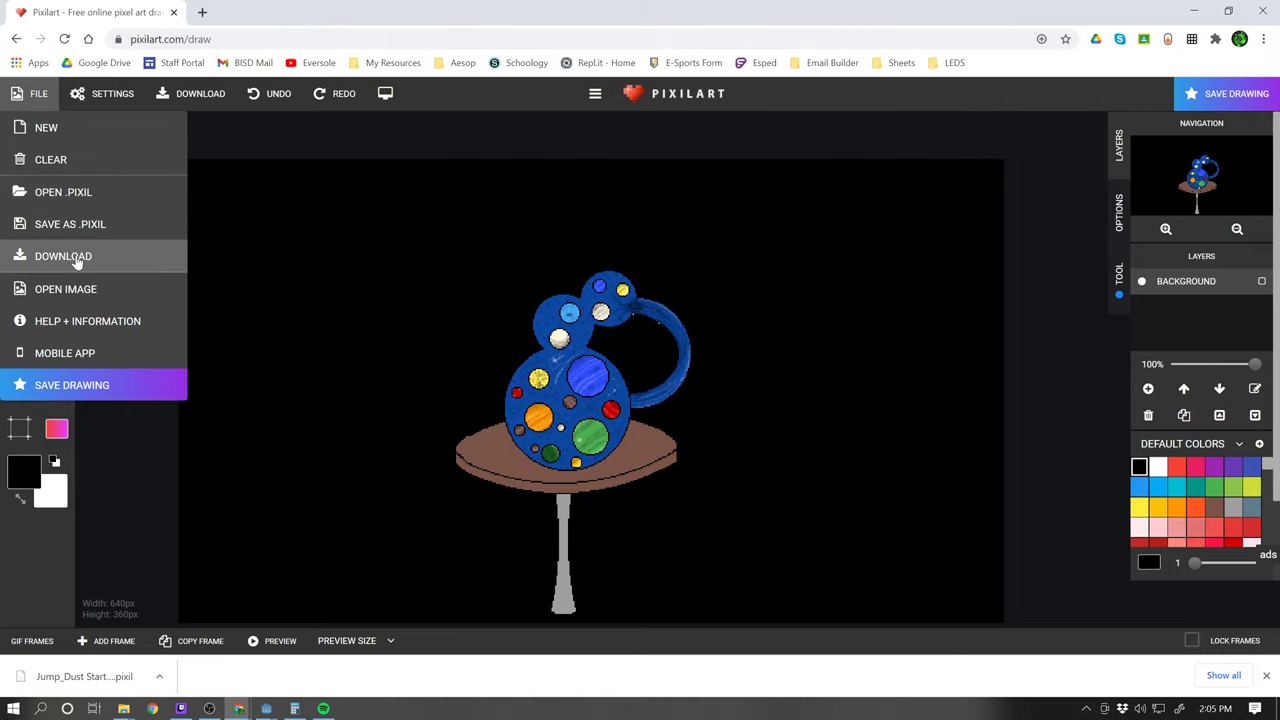
{"action": "left_click", "coordinate": [64, 256]}
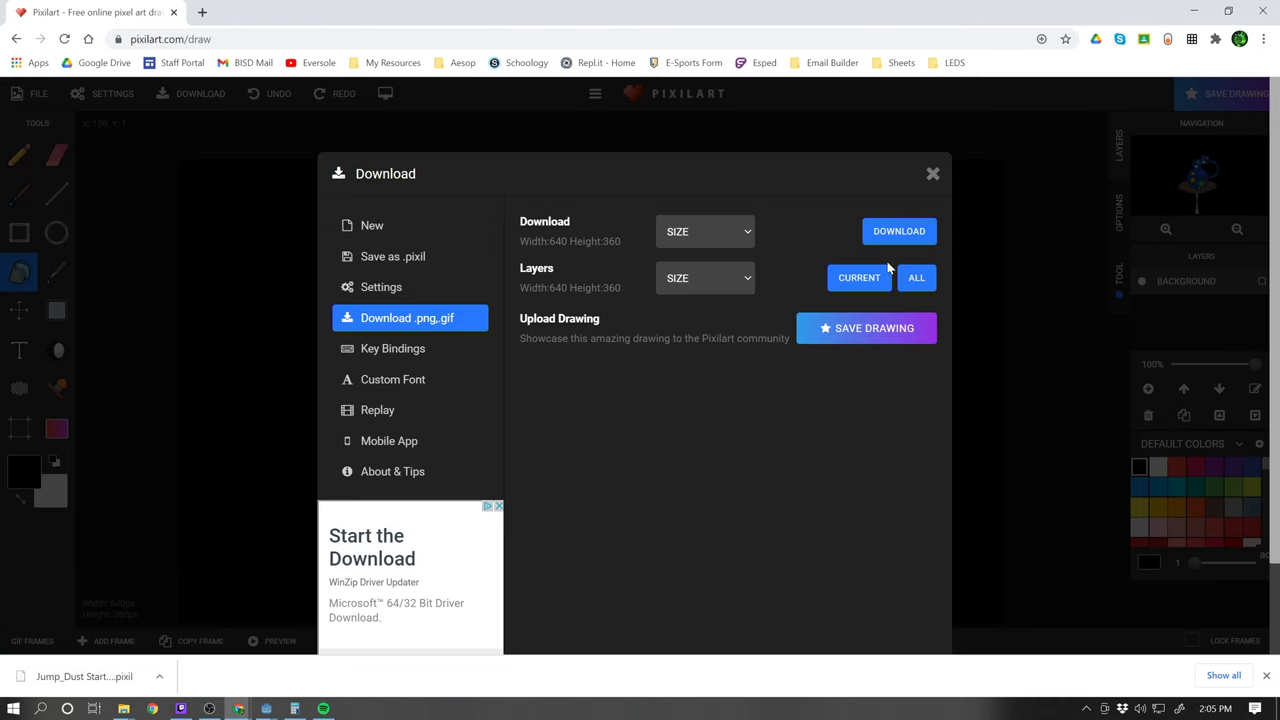
{"action": "left_click", "coordinate": [900, 232]}
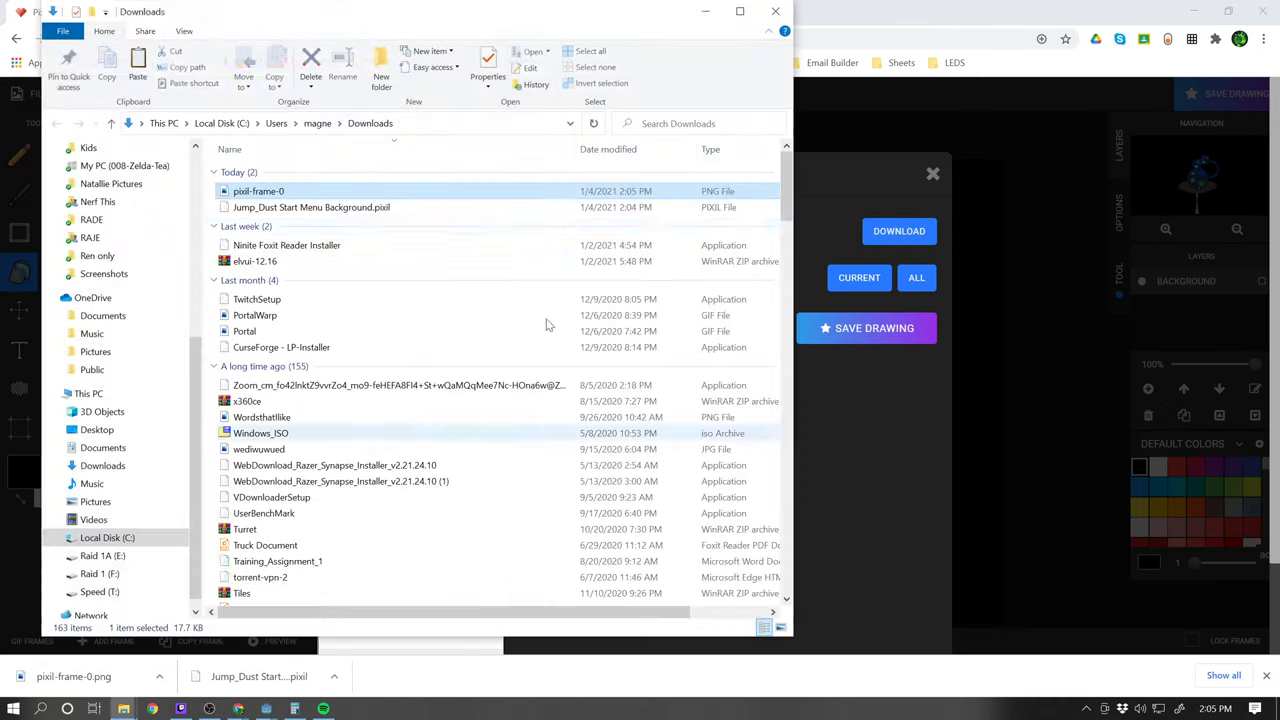
- Rename pixil-frame-0.png in Downloads to Jump_Dust Background
{"action": "left_click", "coordinate": [258, 192]}
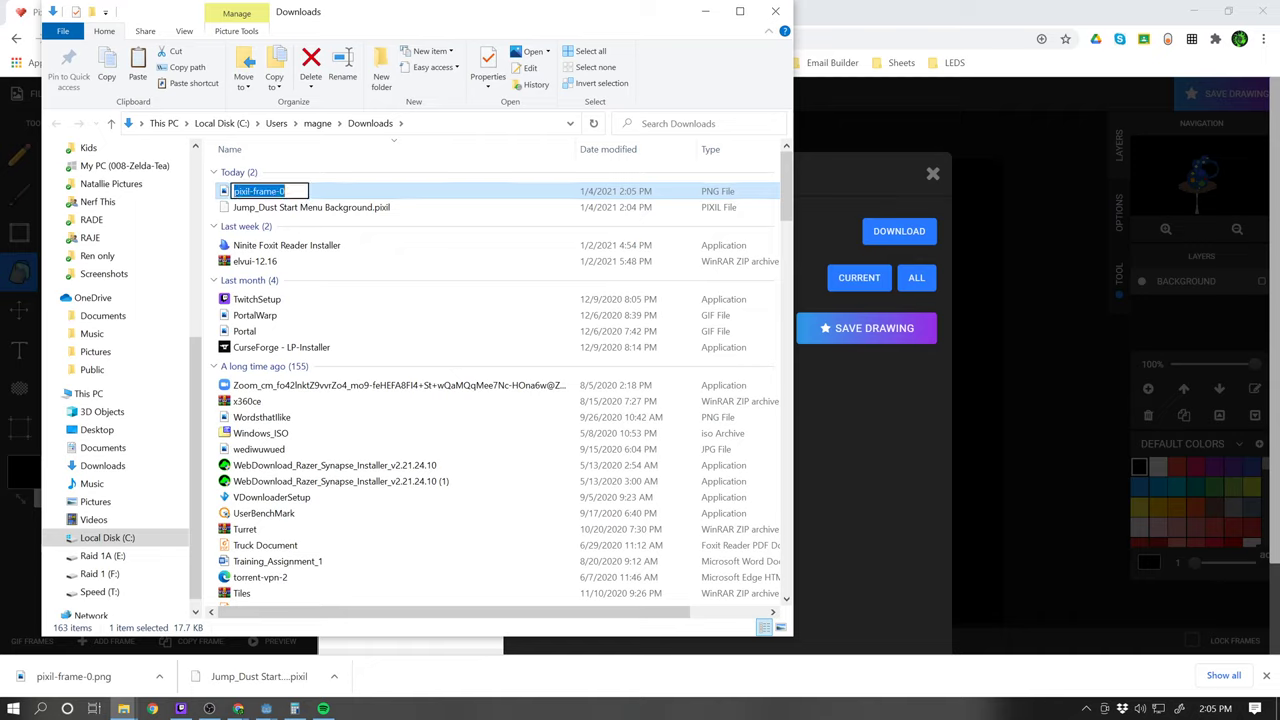
{"action": "type", "text": "Jump_Dust Background"}
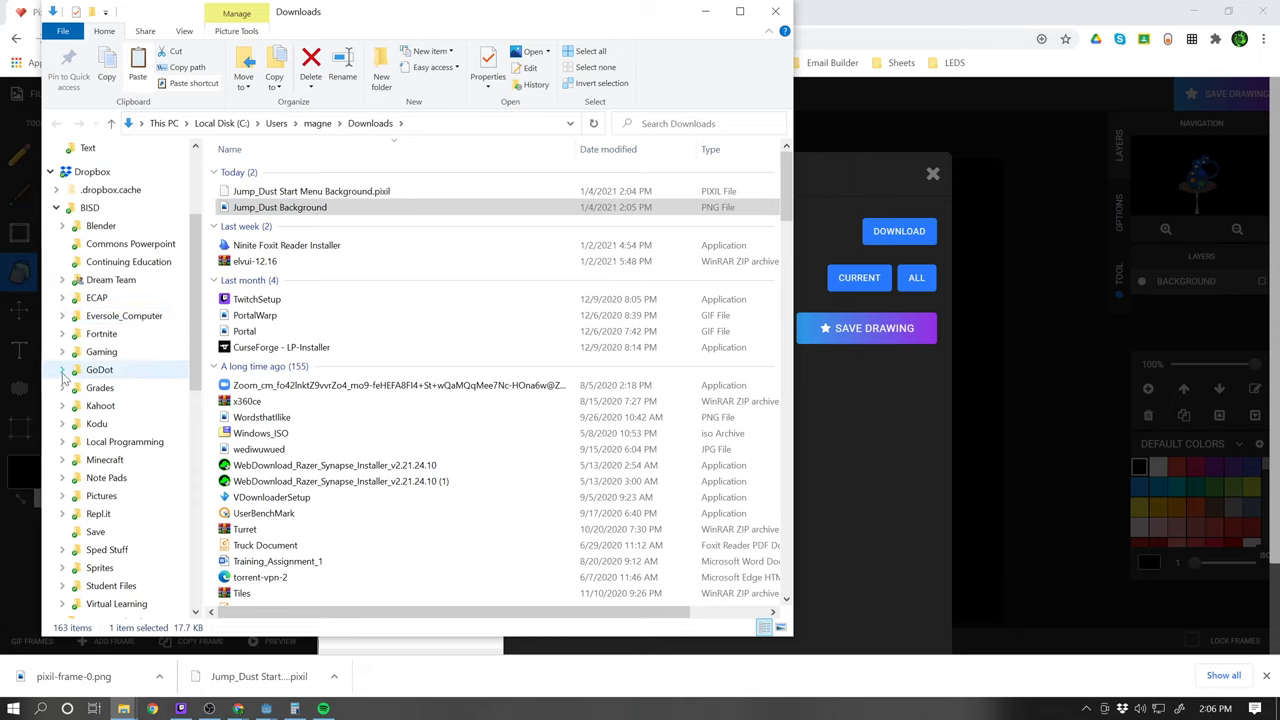
- Navigate through GoDot > Projects into the 8th Grade 2d Godot project folder
{"action": "left_click", "coordinate": [62, 368]}
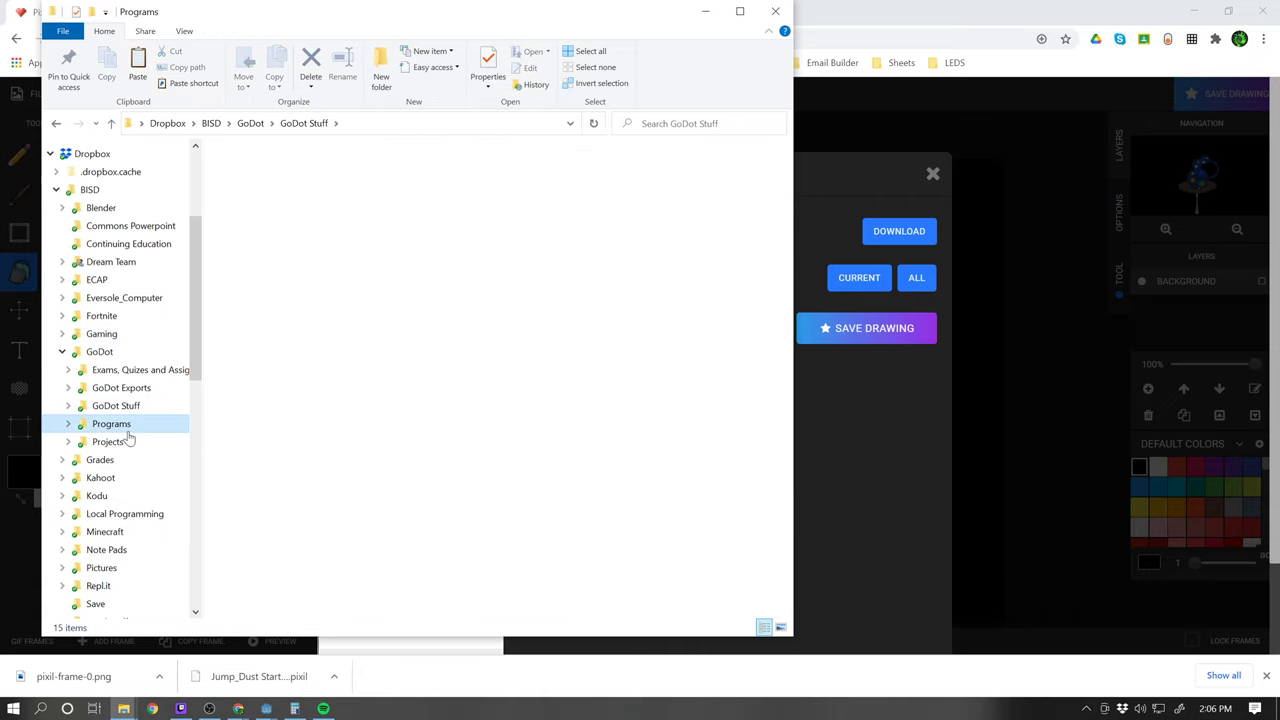
{"action": "left_click", "coordinate": [116, 404]}
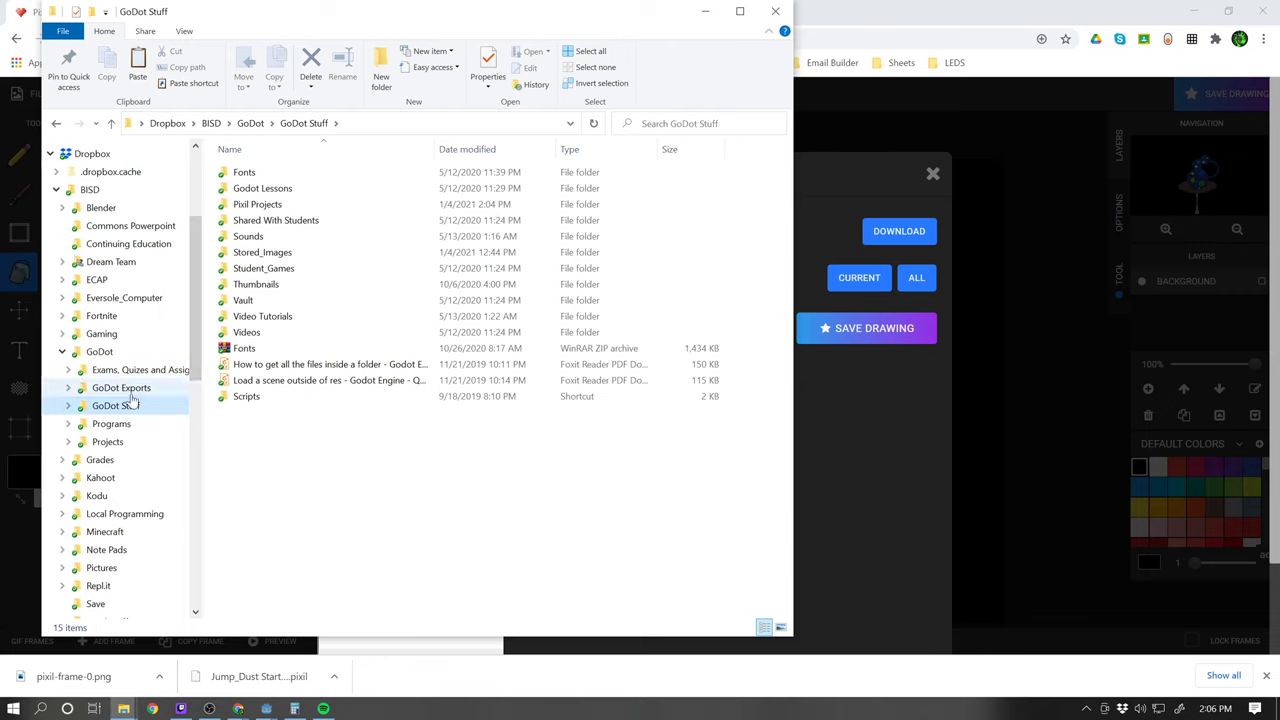
{"action": "left_click", "coordinate": [108, 442]}
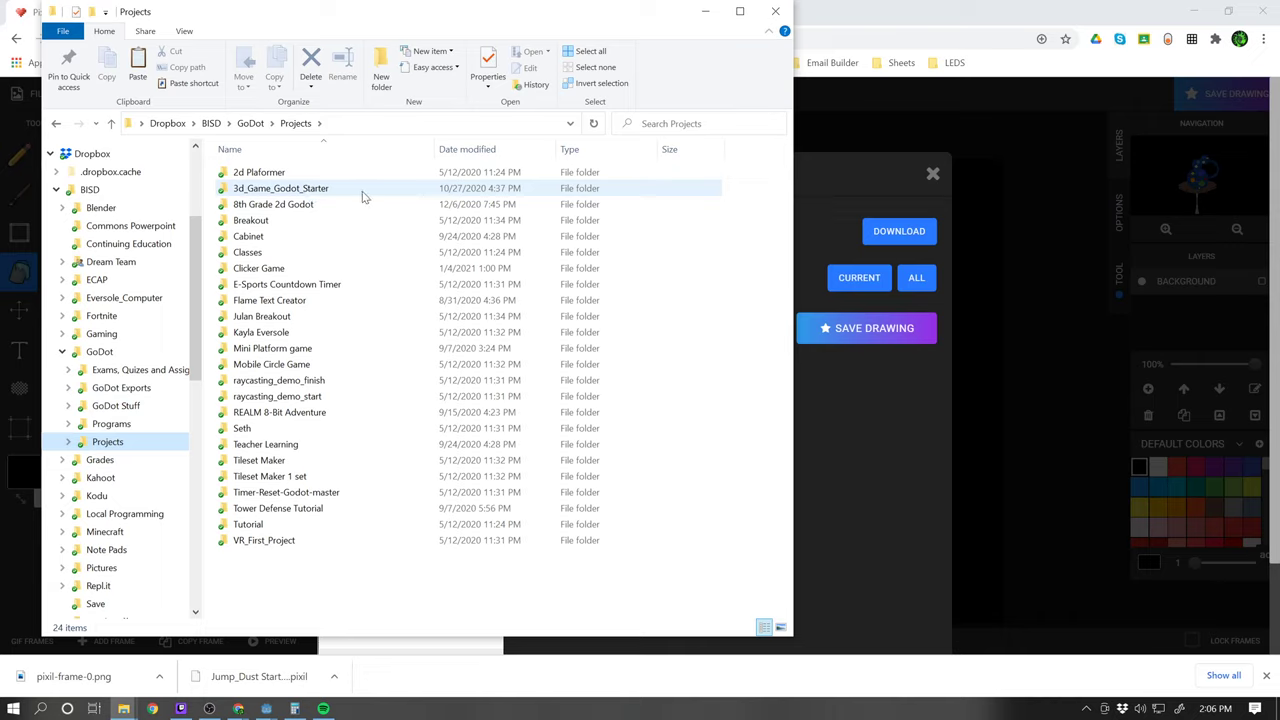
{"action": "mouse_move", "coordinate": [272, 204]}
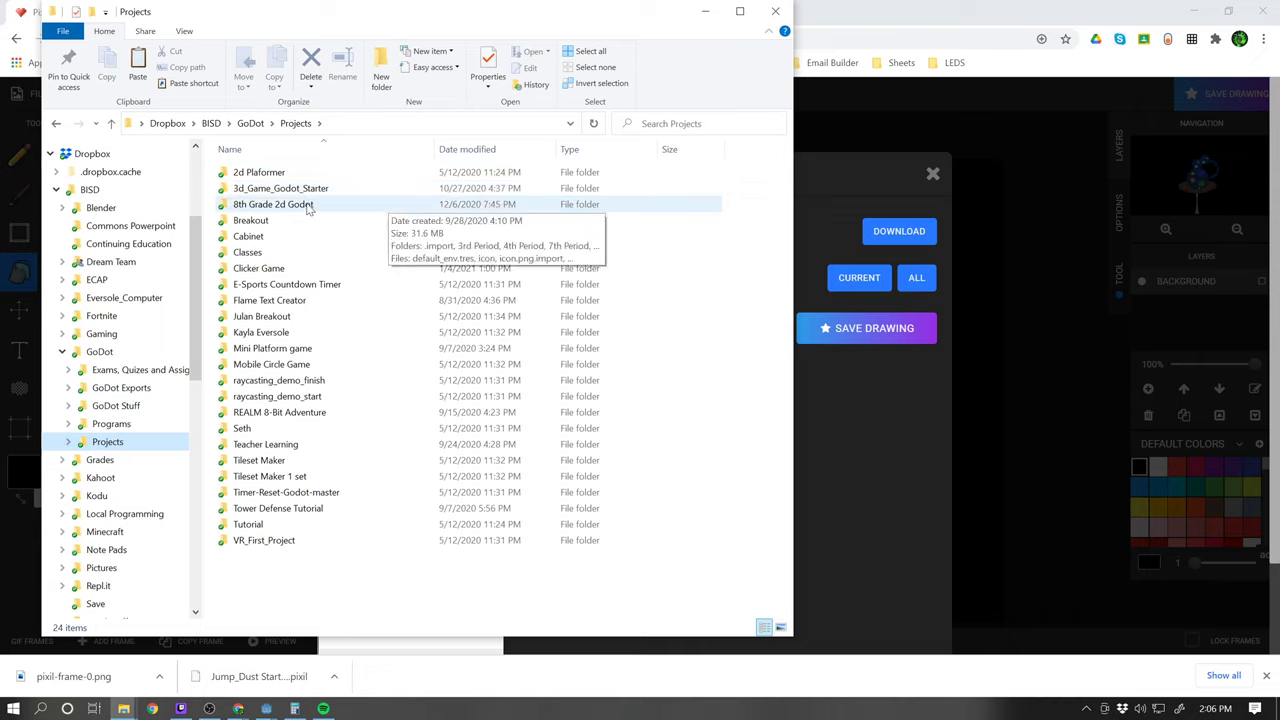
{"action": "double_click", "coordinate": [272, 204]}
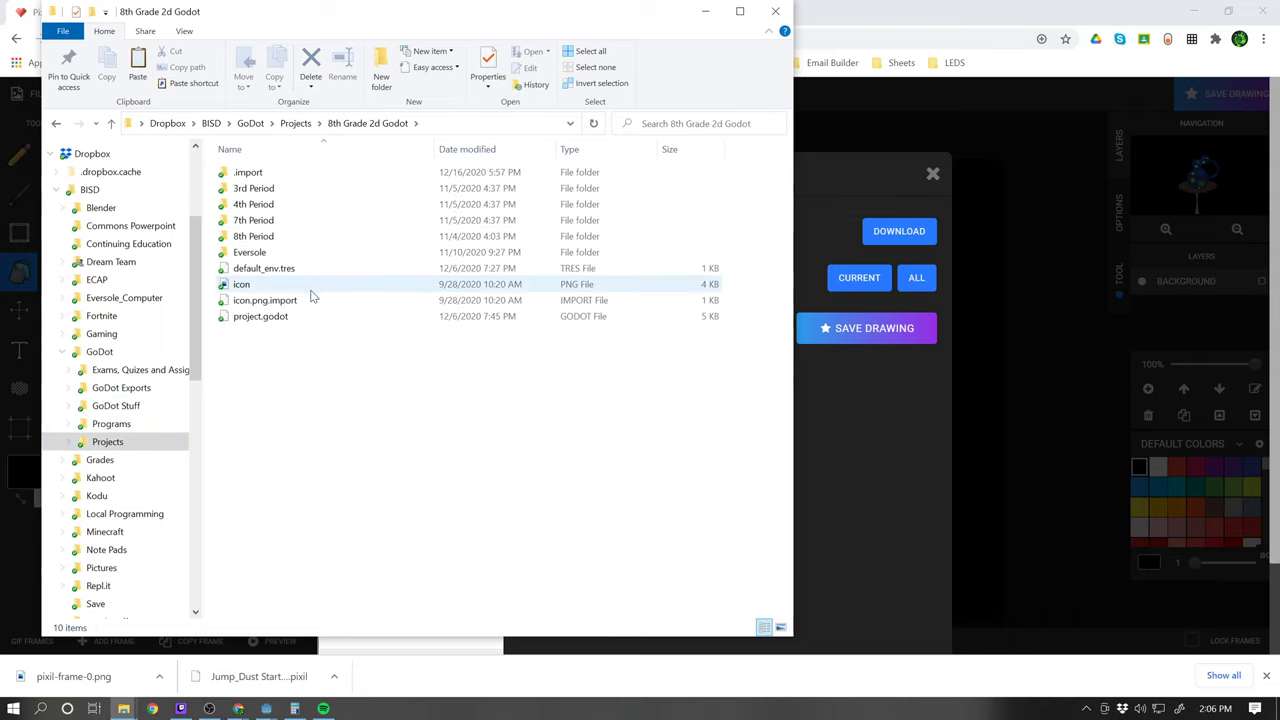
- Paste the background image into the Sprites folder's Background folder
{"action": "double_click", "coordinate": [248, 252]}
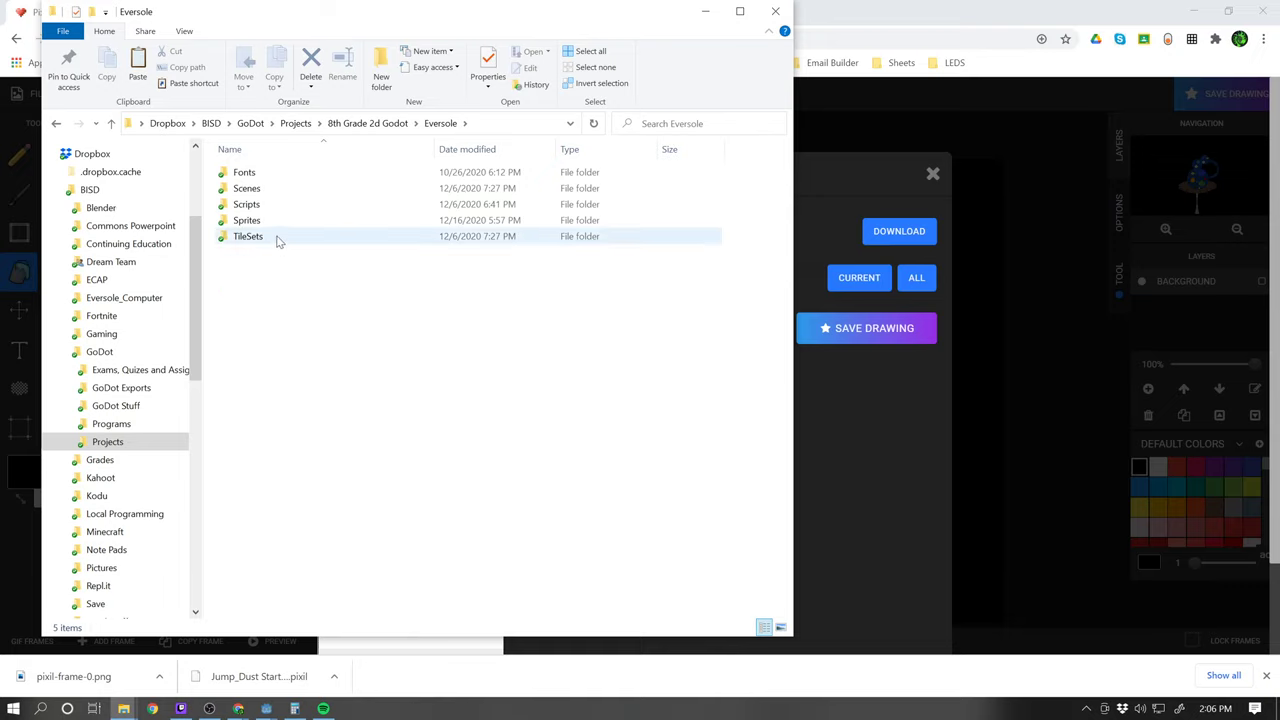
{"action": "double_click", "coordinate": [248, 220]}
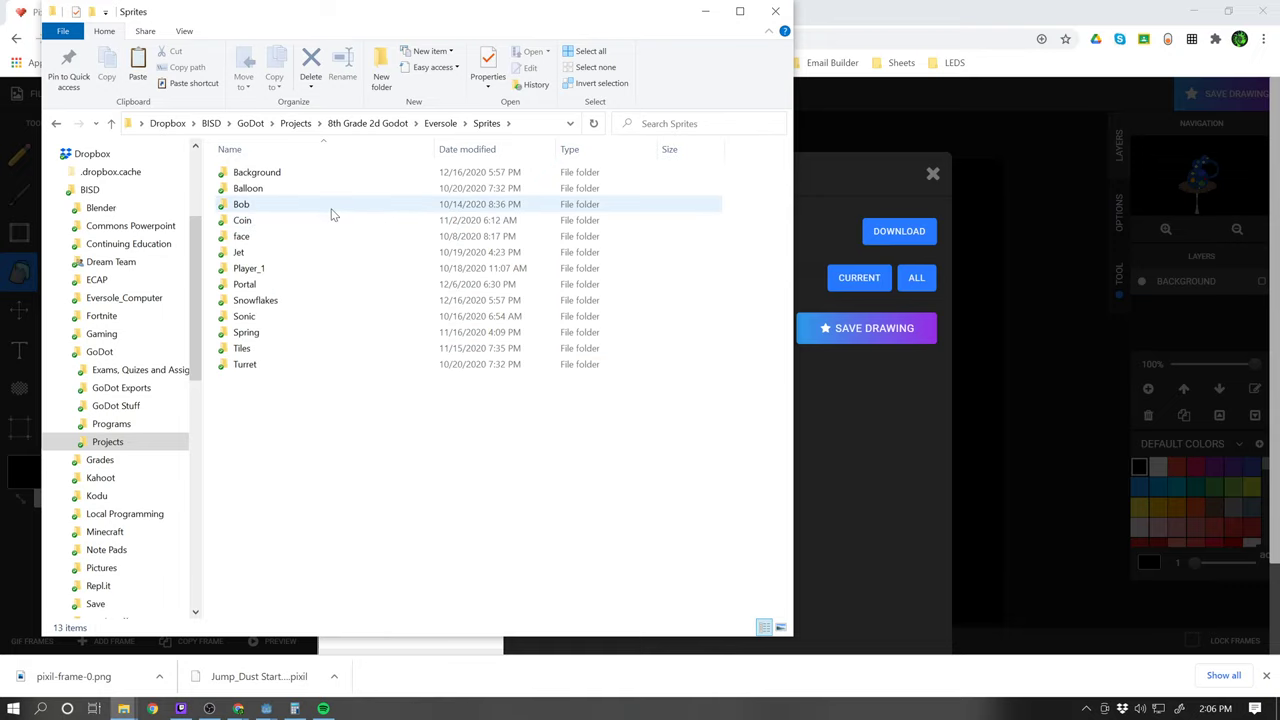
{"action": "right_click", "coordinate": [336, 300]}
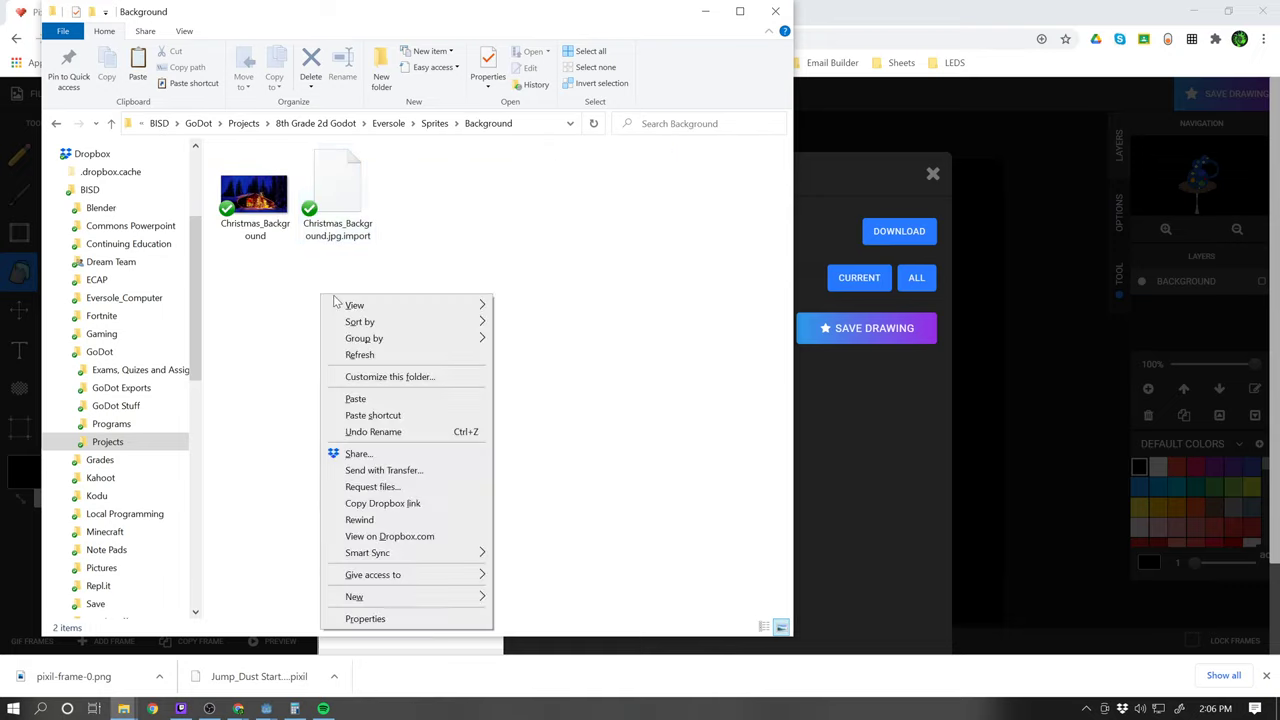
{"action": "left_click", "coordinate": [356, 398]}
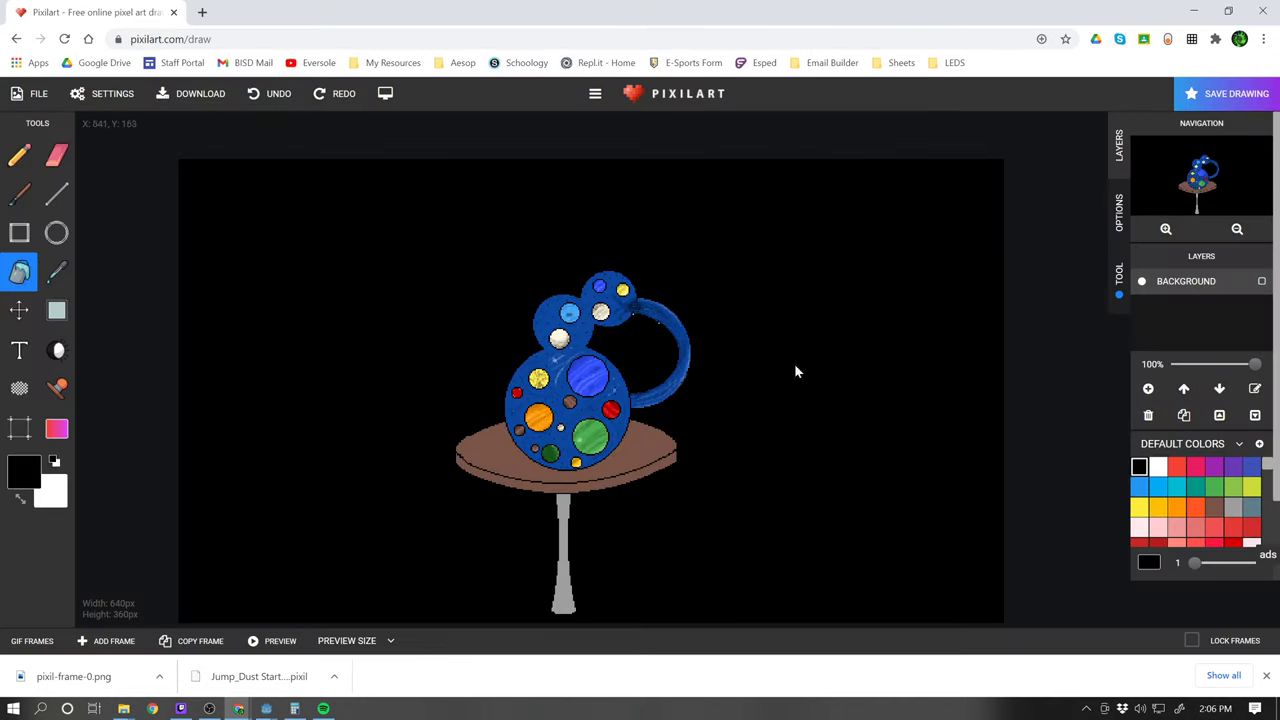
{"action": "mouse_move", "coordinate": [652, 348]}
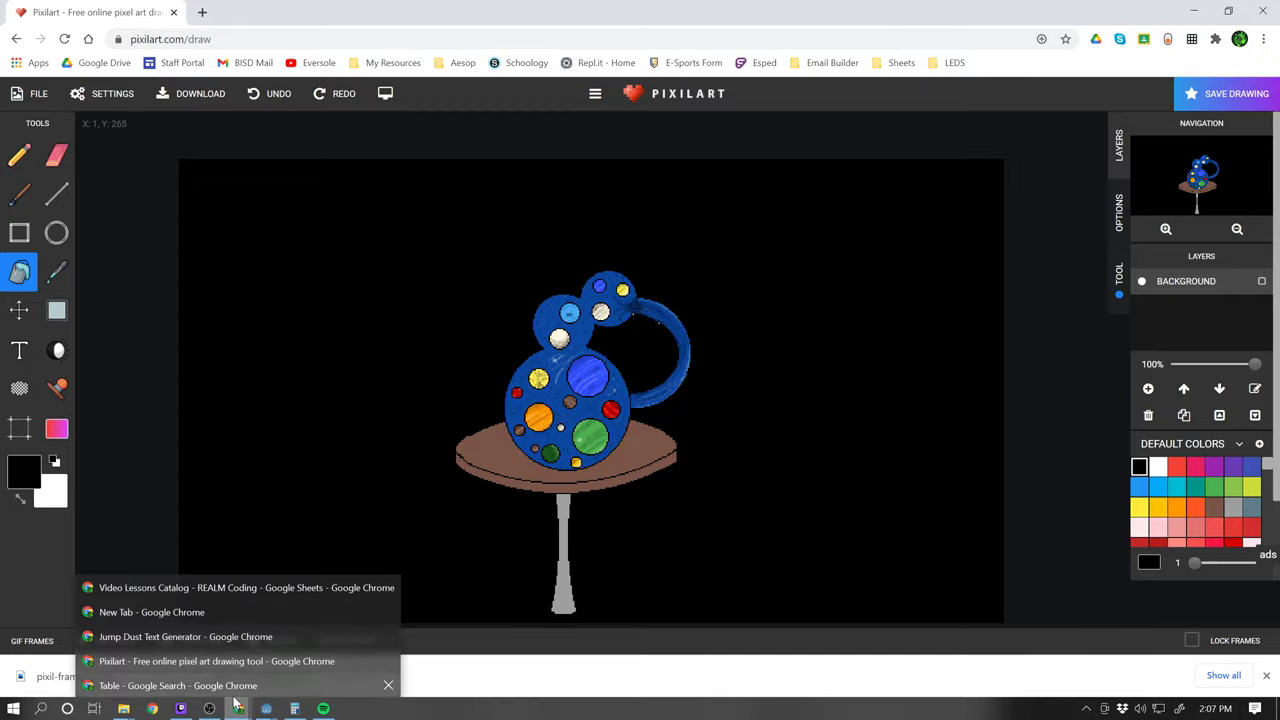
- Switch Chrome back to the Jump Dust Text Generator window
{"action": "left_click", "coordinate": [184, 636]}
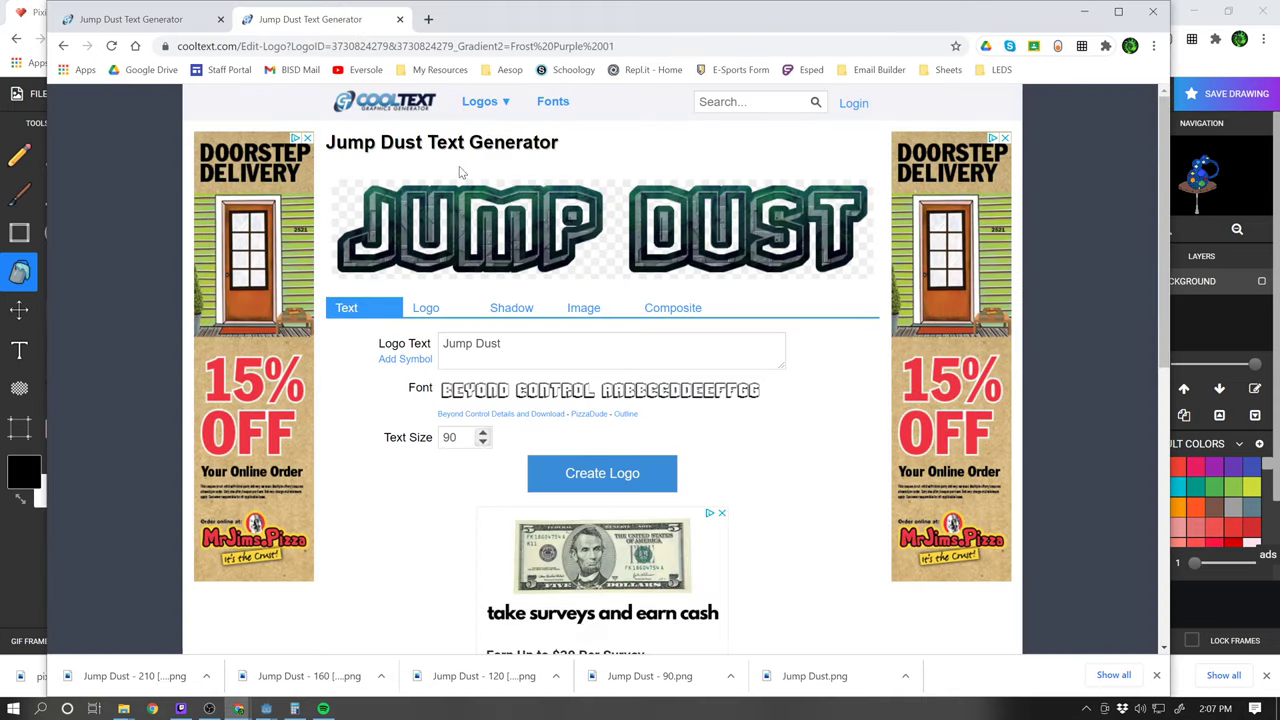
{"action": "mouse_move", "coordinate": [664, 252]}
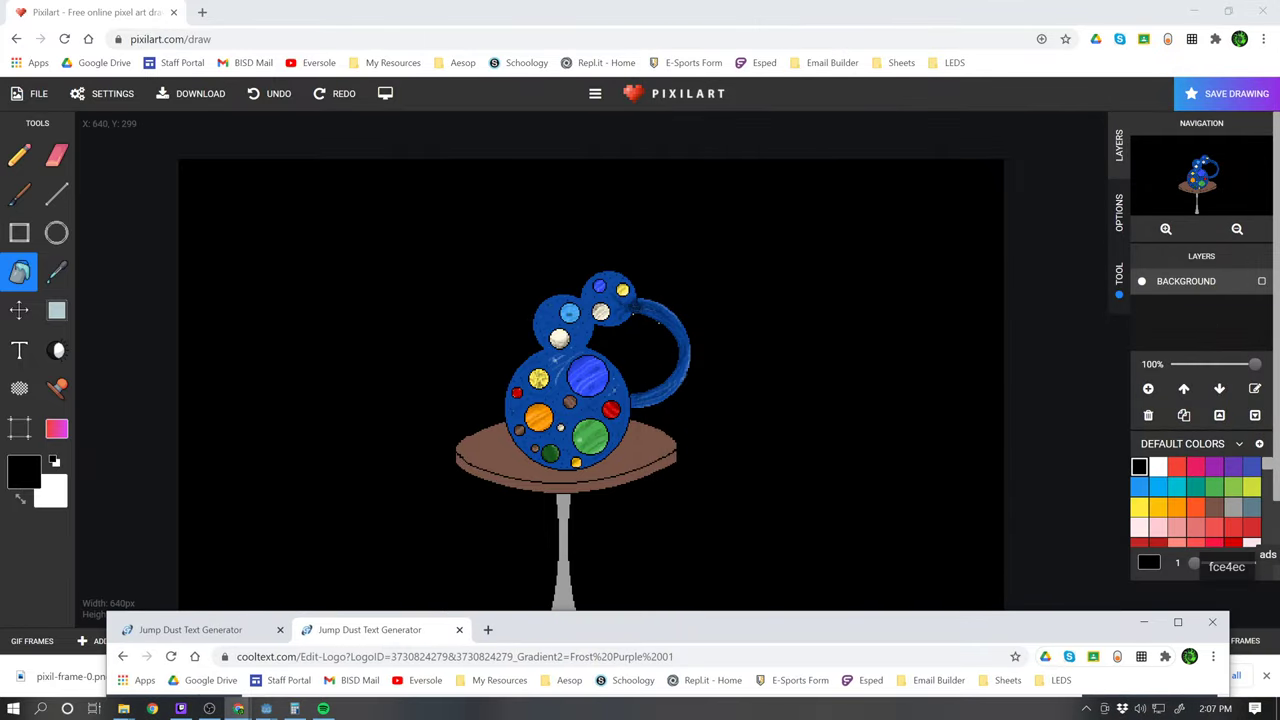
{"action": "mouse_move", "coordinate": [1036, 548]}
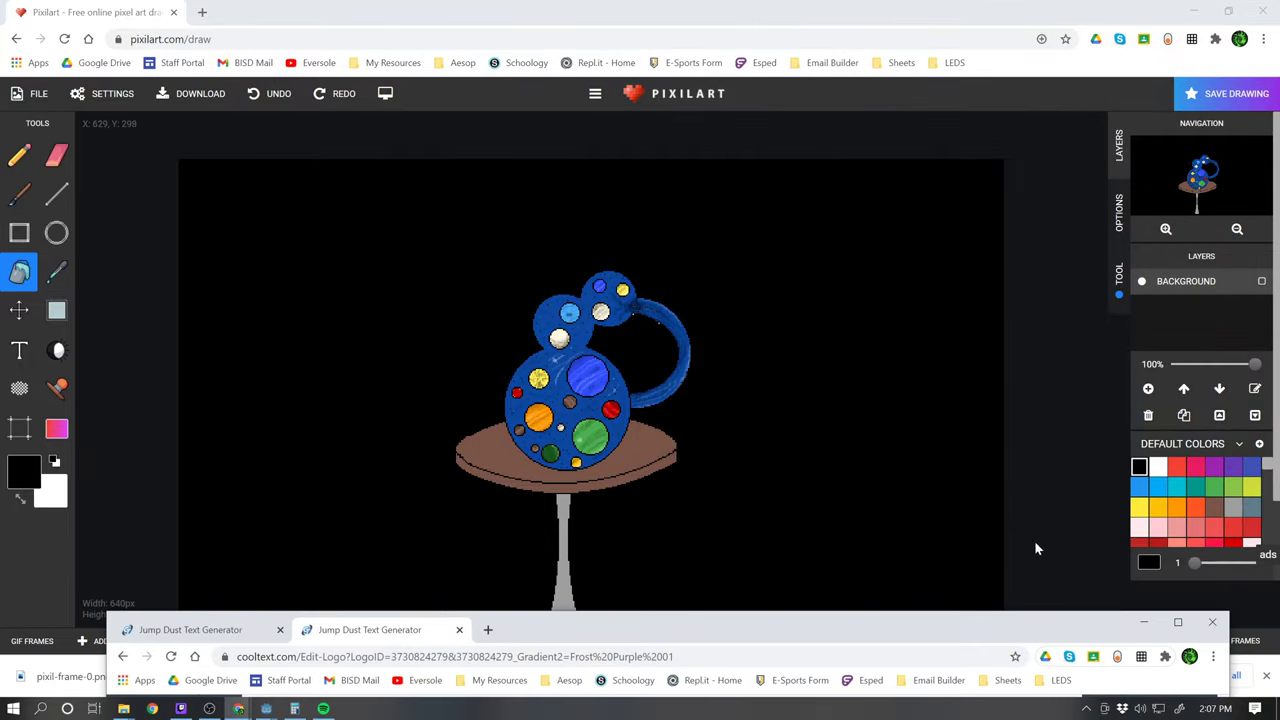